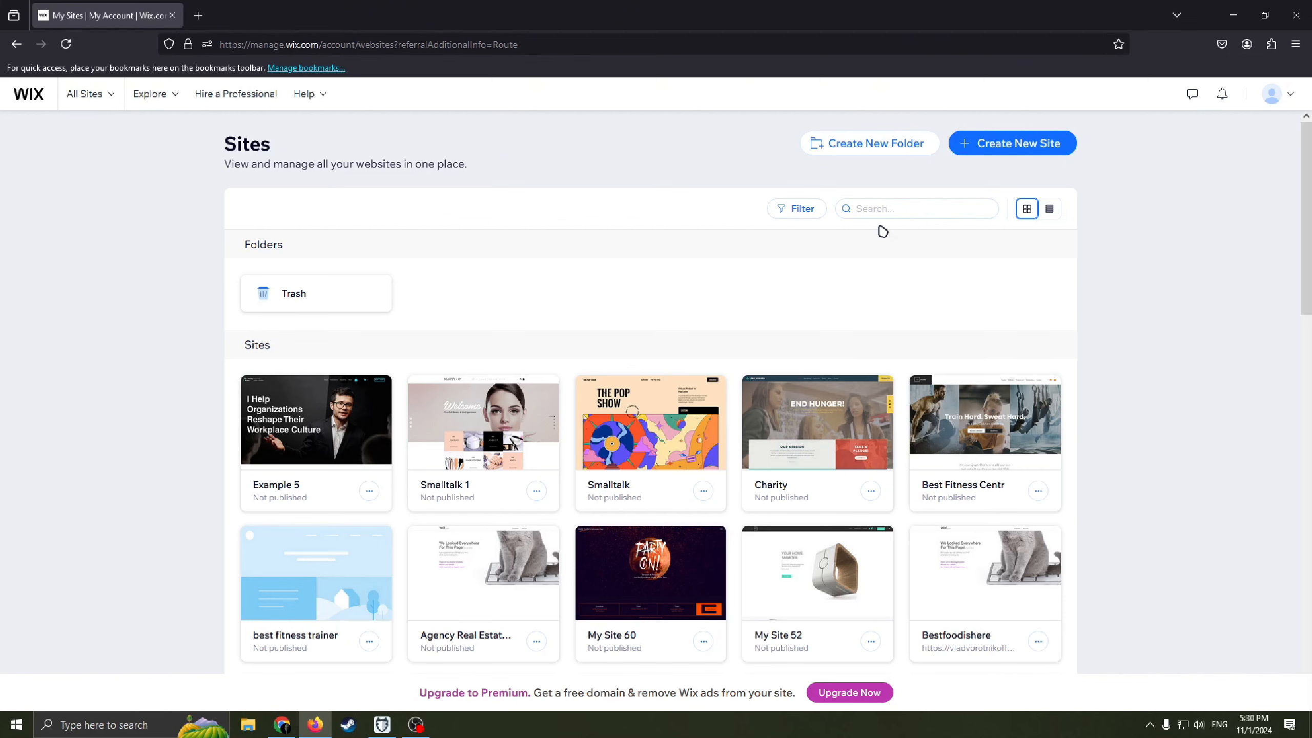
pyautogui.moveTo(860, 254)
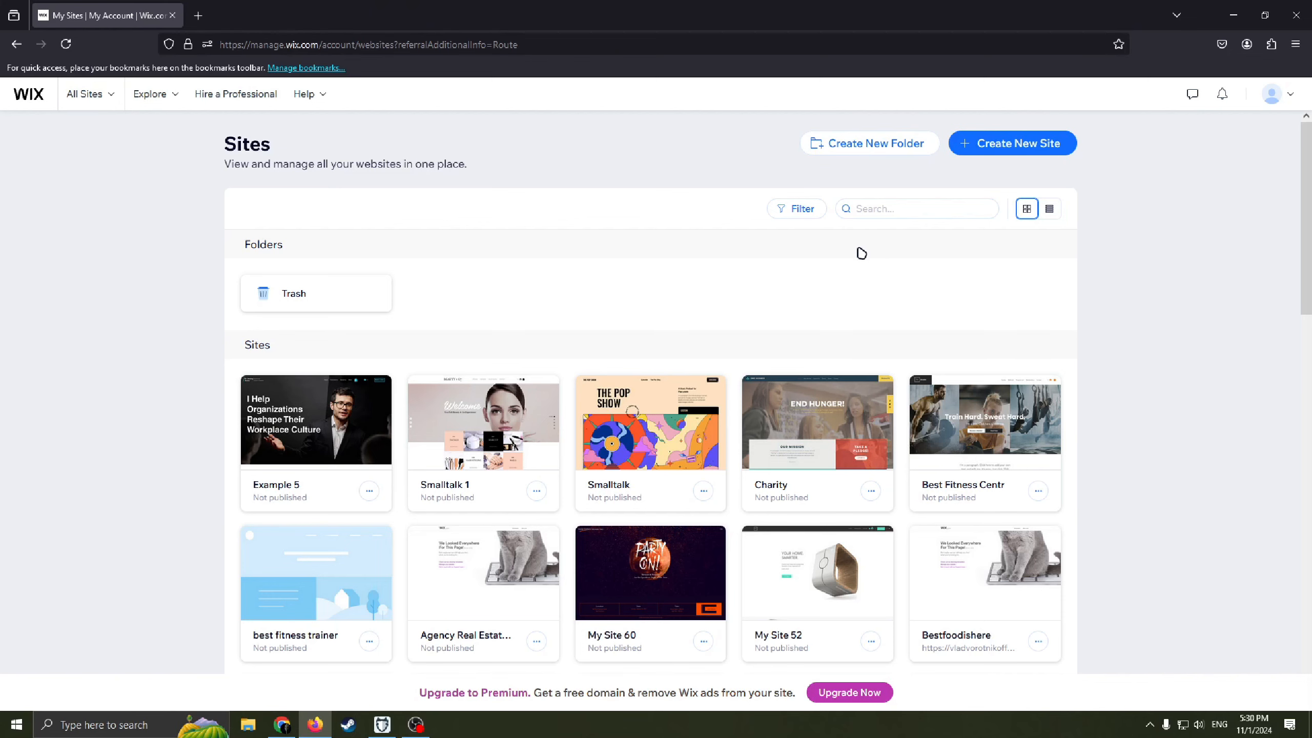
pyautogui.moveTo(878, 260)
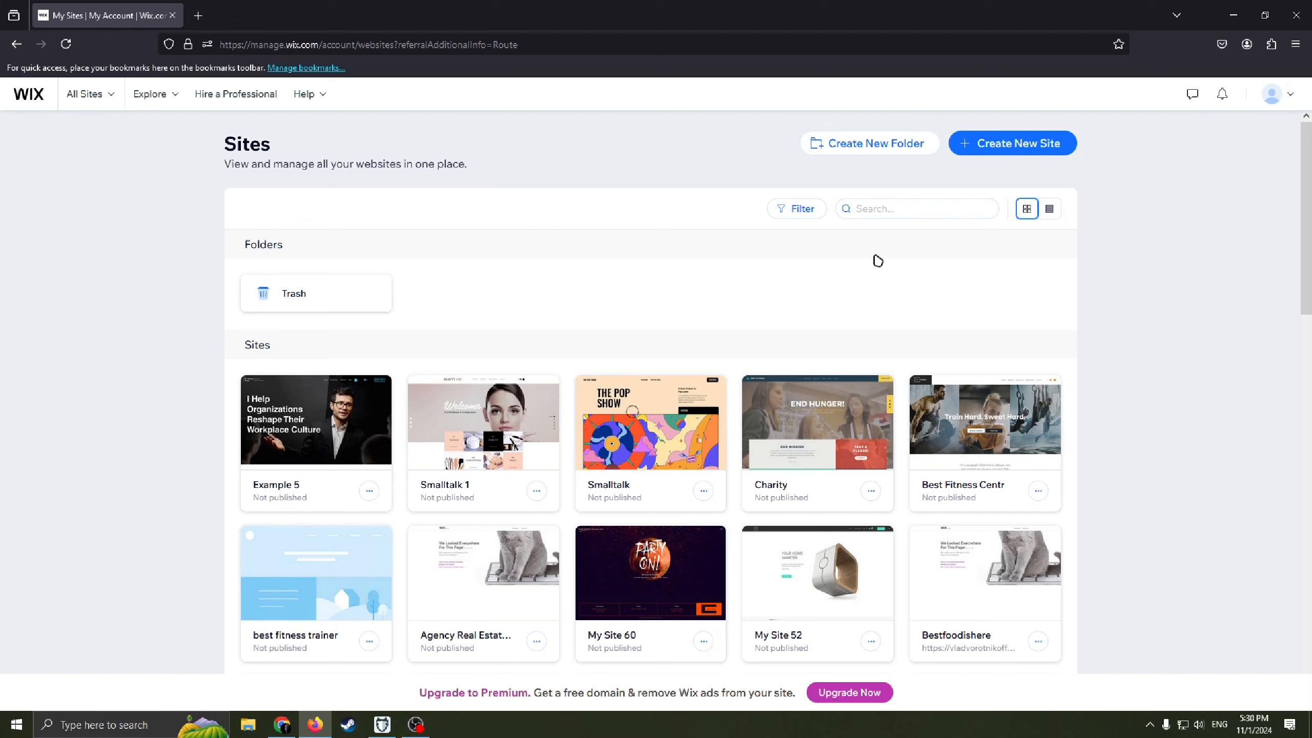
pyautogui.moveTo(891, 273)
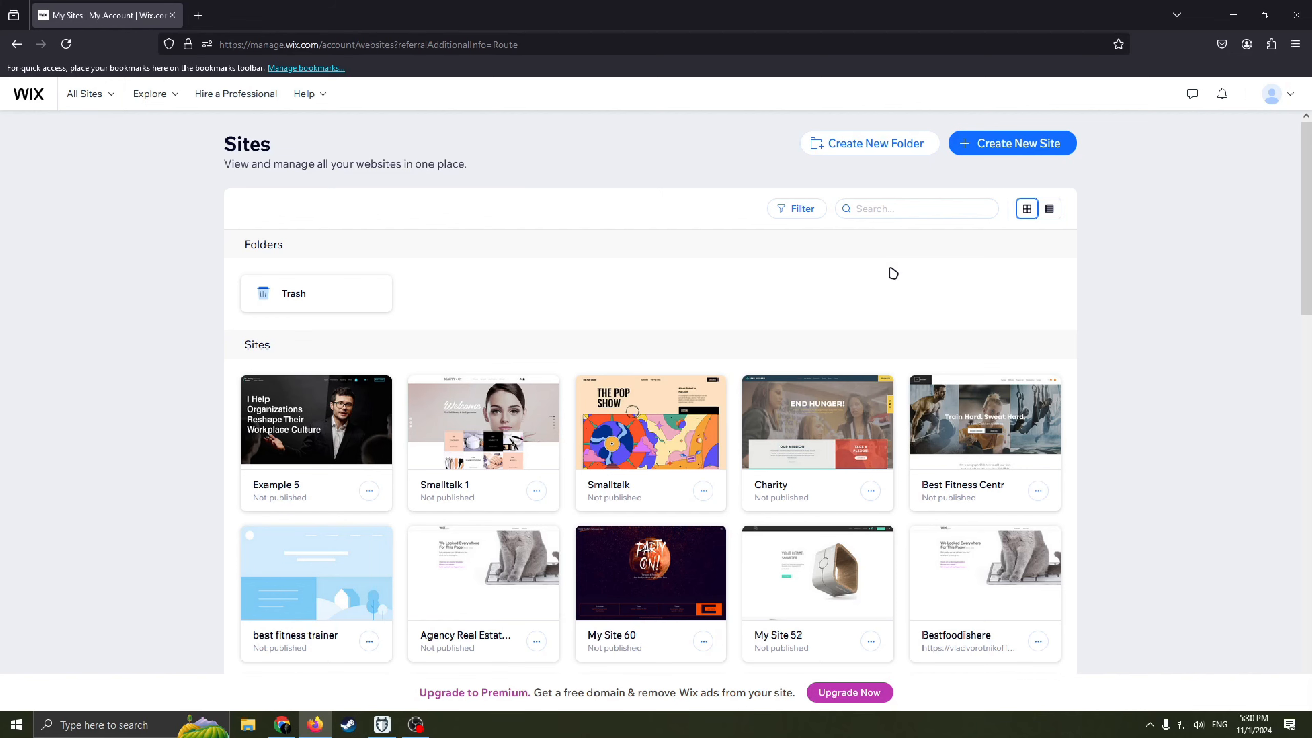
pyautogui.moveTo(928, 283)
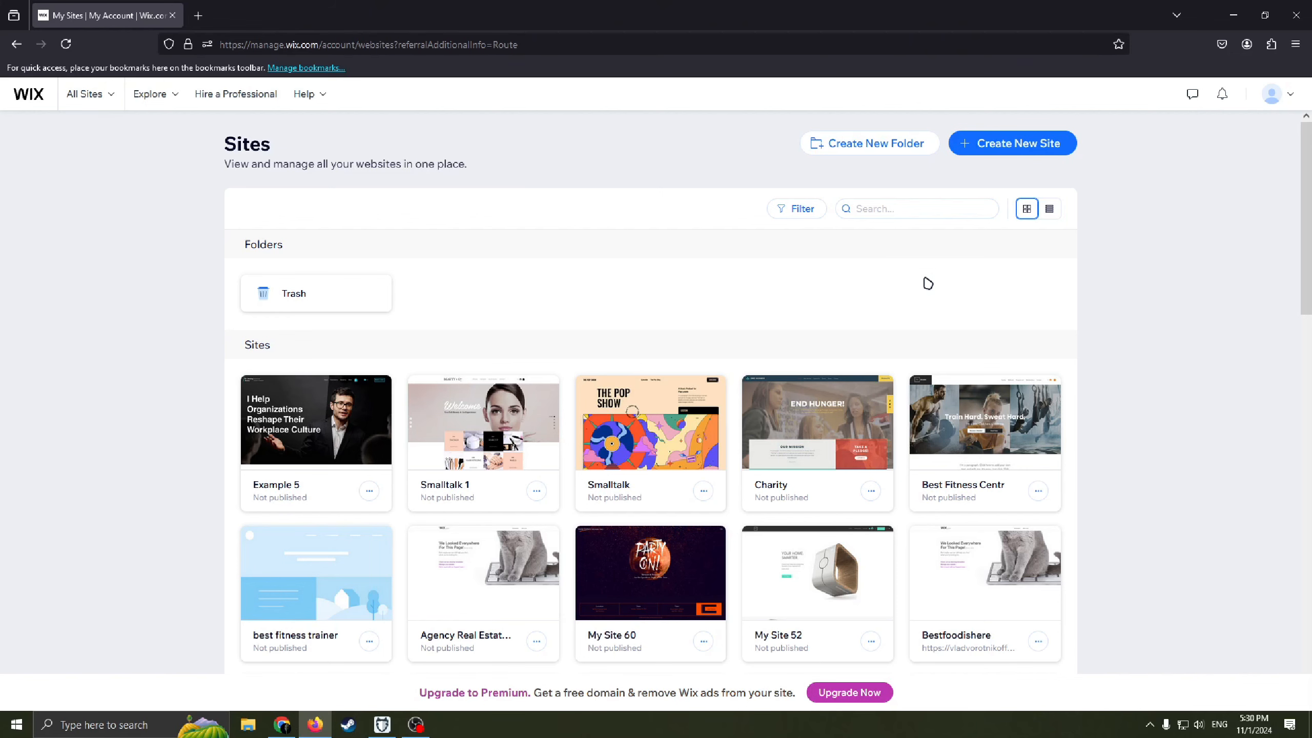
pyautogui.moveTo(962, 270)
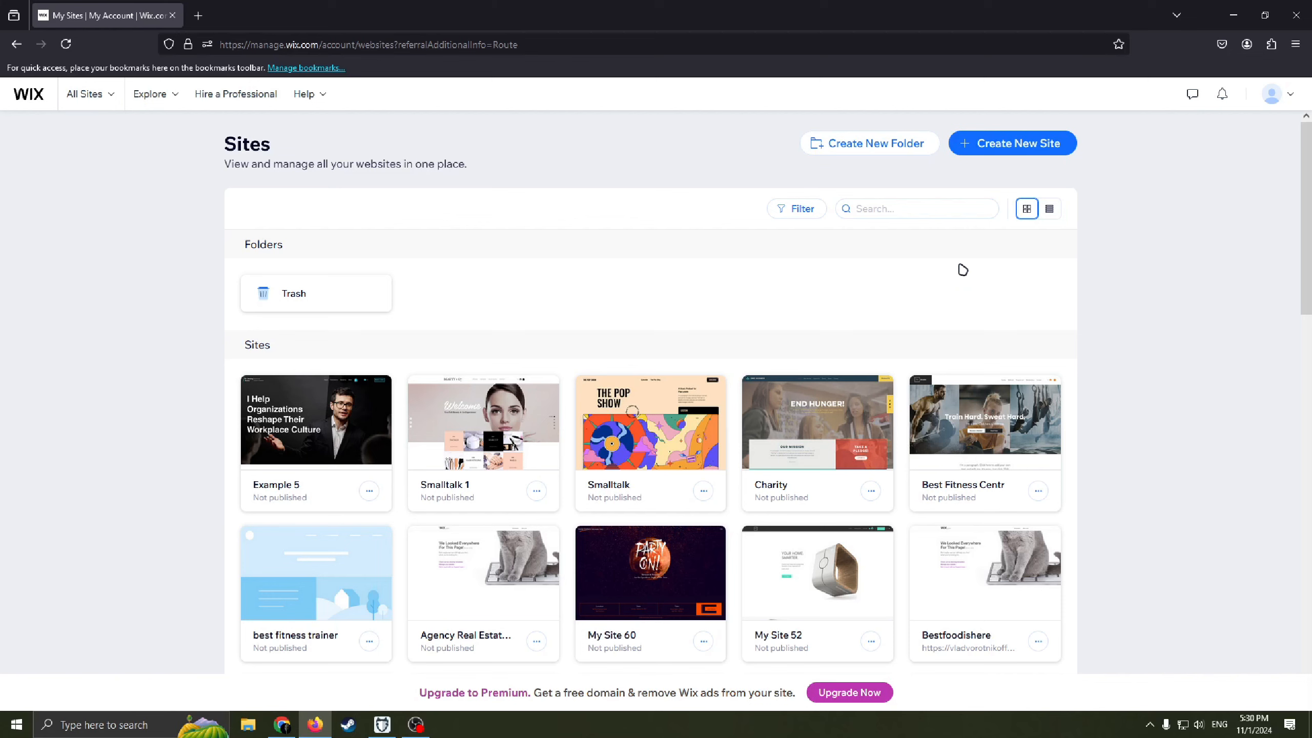
pyautogui.moveTo(1010, 281)
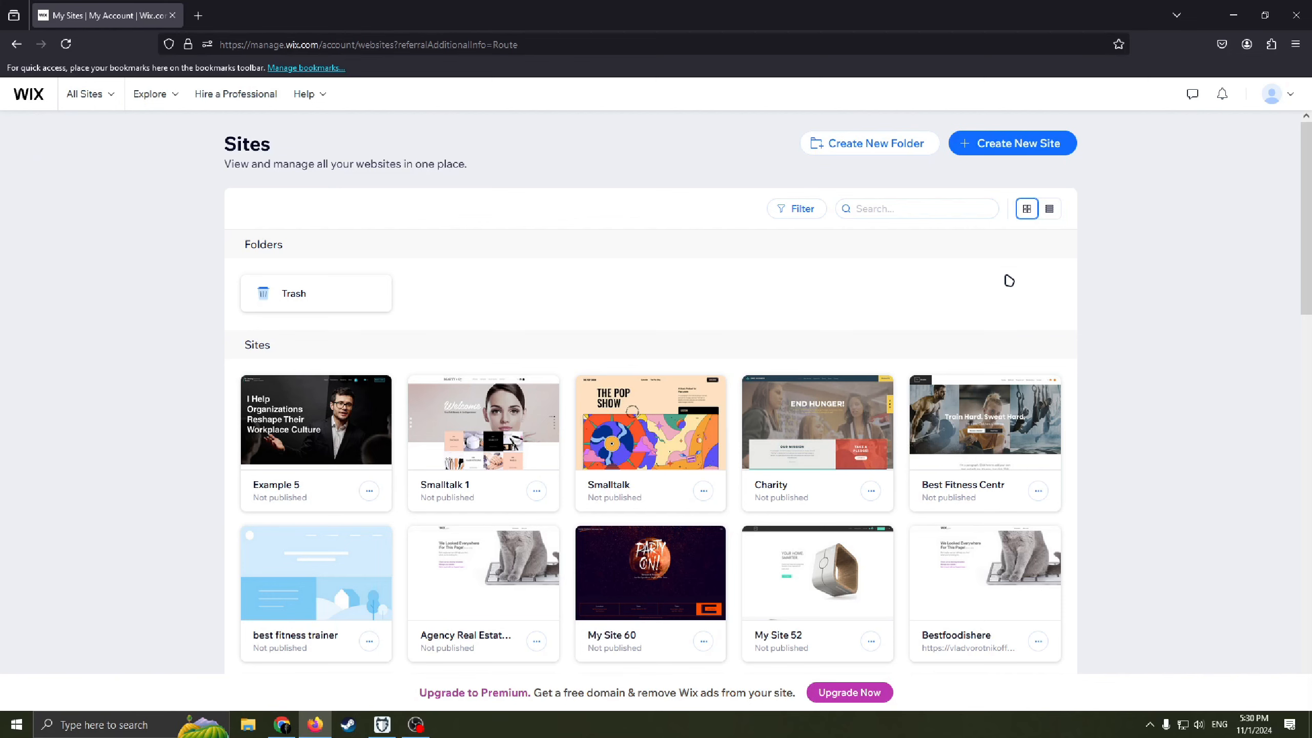
pyautogui.moveTo(1265, 294)
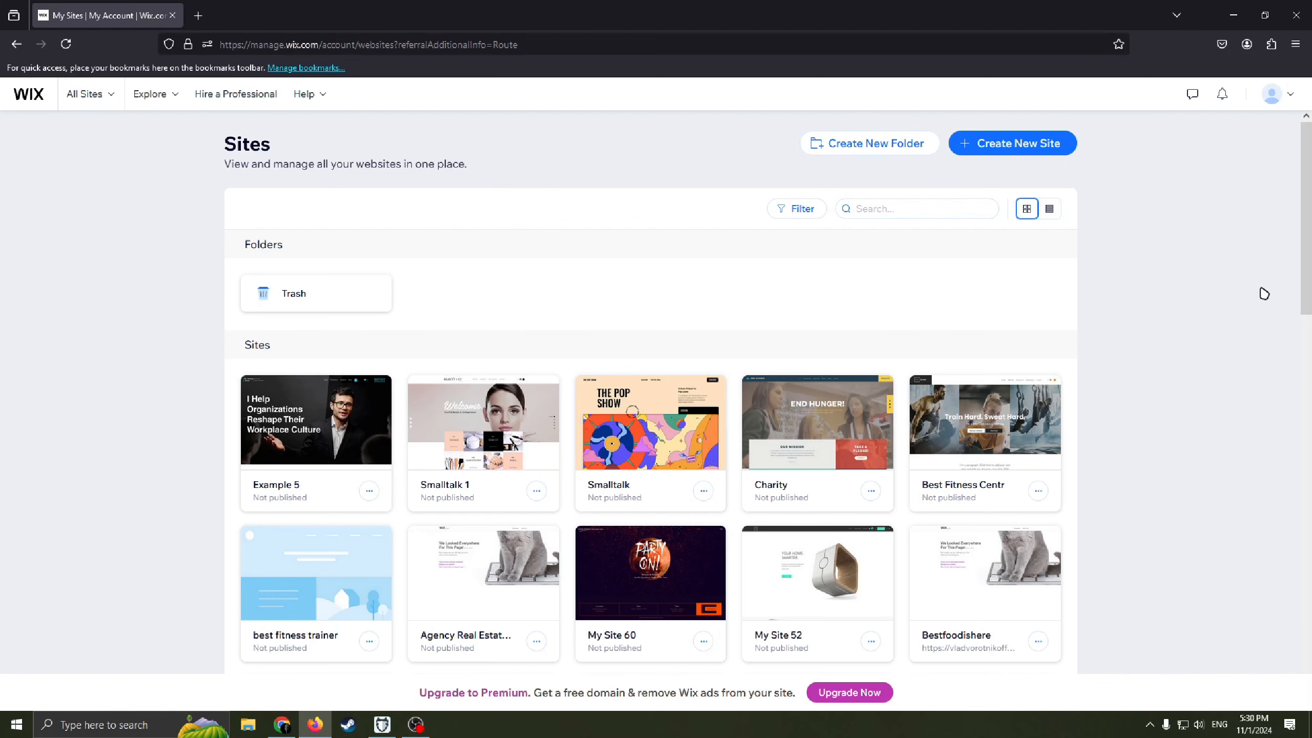
# - Glance at the account menu, then start a brand-new site from the Sites page
pyautogui.click(1275, 94)
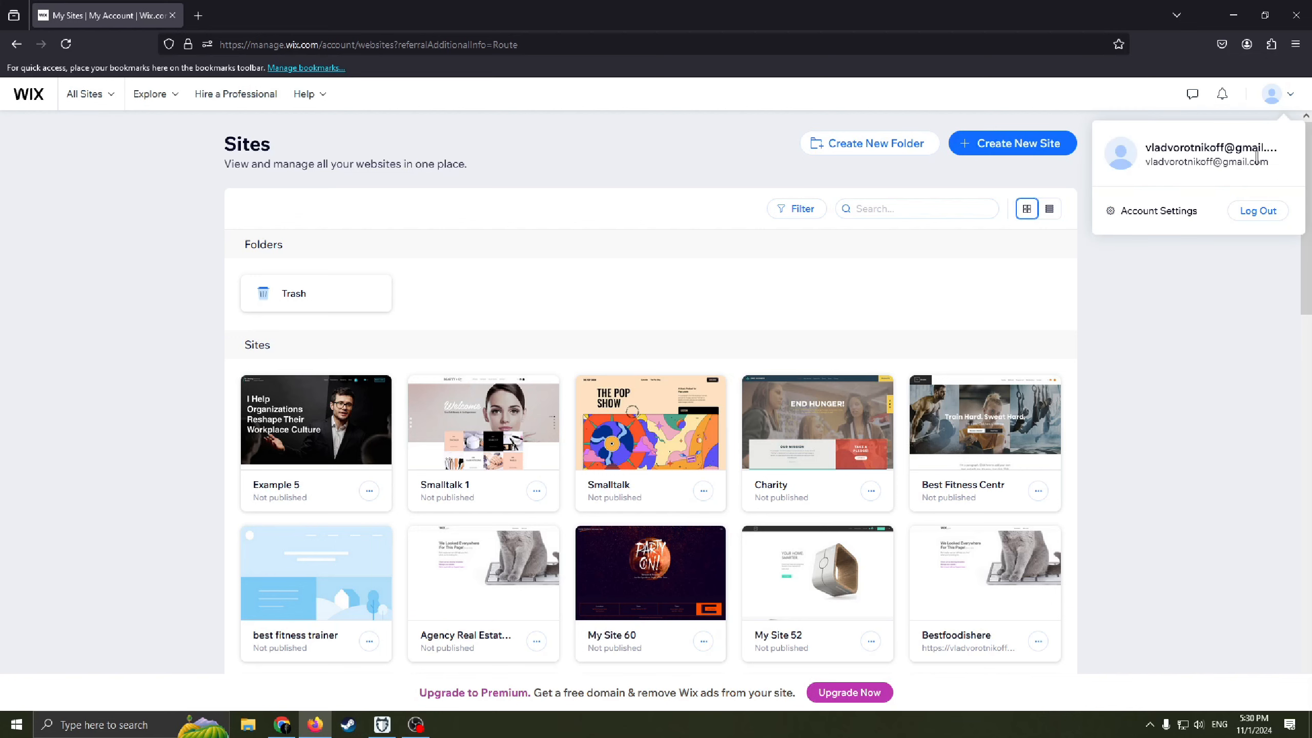
pyautogui.click(1194, 257)
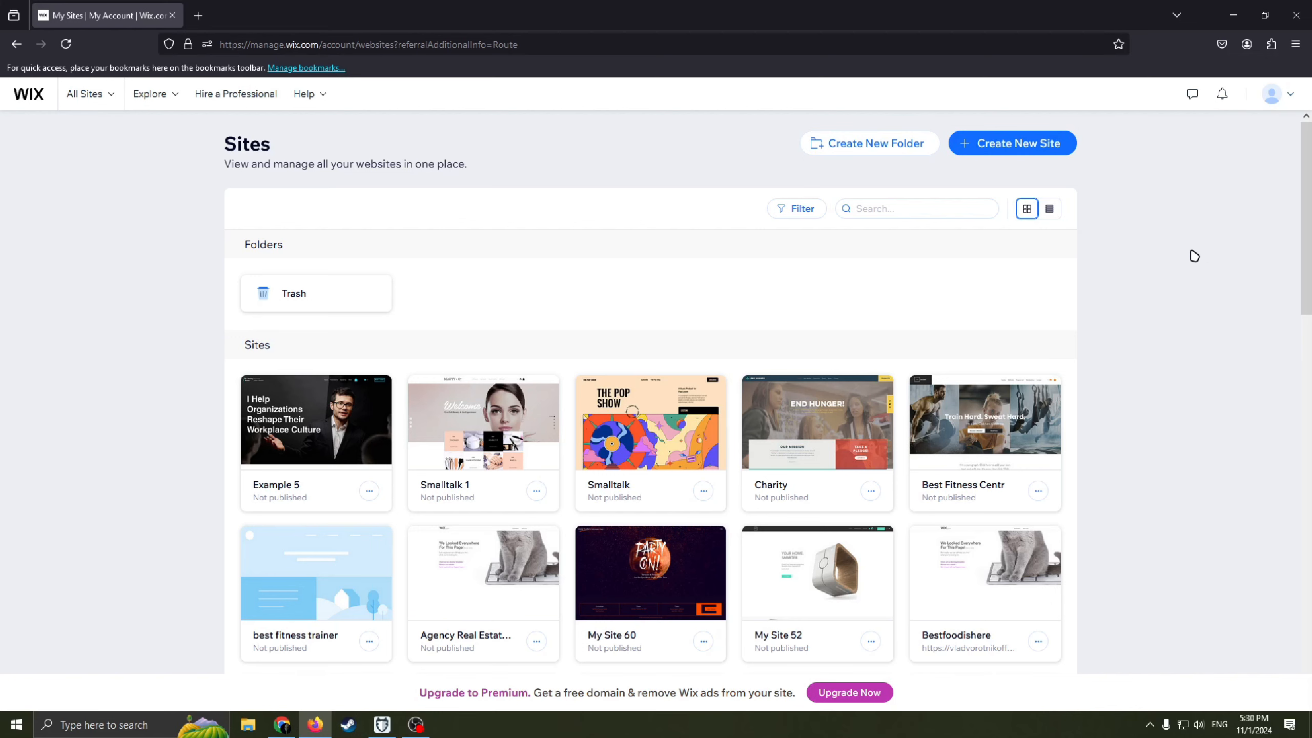
pyautogui.moveTo(1138, 289)
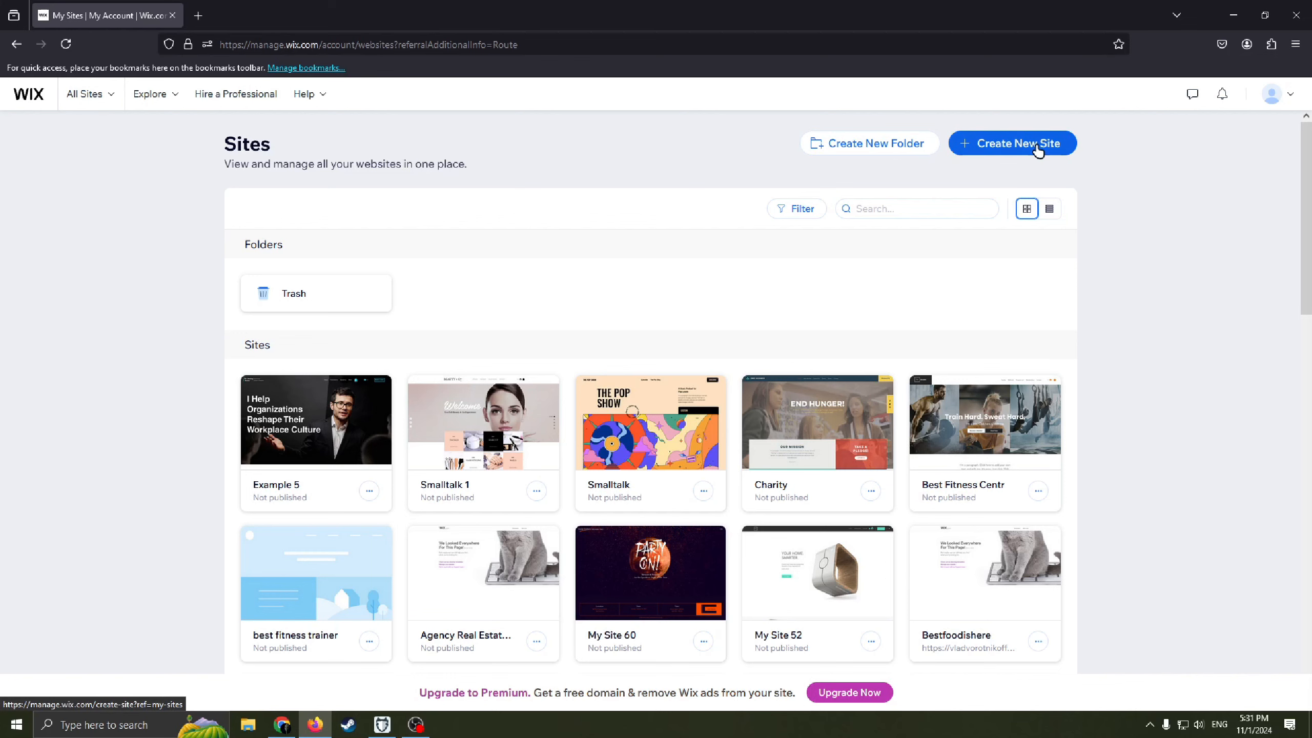
pyautogui.click(1011, 143)
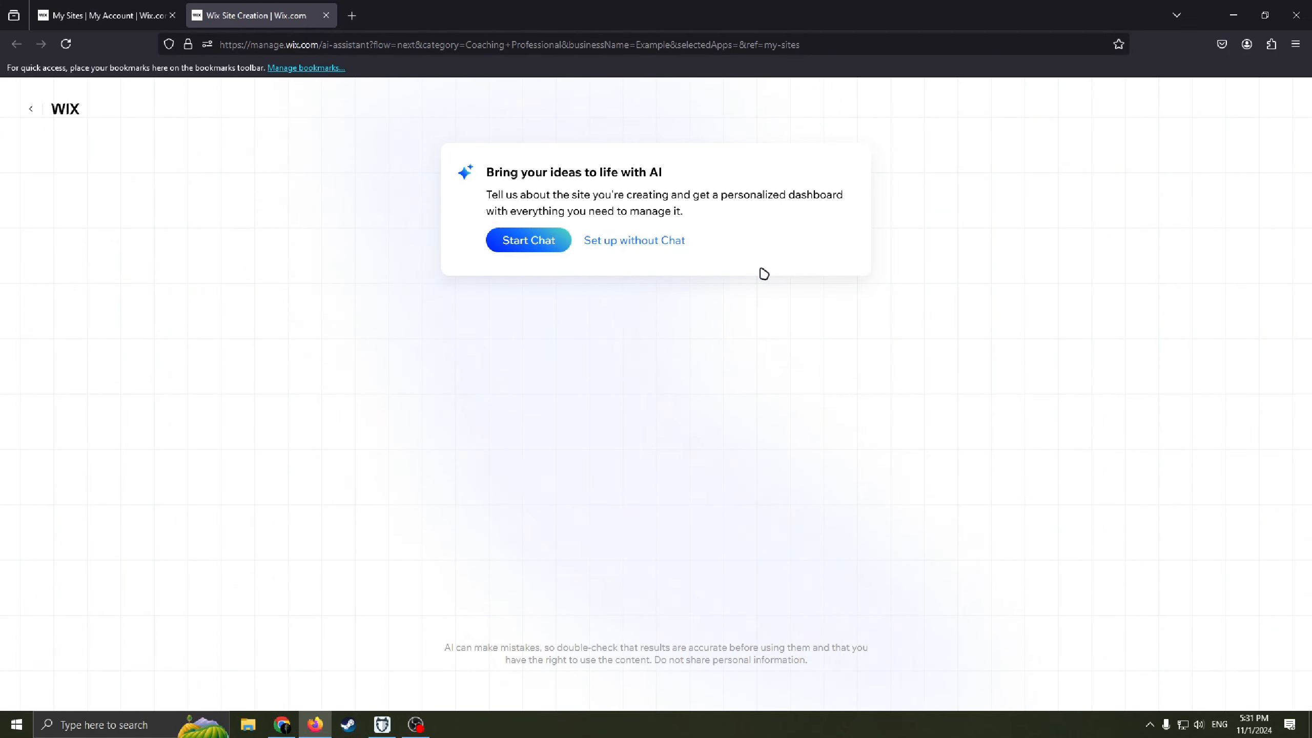
pyautogui.moveTo(716, 269)
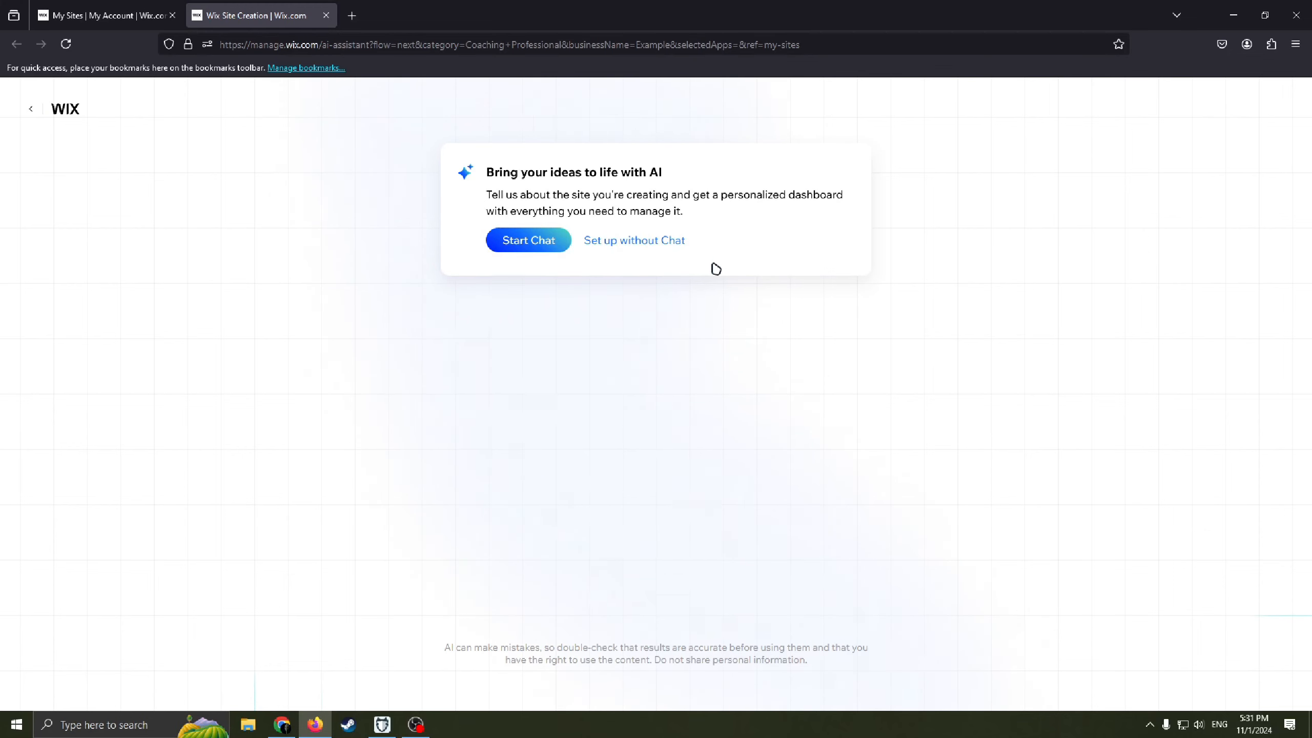
pyautogui.moveTo(633, 241)
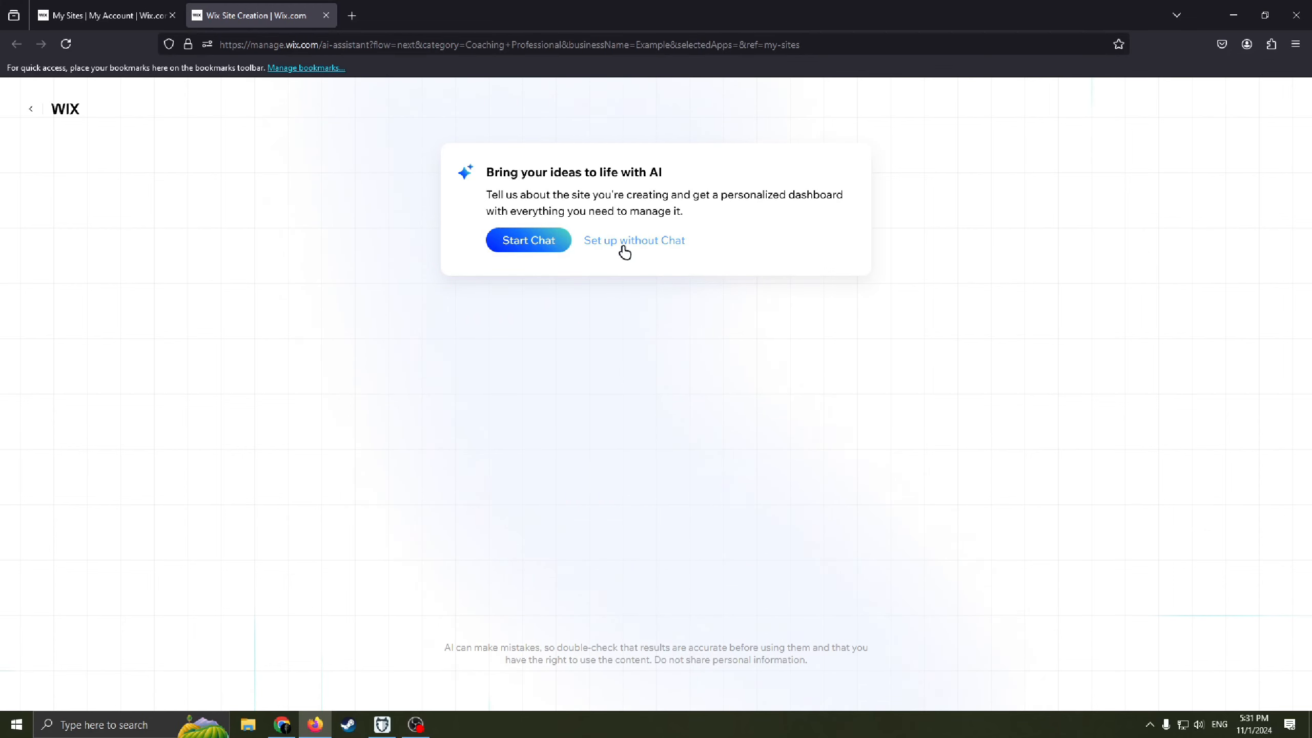
# - Skip the AI chat and submit 'Tech Startup' as the website type
pyautogui.click(633, 241)
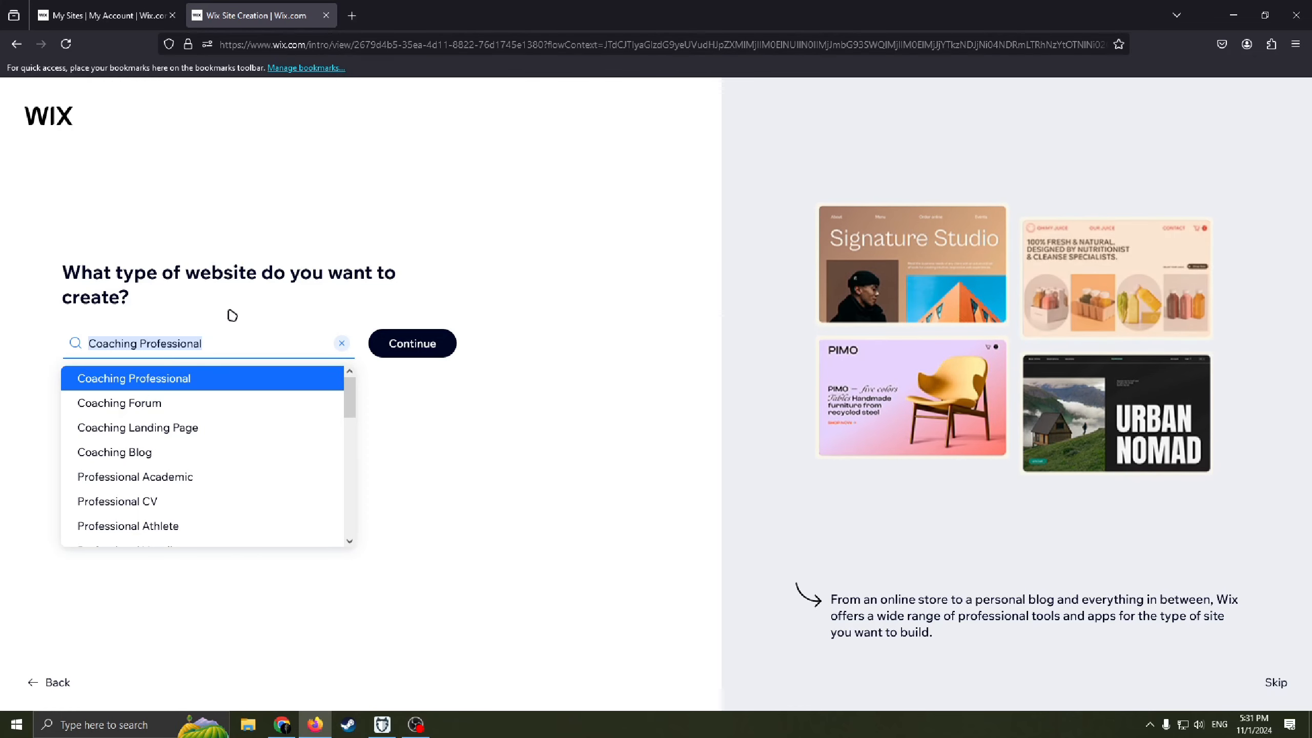
pyautogui.write('\\')
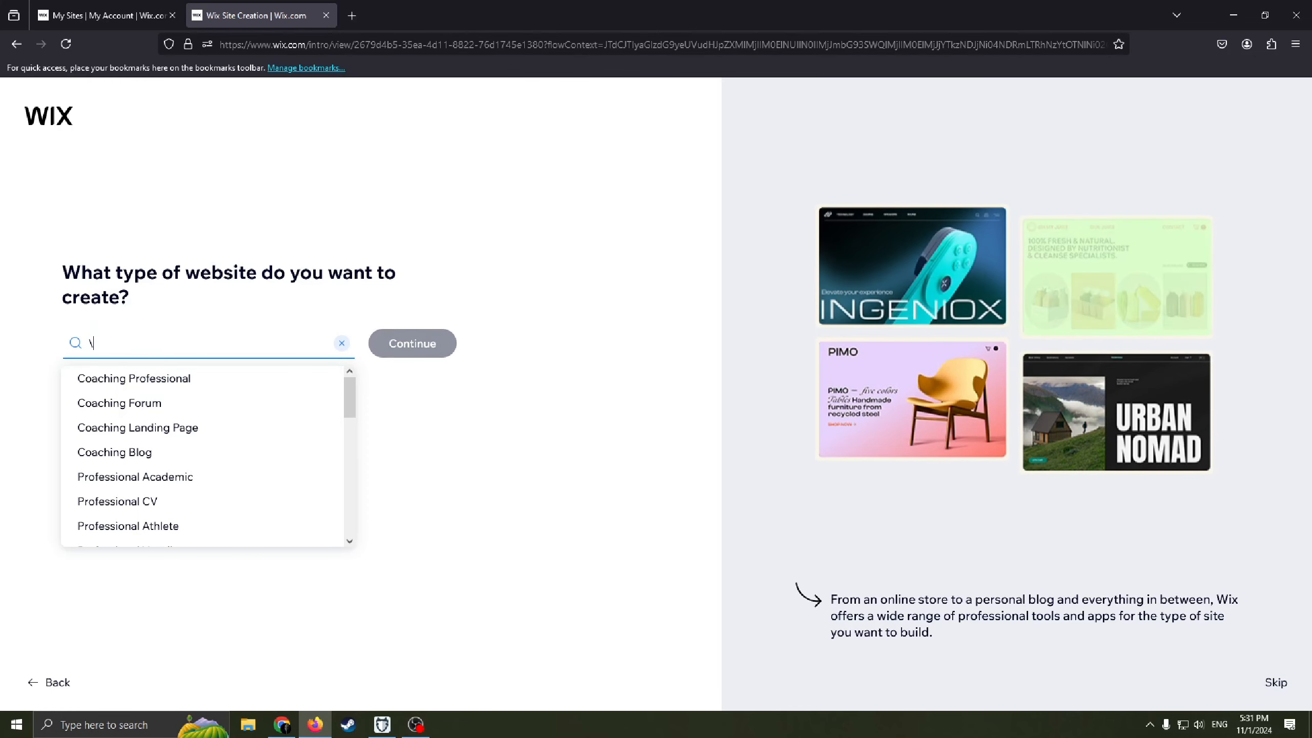
pyautogui.write('Tech start')
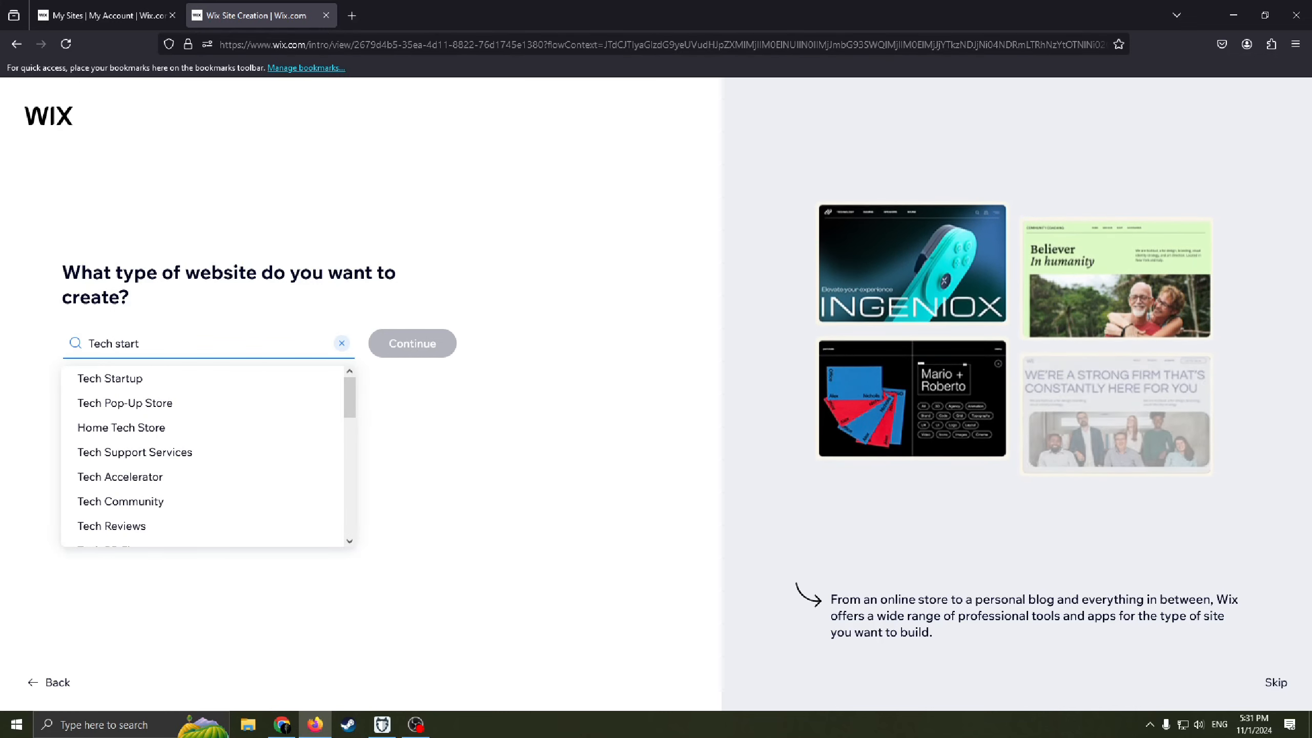
pyautogui.write('up')
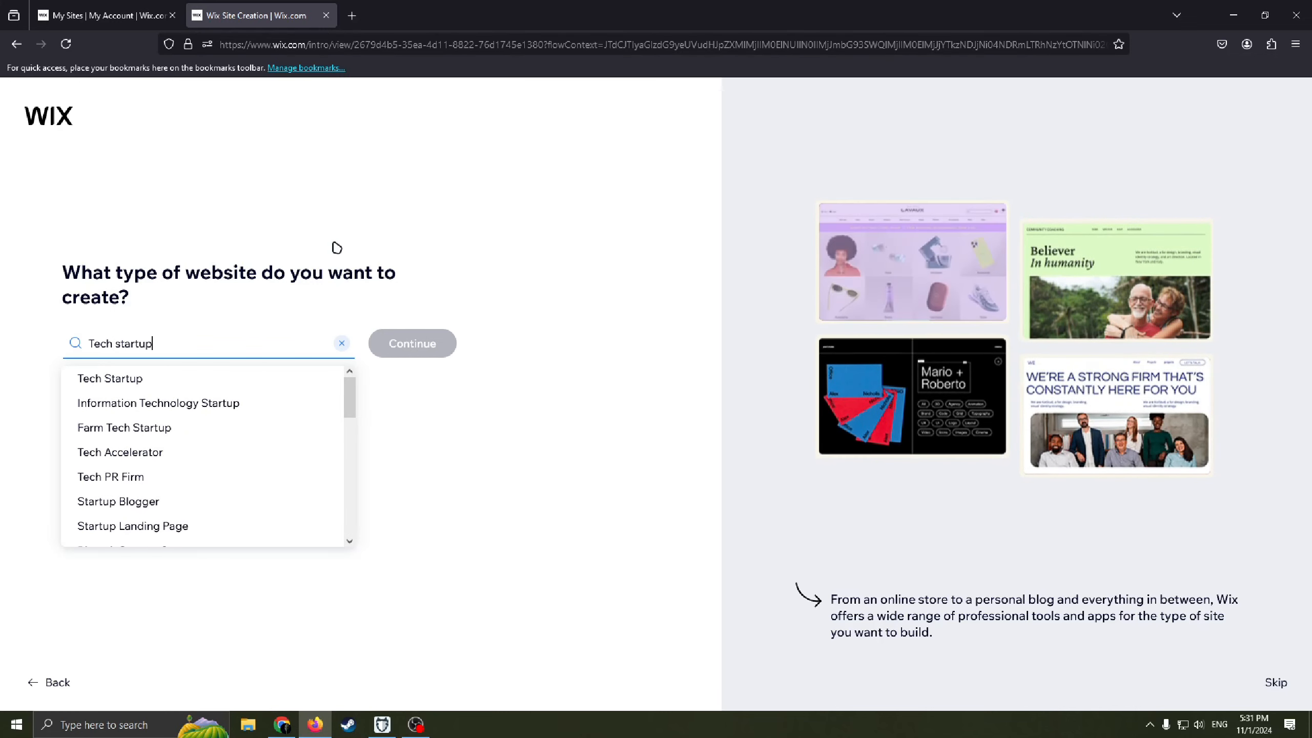
pyautogui.moveTo(110, 378)
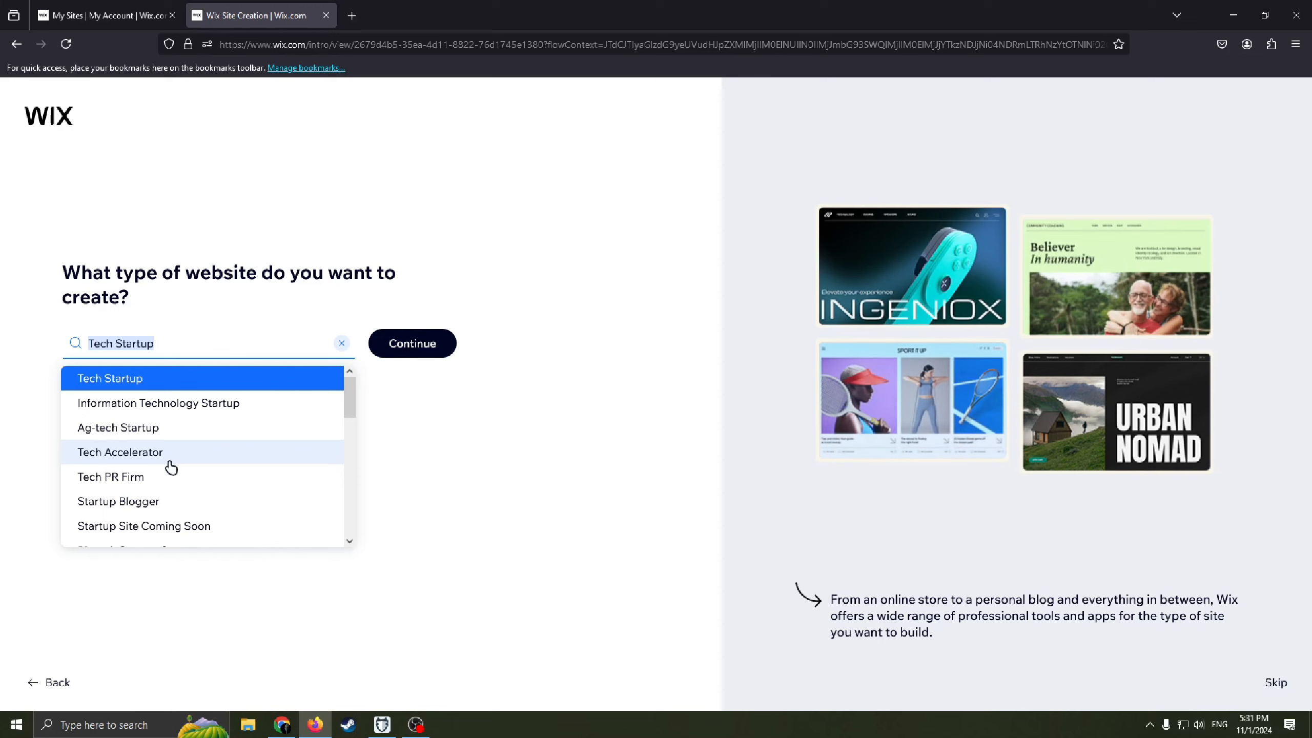
pyautogui.moveTo(157, 500)
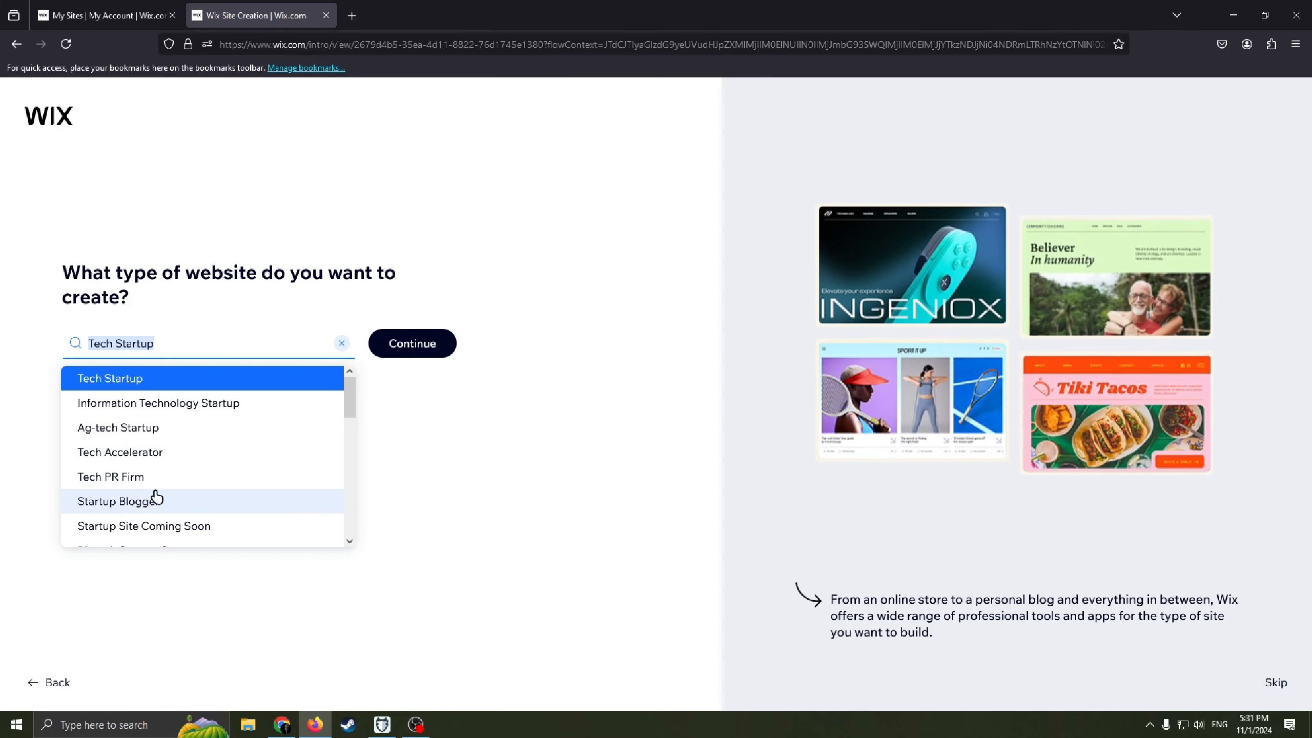
pyautogui.click(359, 393)
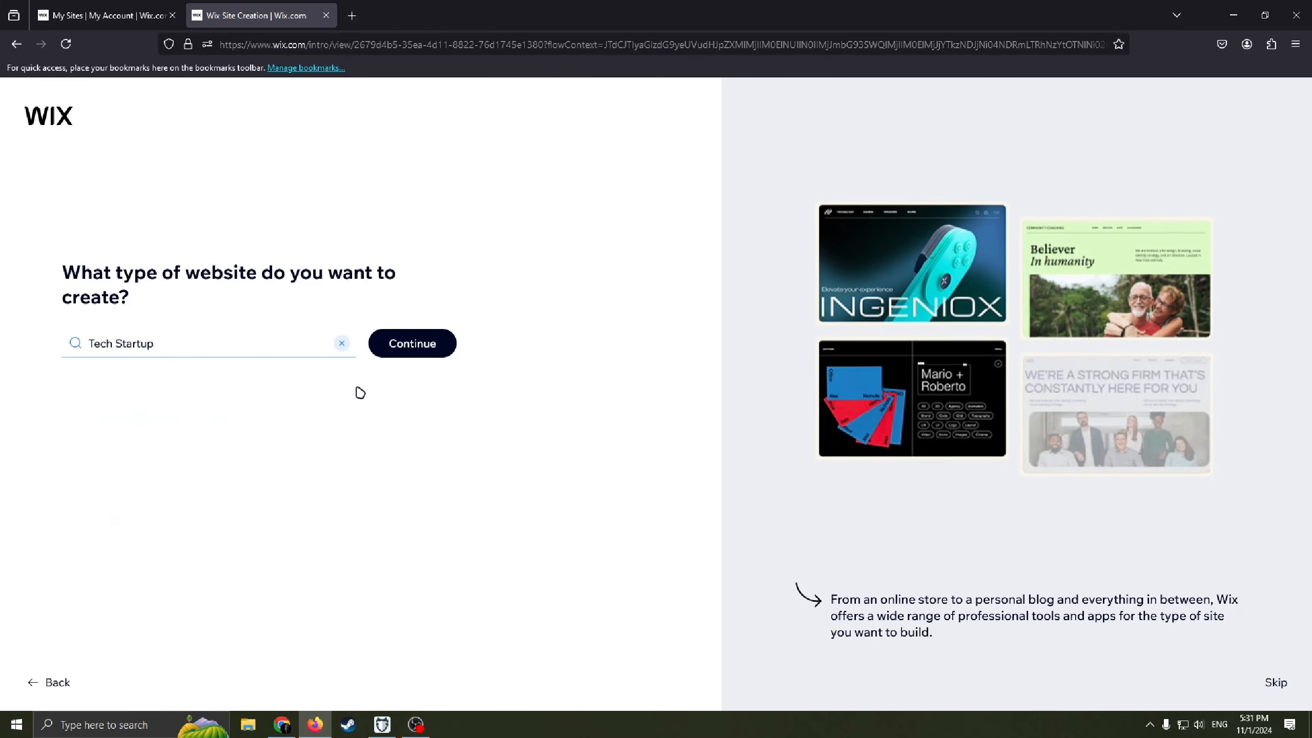
pyautogui.click(411, 343)
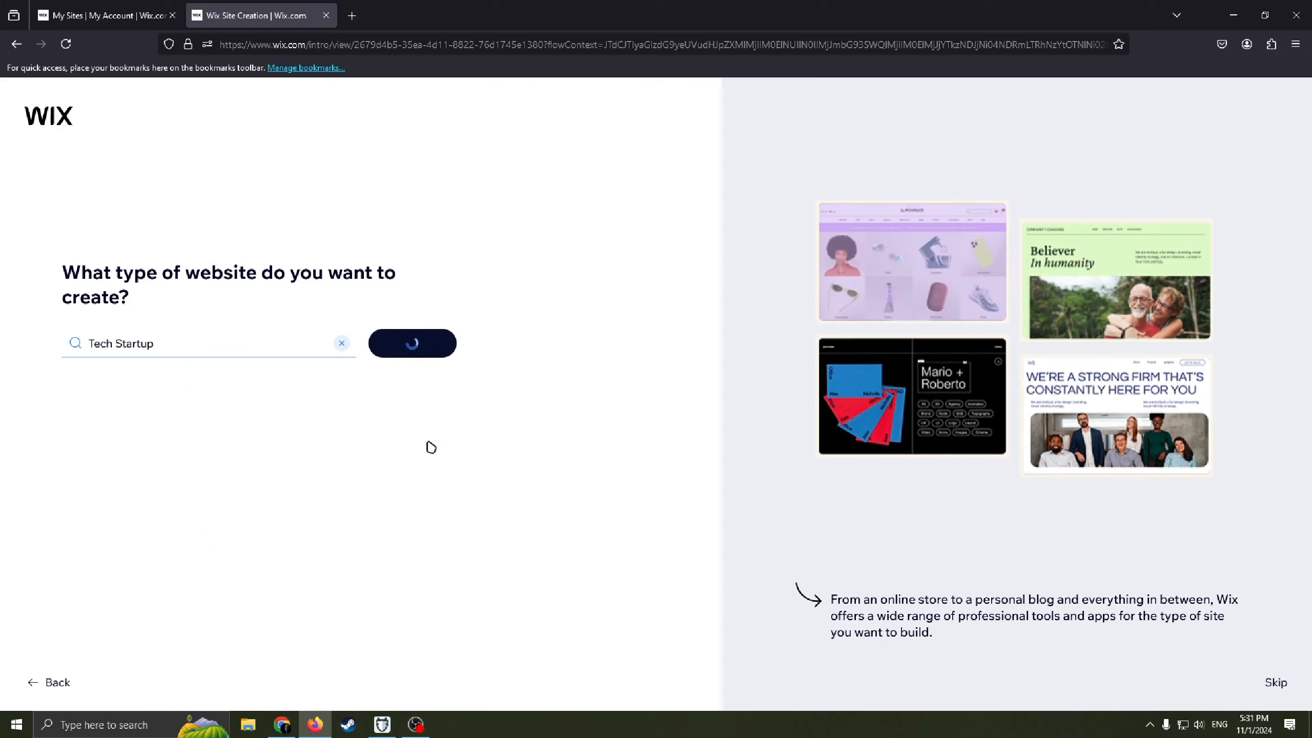
pyautogui.click(412, 343)
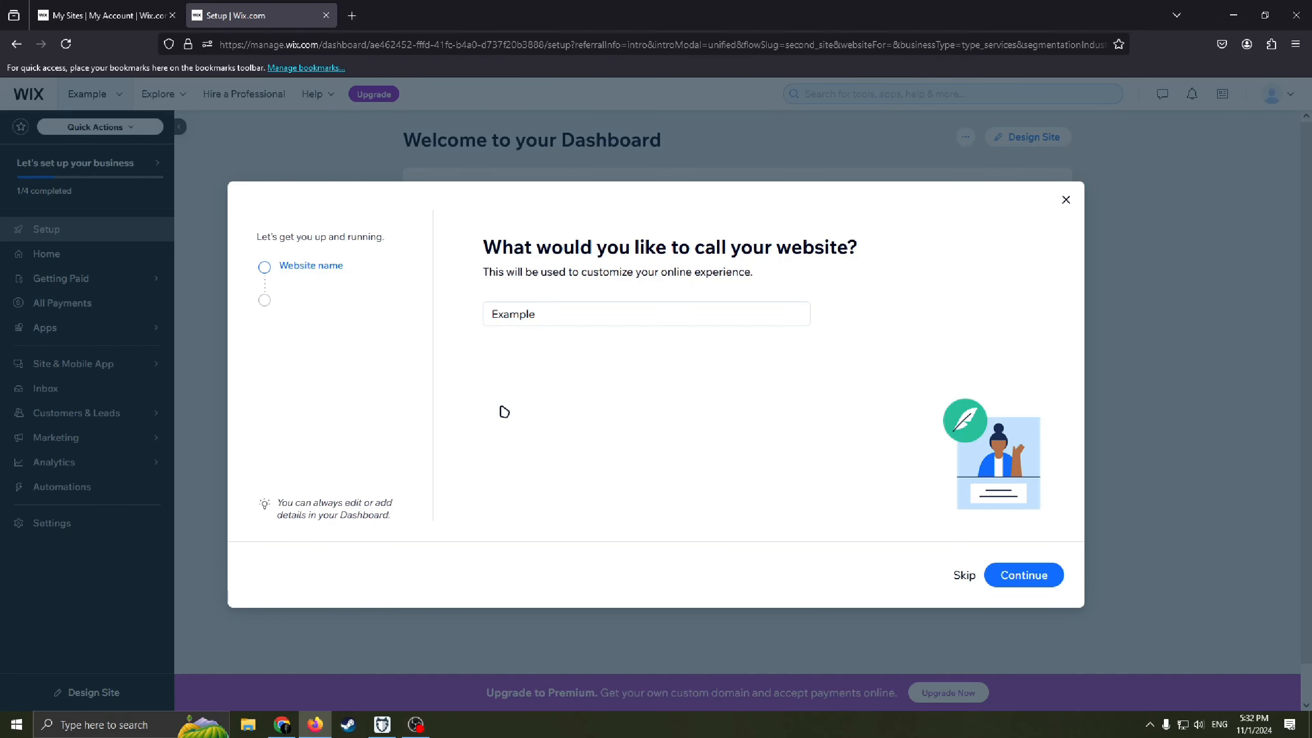
# - Keep 'Example' as the website name and continue to the site goals question
pyautogui.click(646, 313)
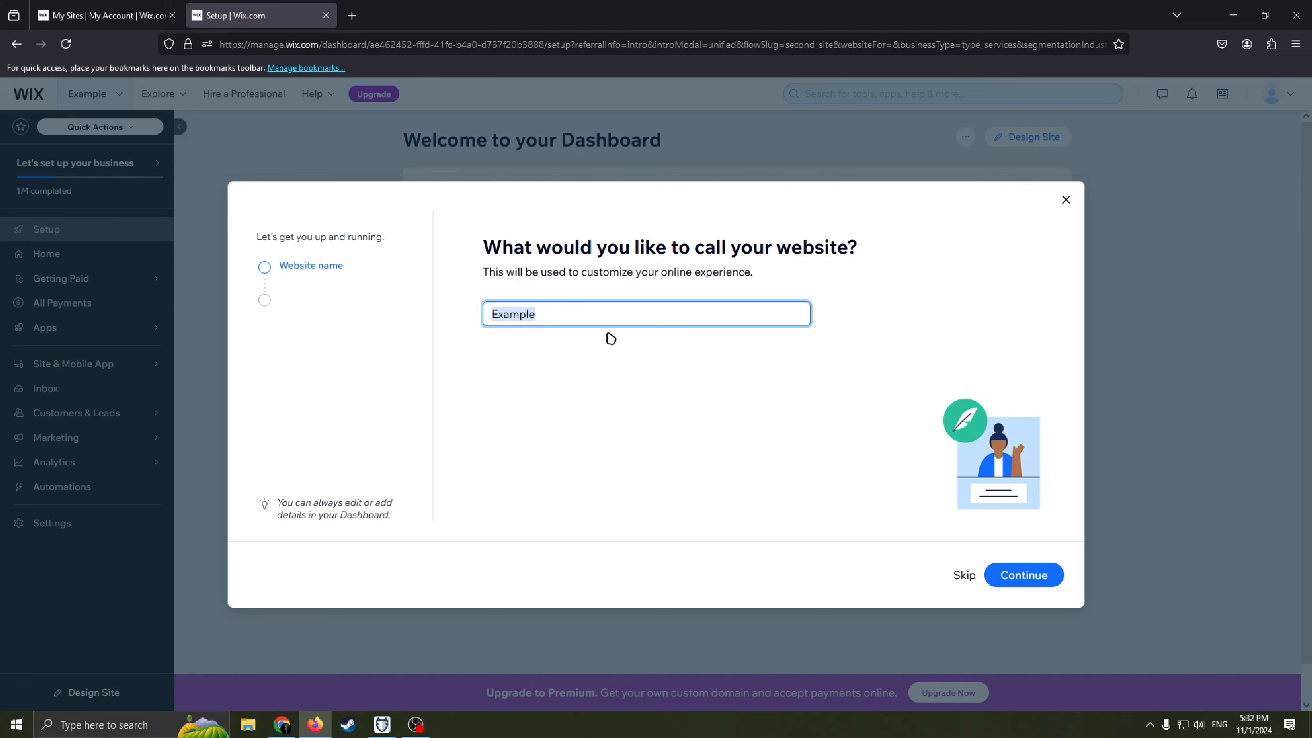
pyautogui.moveTo(668, 359)
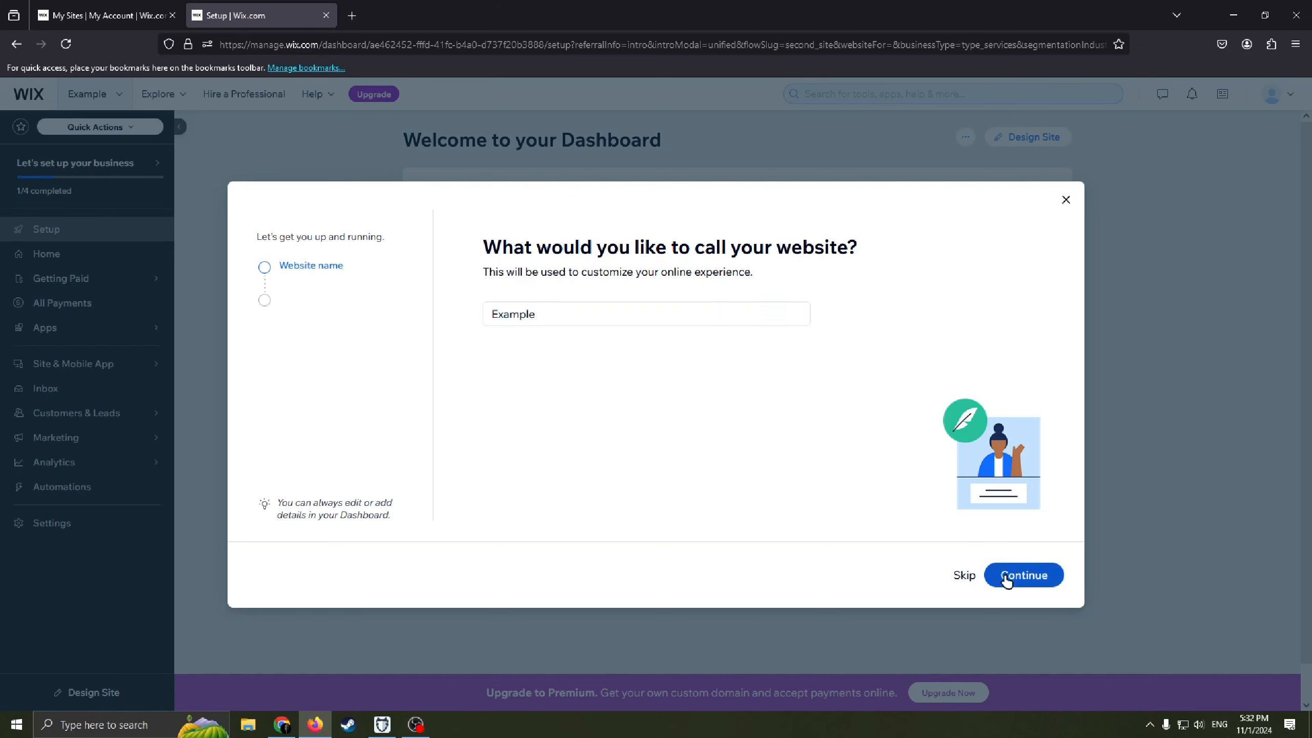
pyautogui.click(1023, 576)
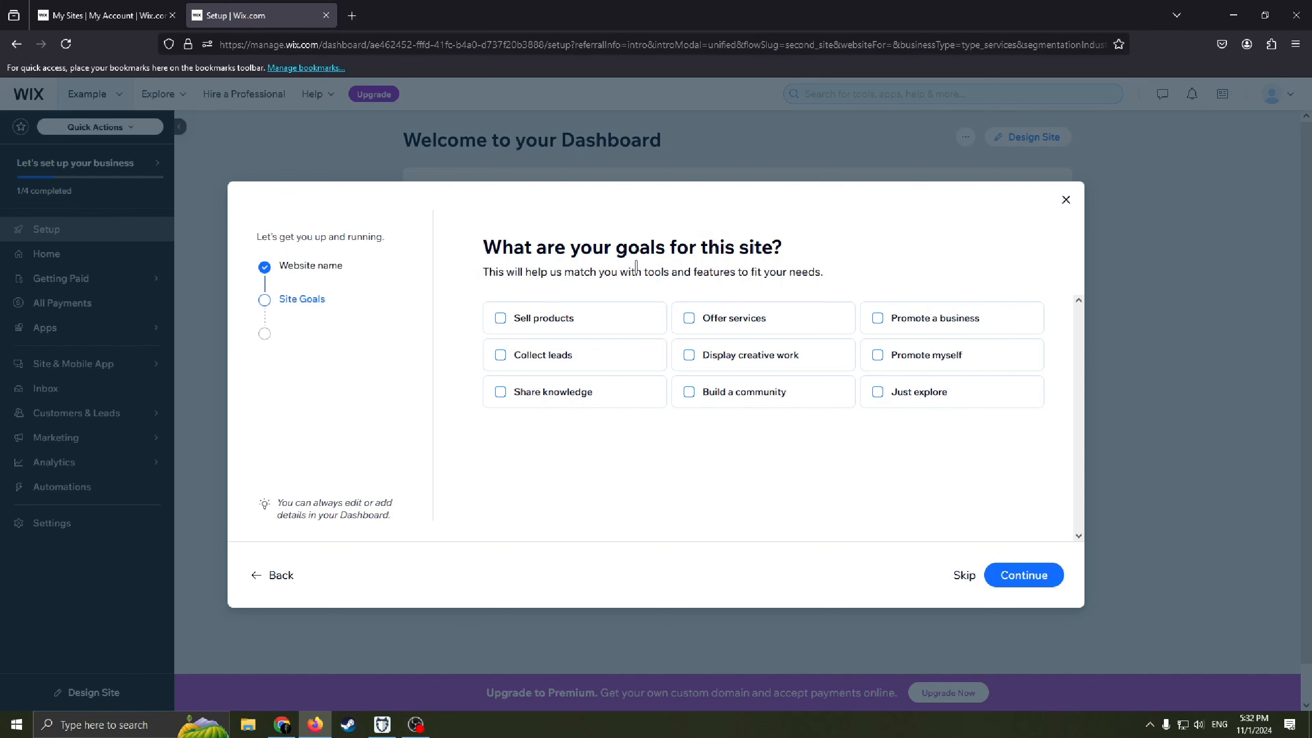
pyautogui.moveTo(657, 370)
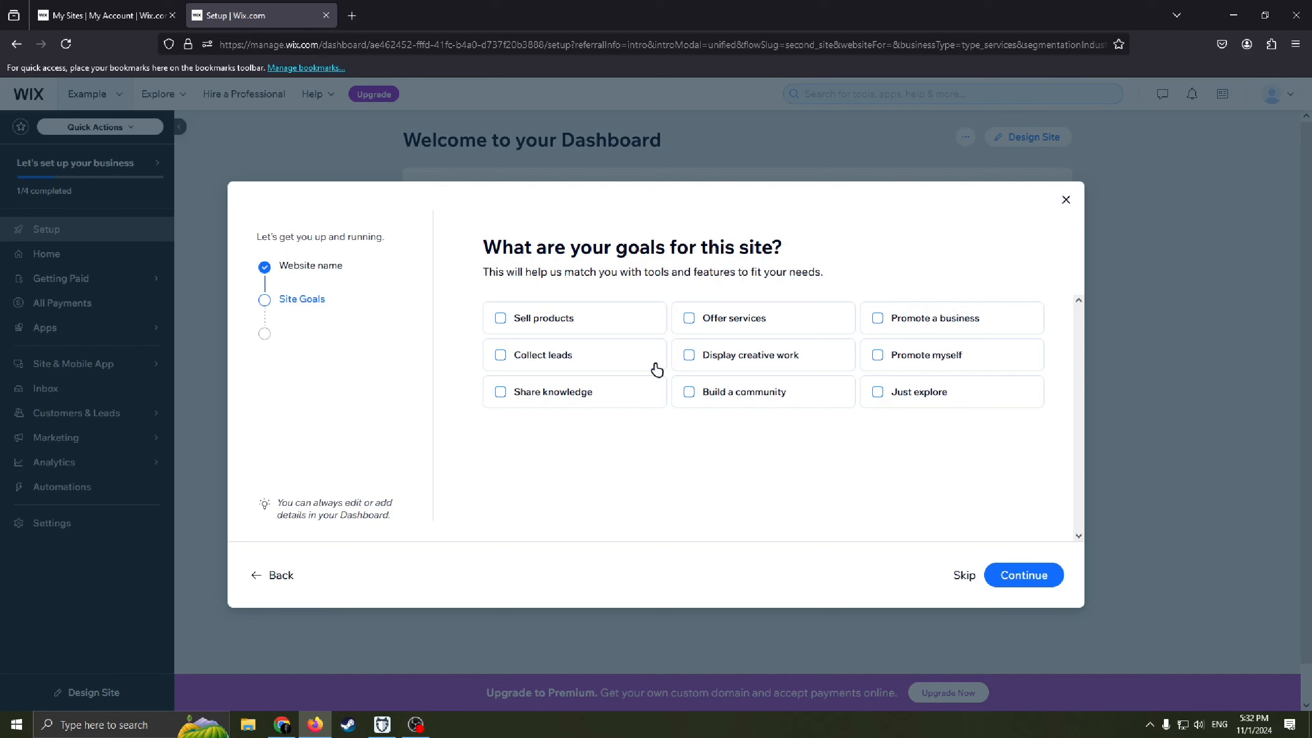
pyautogui.moveTo(550, 390)
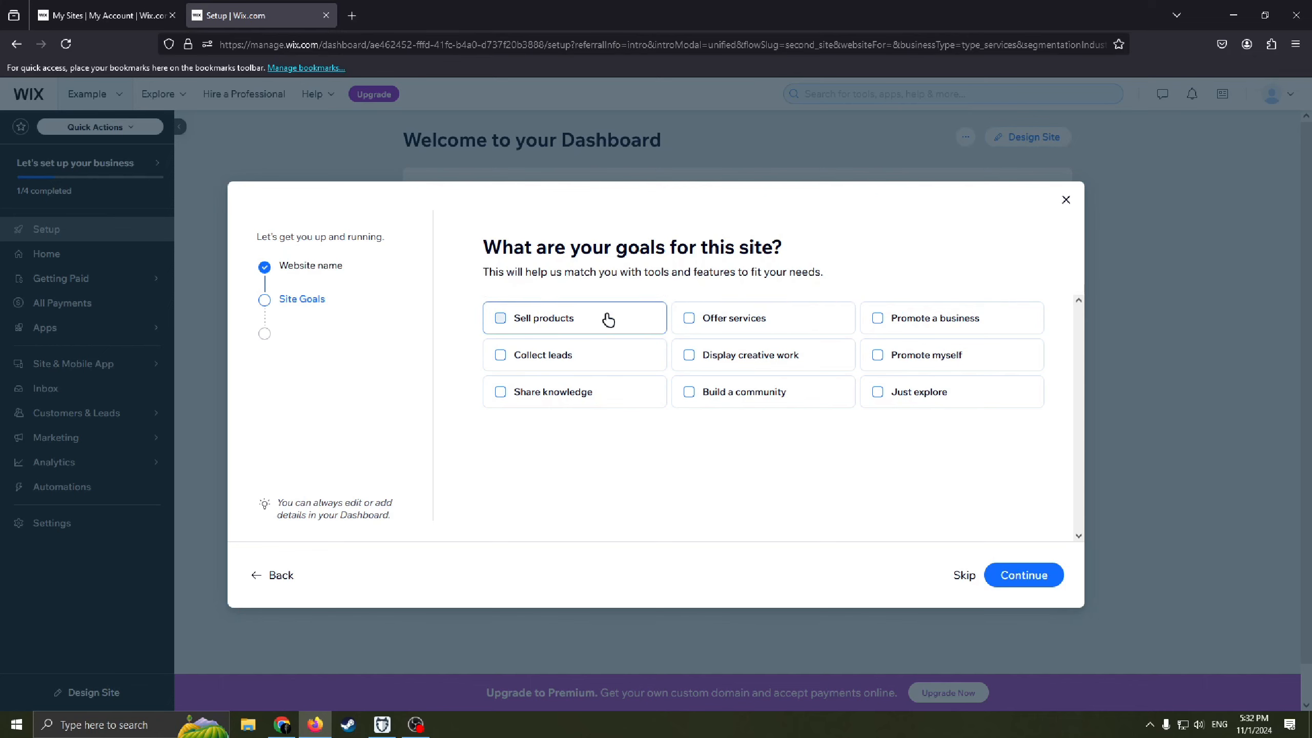
pyautogui.moveTo(774, 355)
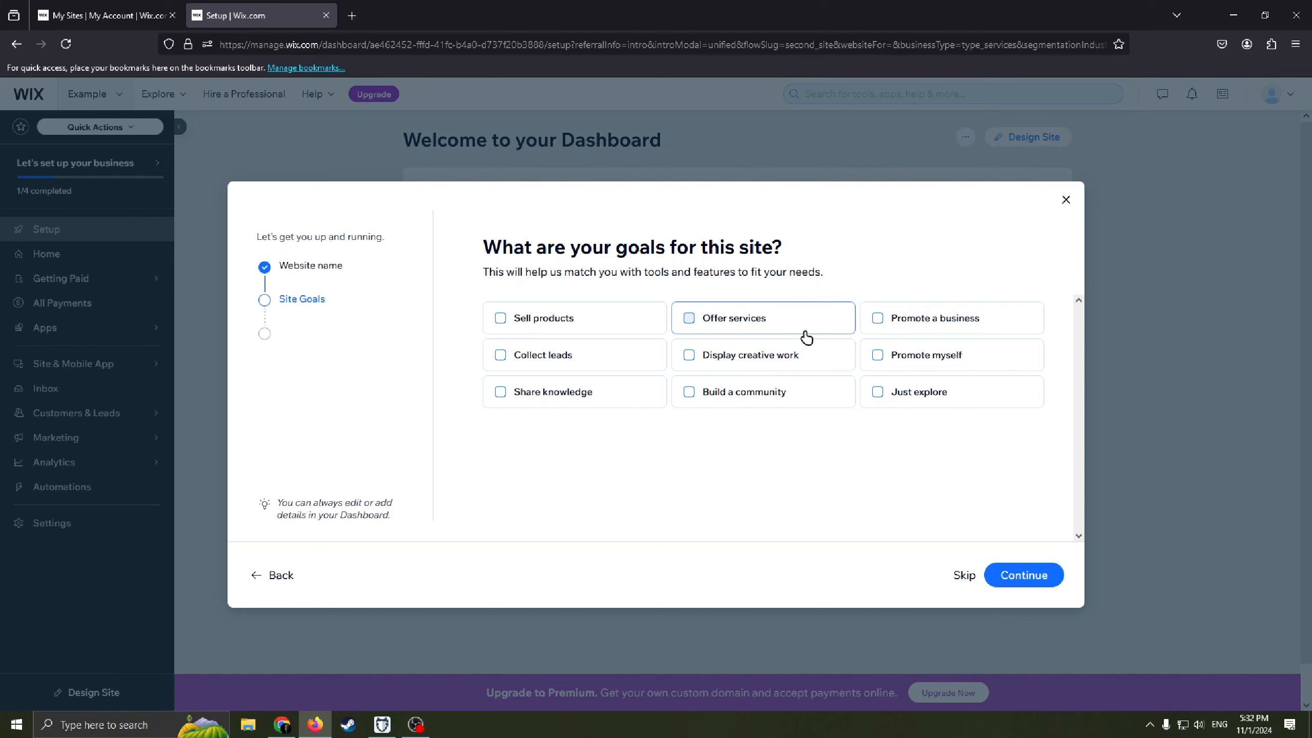
pyautogui.moveTo(550, 375)
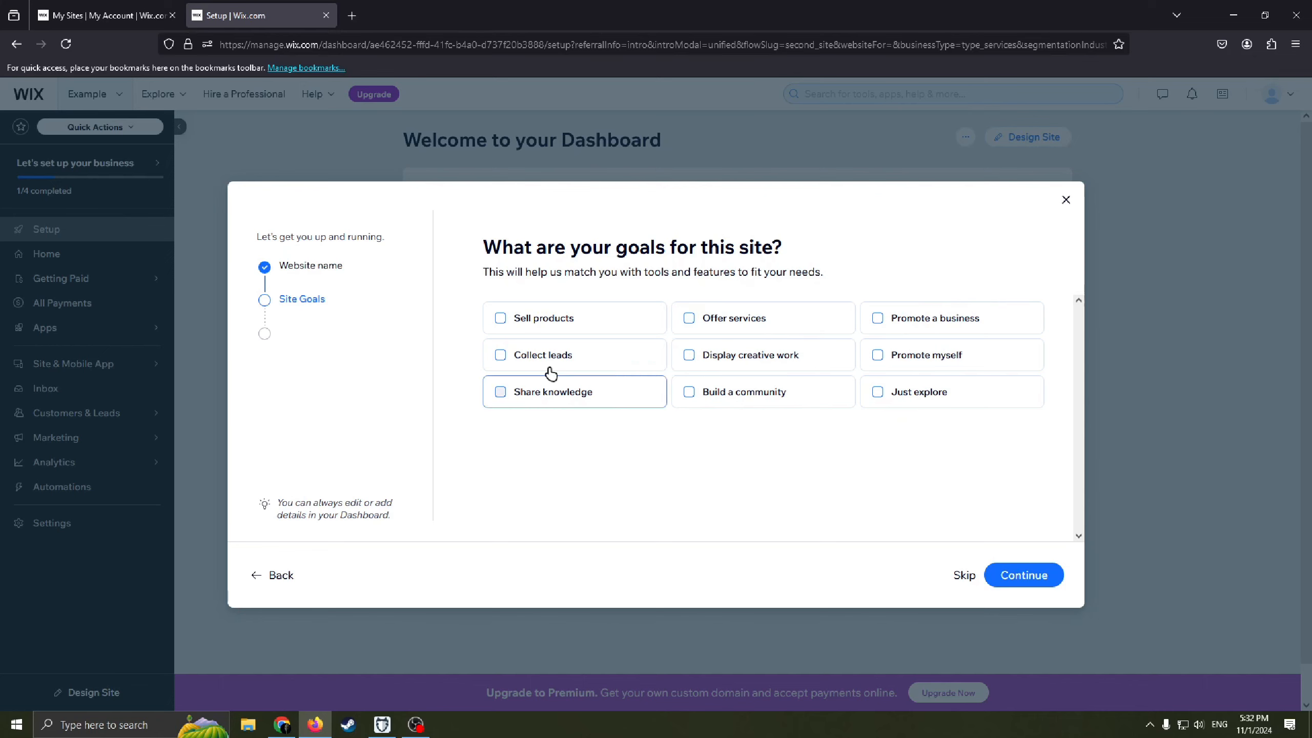
pyautogui.moveTo(775, 443)
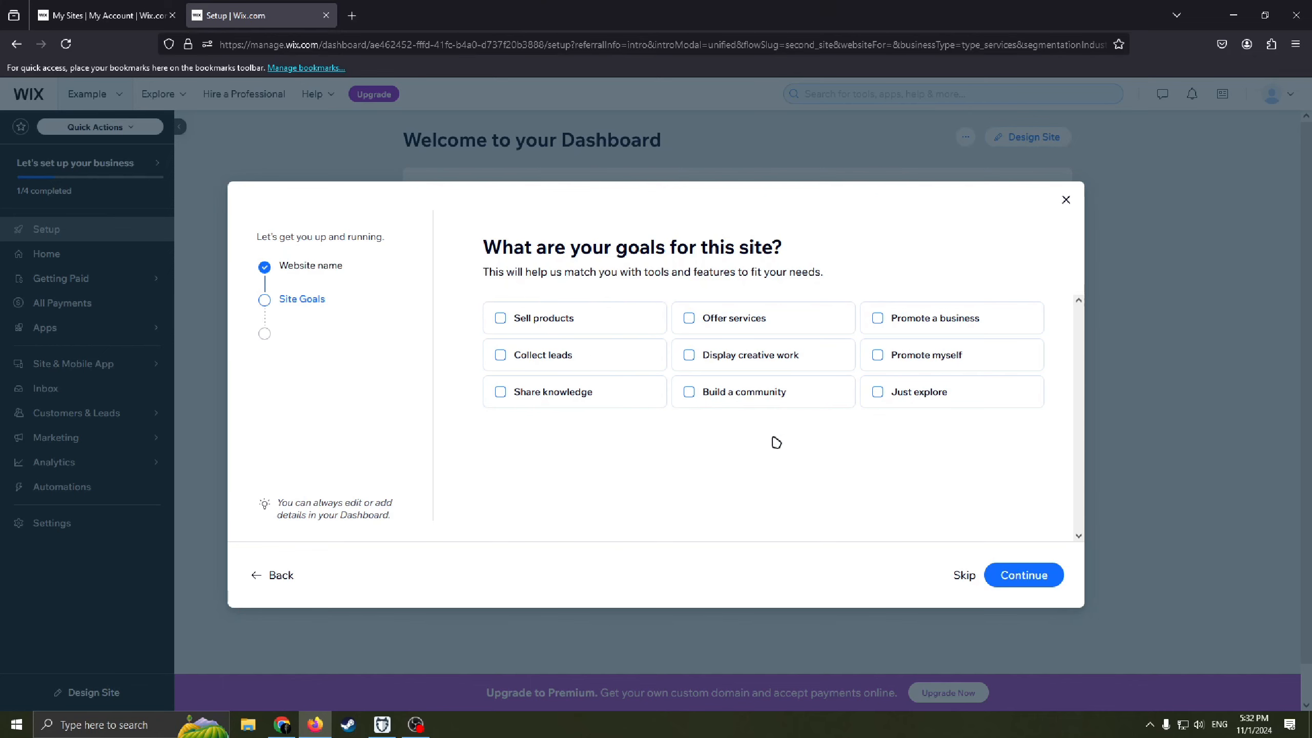
# - Select 'Build a community' and 'Promote a business' as site goals and submit
pyautogui.click(690, 392)
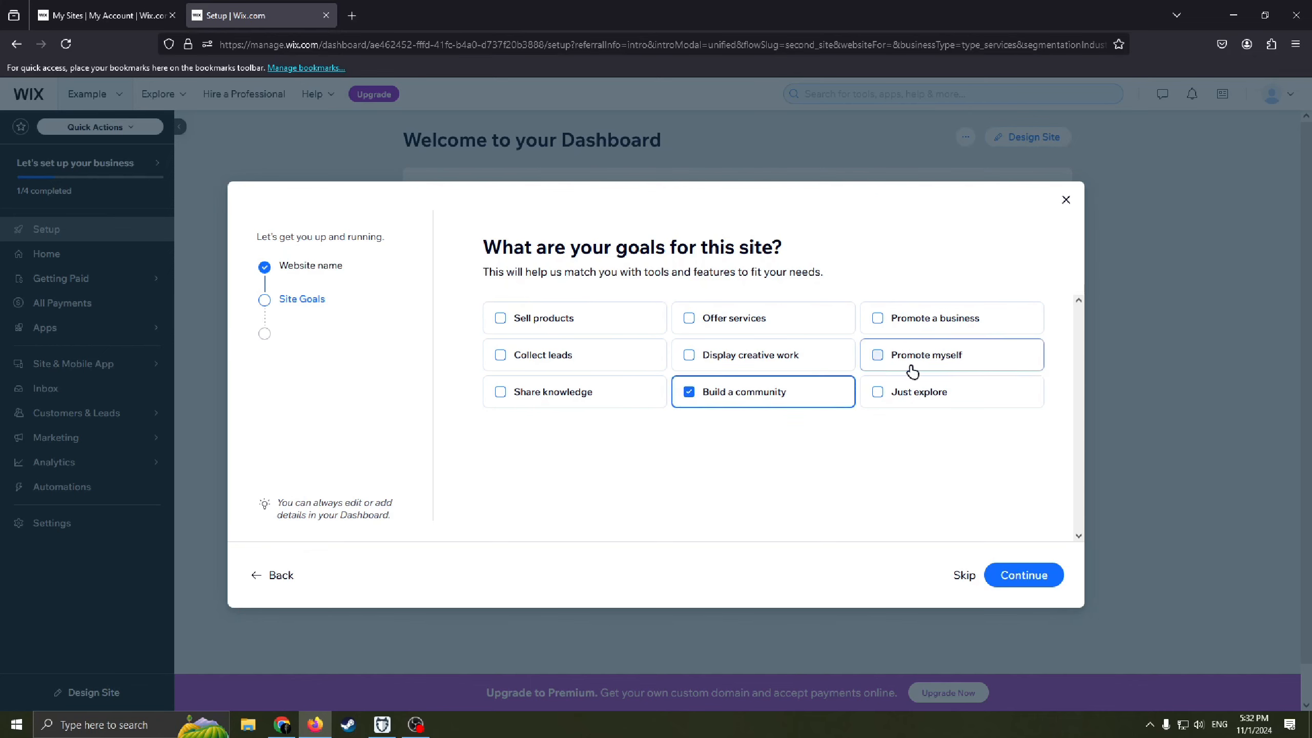
pyautogui.click(877, 318)
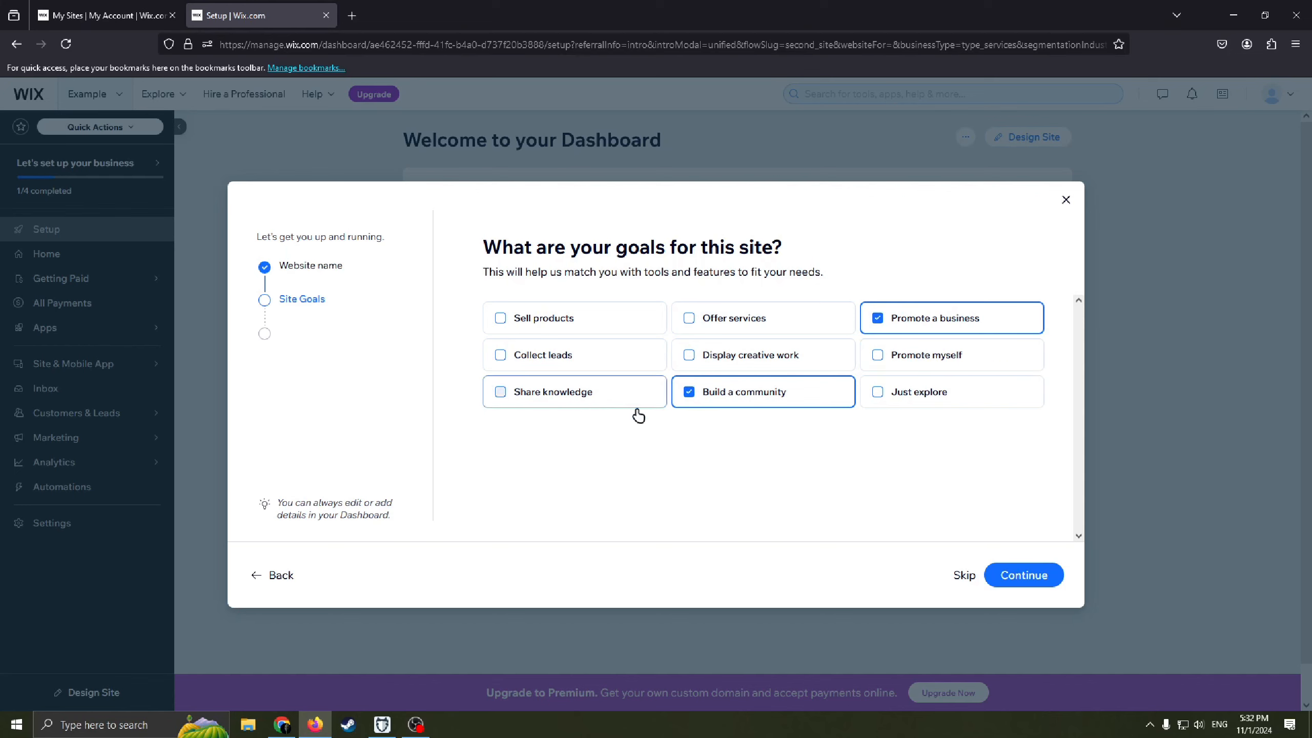
pyautogui.click(1023, 575)
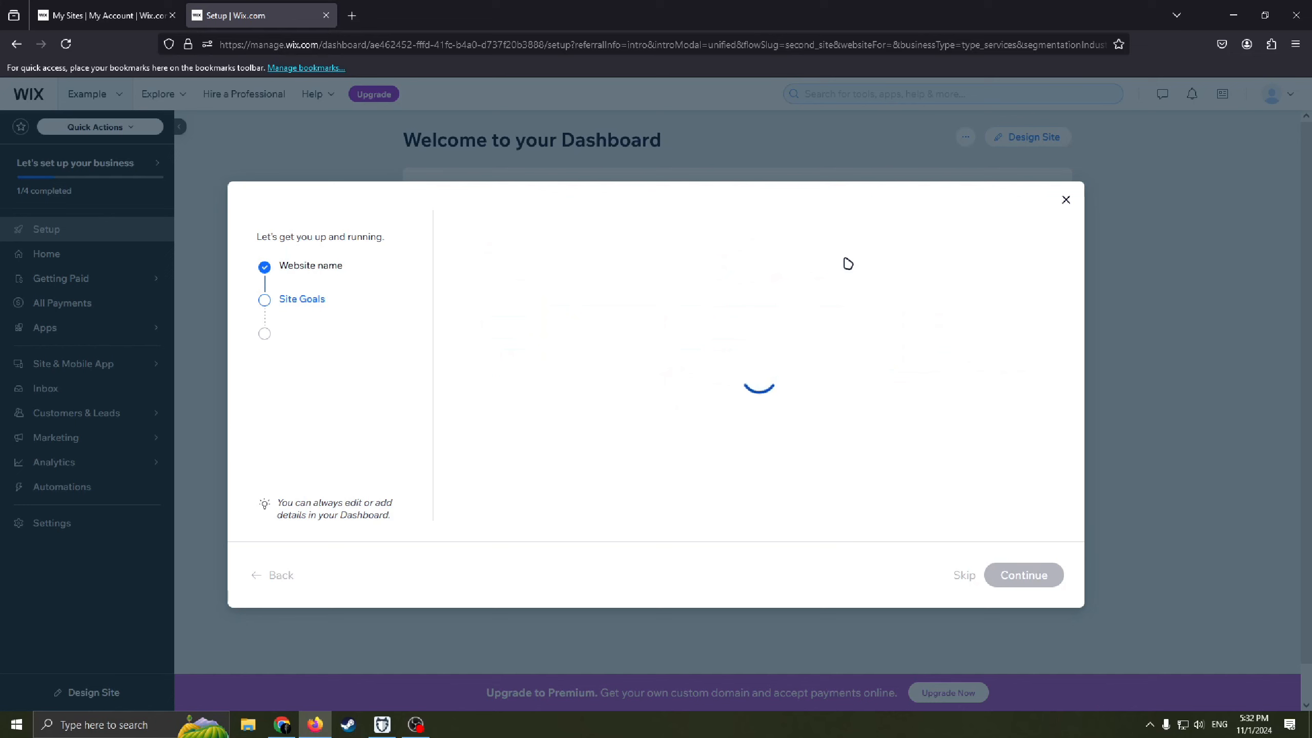
# - Pick the Blog and Forms apps from the app list and complete the setup questions
pyautogui.click(1023, 575)
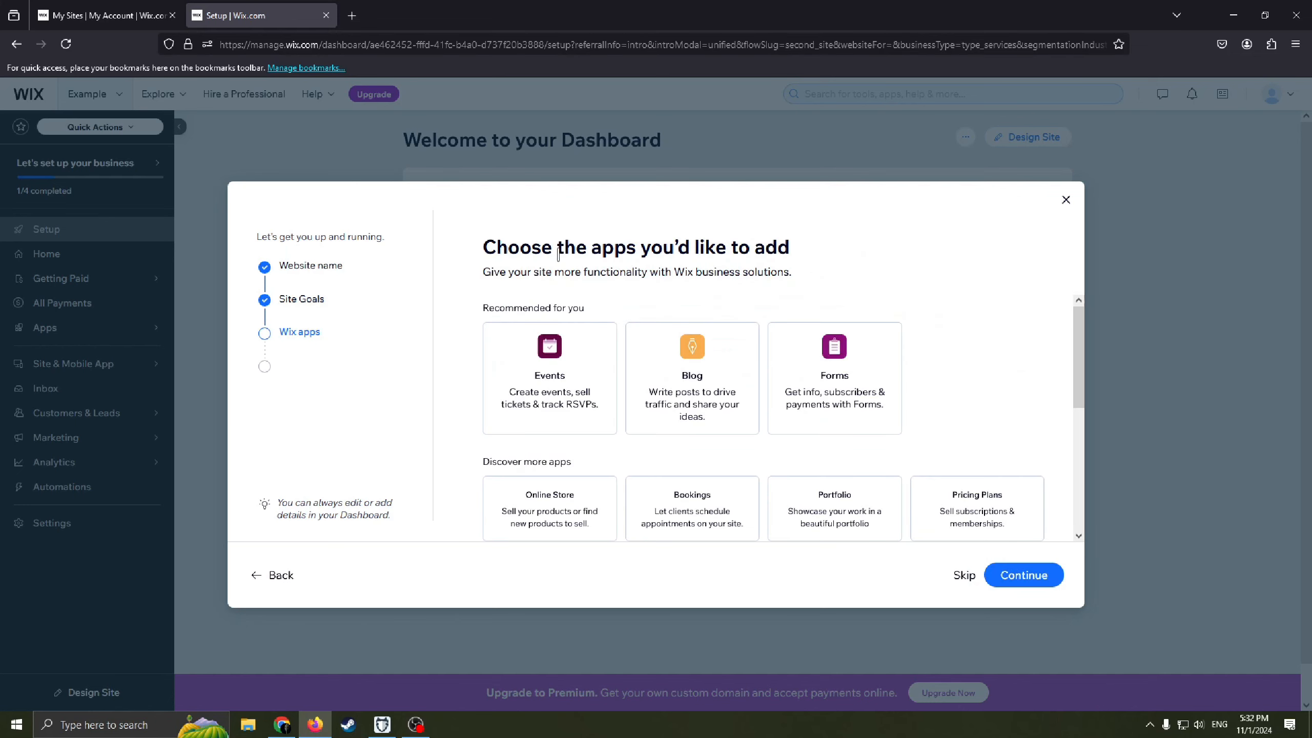
pyautogui.moveTo(492, 247); pyautogui.dragTo(762, 247)
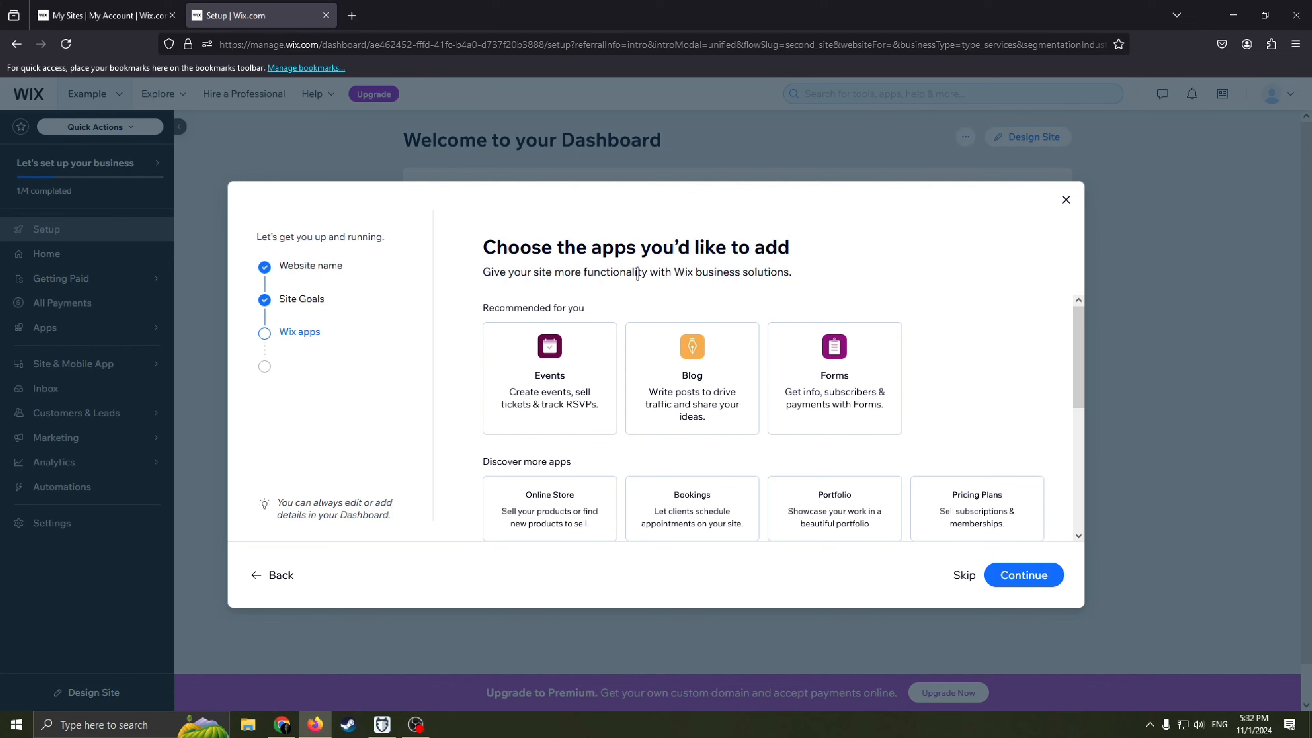
pyautogui.moveTo(539, 273); pyautogui.dragTo(683, 272)
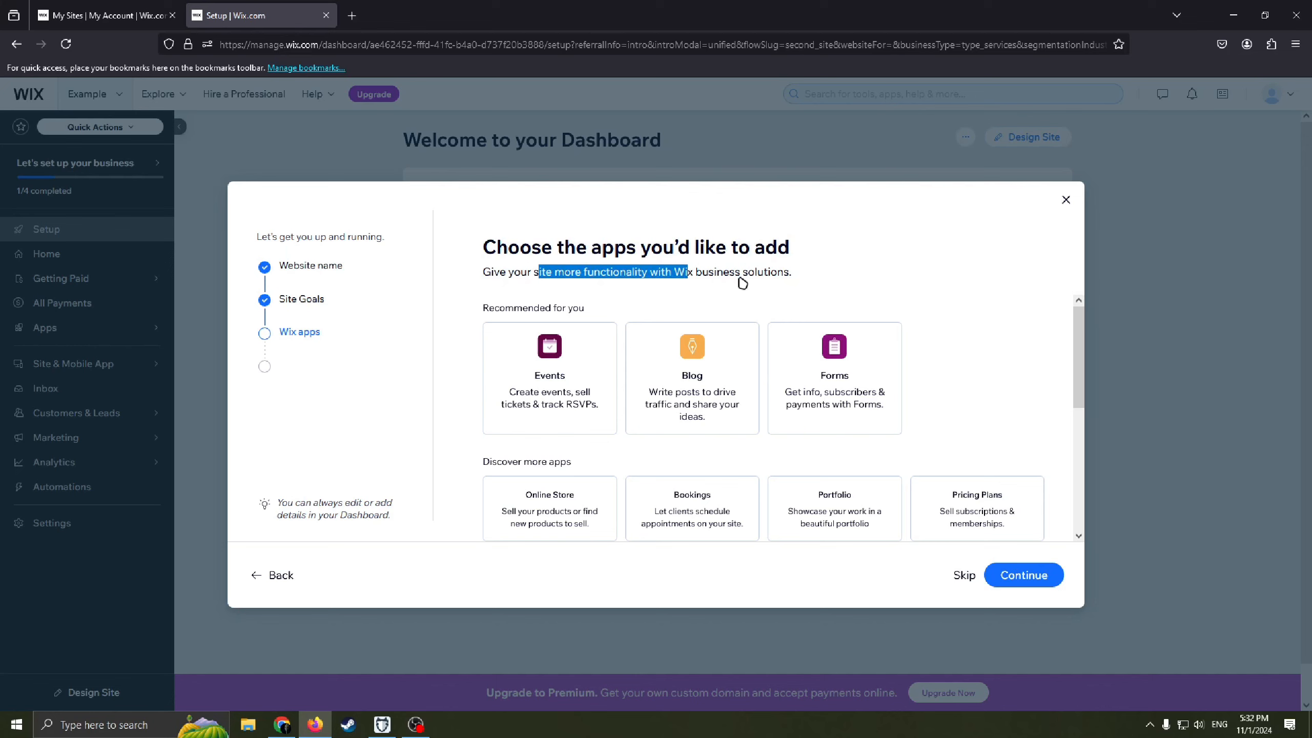
pyautogui.scroll(-3)
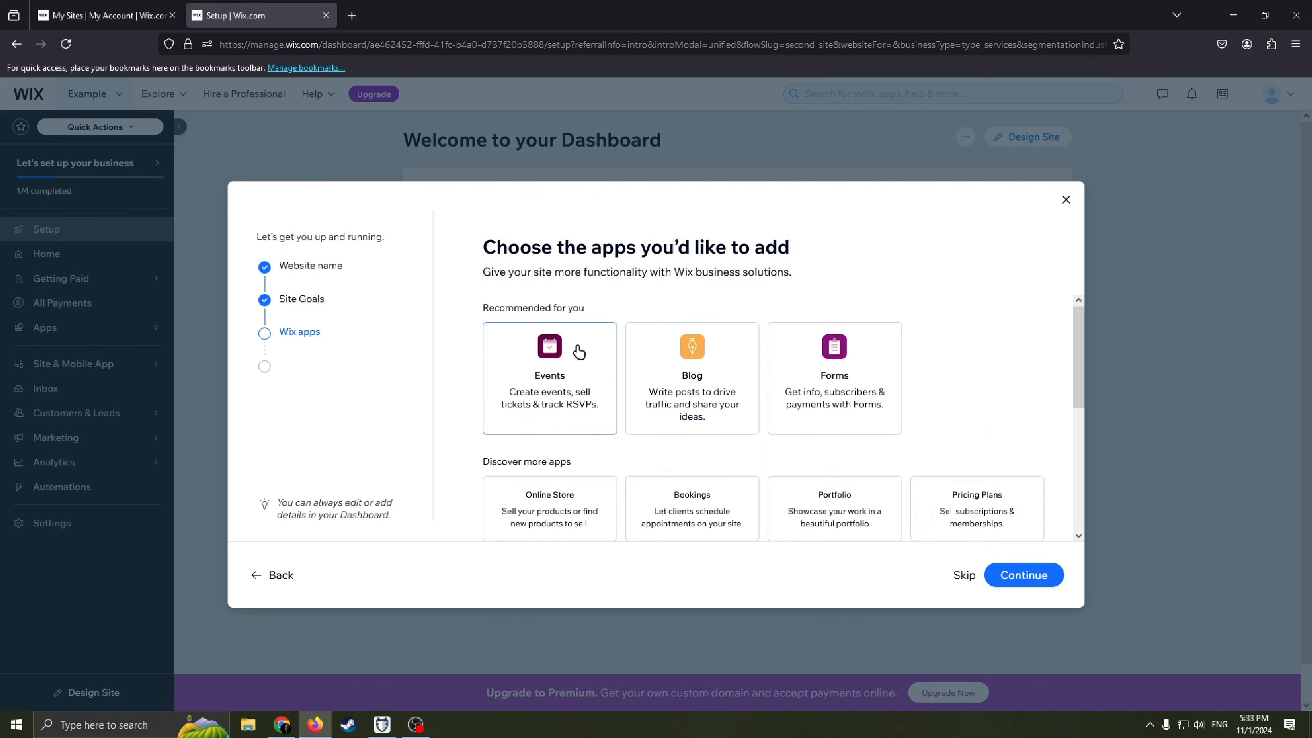
pyautogui.moveTo(573, 422)
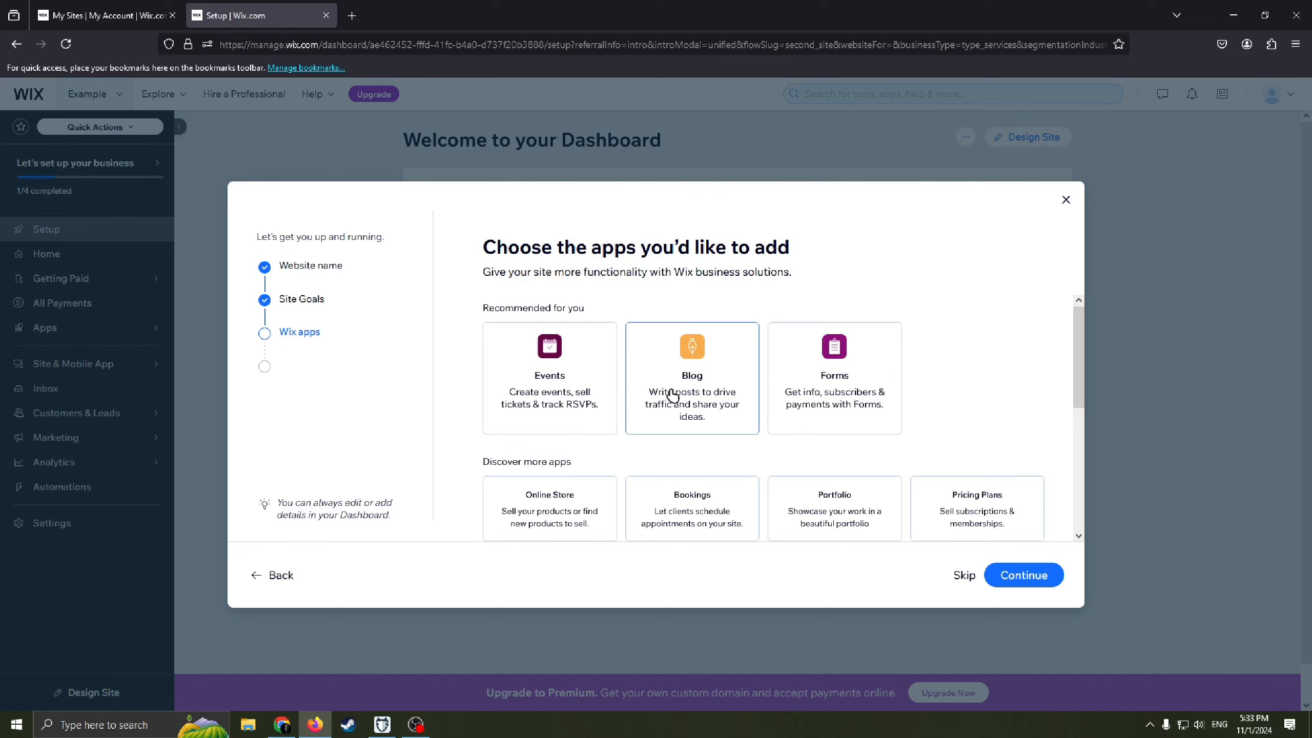
pyautogui.moveTo(726, 397)
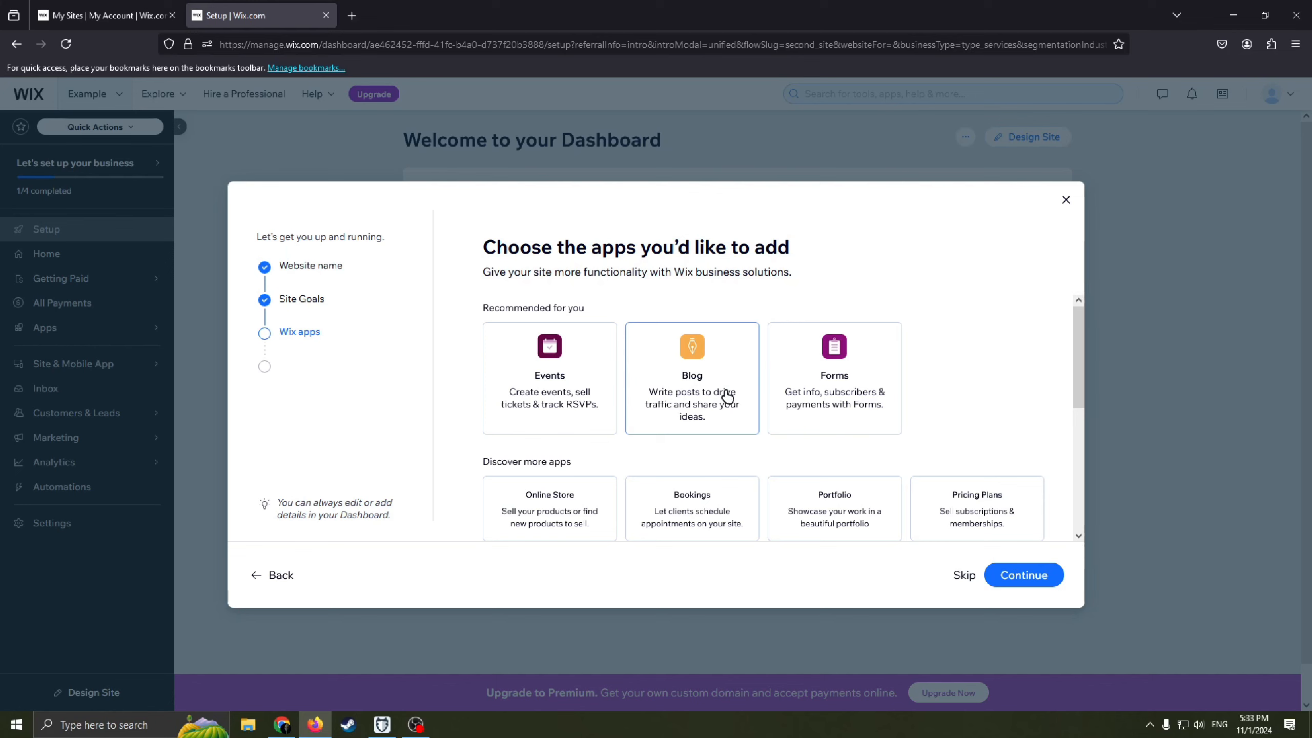
pyautogui.moveTo(852, 377)
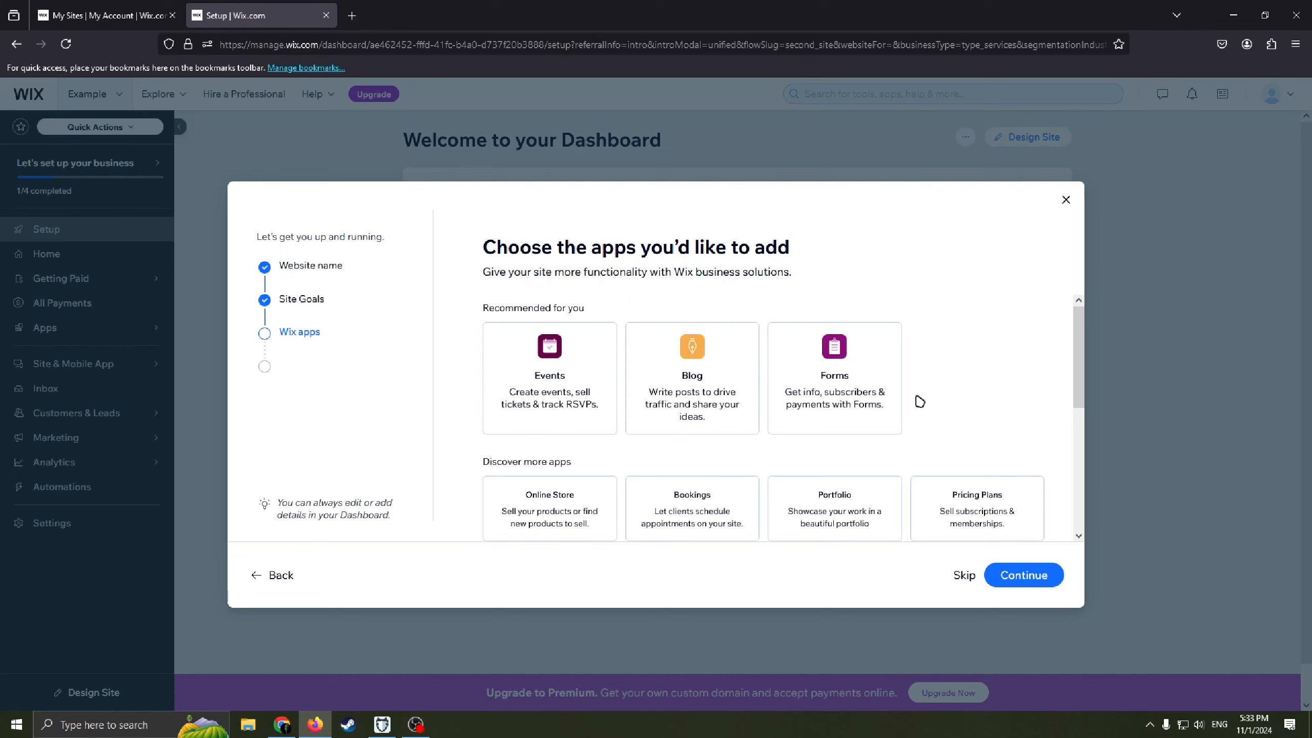
pyautogui.scroll(-3)
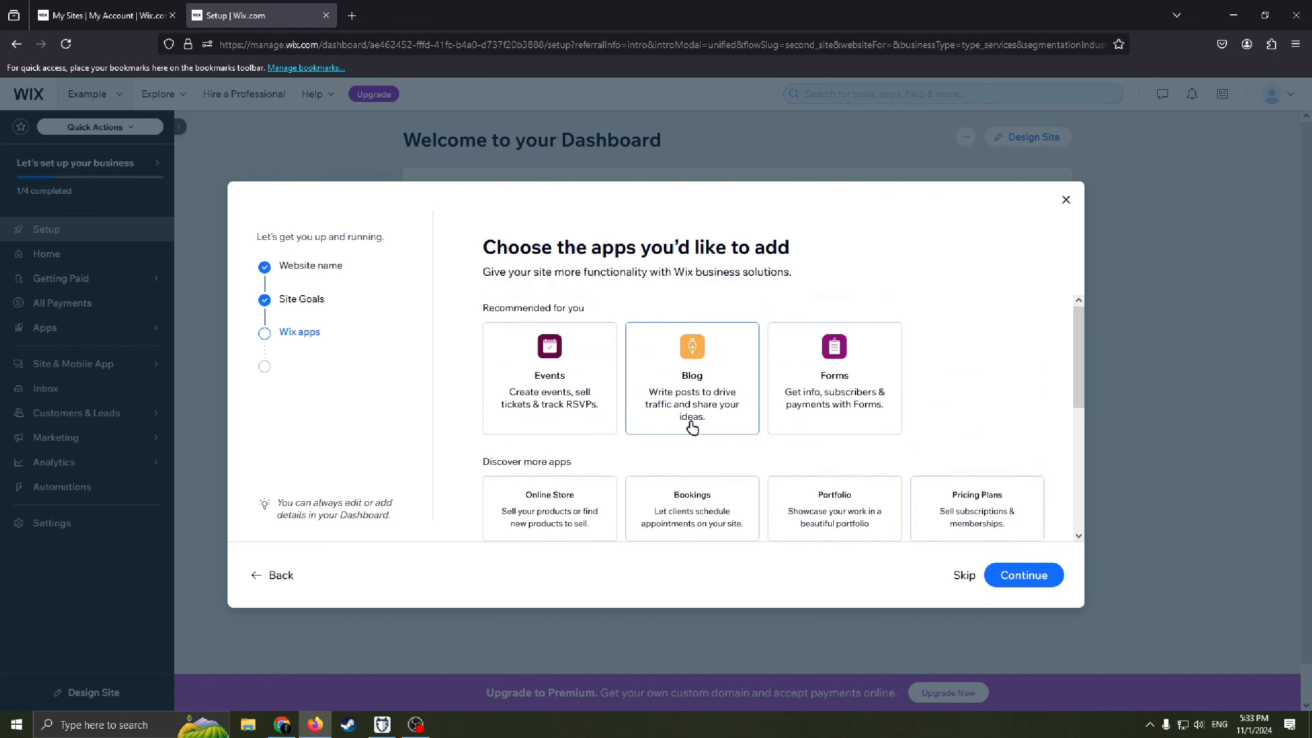
pyautogui.click(692, 377)
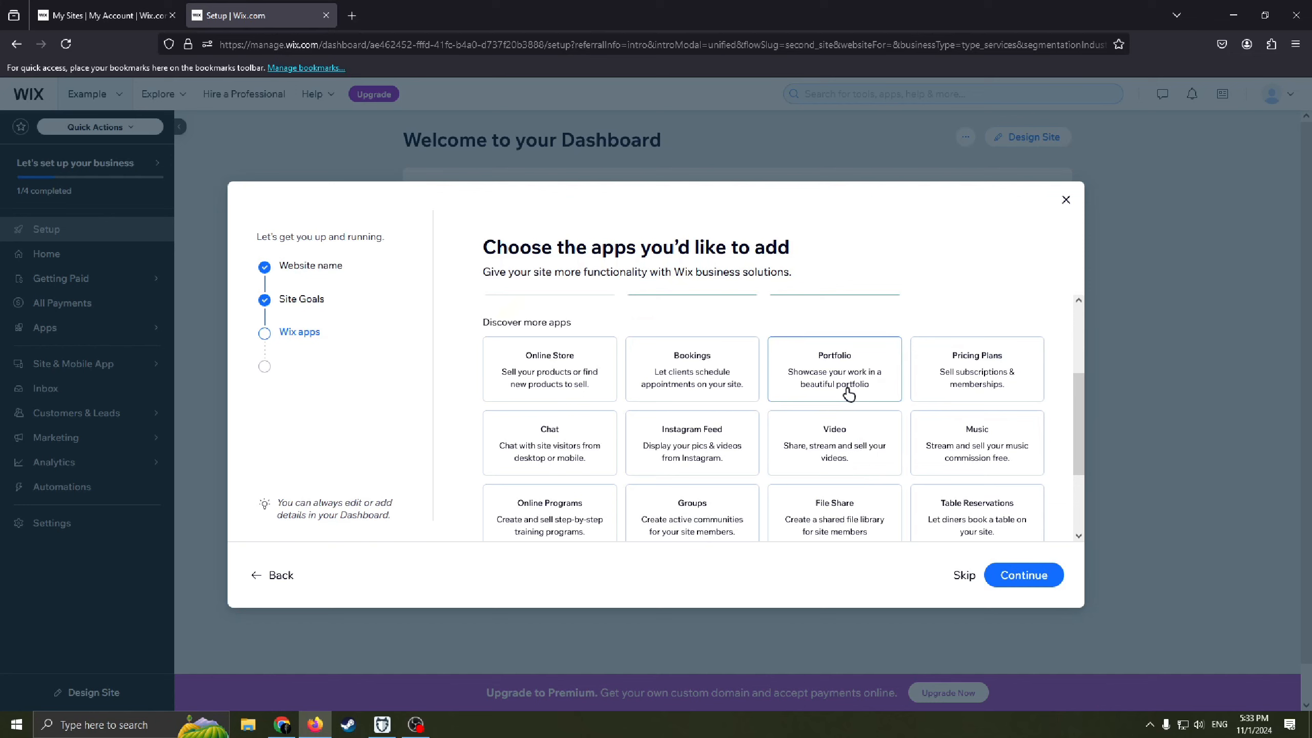
pyautogui.scroll(-3)
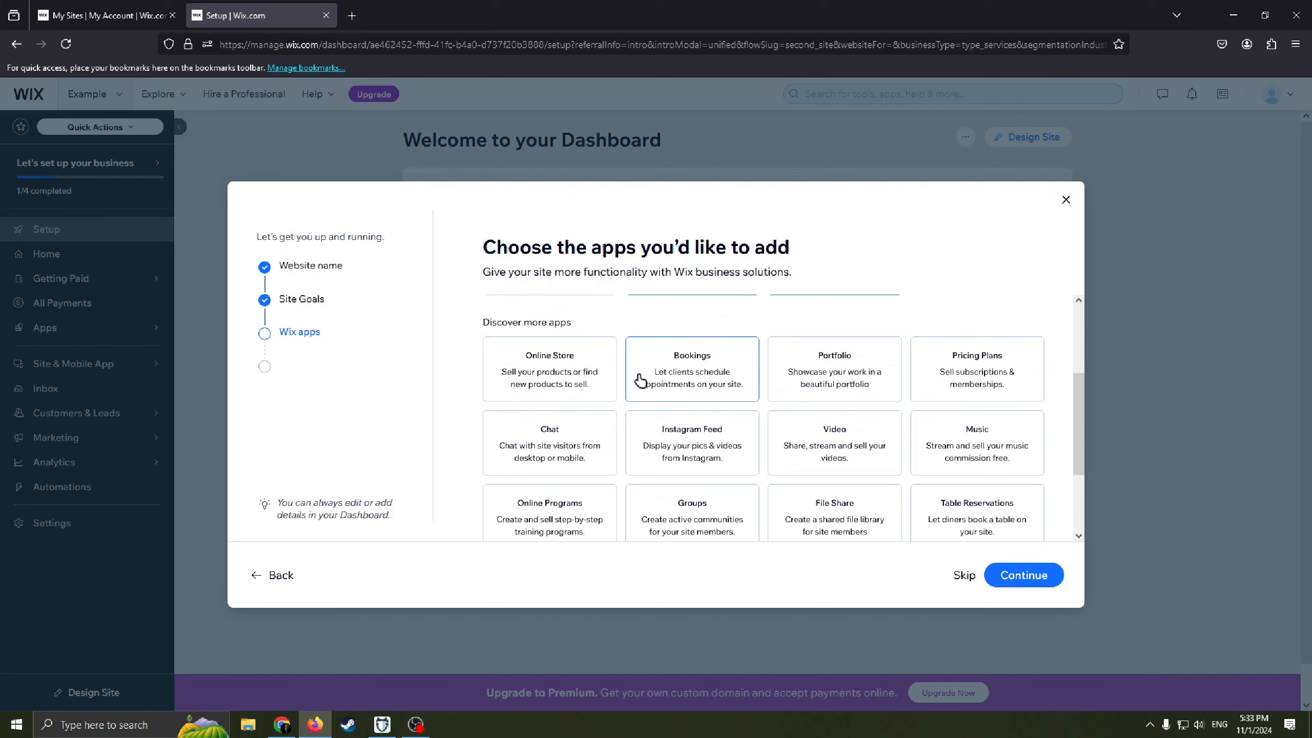
pyautogui.scroll(-3)
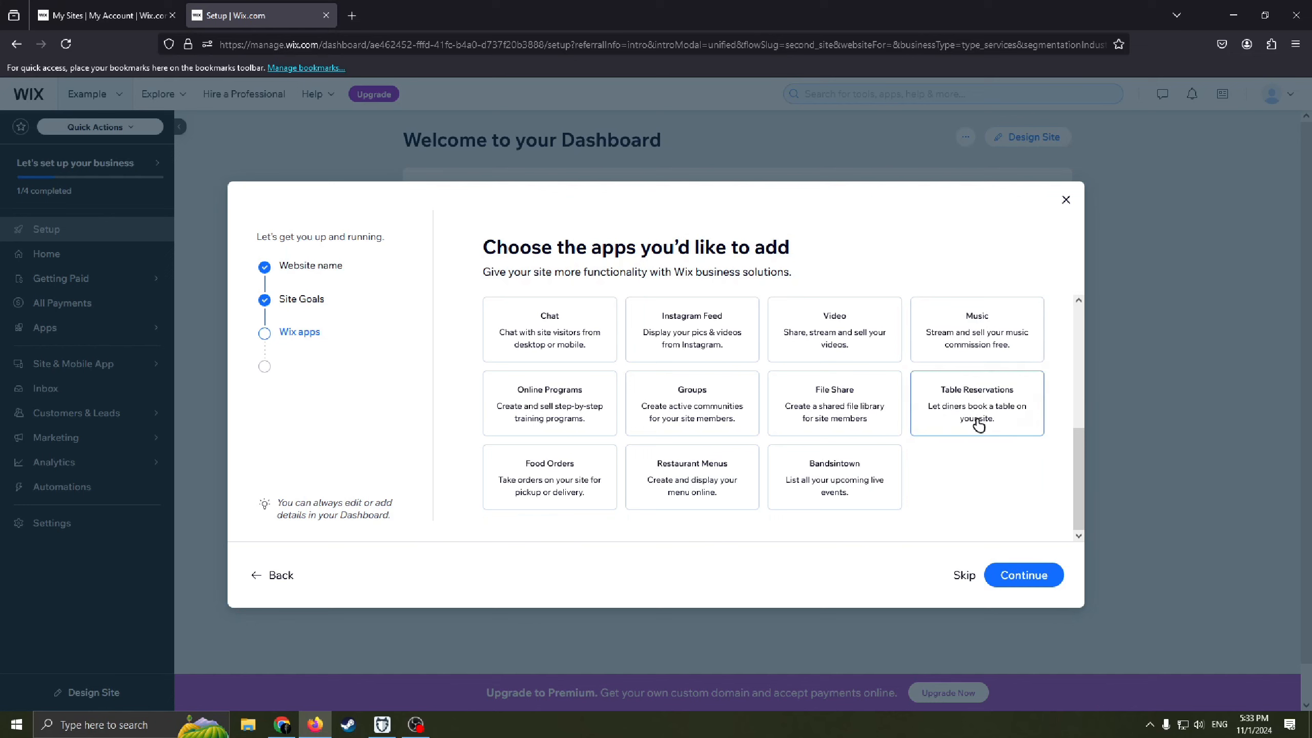
pyautogui.moveTo(829, 427)
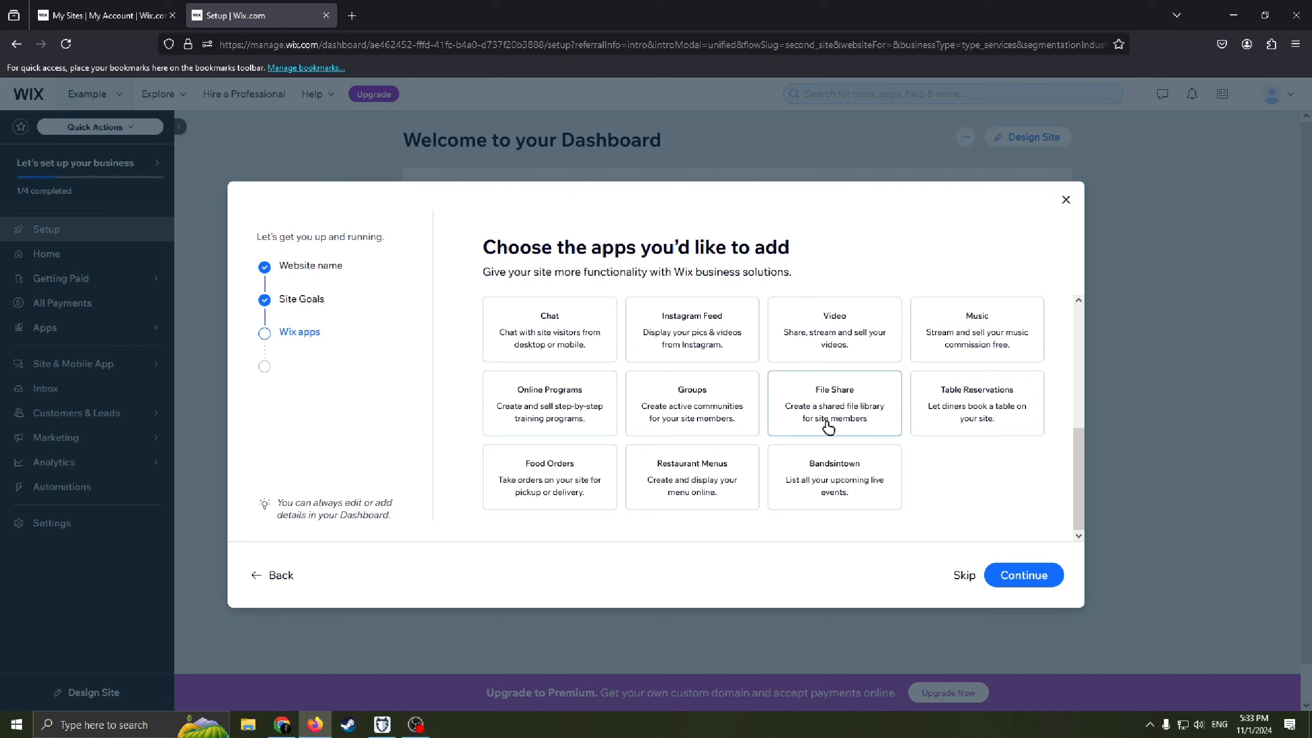
pyautogui.moveTo(629, 429)
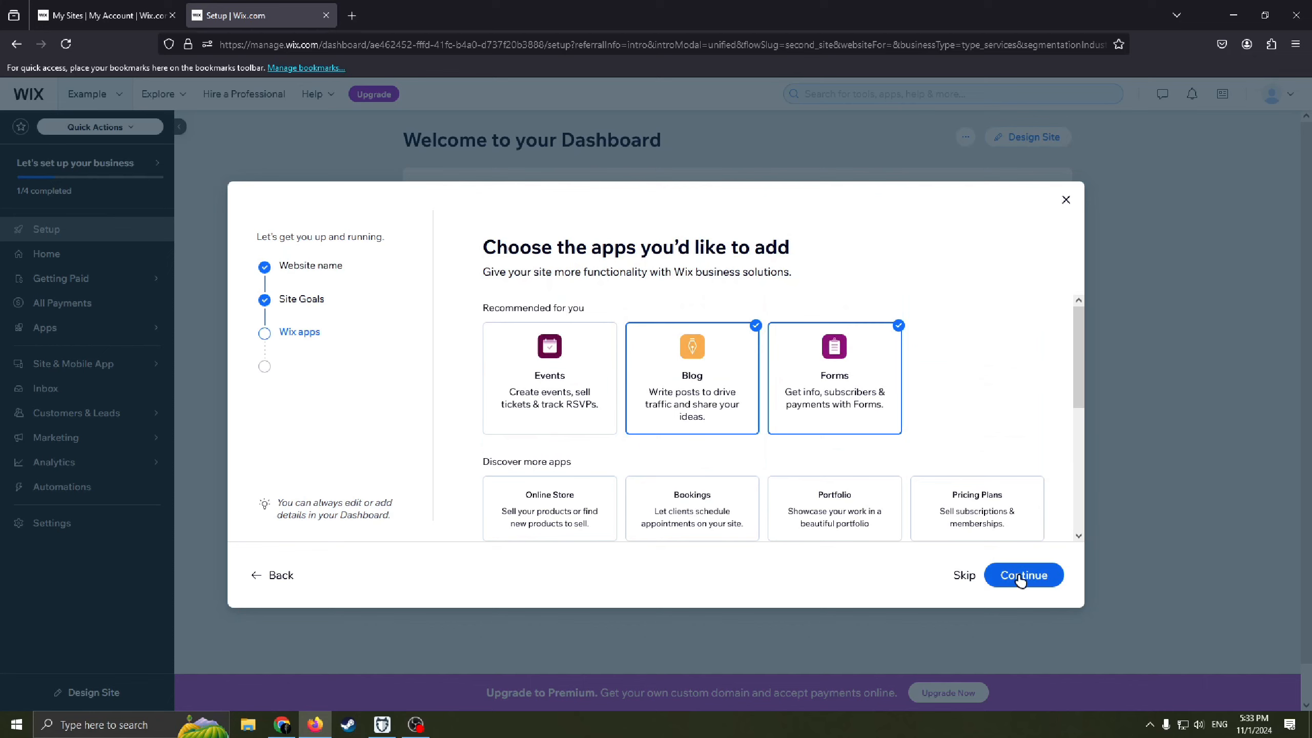
pyautogui.click(1023, 575)
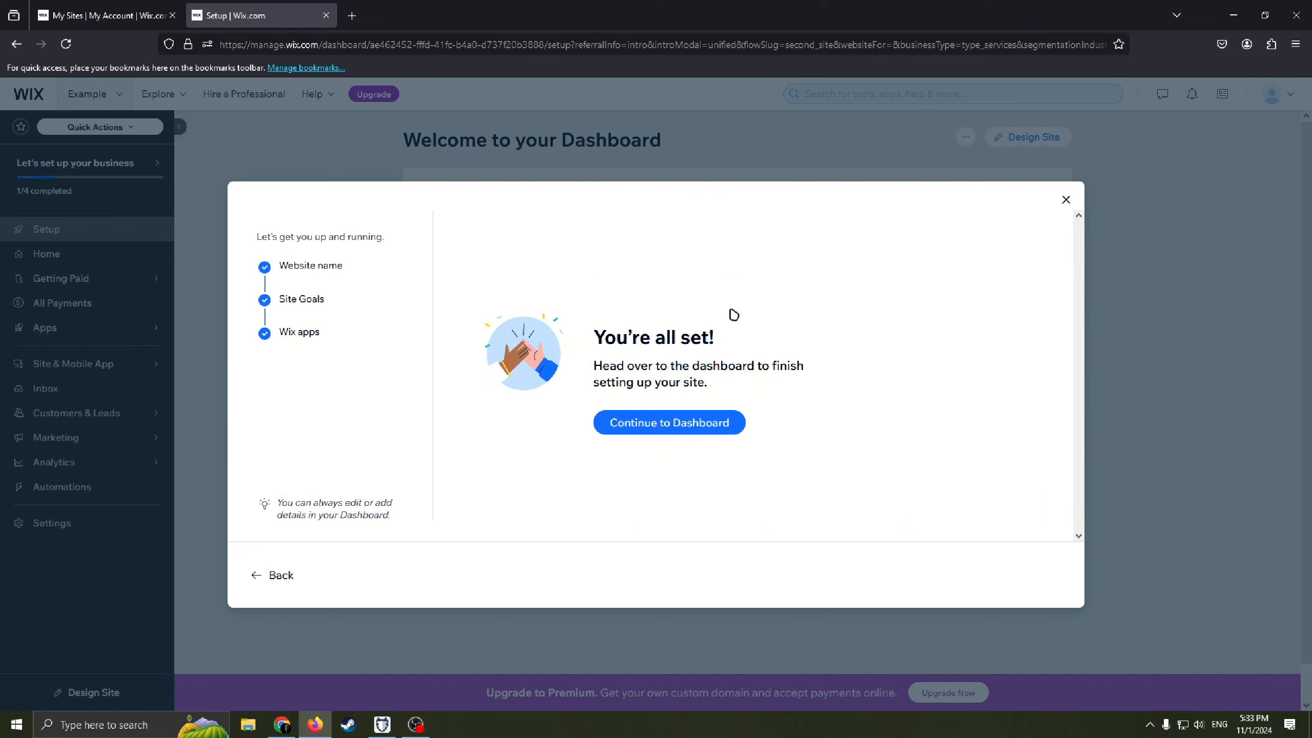
pyautogui.moveTo(681, 427)
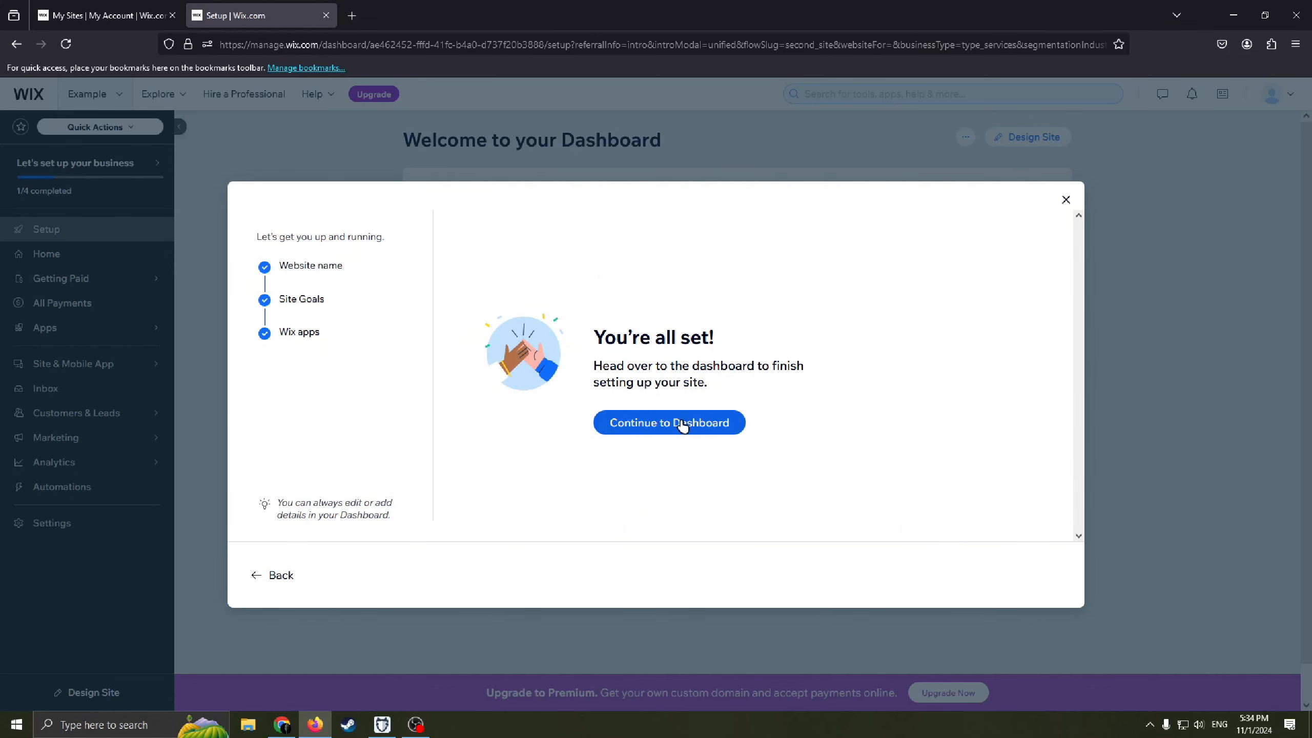
# - Open the dashboard and empty the suggested name from the custom domain search box
pyautogui.click(668, 422)
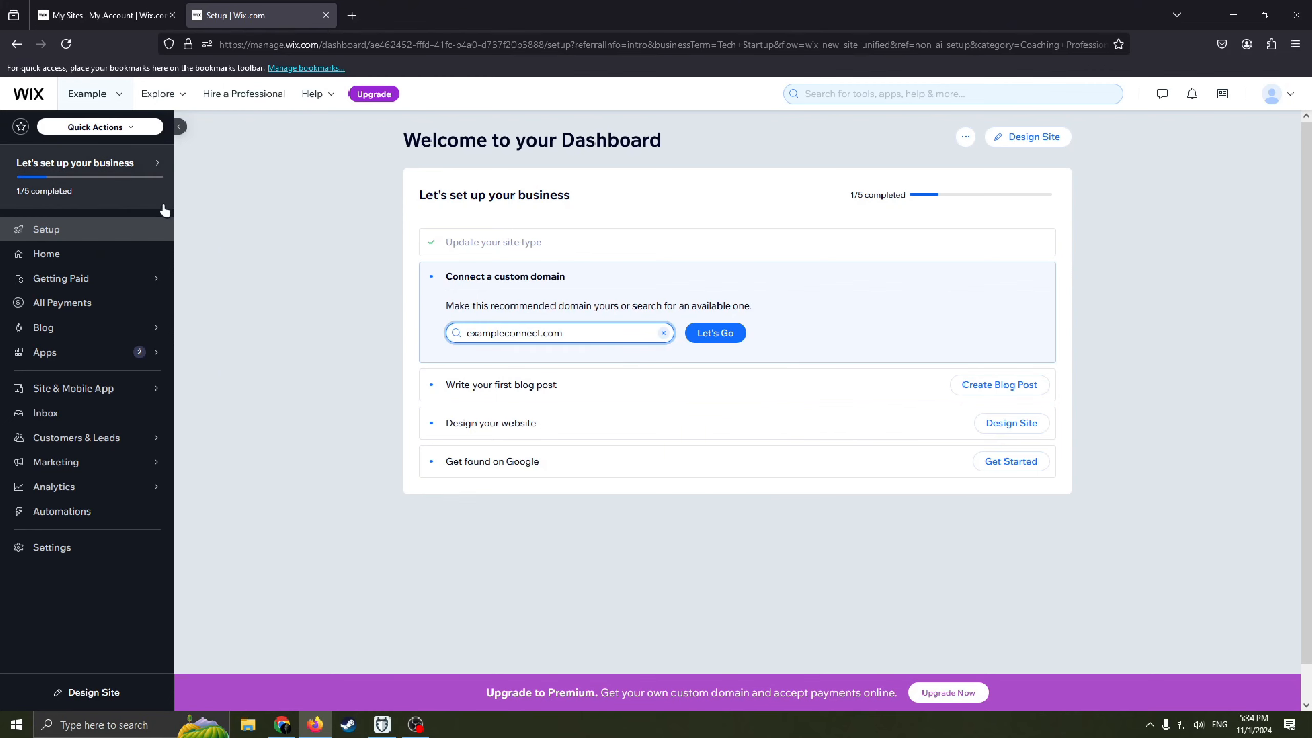
pyautogui.click(556, 332)
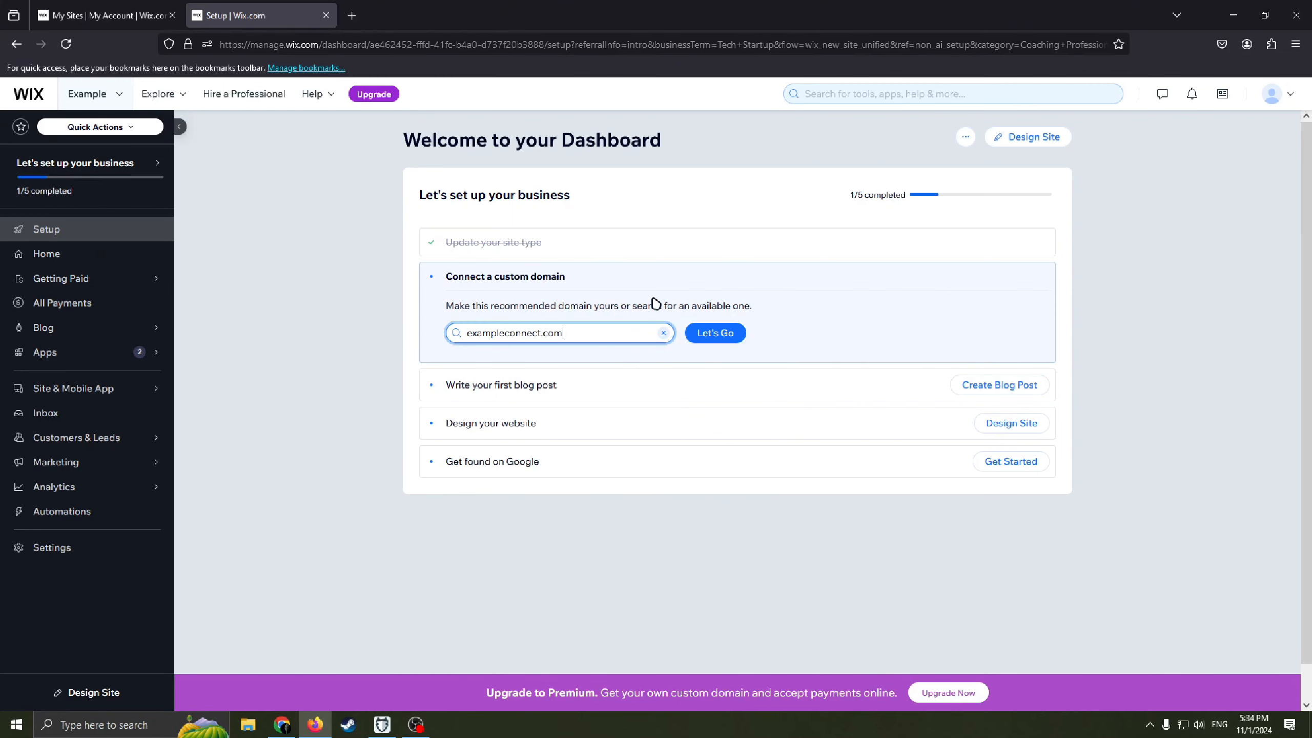
pyautogui.moveTo(697, 303)
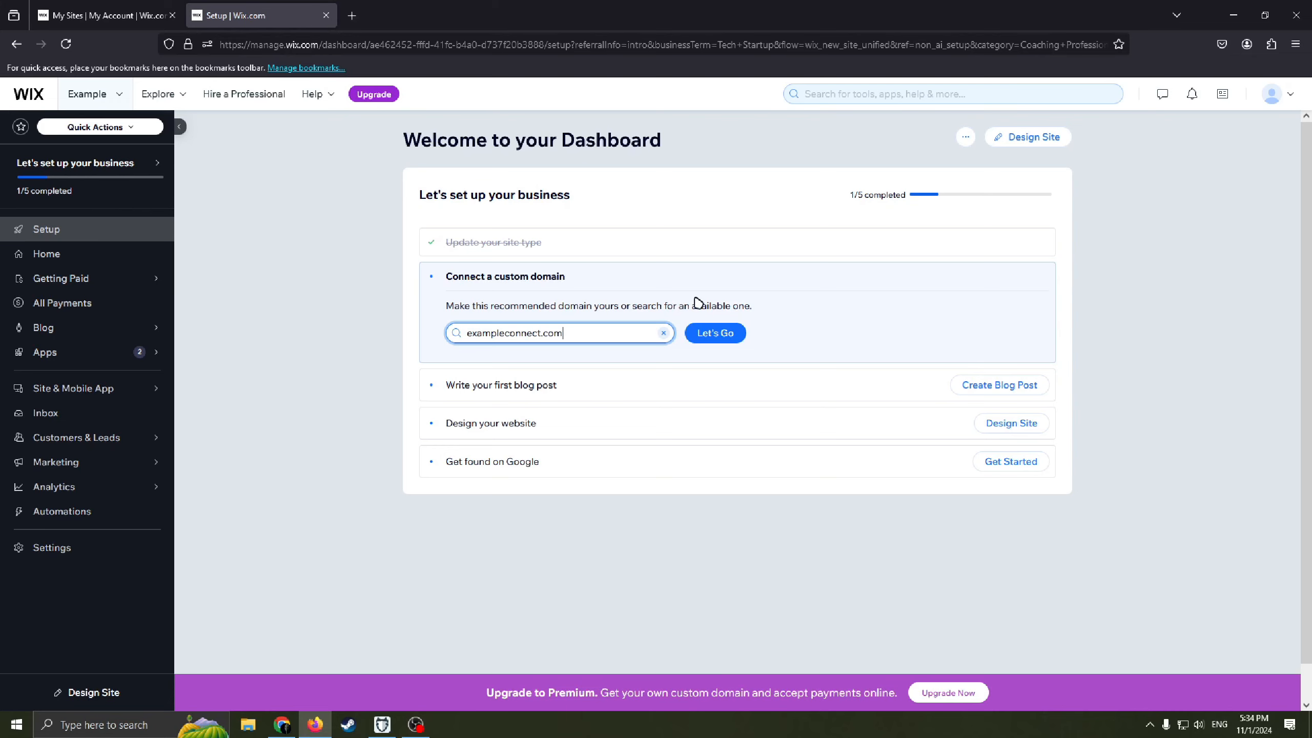
pyautogui.moveTo(534, 305)
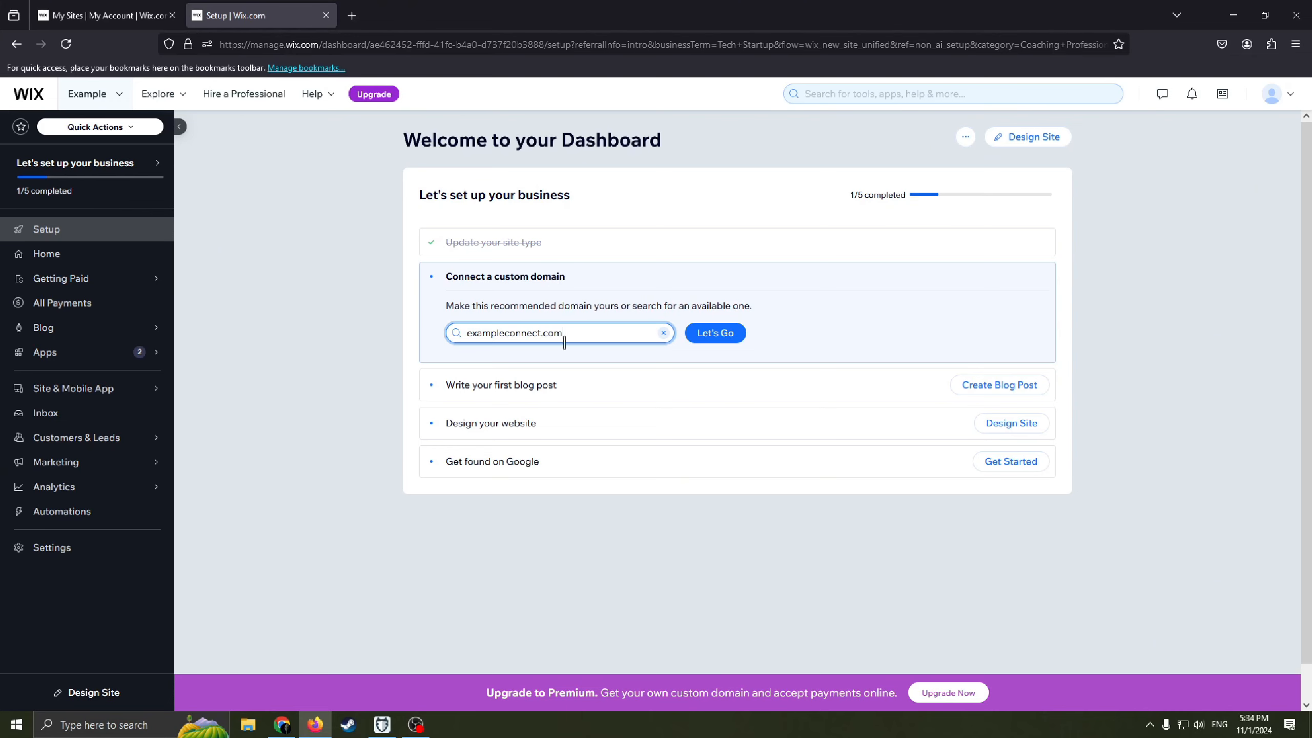
pyautogui.moveTo(624, 405)
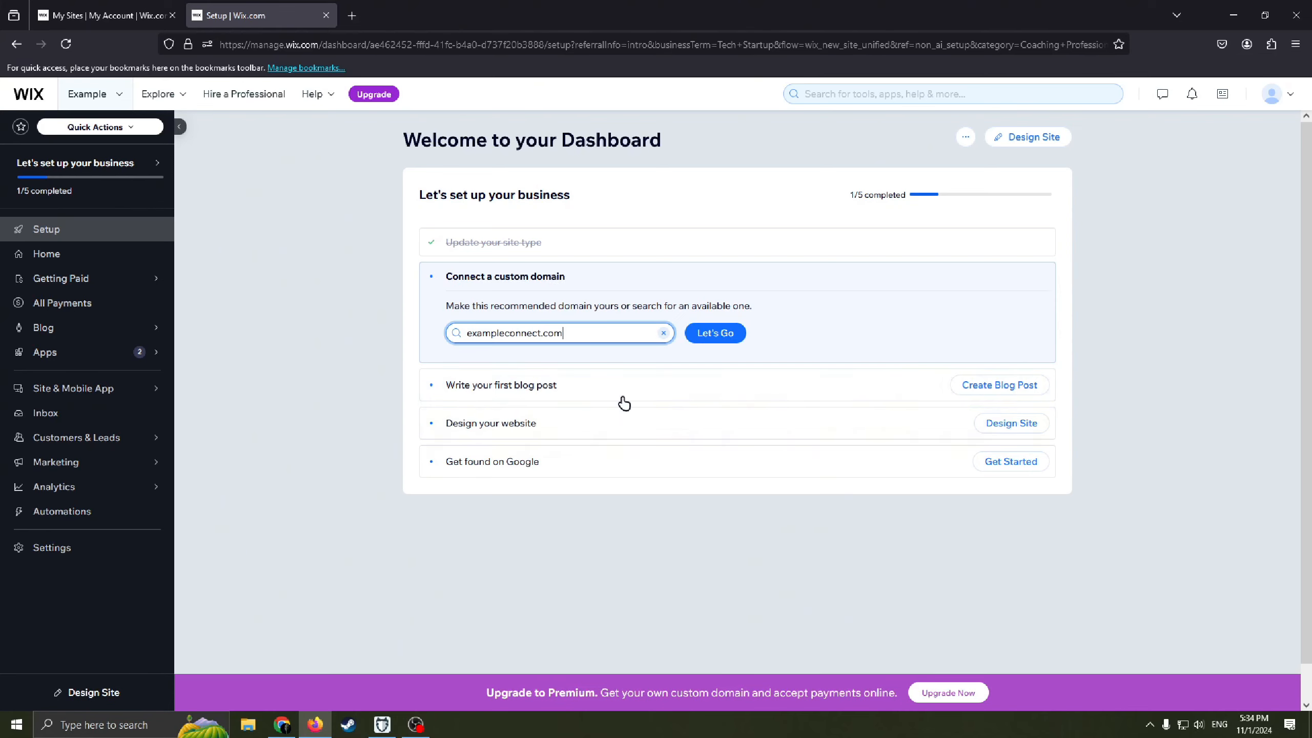
pyautogui.moveTo(578, 380)
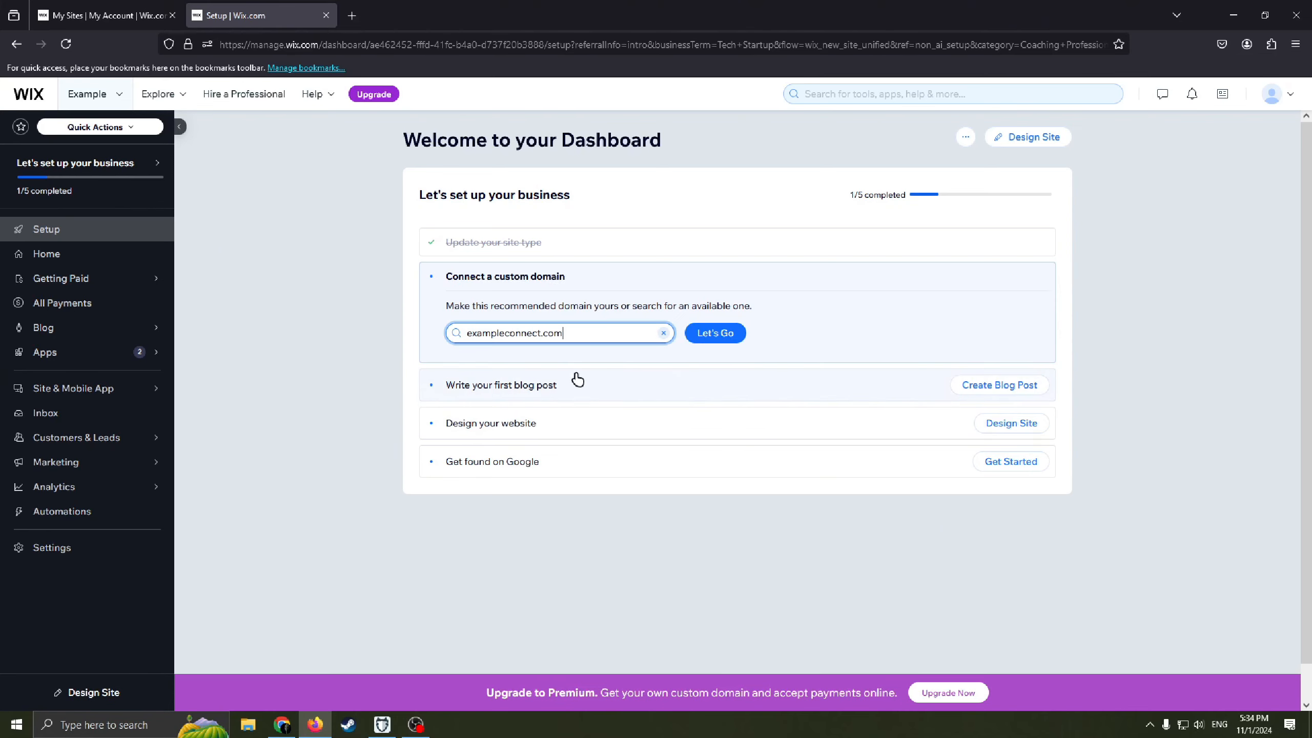
pyautogui.moveTo(583, 386)
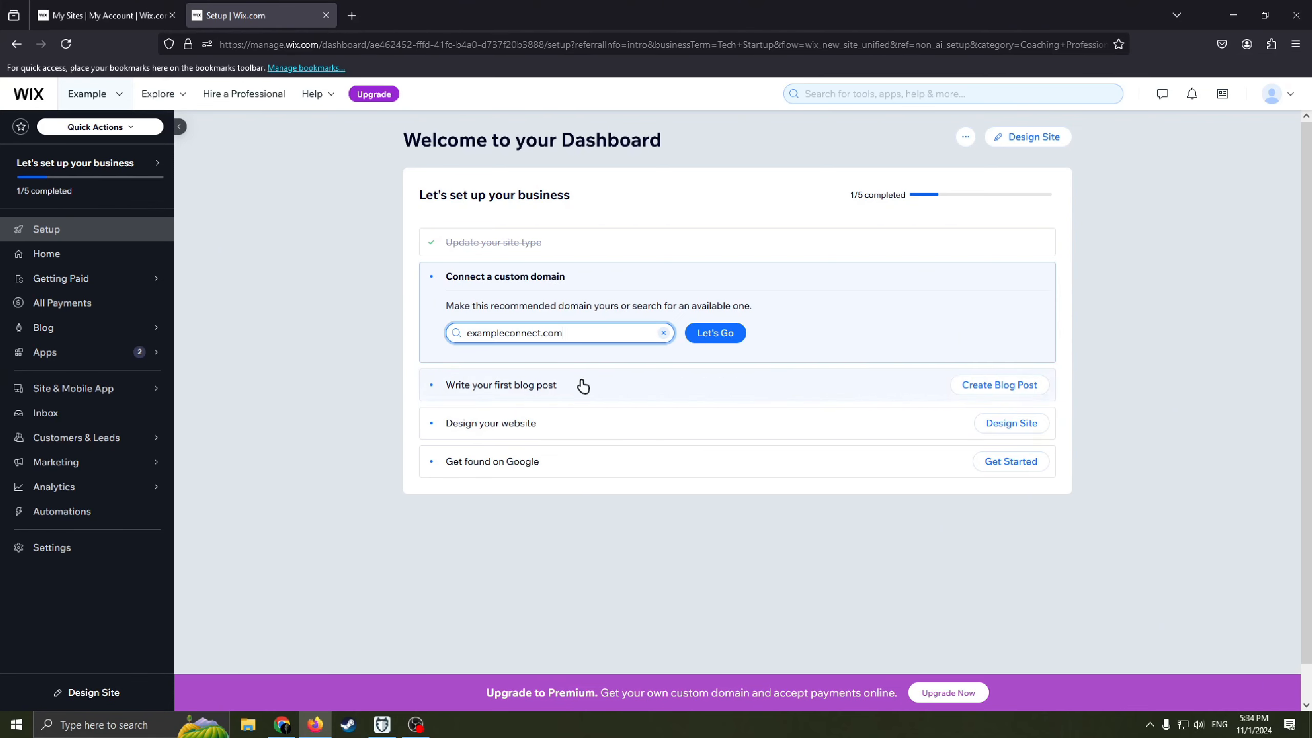
pyautogui.moveTo(605, 398)
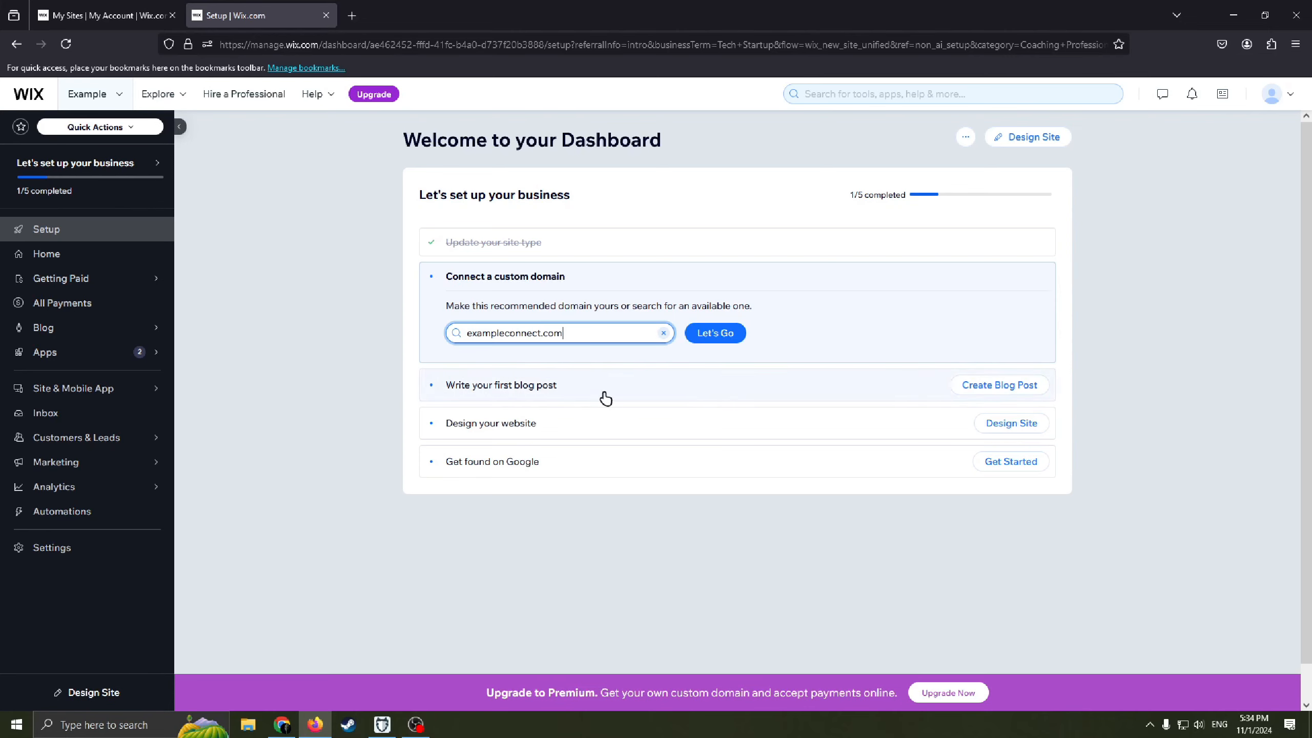
pyautogui.moveTo(579, 394)
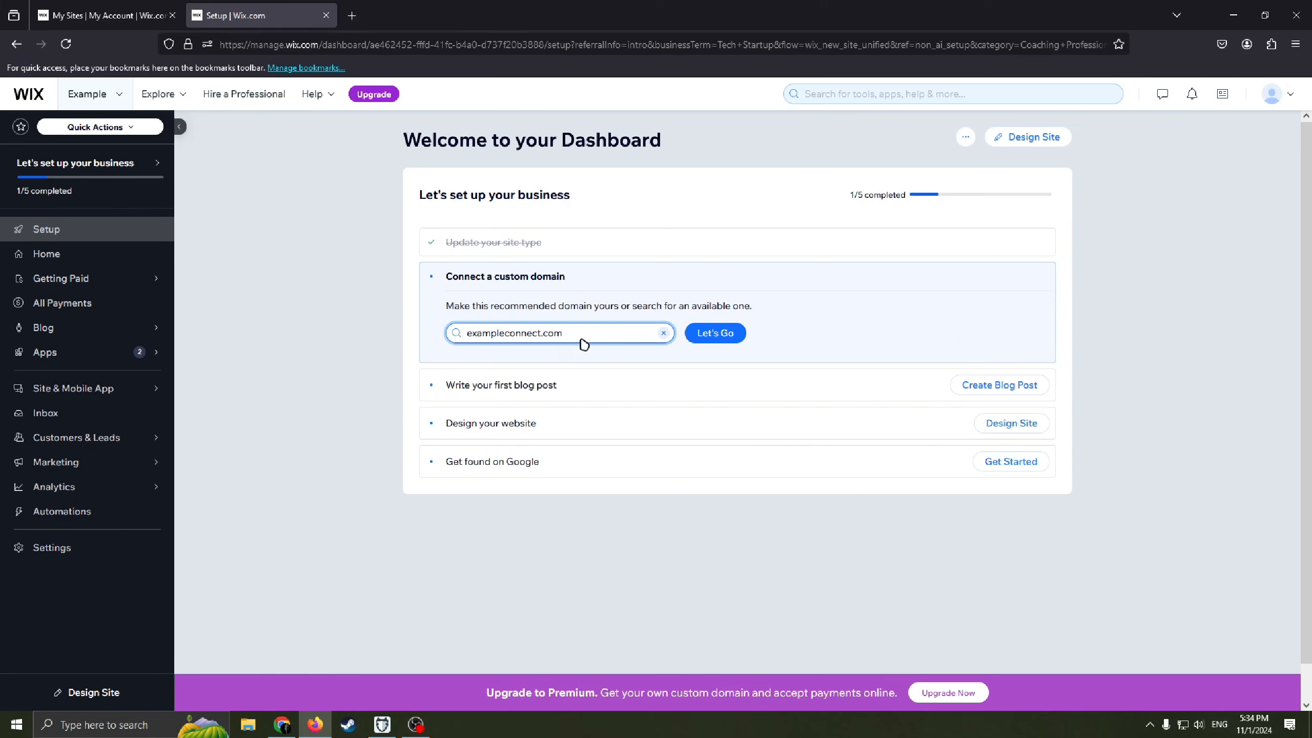
pyautogui.click(559, 333)
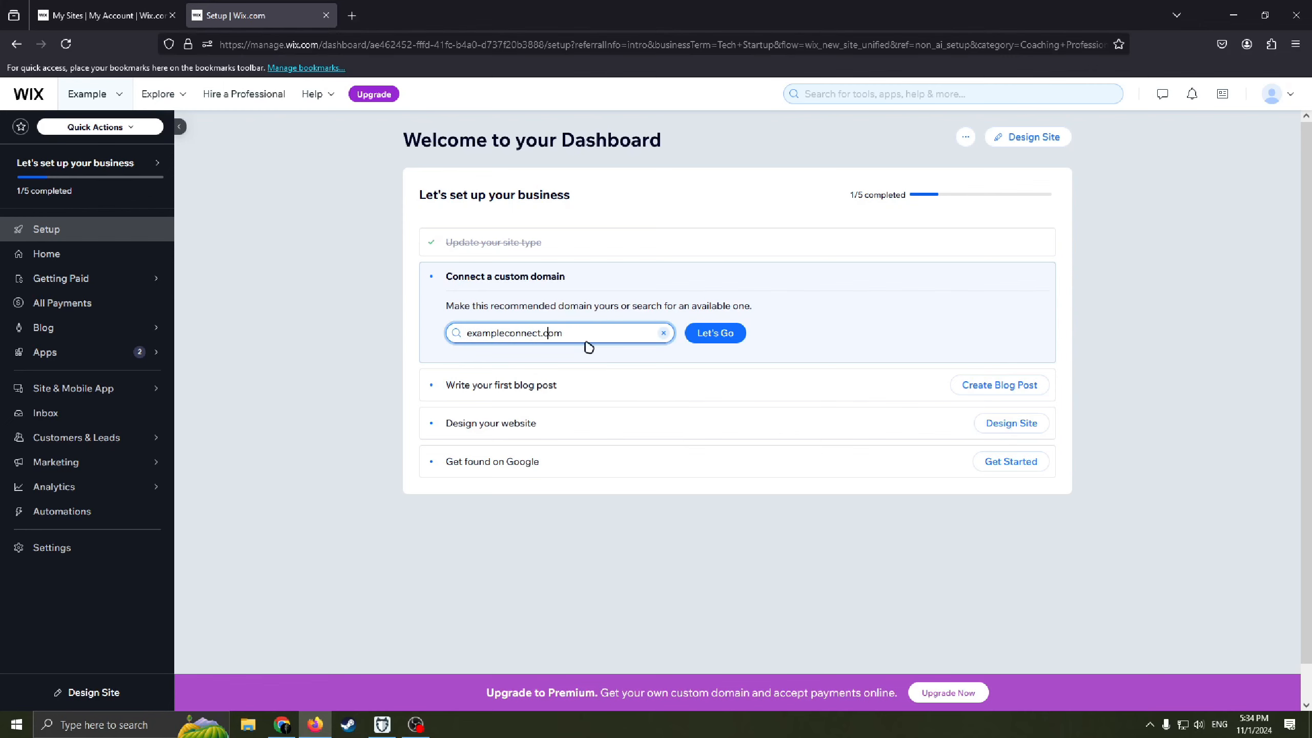
pyautogui.click(597, 334)
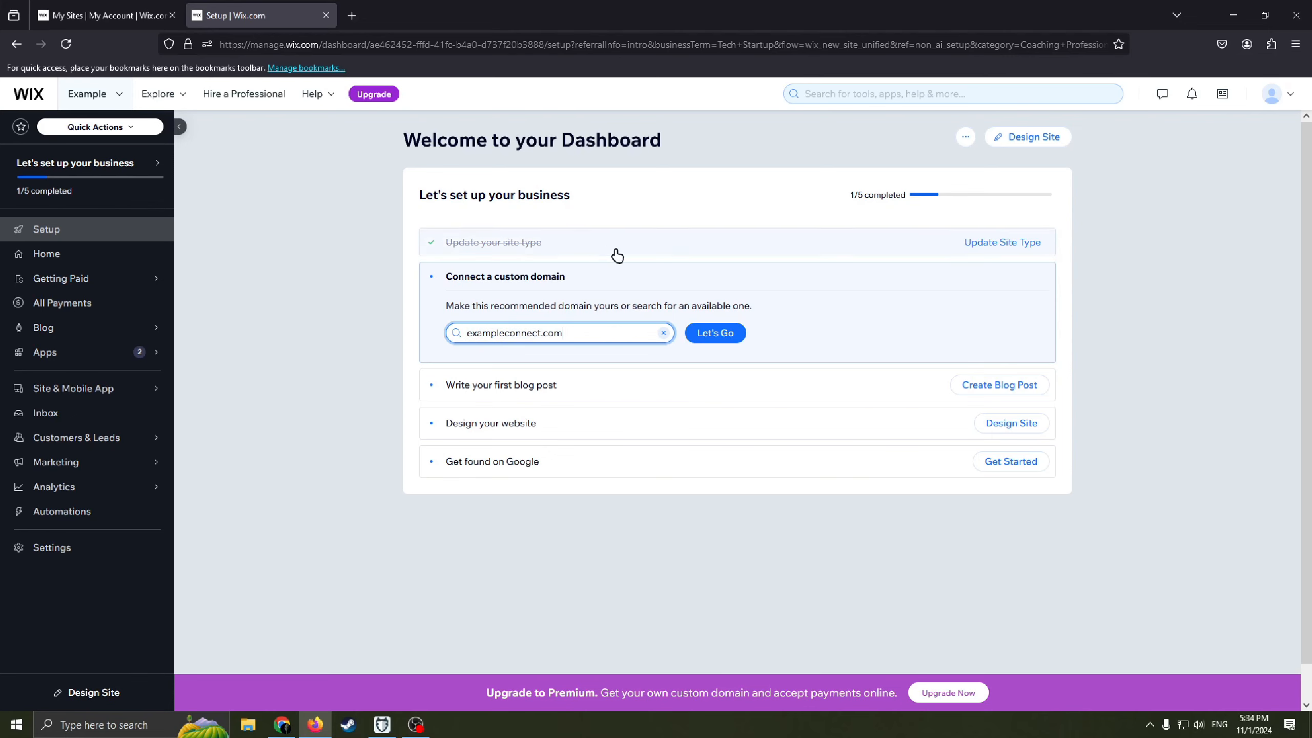
pyautogui.moveTo(561, 322)
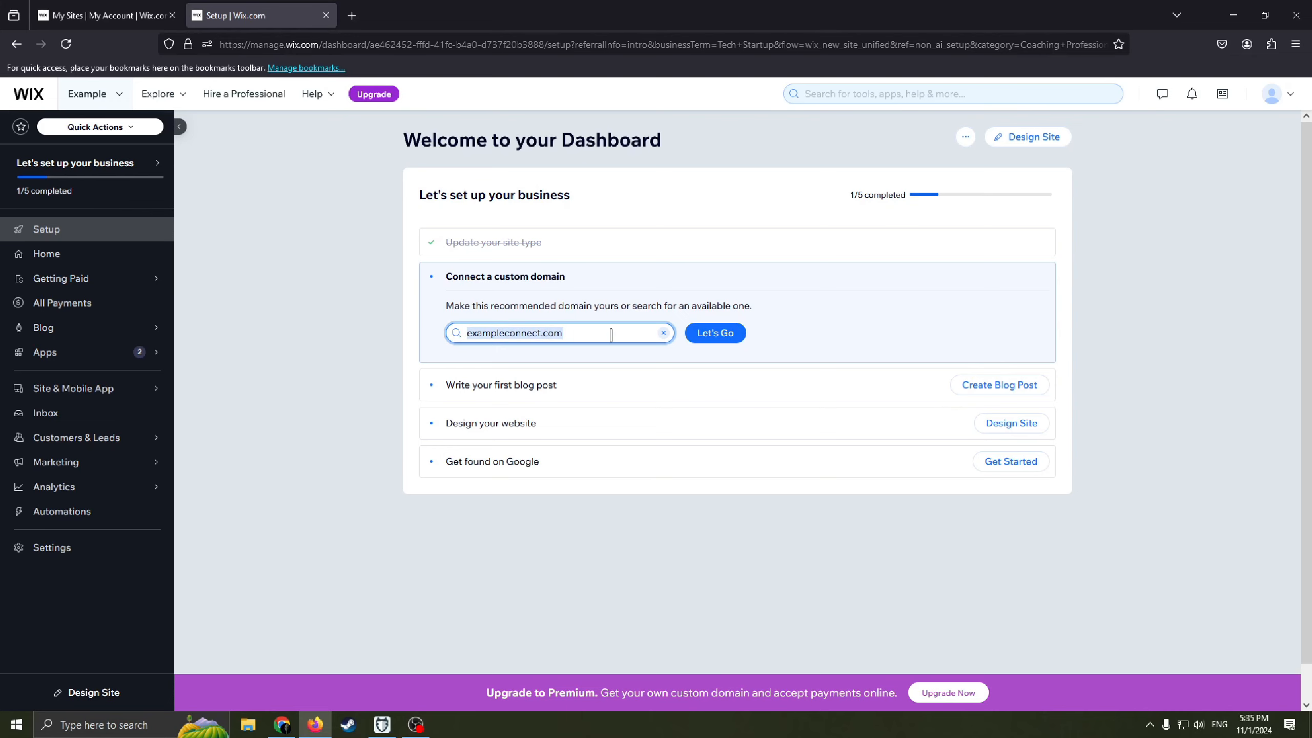
pyautogui.click(662, 333)
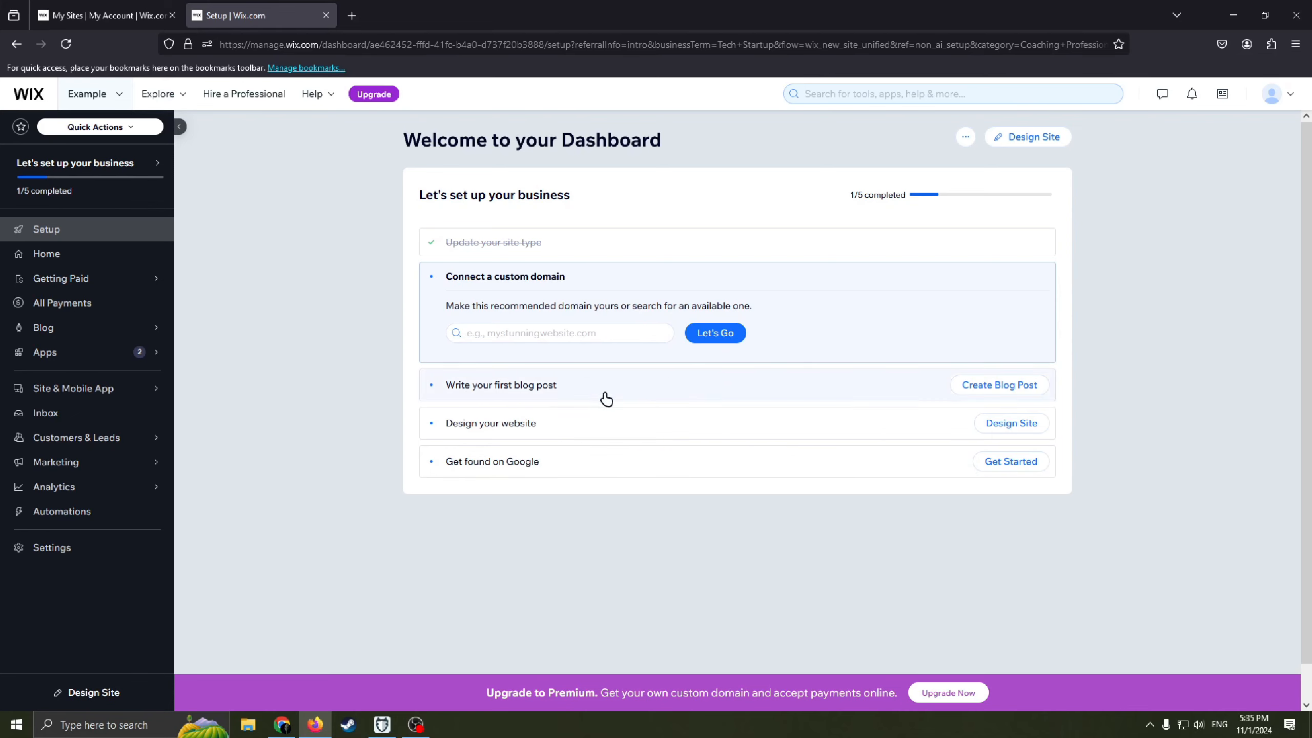
pyautogui.click(559, 333)
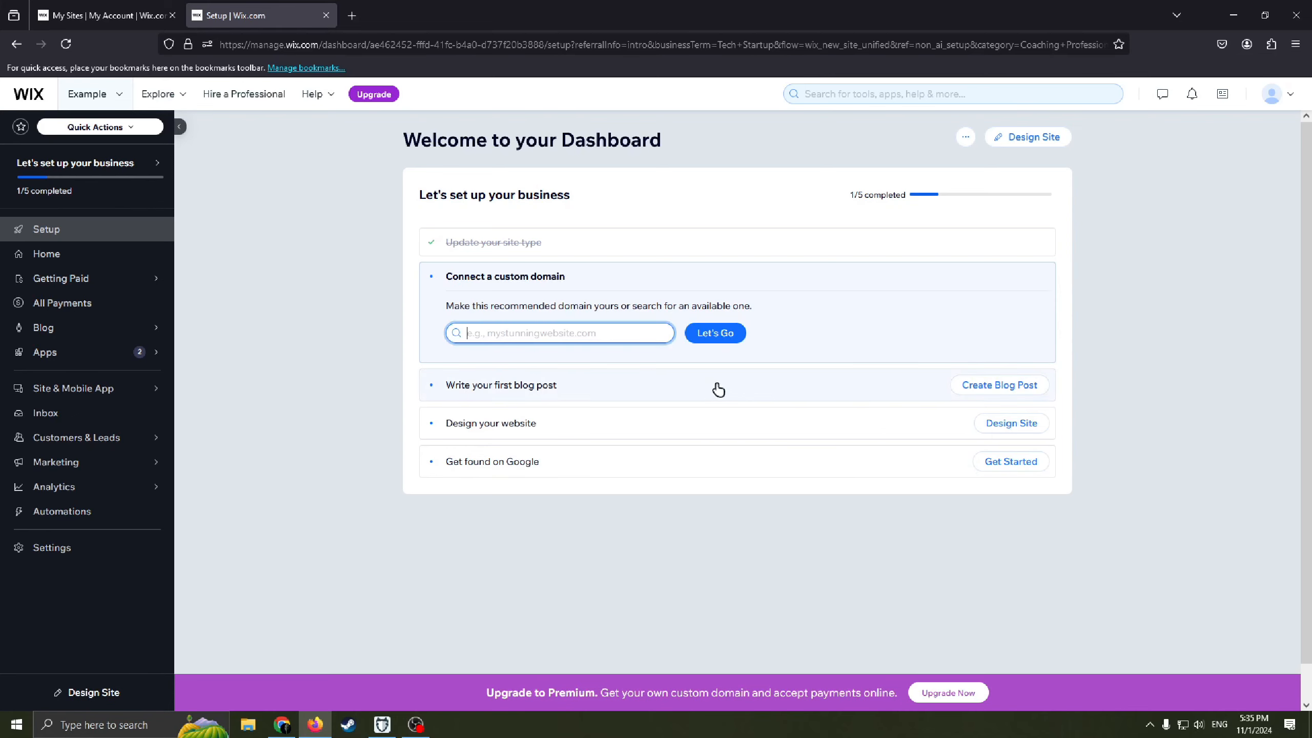
pyautogui.scroll(-3)
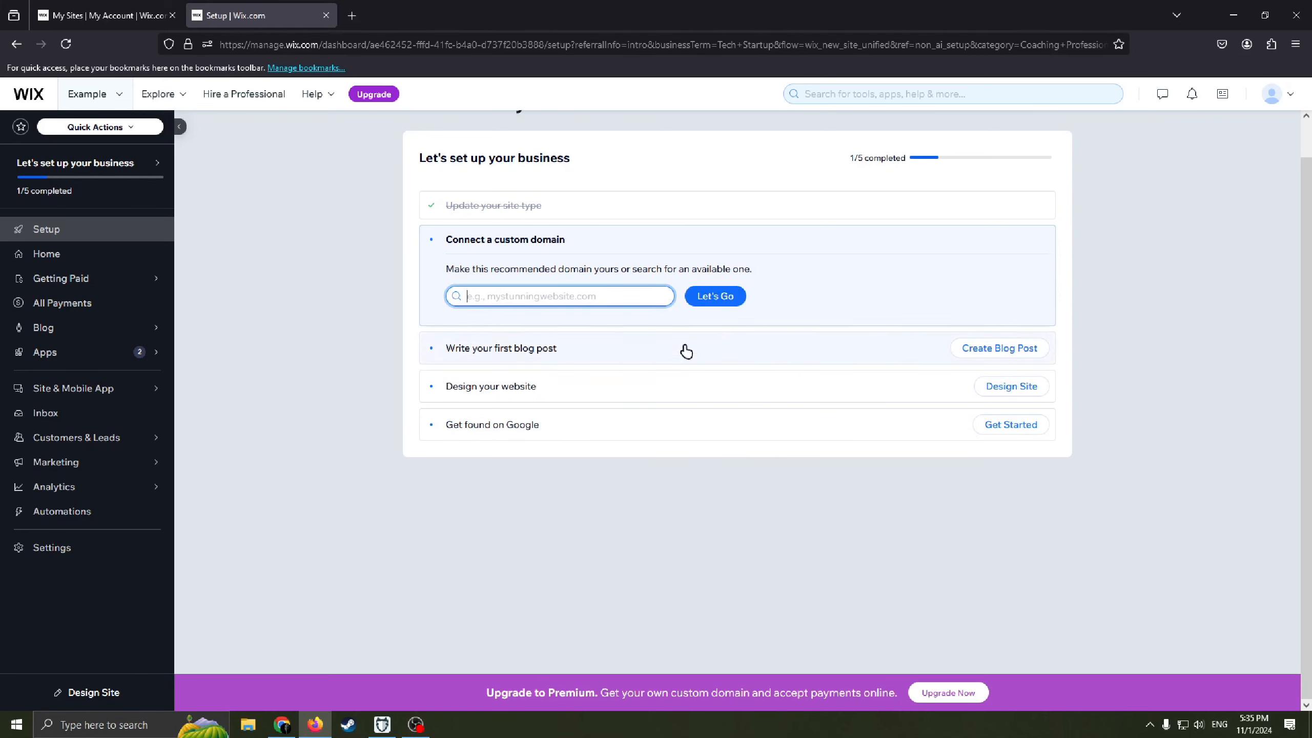
pyautogui.moveTo(611, 349)
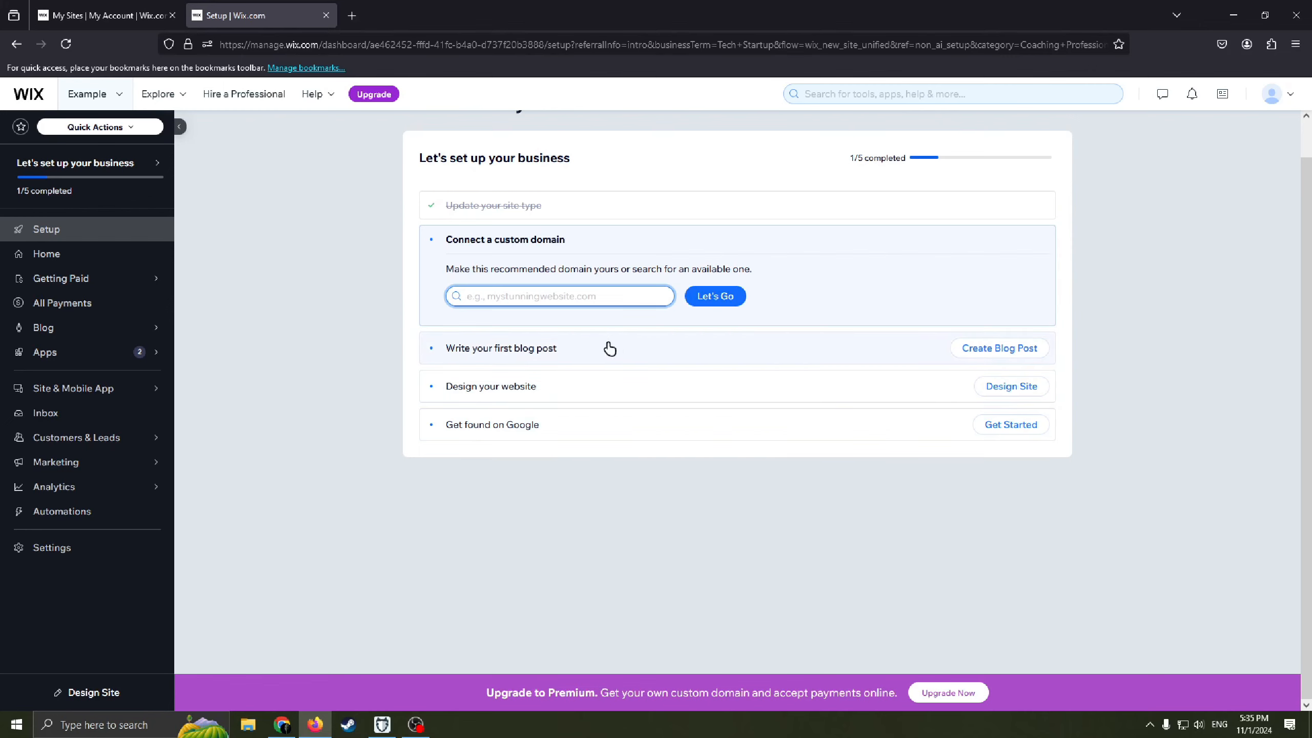
pyautogui.moveTo(753, 387)
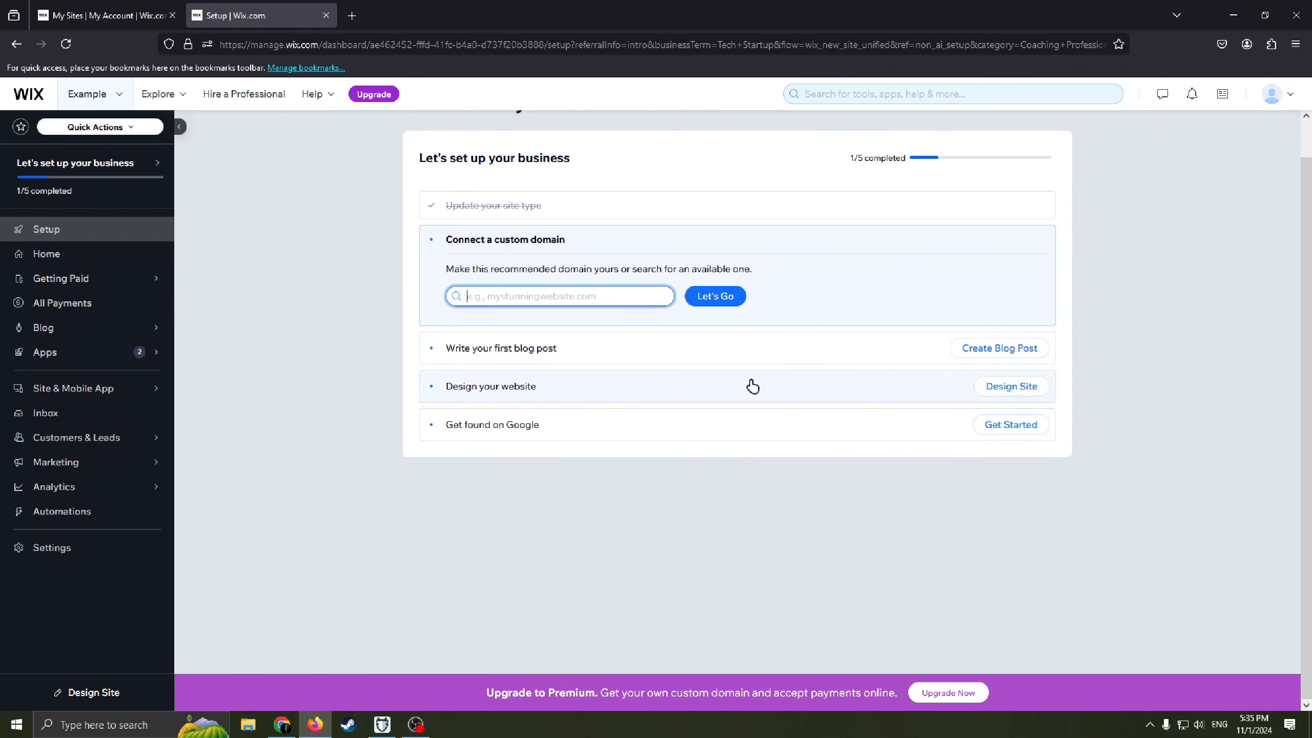
pyautogui.moveTo(971, 400)
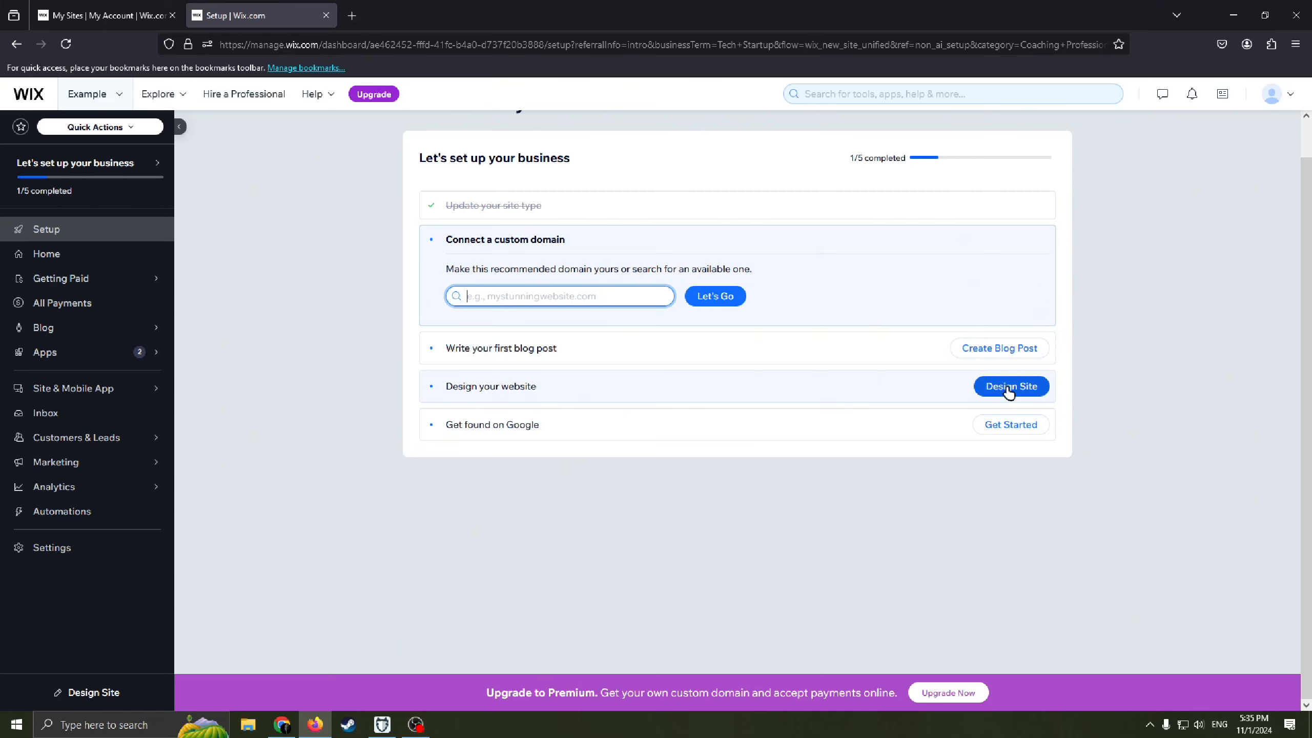
pyautogui.moveTo(1027, 388)
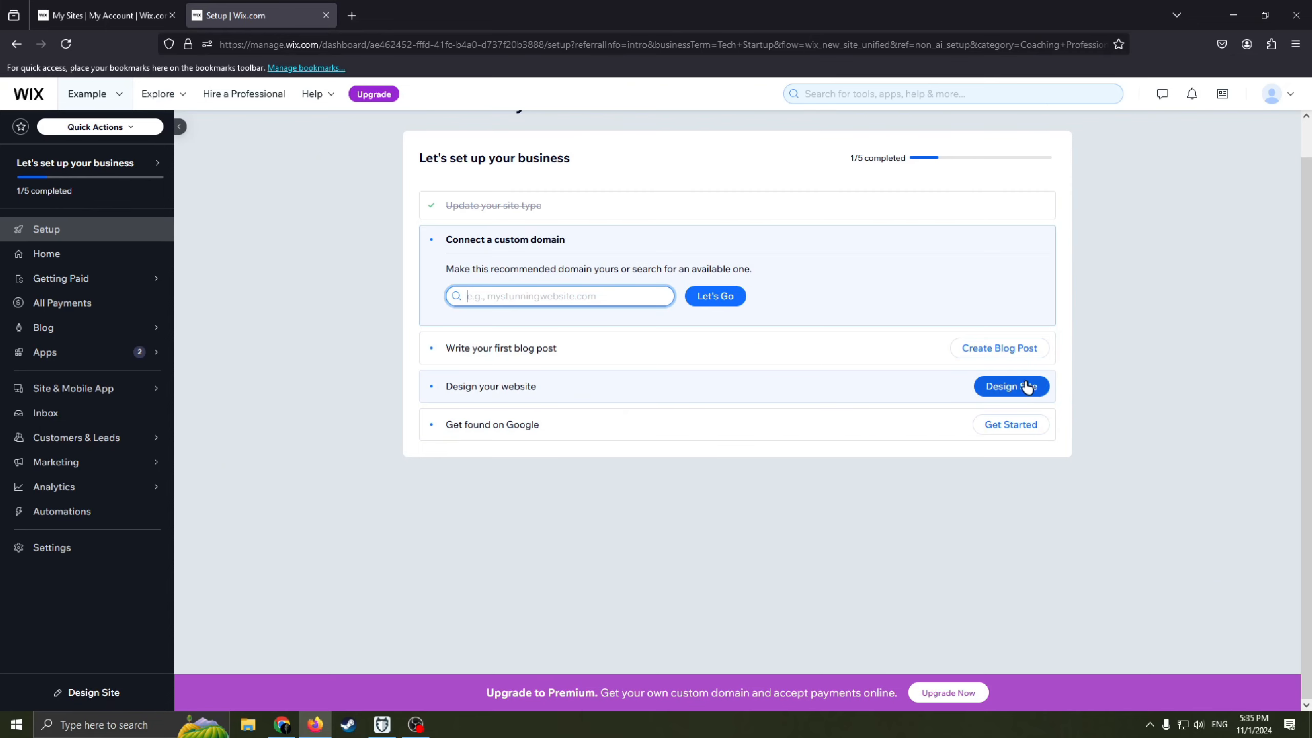
# - Choose Design Site on the dashboard, then 'Pick a Template' to customize a template
pyautogui.click(1010, 386)
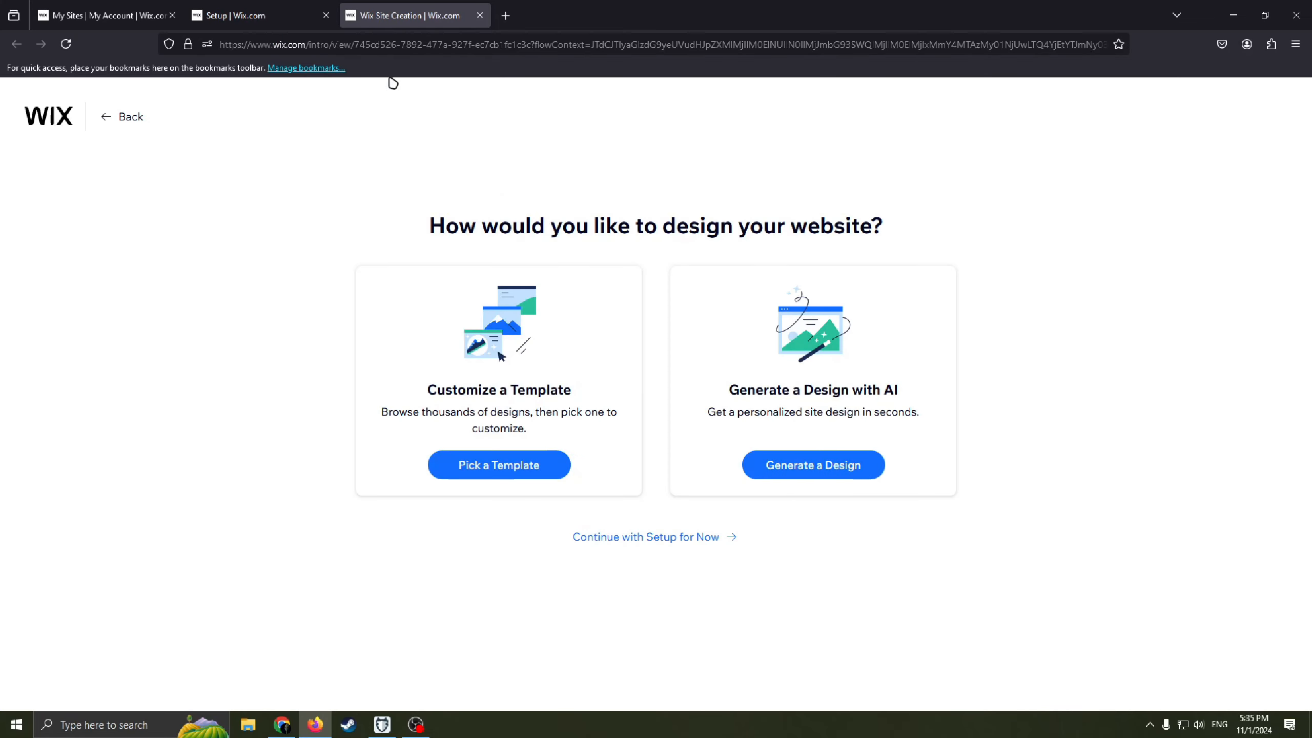
pyautogui.moveTo(638, 451)
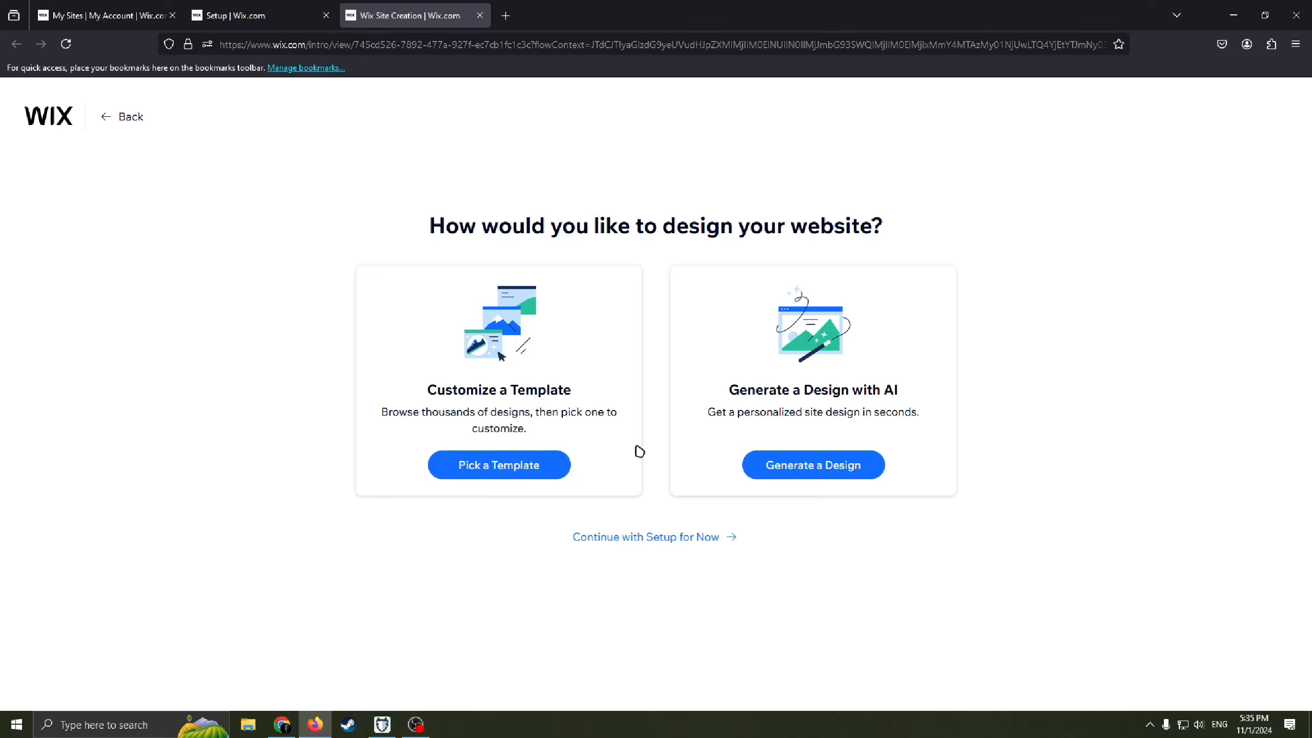
pyautogui.moveTo(425, 436)
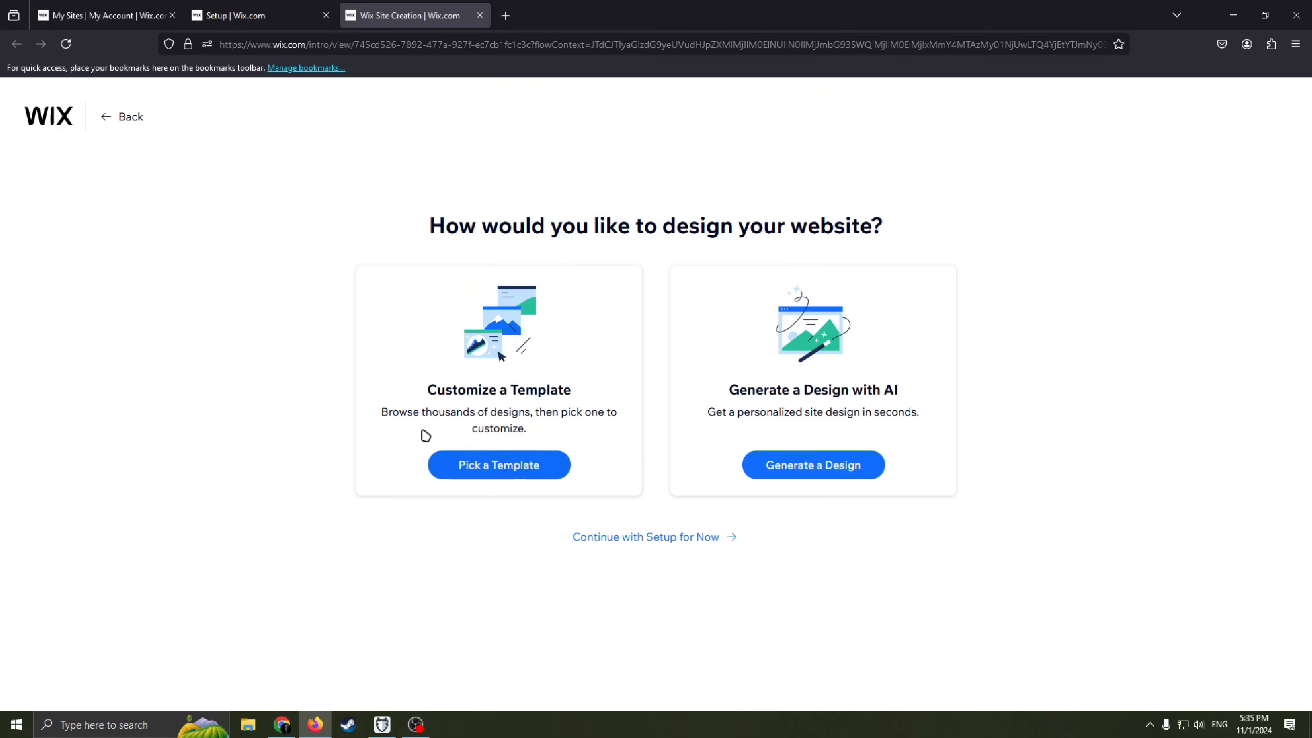
pyautogui.moveTo(493, 425)
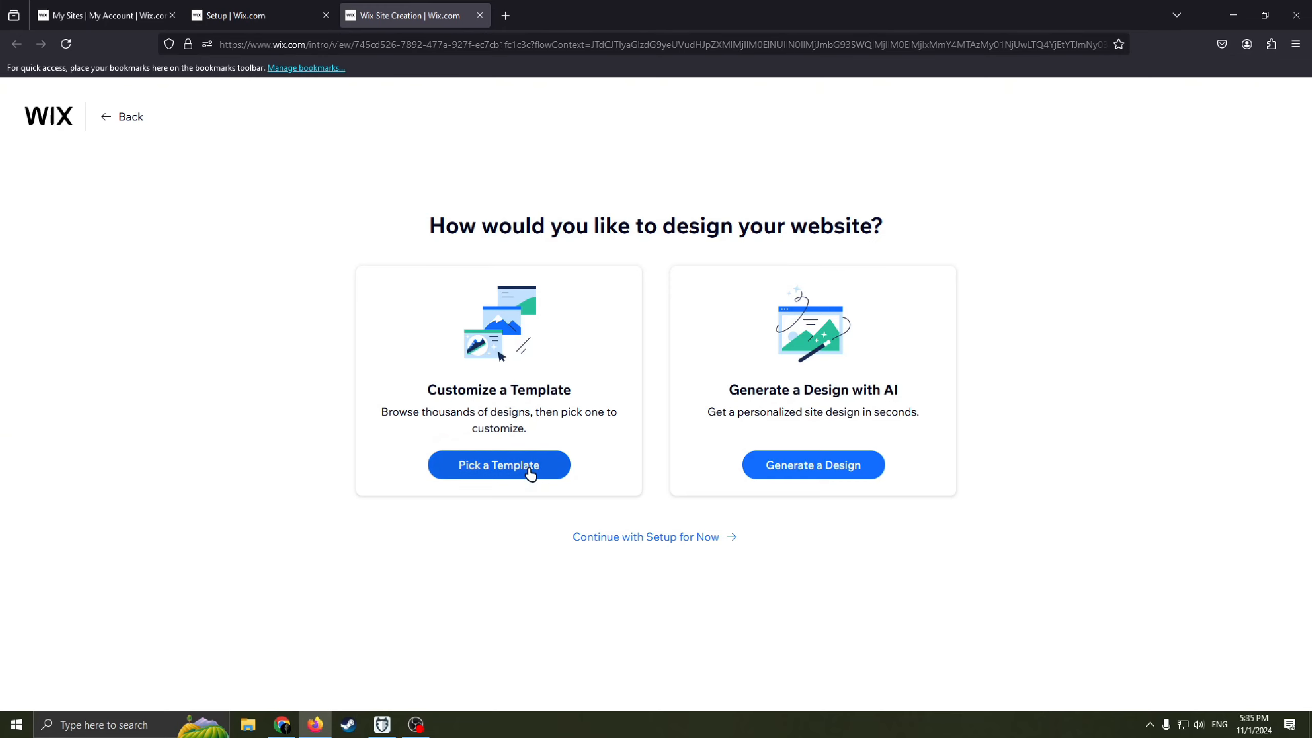
pyautogui.click(497, 464)
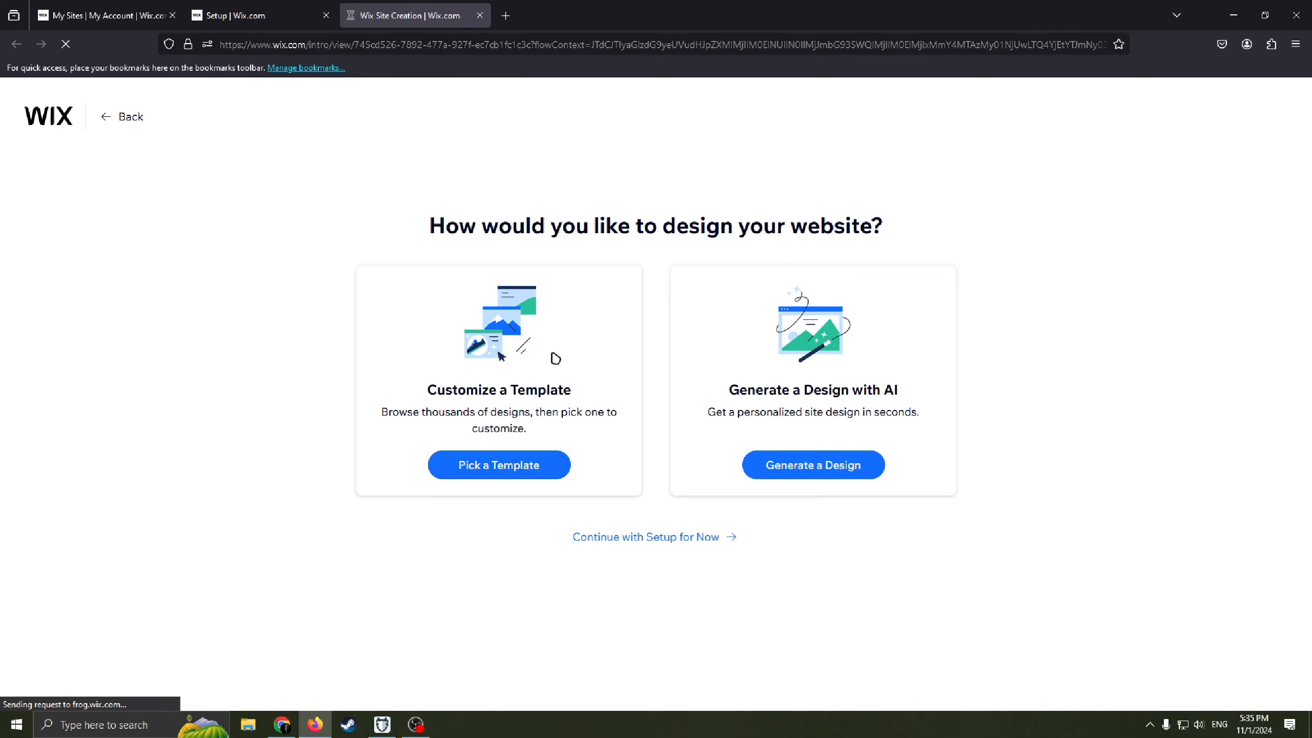
# - Browse the 'Tech Startup' template results, including Tech Company and App Landing Page
pyautogui.click(498, 465)
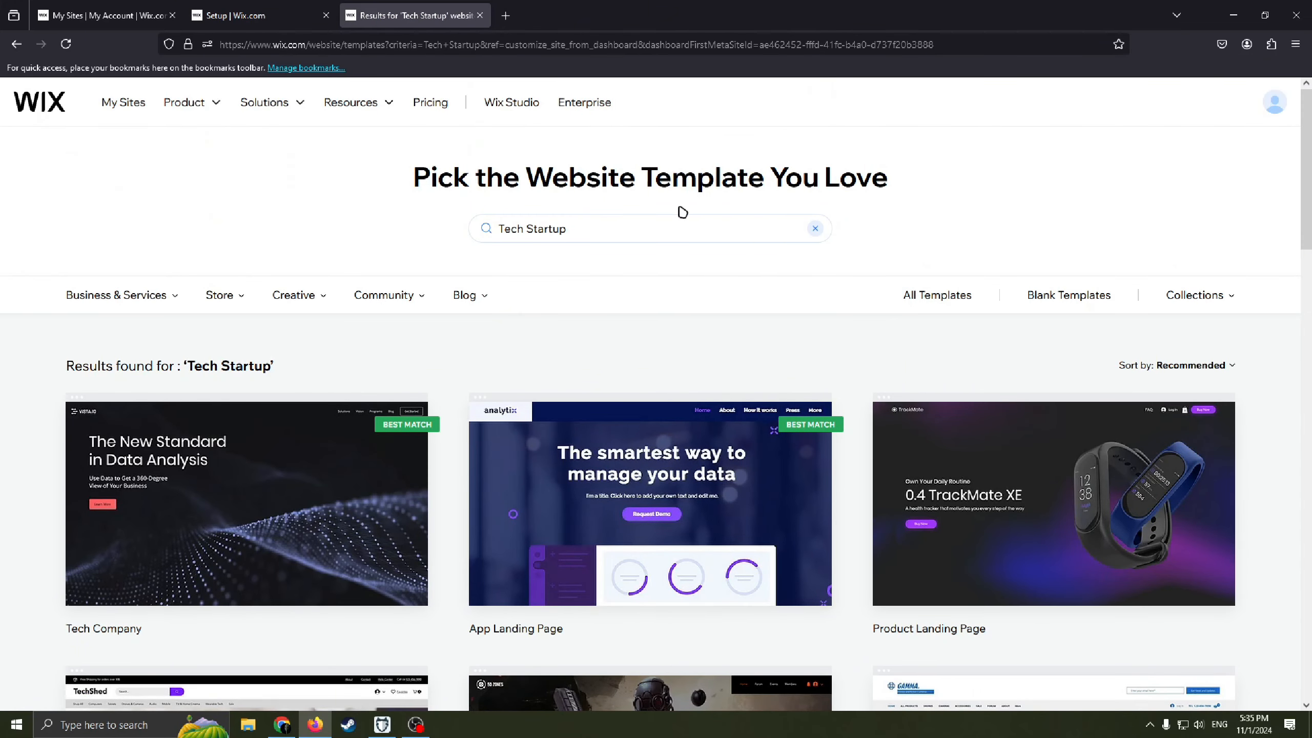
pyautogui.moveTo(673, 176); pyautogui.dragTo(801, 177)
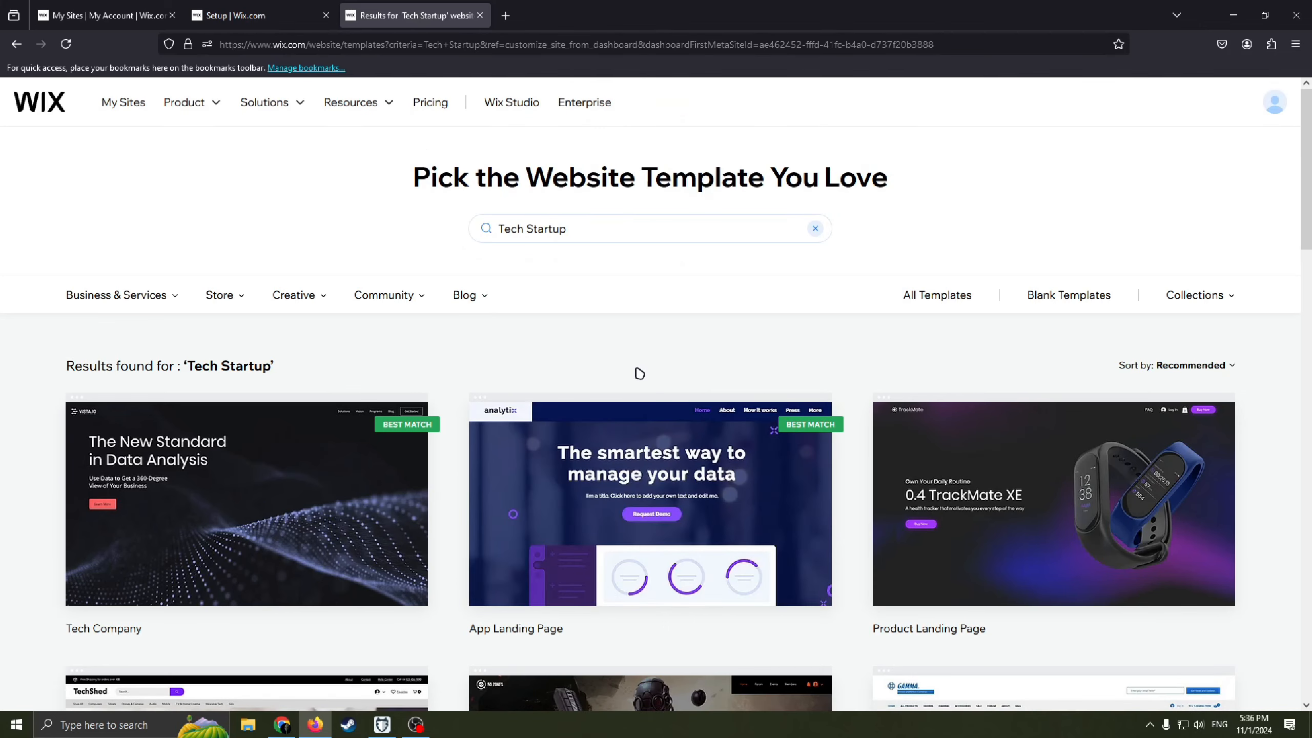
pyautogui.moveTo(435, 177); pyautogui.dragTo(780, 177)
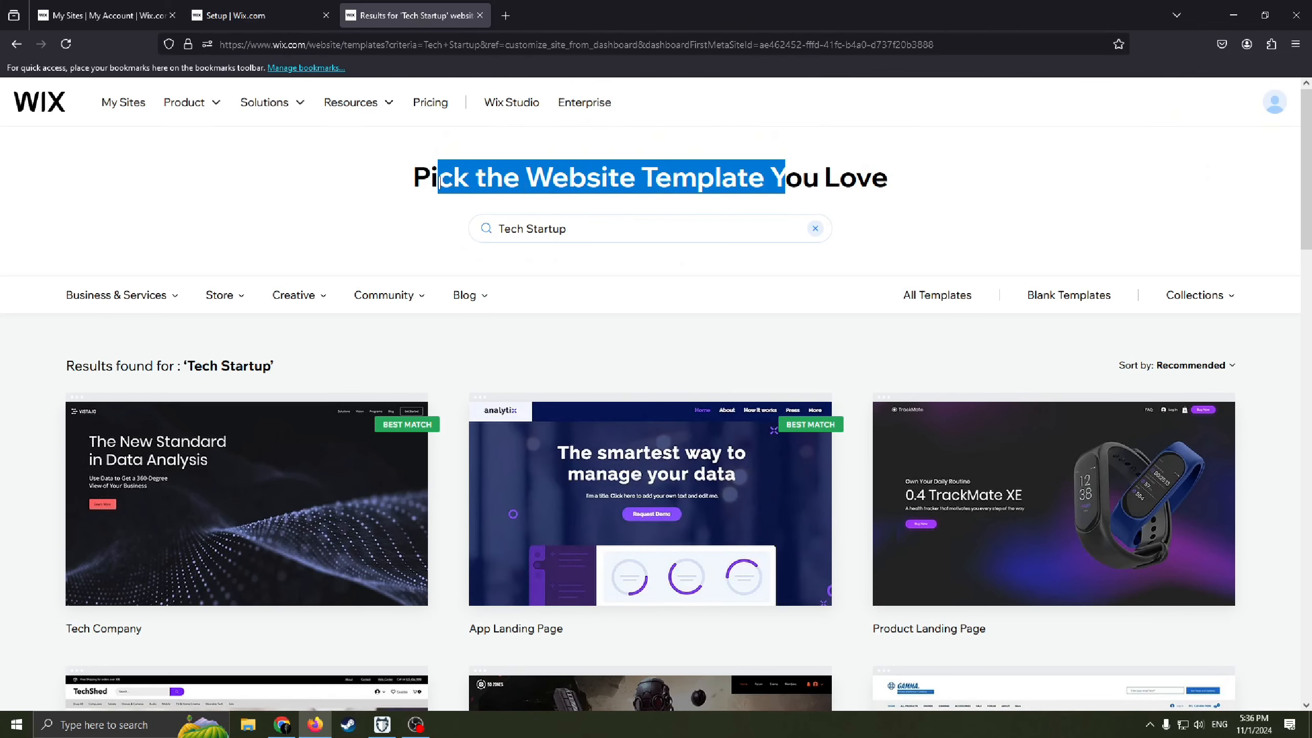
pyautogui.moveTo(440, 176); pyautogui.dragTo(833, 176)
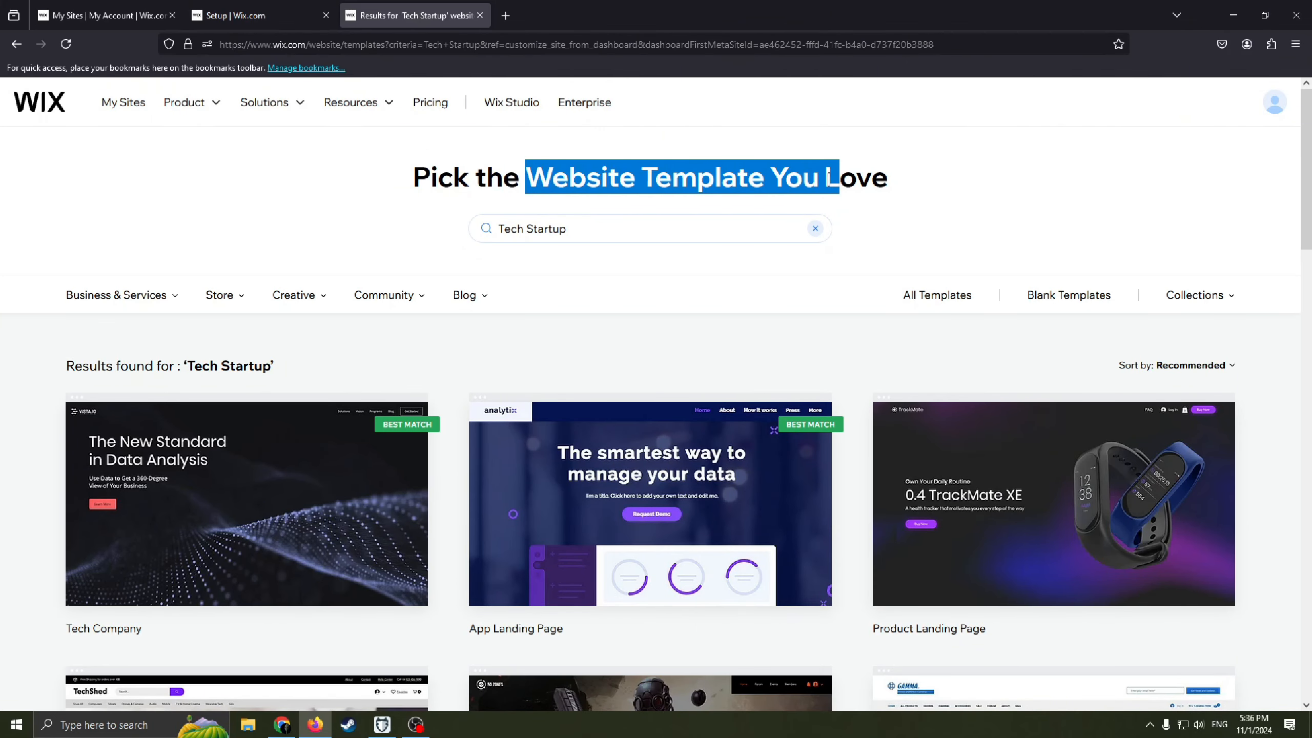
pyautogui.click(805, 210)
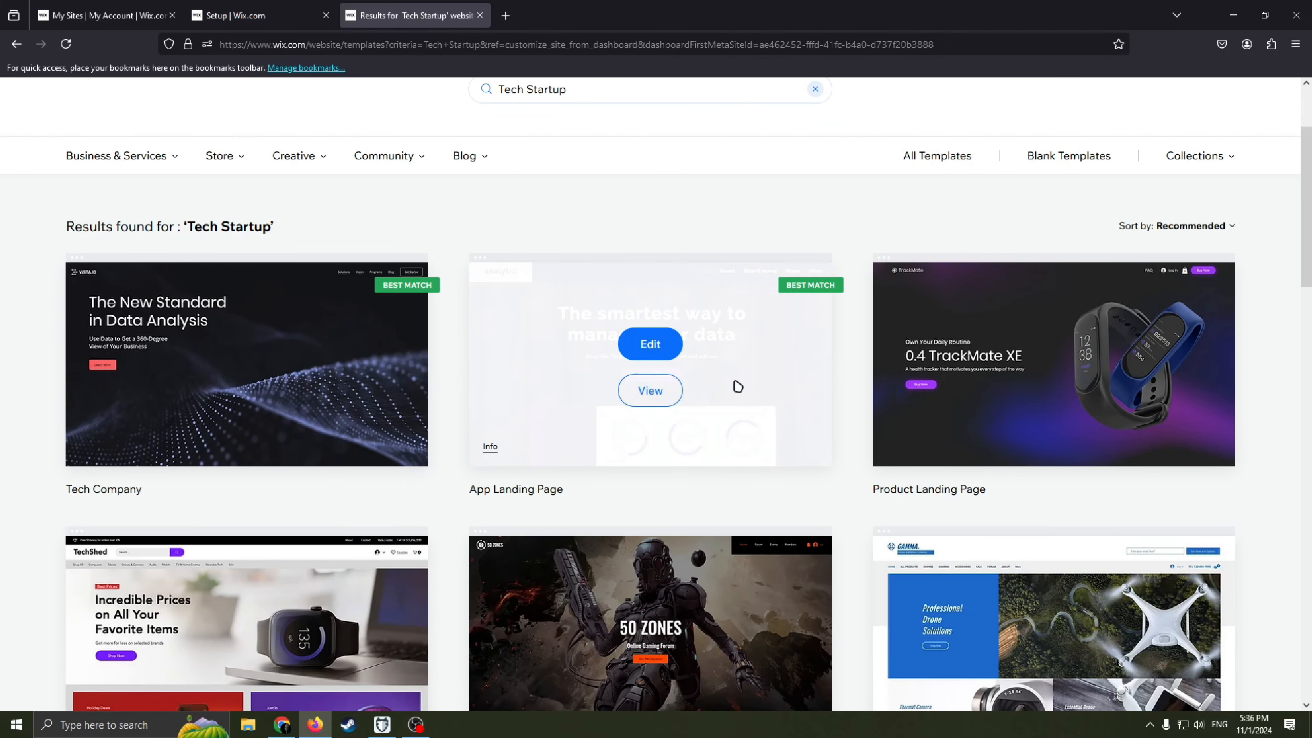
pyautogui.moveTo(778, 293)
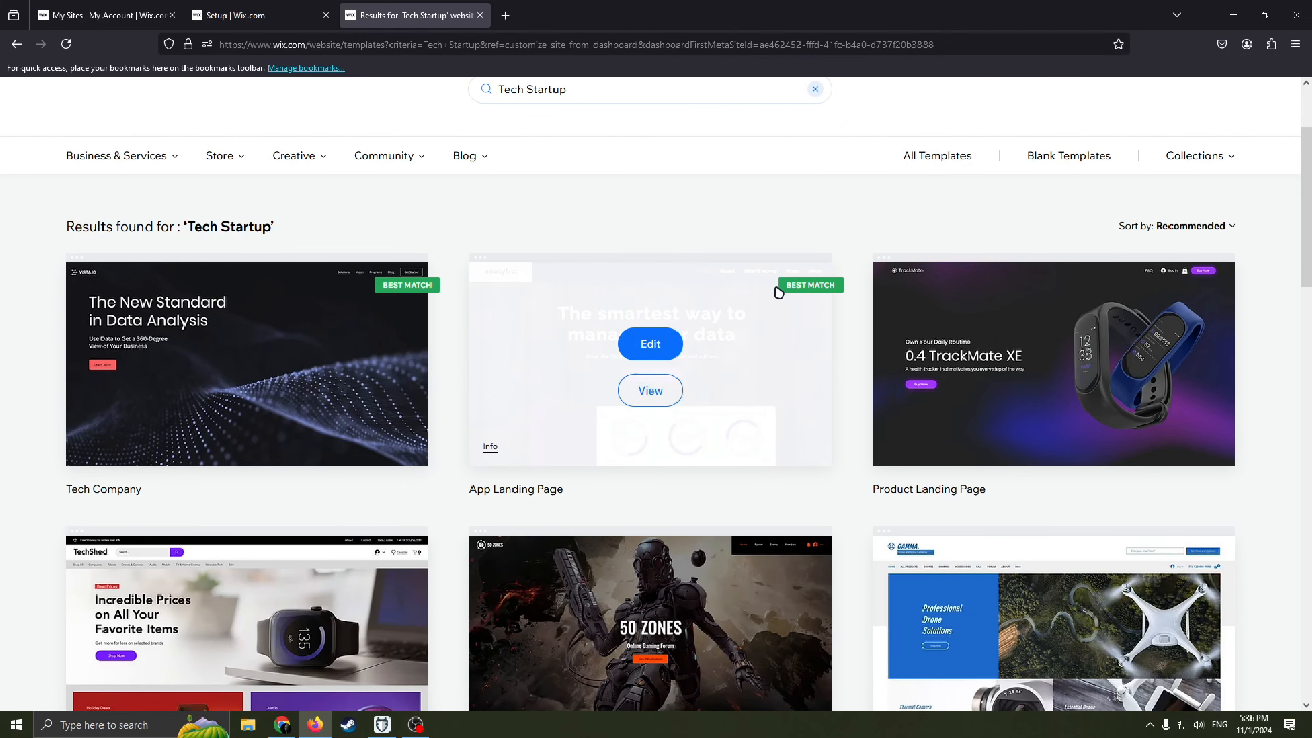
pyautogui.moveTo(810, 296)
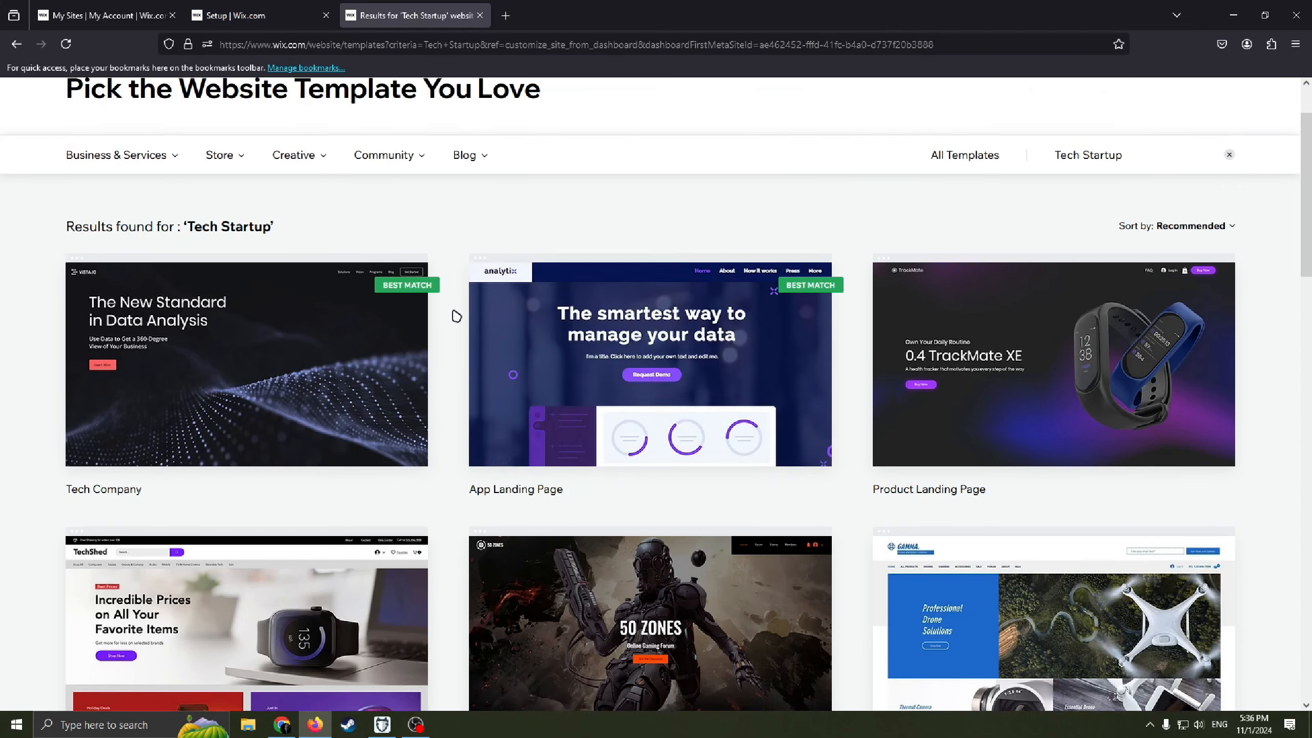
pyautogui.scroll(-3)
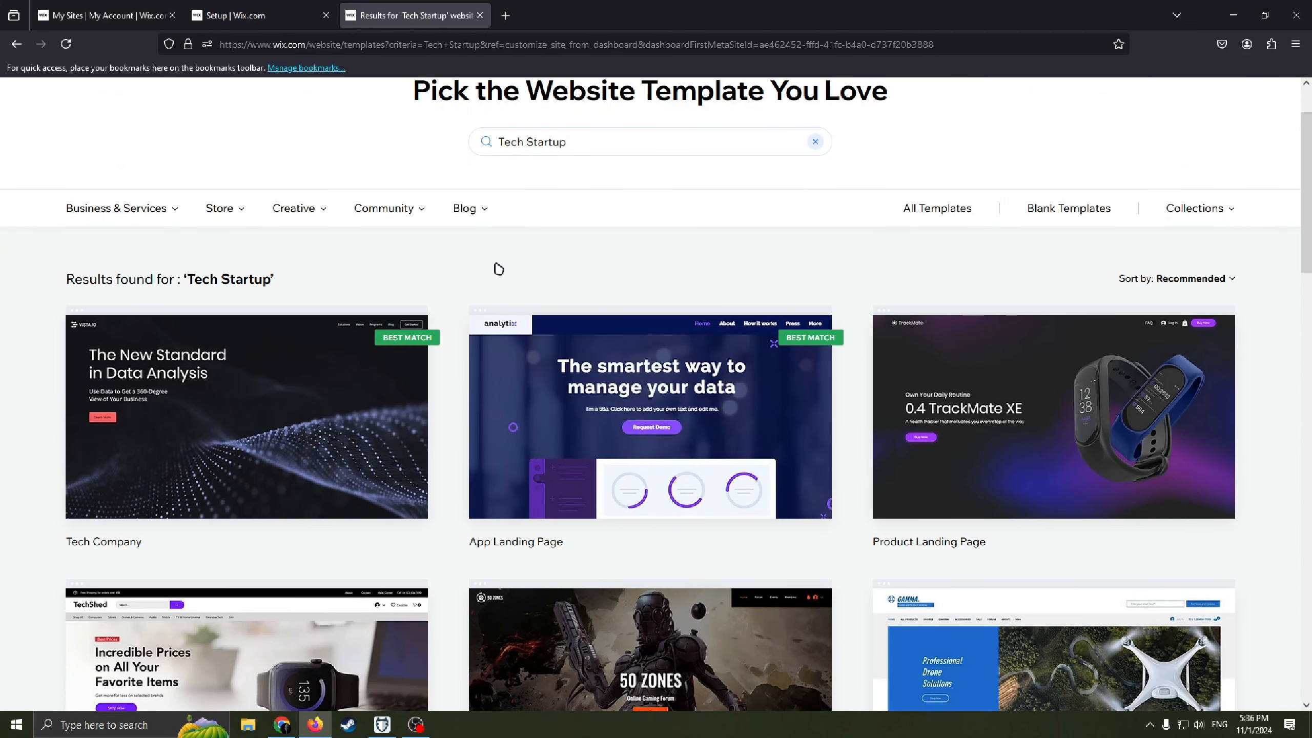
pyautogui.scroll(-3)
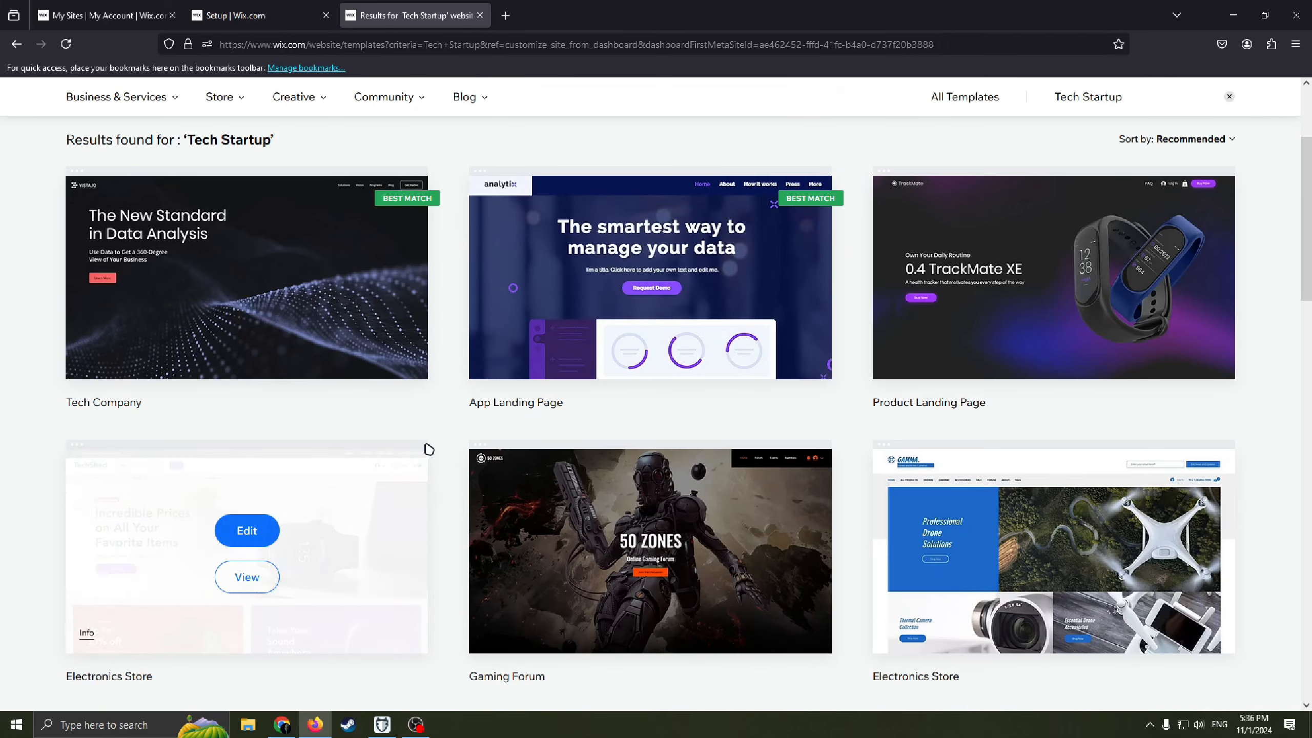
pyautogui.scroll(-3)
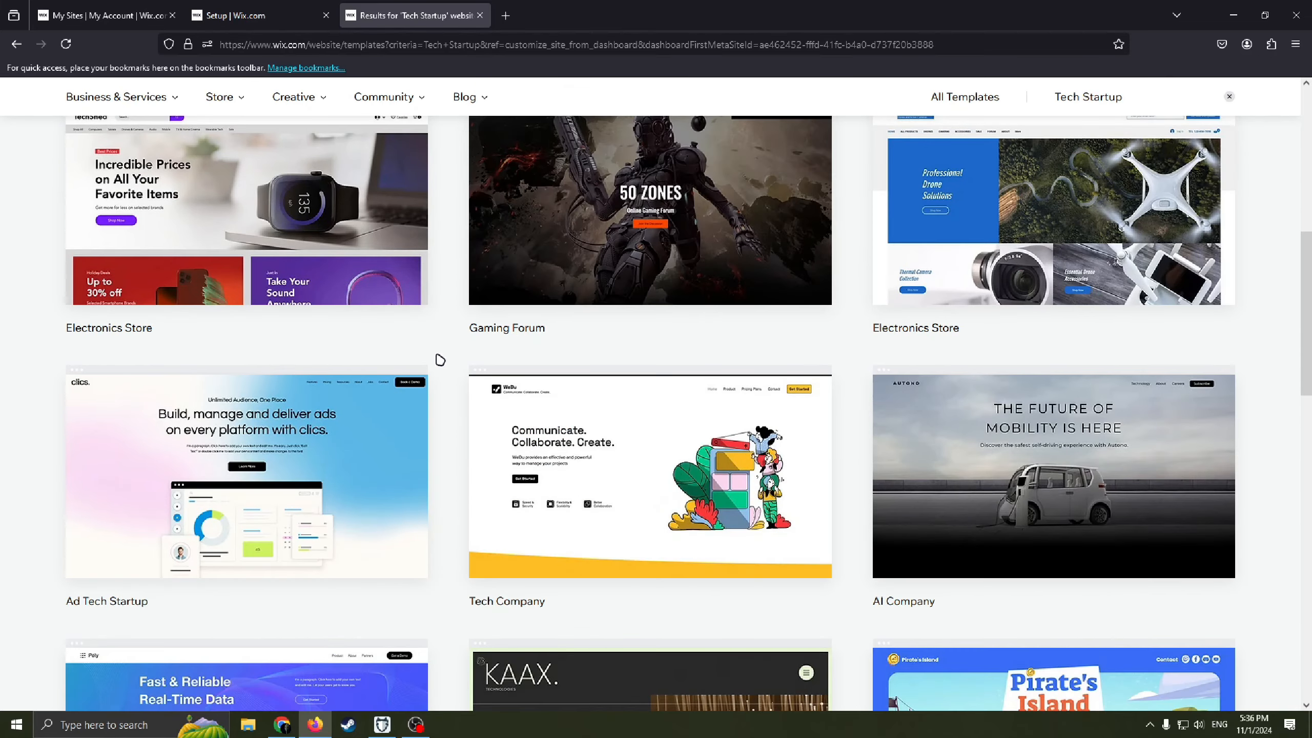
pyautogui.scroll(-3)
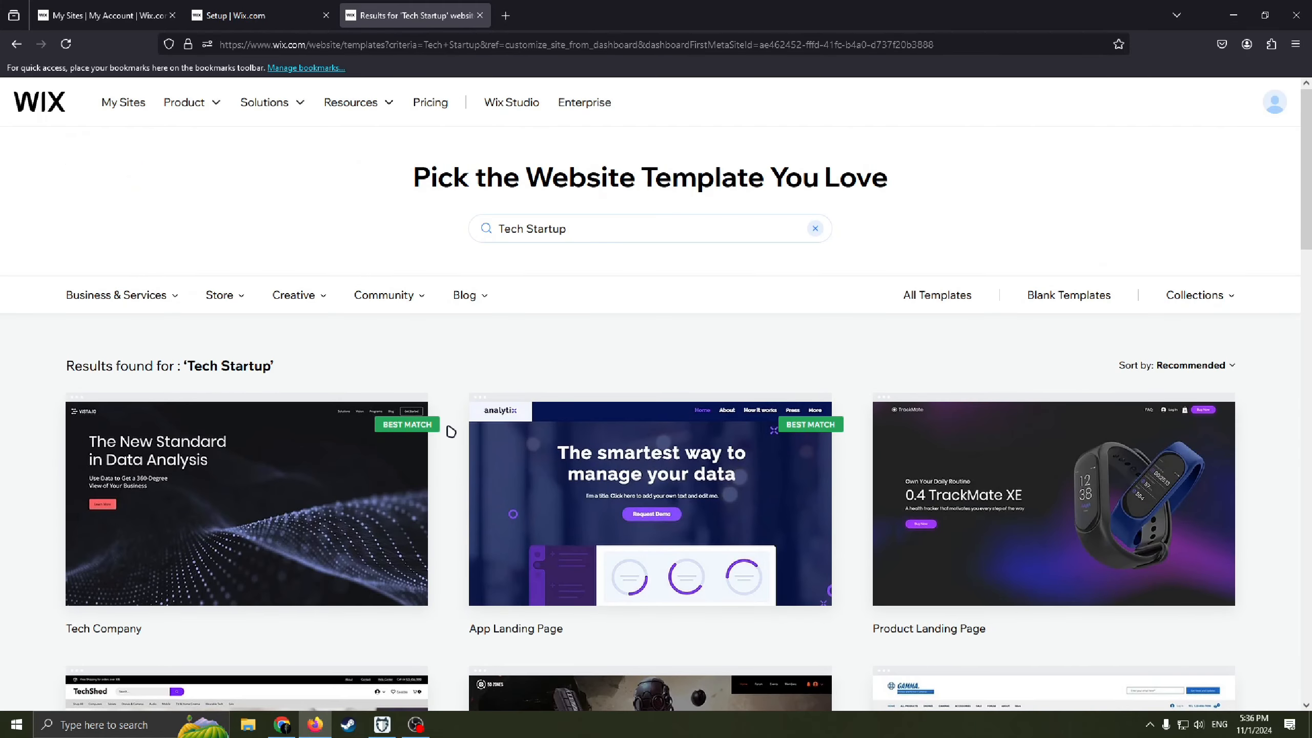
pyautogui.scroll(-3)
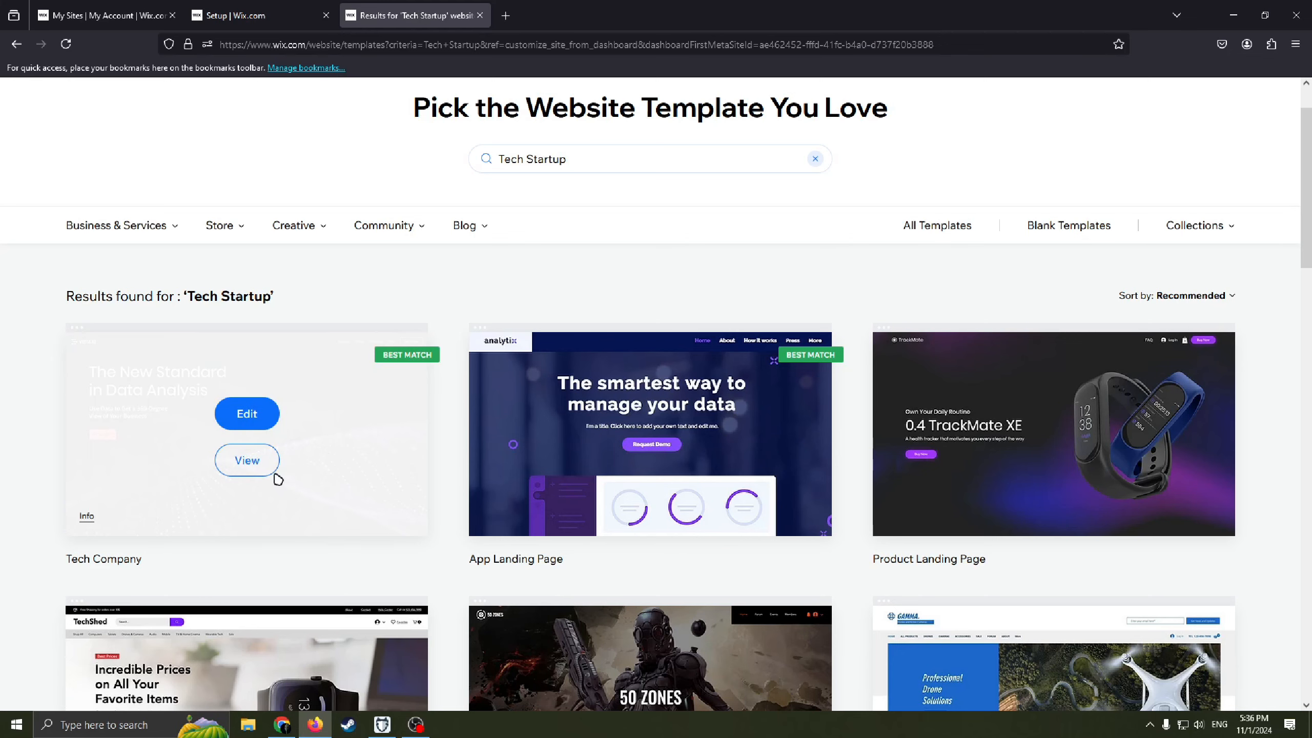
# - View the Tech Company template, scroll through its preview, and choose 'Edit this site'
pyautogui.click(246, 460)
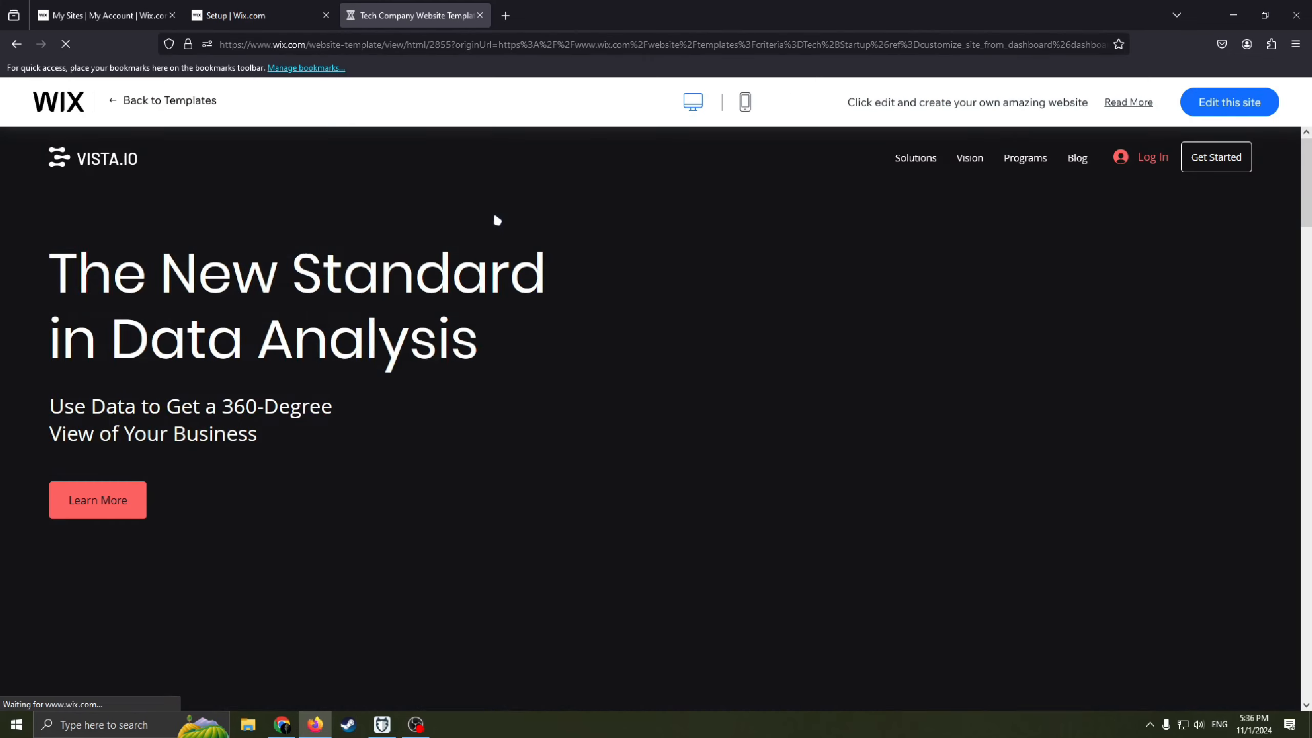
pyautogui.scroll(-3)
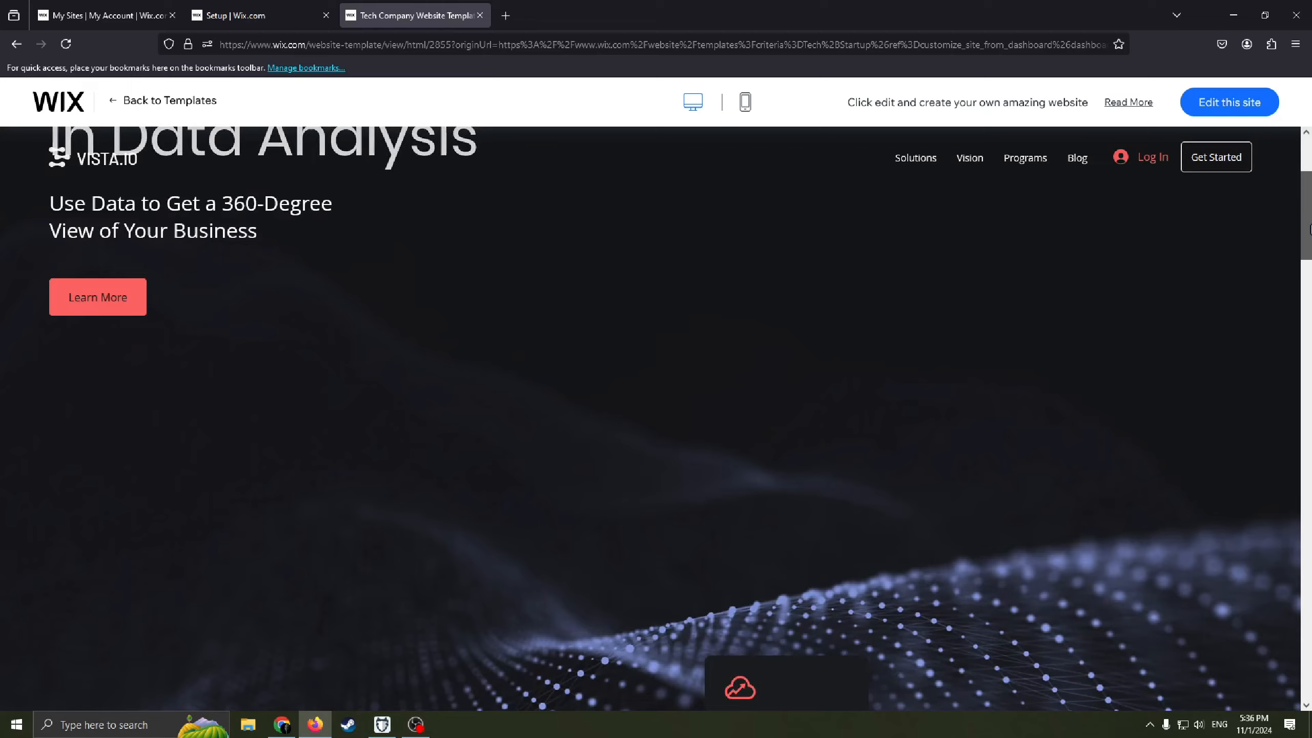
pyautogui.scroll(-3)
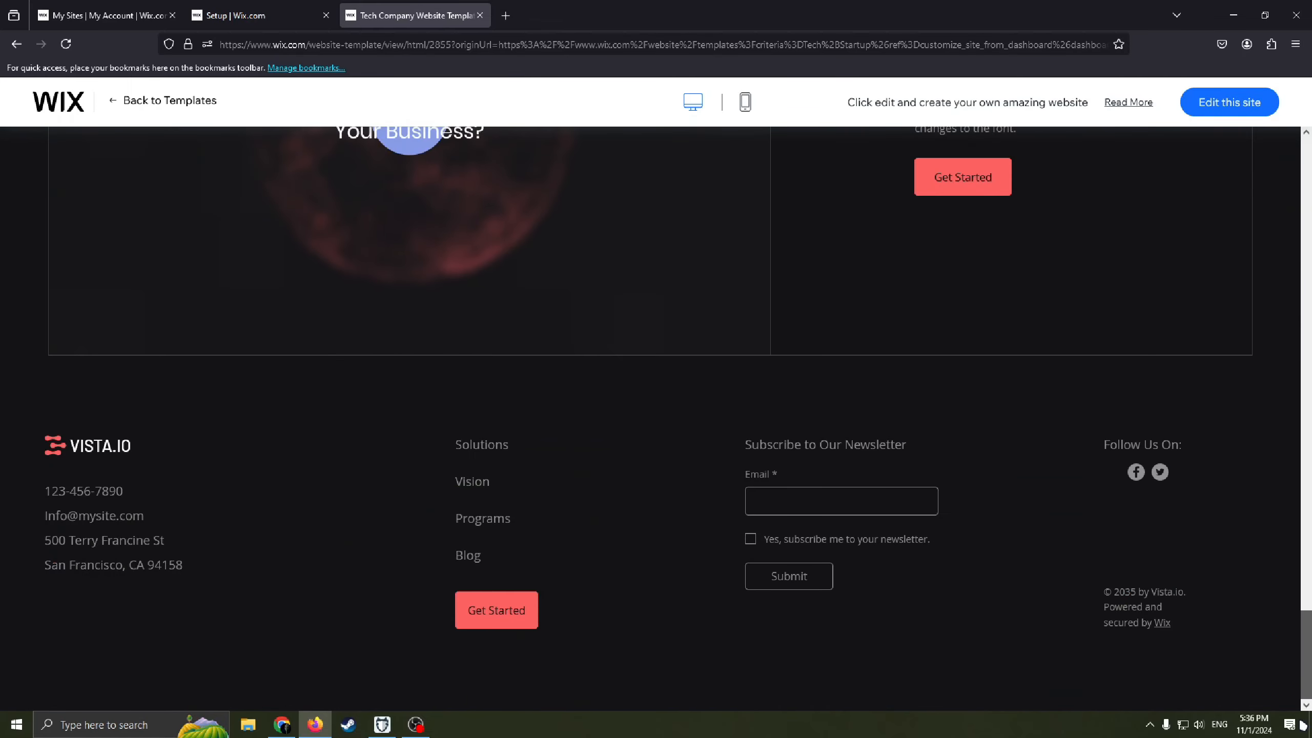
pyautogui.scroll(3)
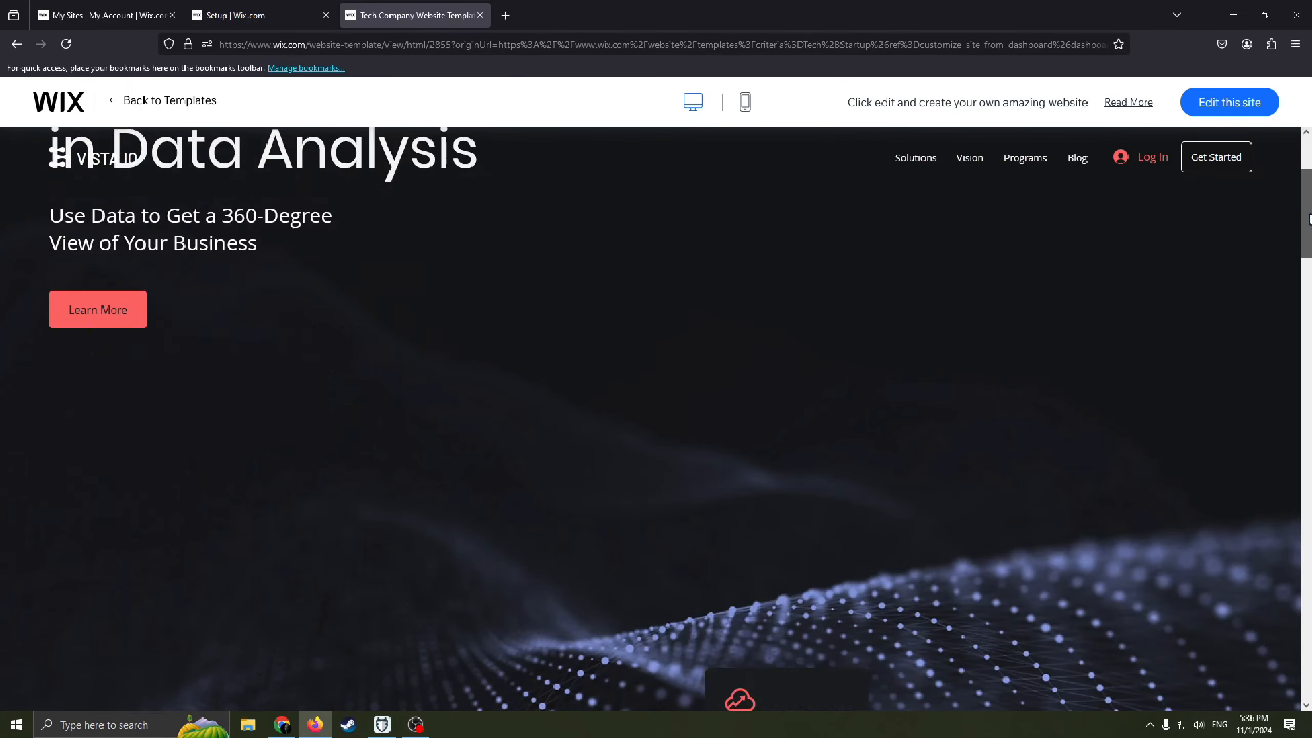
pyautogui.scroll(-3)
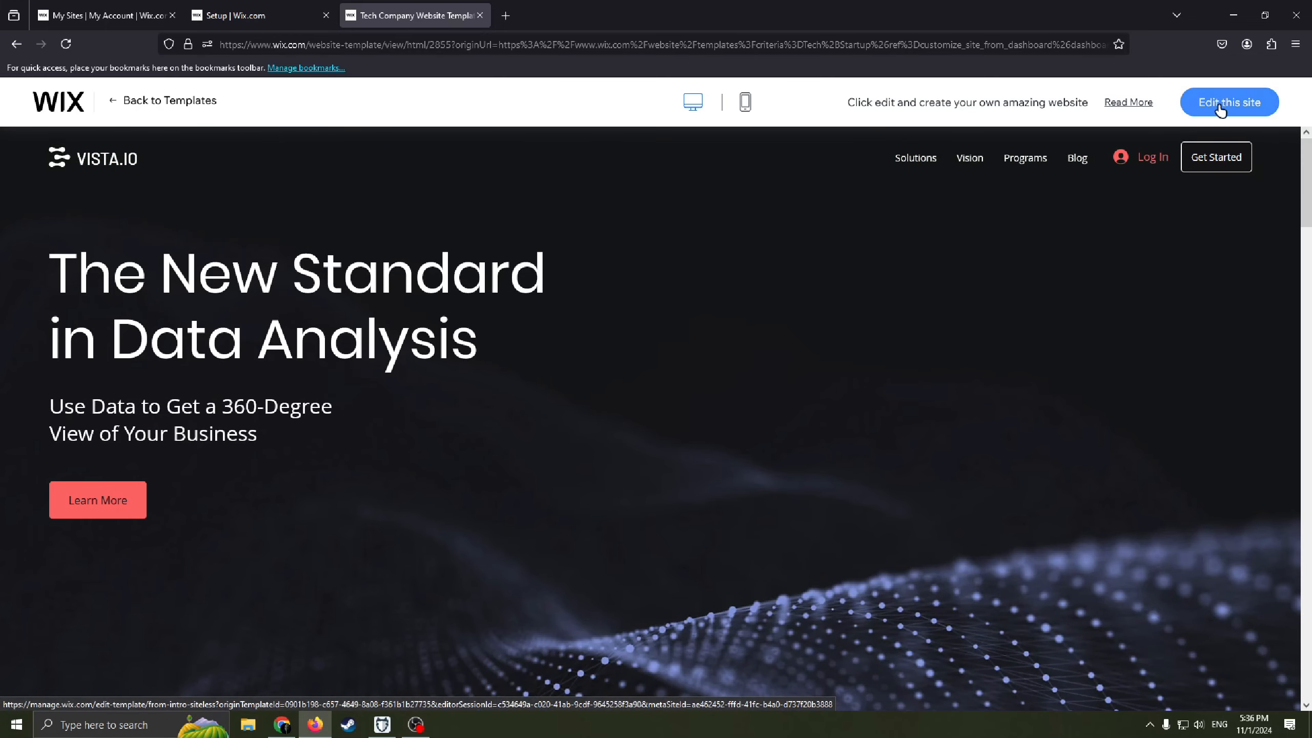
pyautogui.click(1228, 102)
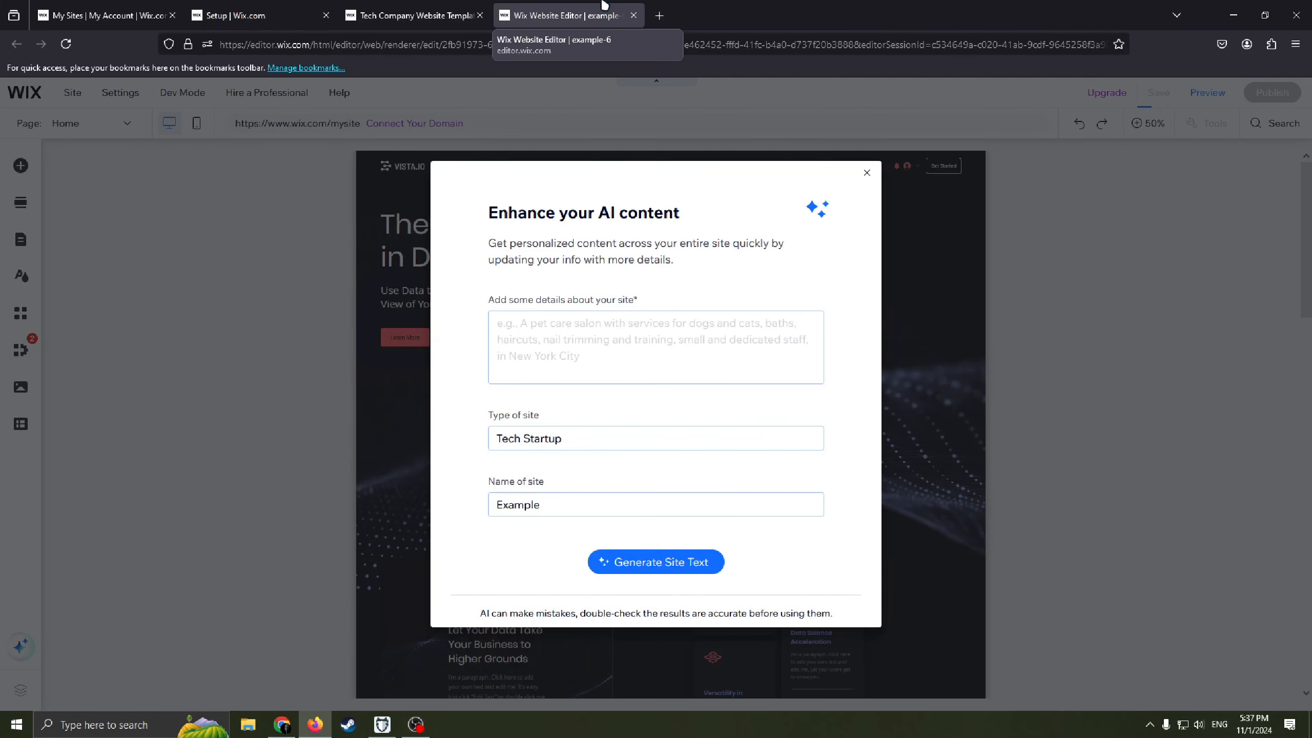
# - Close the 'Enhance your AI content' dialog with its top-right X
pyautogui.click(866, 173)
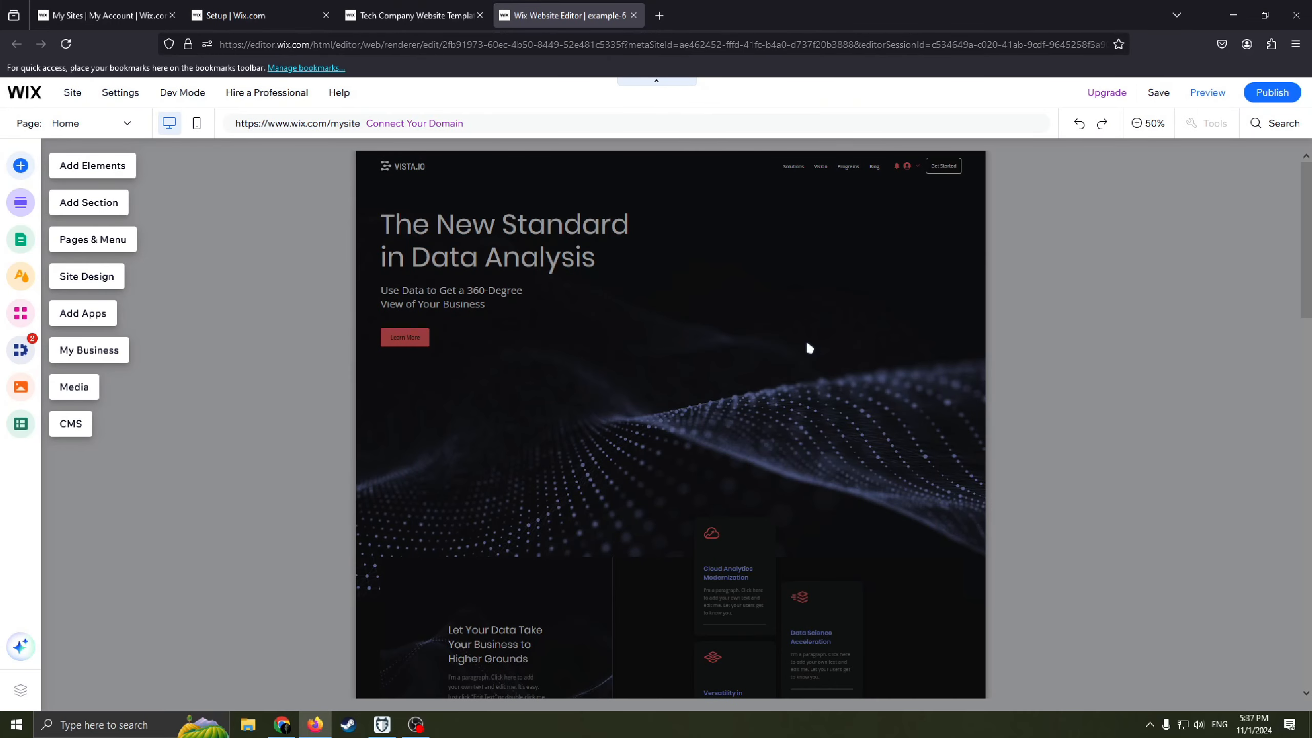
pyautogui.moveTo(814, 381)
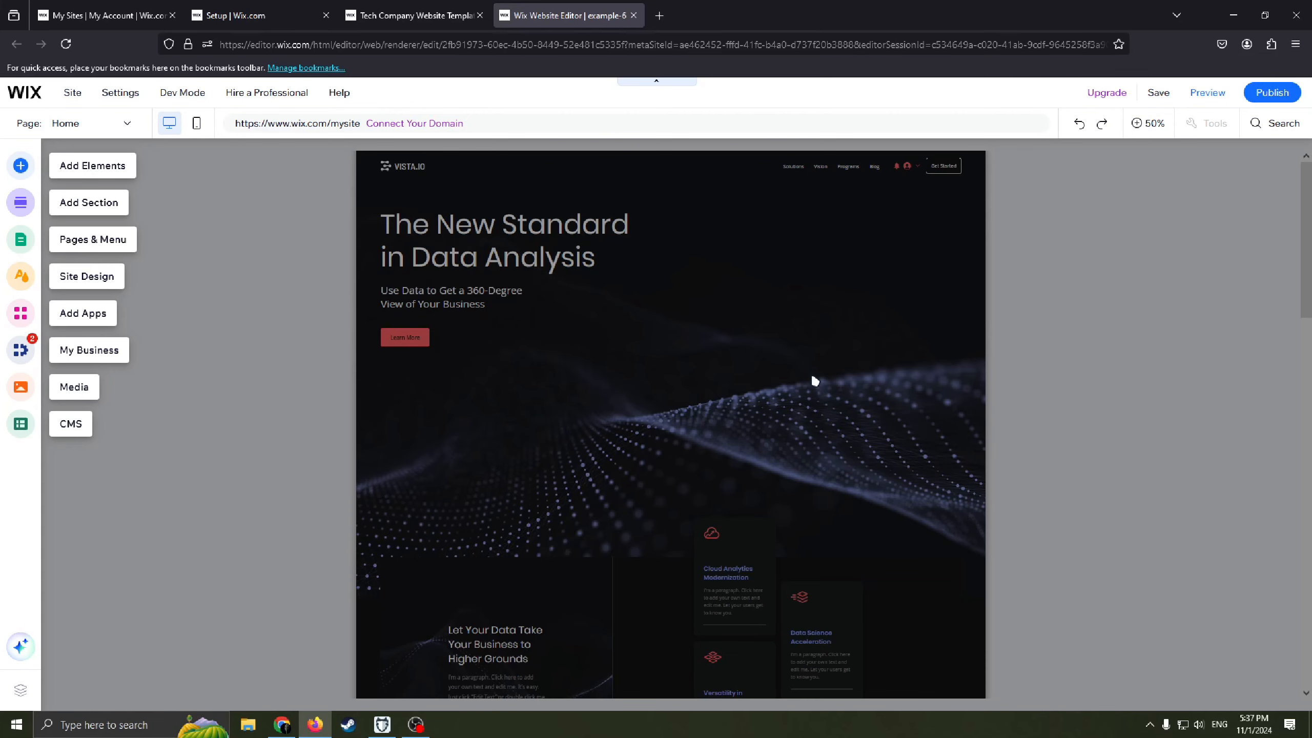
pyautogui.moveTo(906, 295)
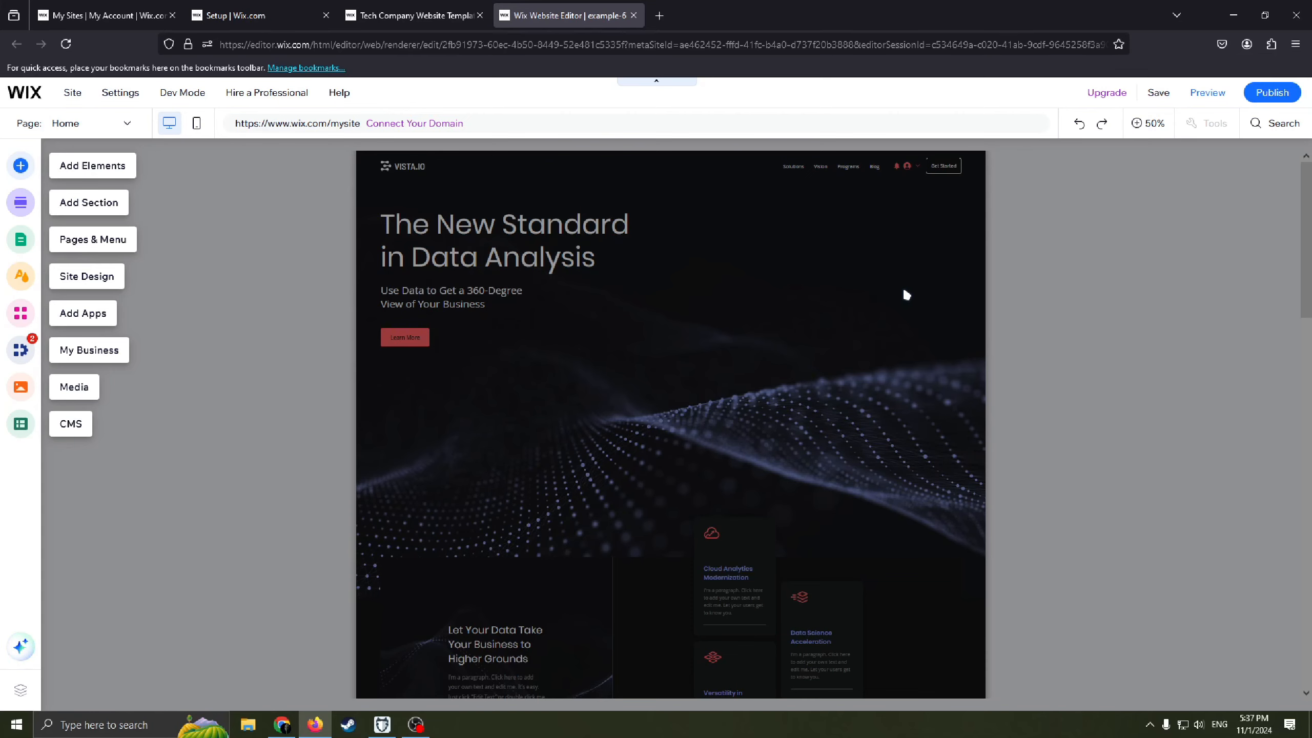
pyautogui.moveTo(879, 303)
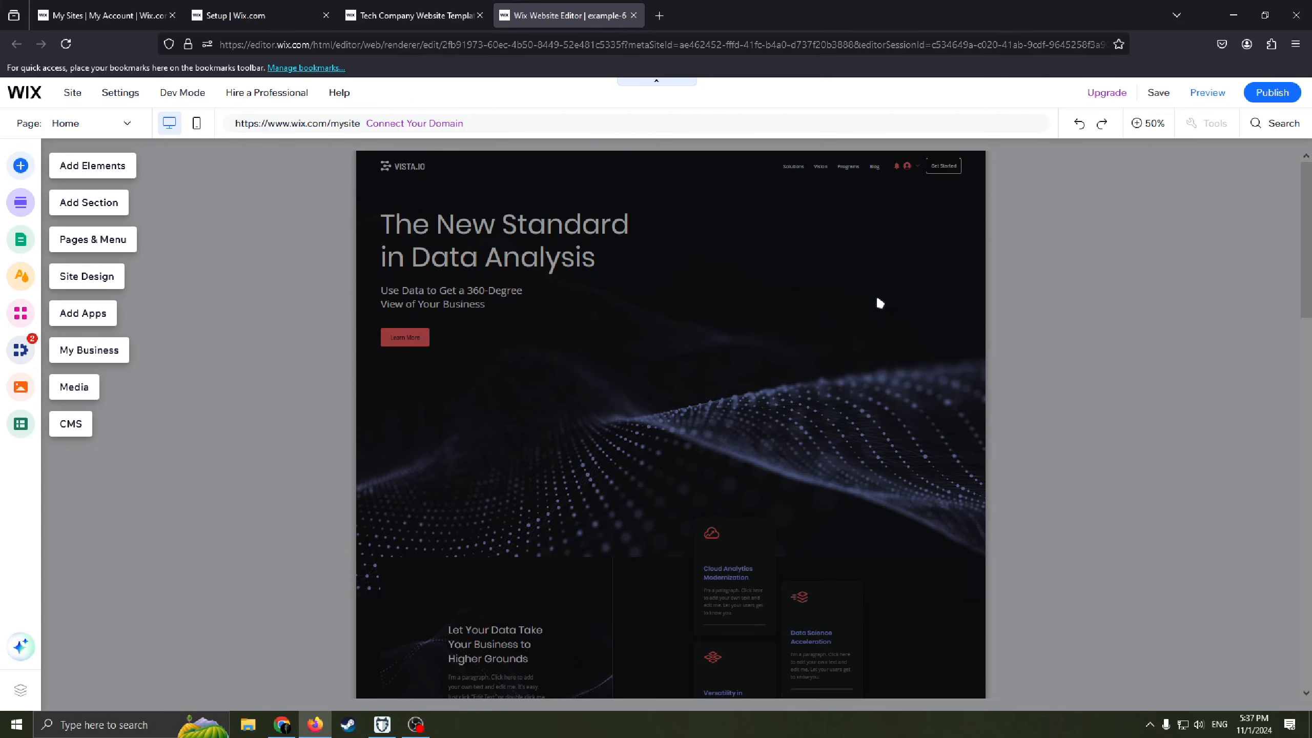
pyautogui.moveTo(788, 327)
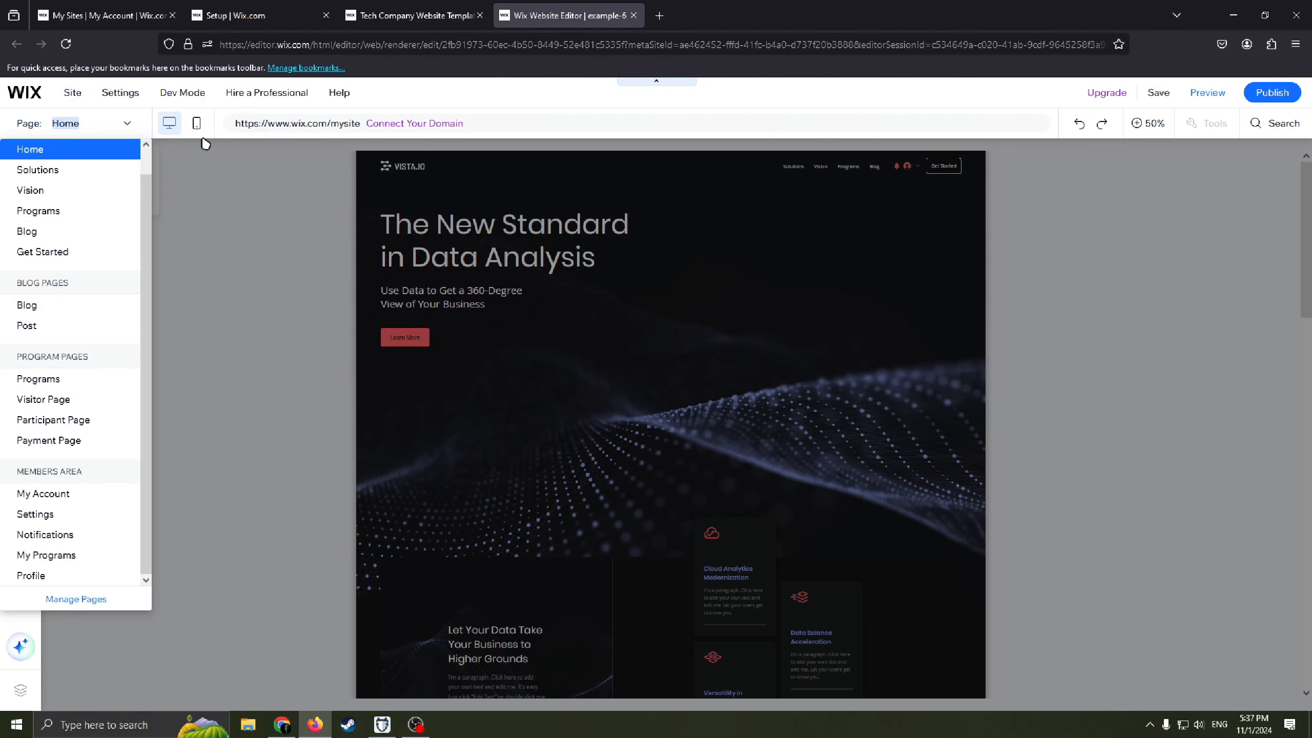
pyautogui.moveTo(340, 211)
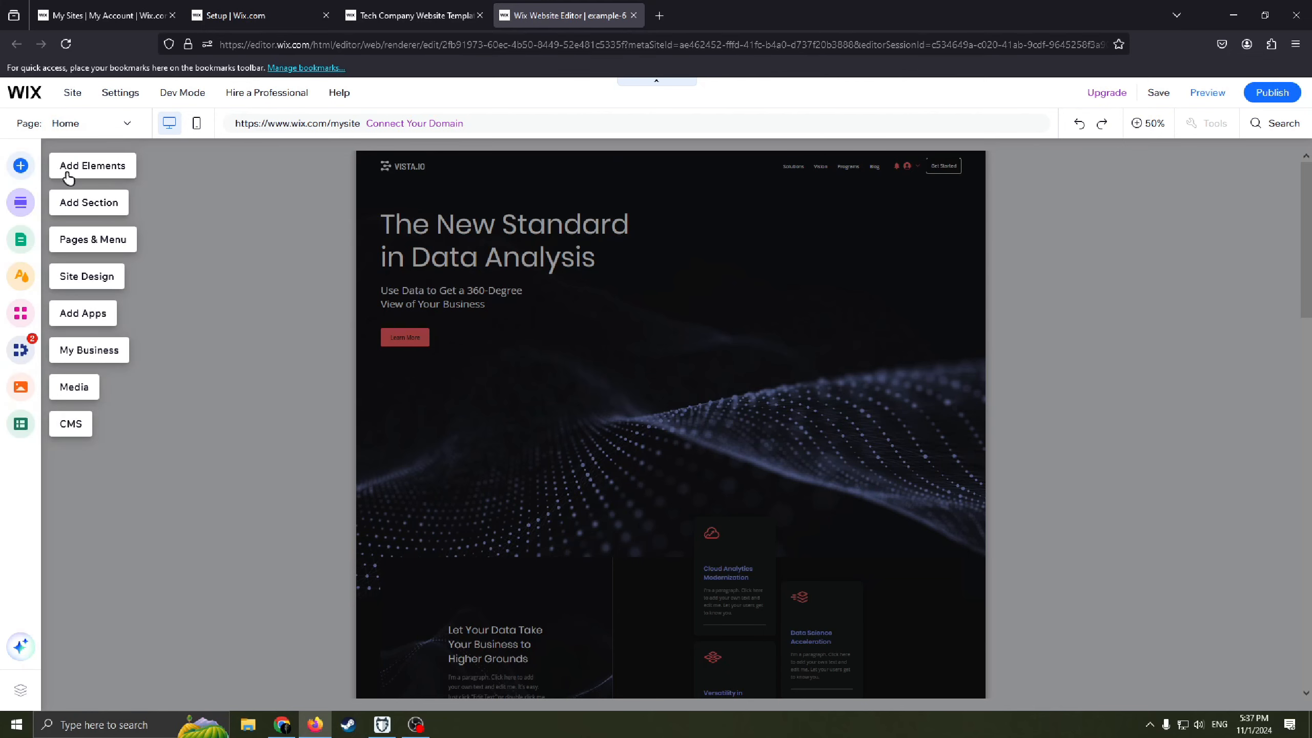
pyautogui.moveTo(93, 203)
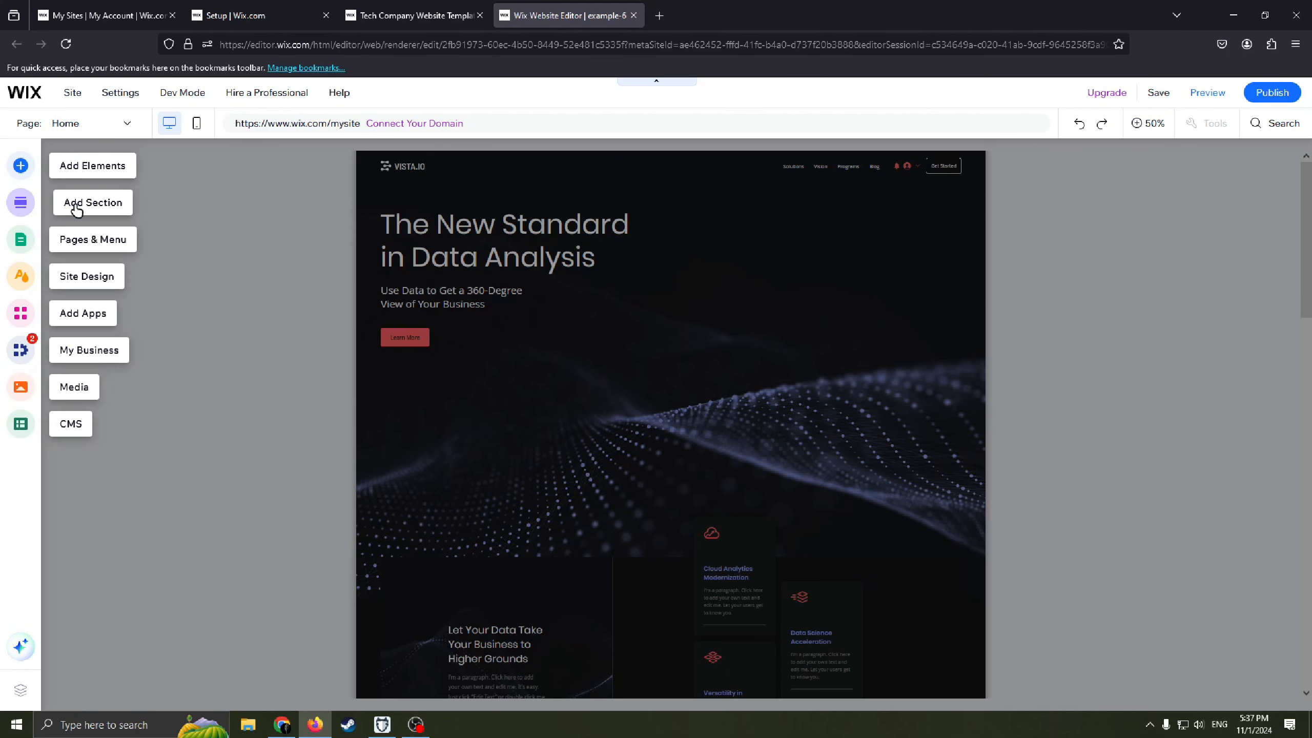
pyautogui.moveTo(86, 277)
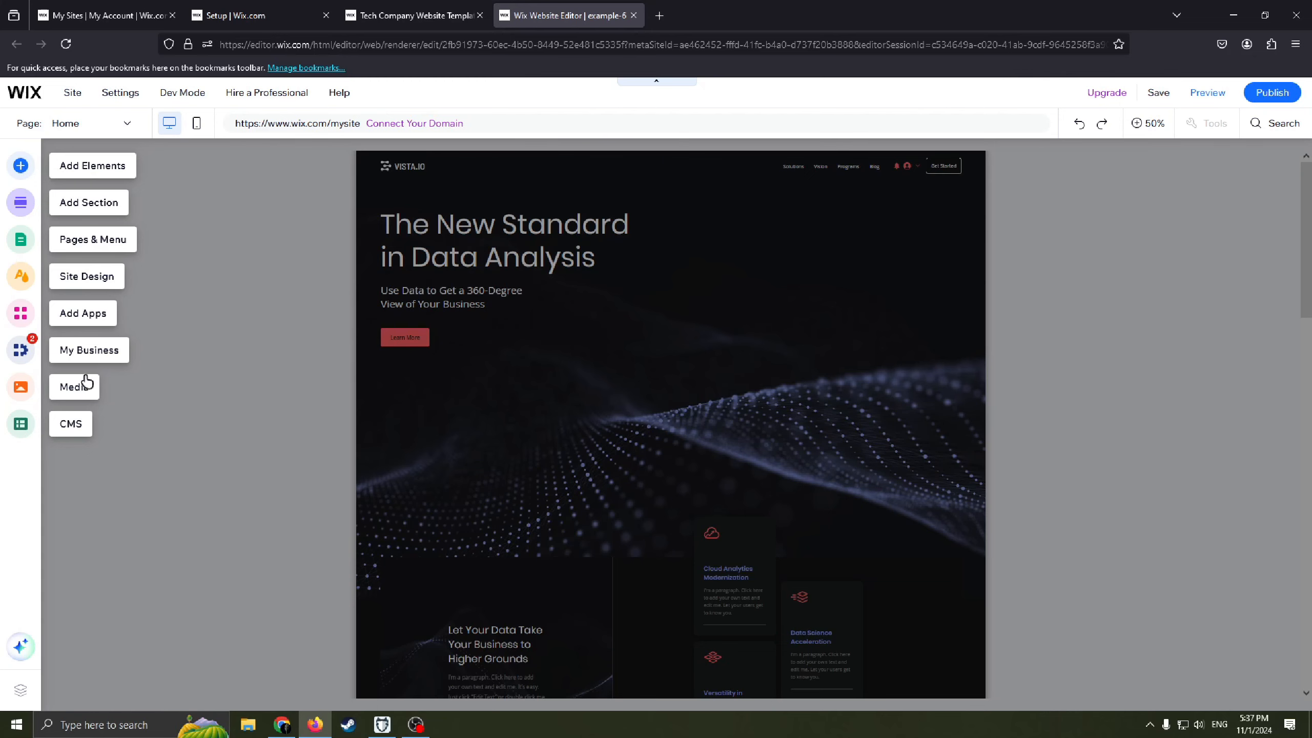
pyautogui.moveTo(497, 351)
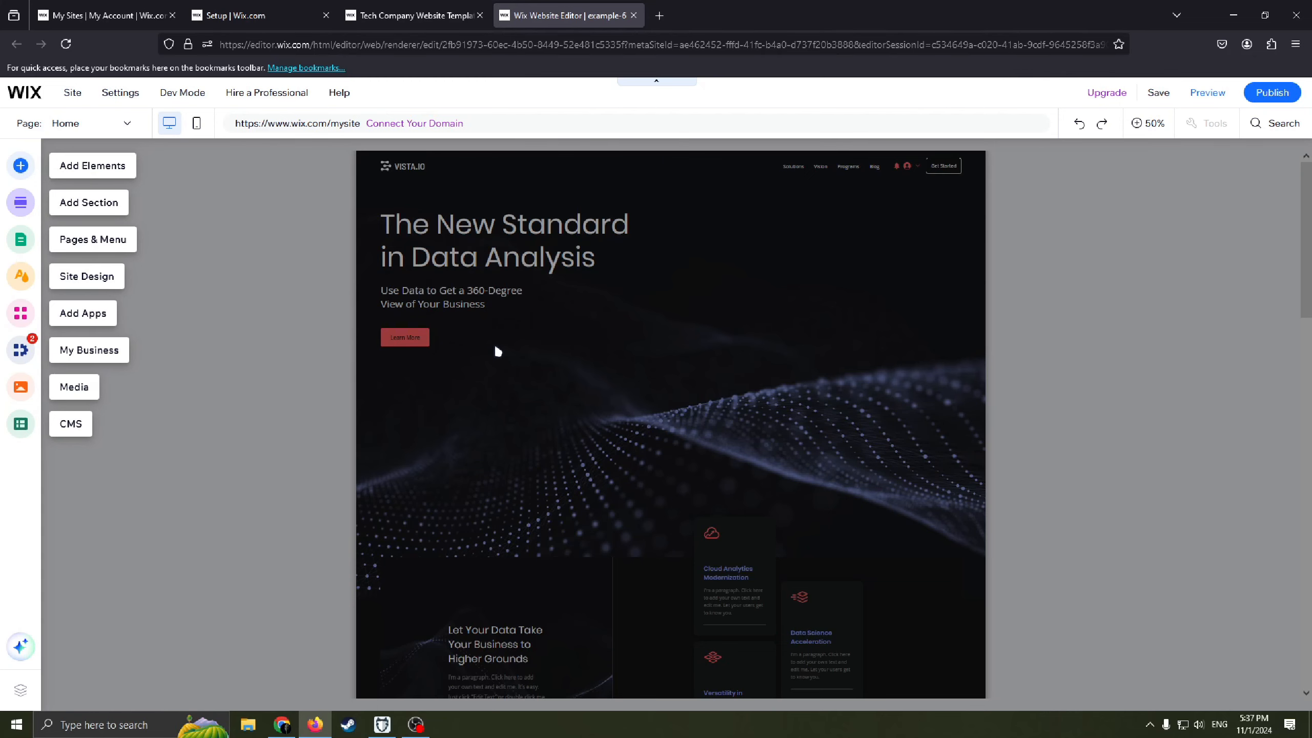
pyautogui.moveTo(844, 306)
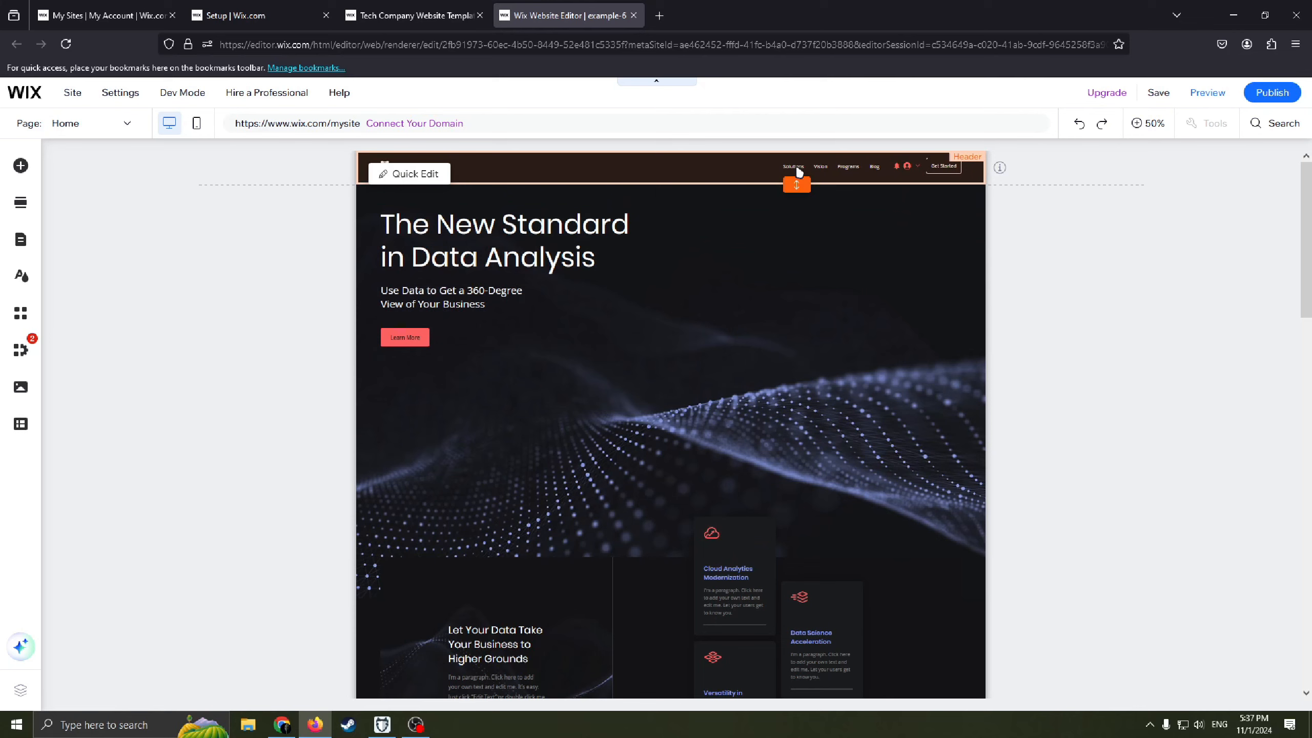
pyautogui.scroll(-3)
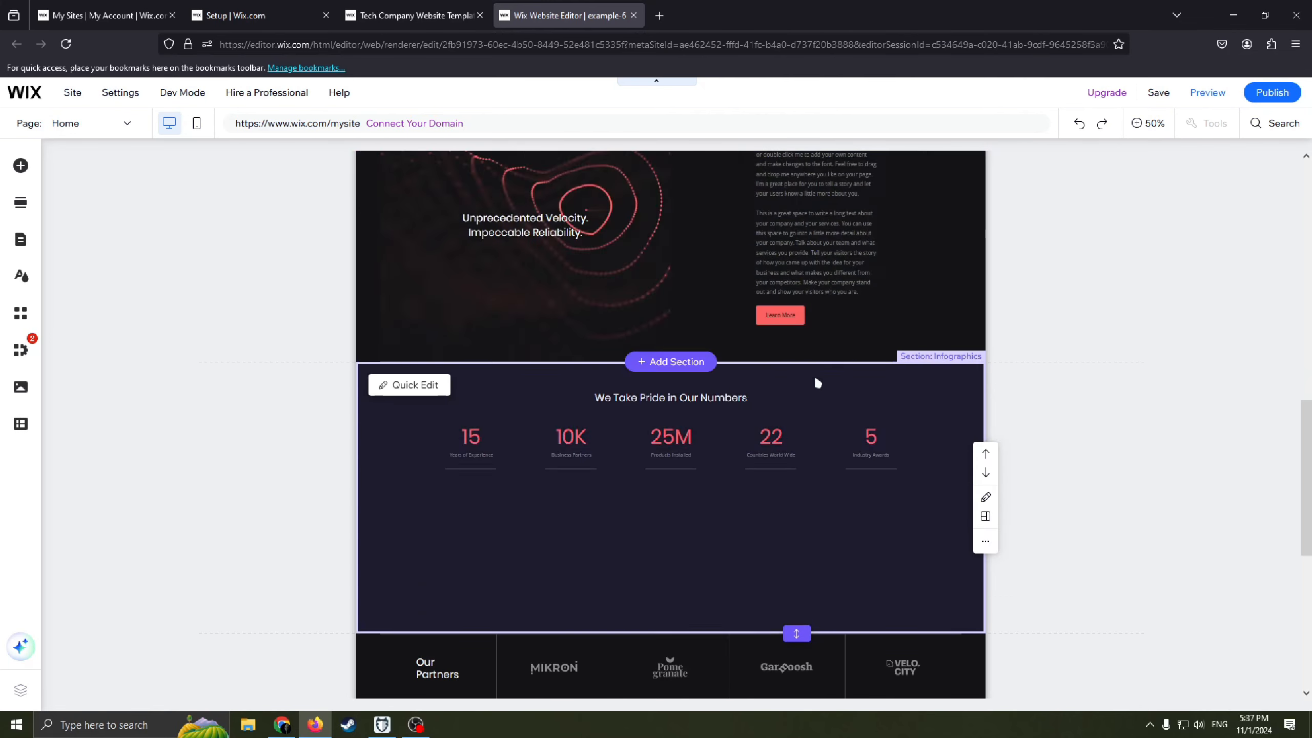
pyautogui.scroll(-3)
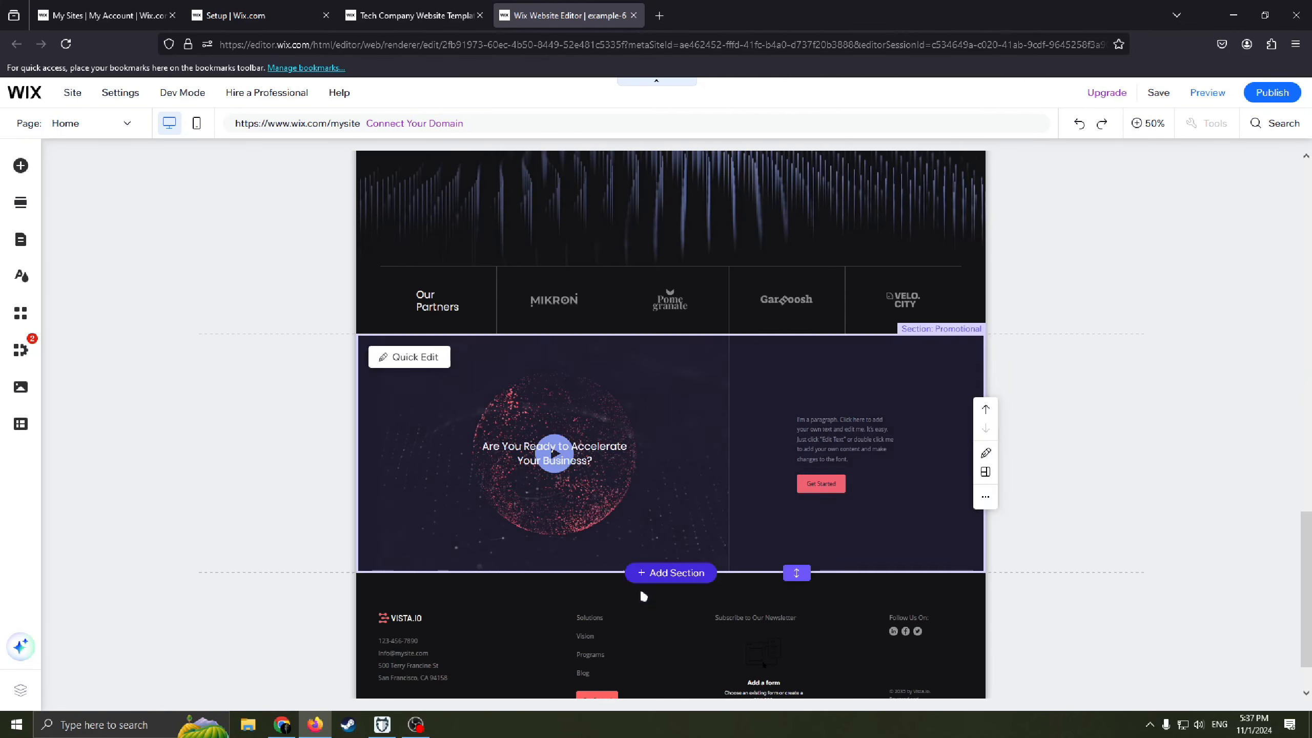
pyautogui.scroll(-3)
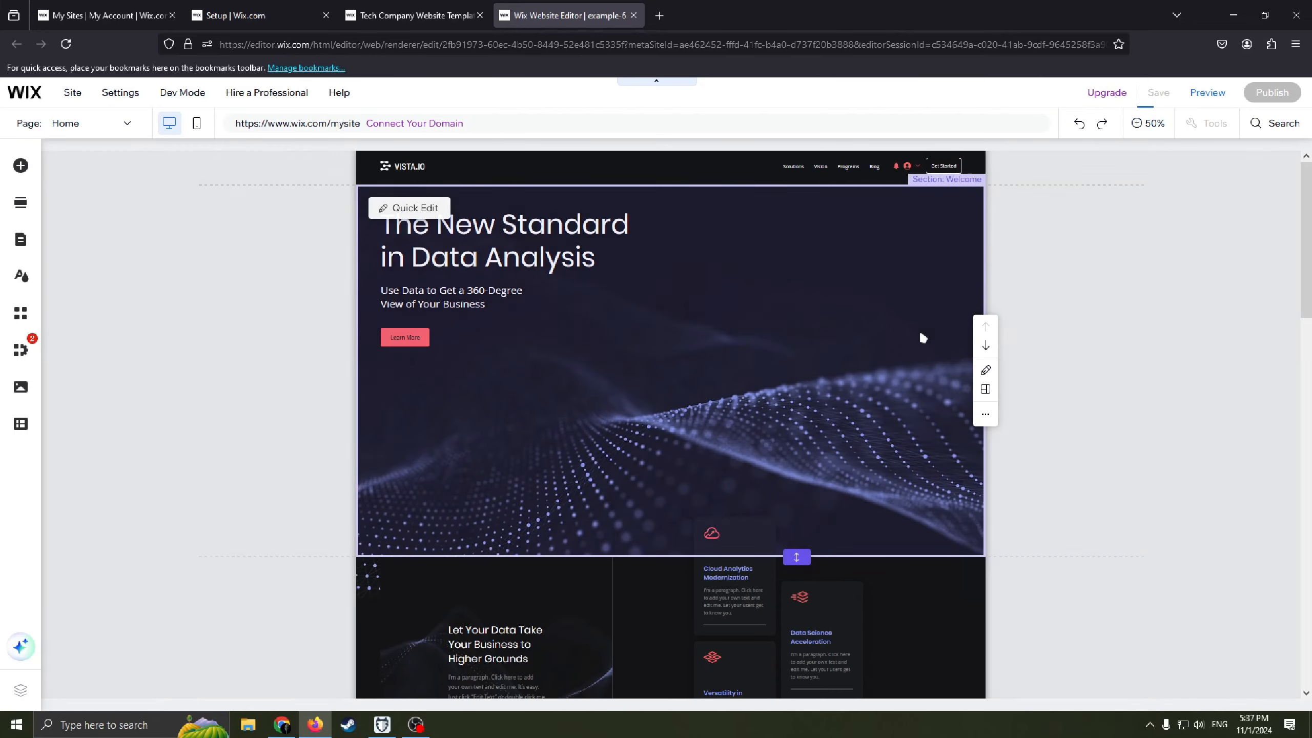
pyautogui.scroll(-3)
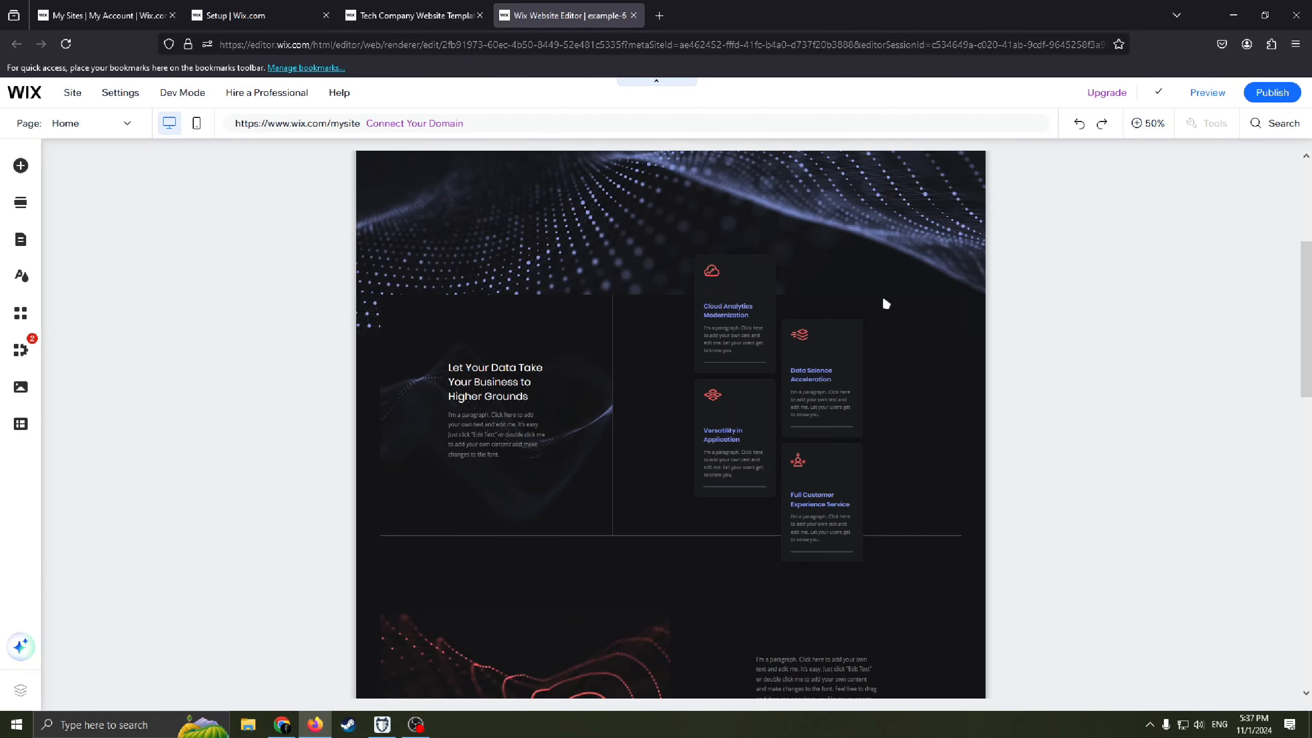
pyautogui.scroll(-3)
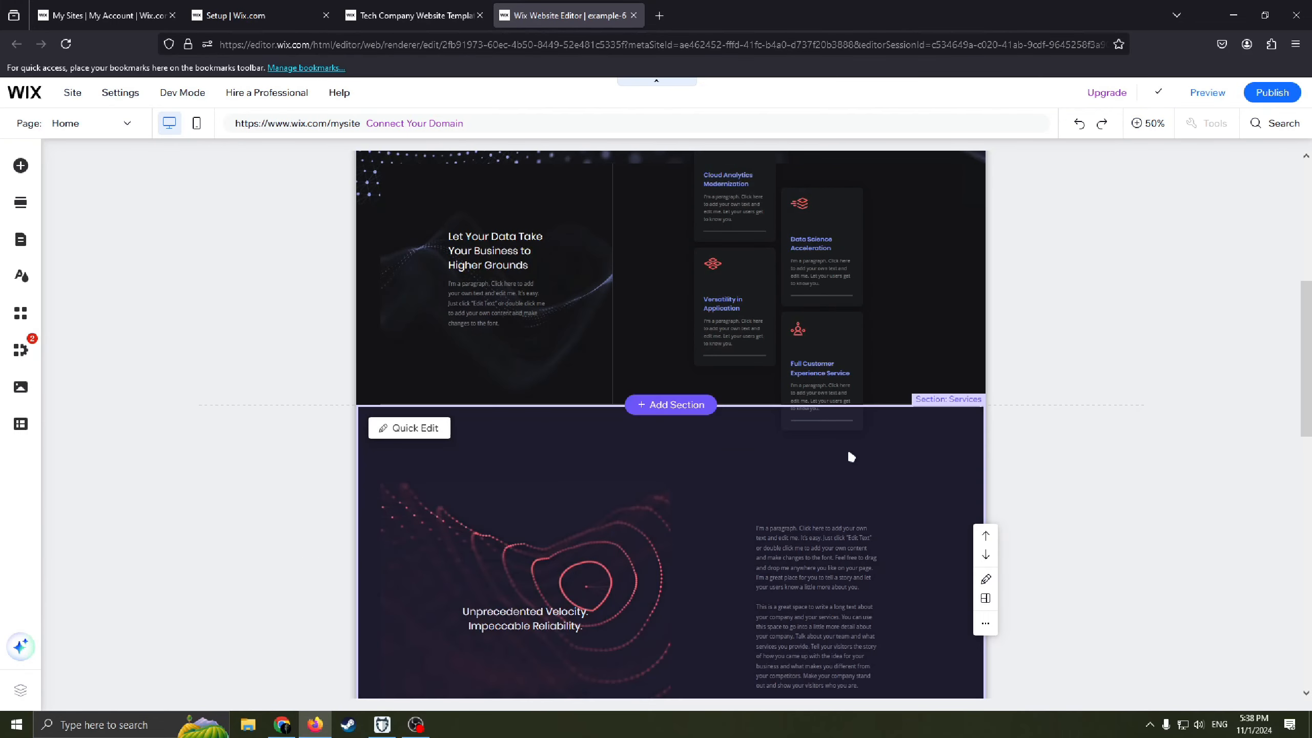
pyautogui.scroll(-3)
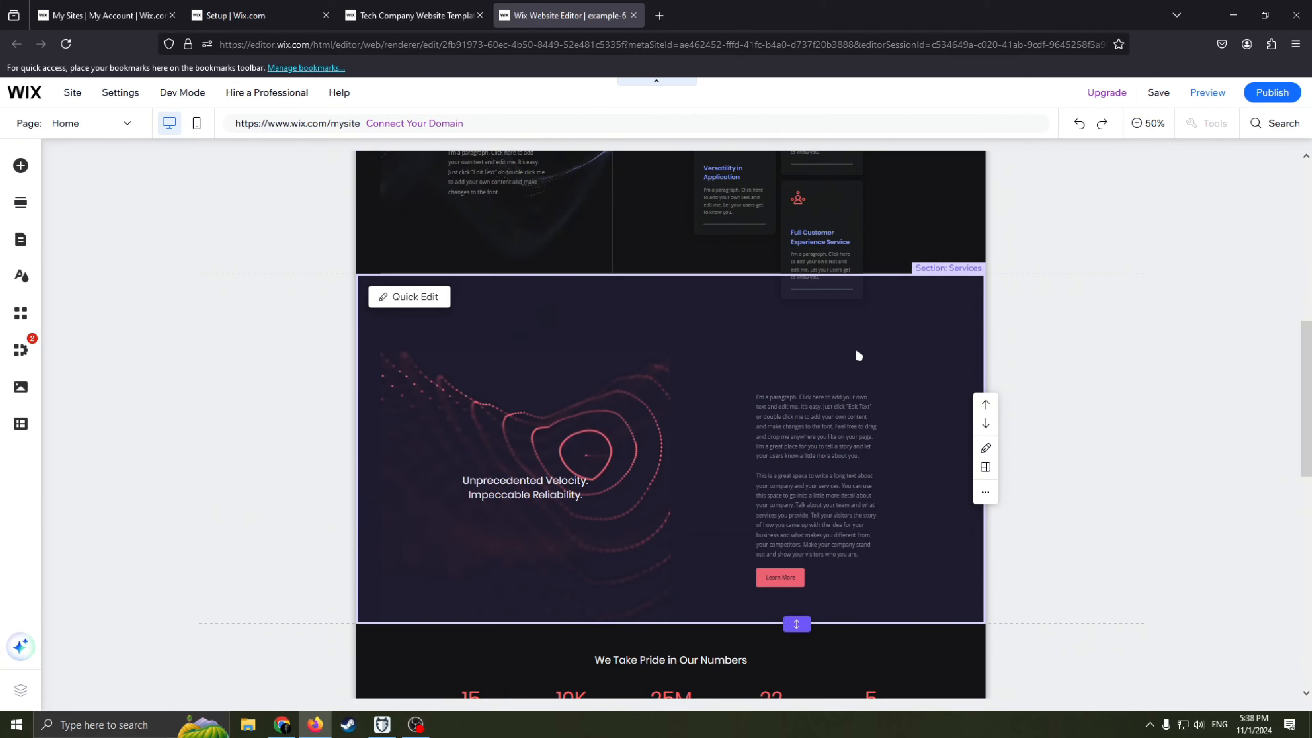
pyautogui.scroll(-3)
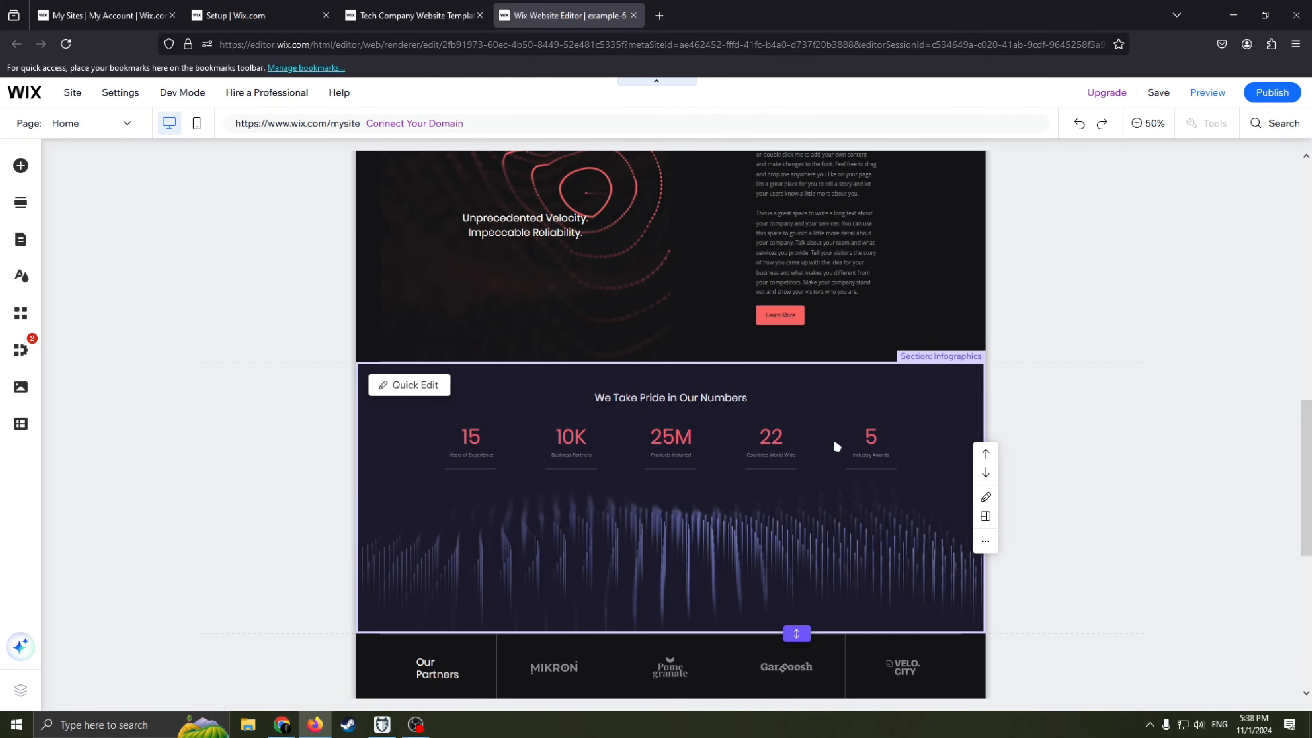
pyautogui.scroll(-3)
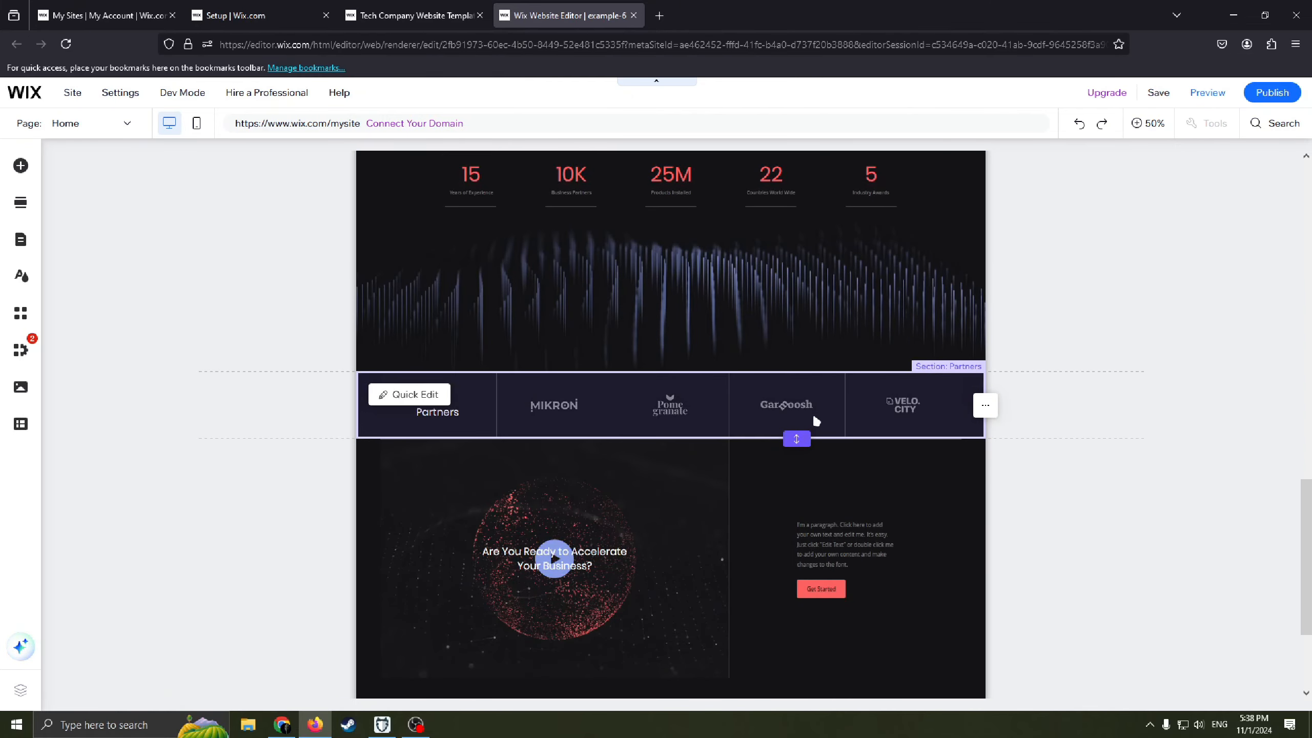
pyautogui.scroll(-3)
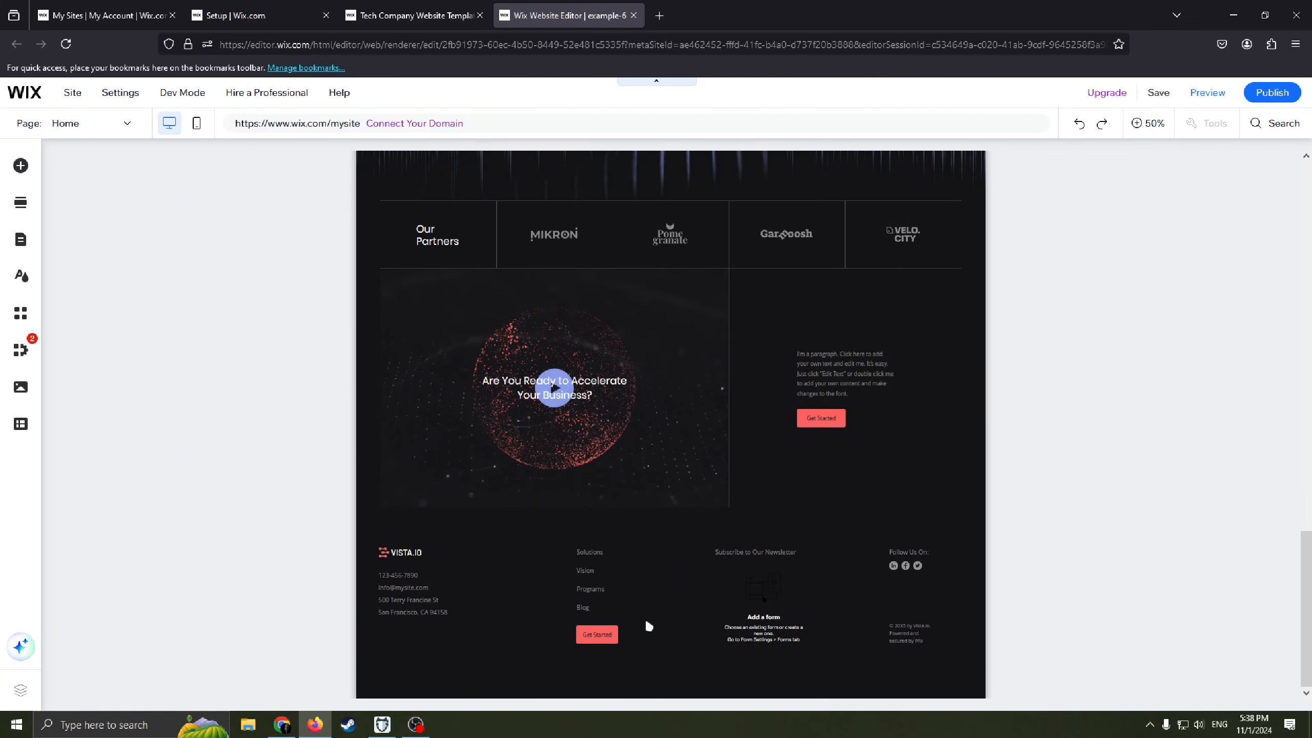
pyautogui.moveTo(719, 517)
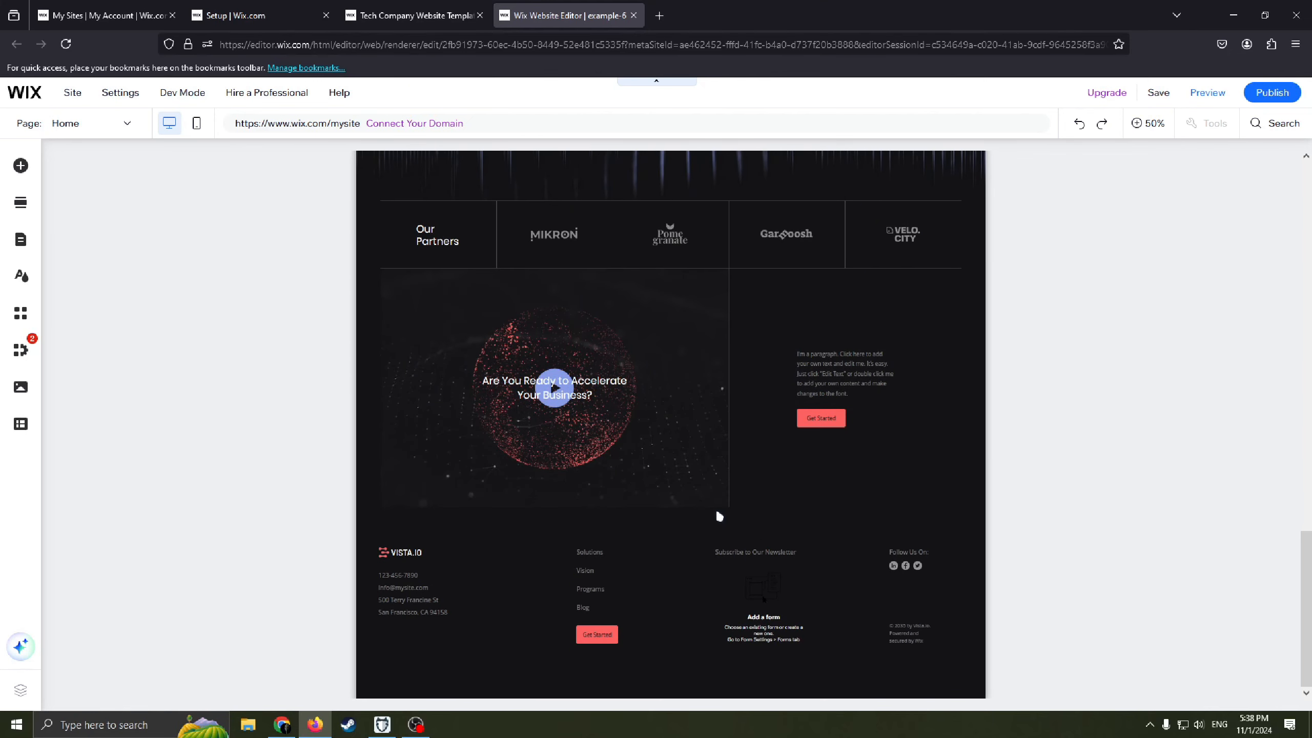
pyautogui.scroll(3)
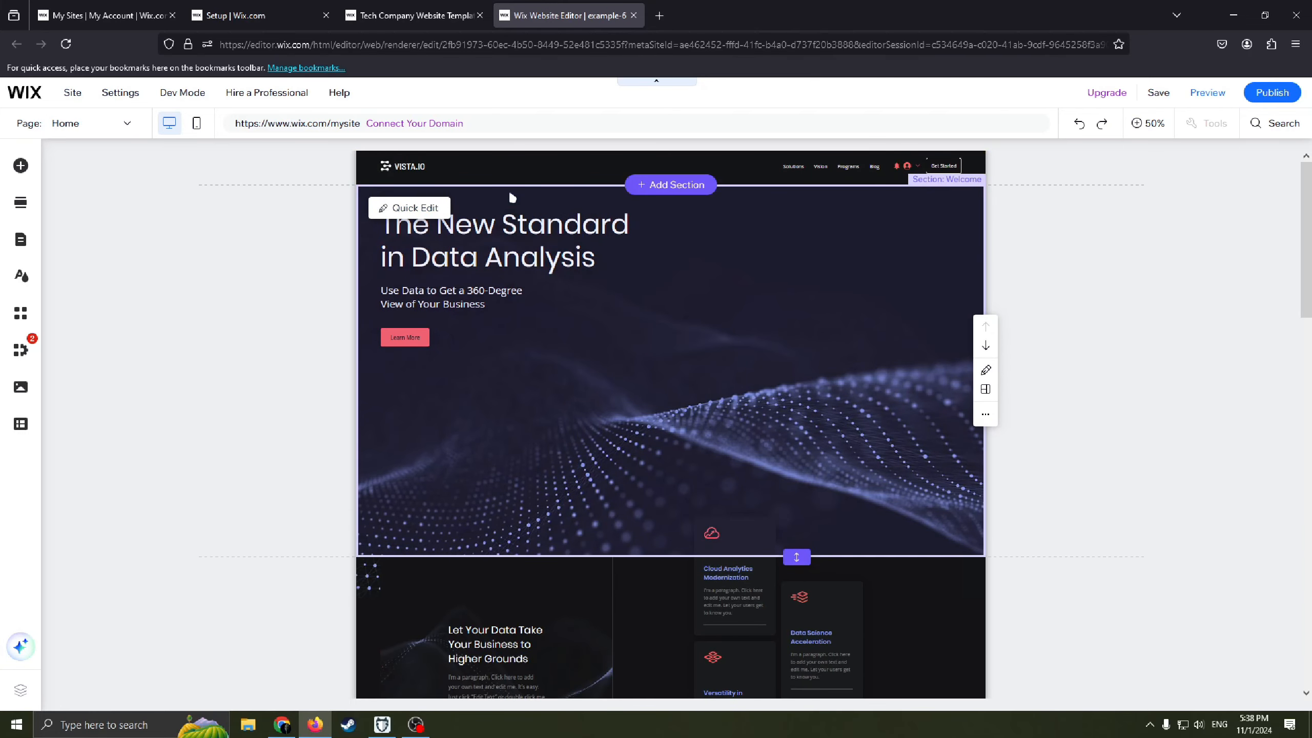
pyautogui.moveTo(627, 289)
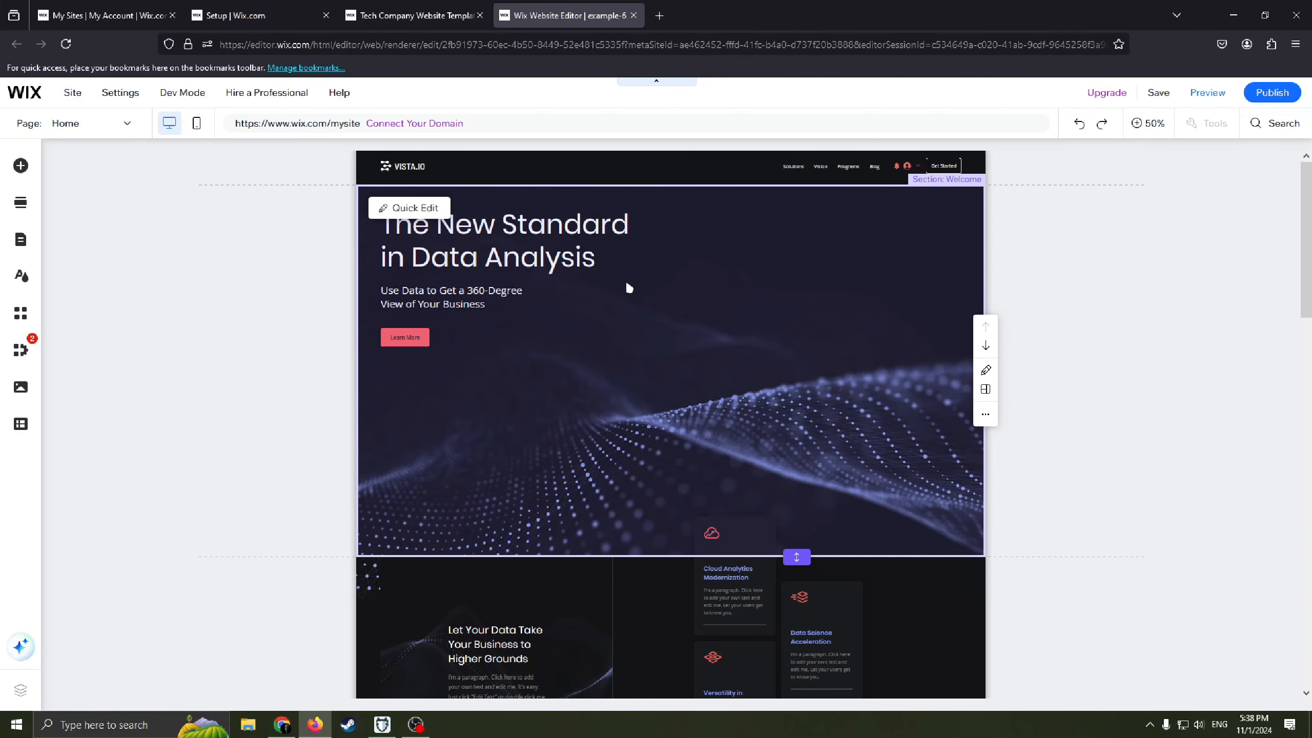
pyautogui.moveTo(704, 299)
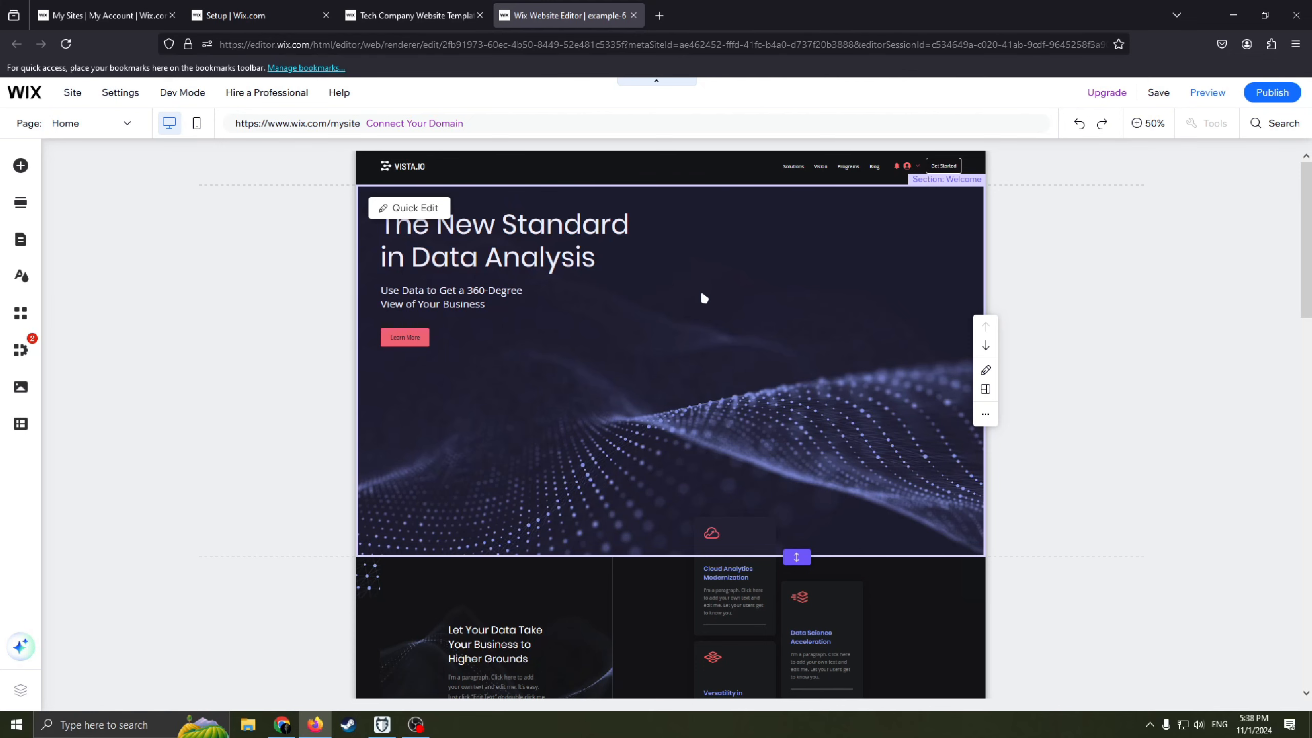
pyautogui.moveTo(651, 446)
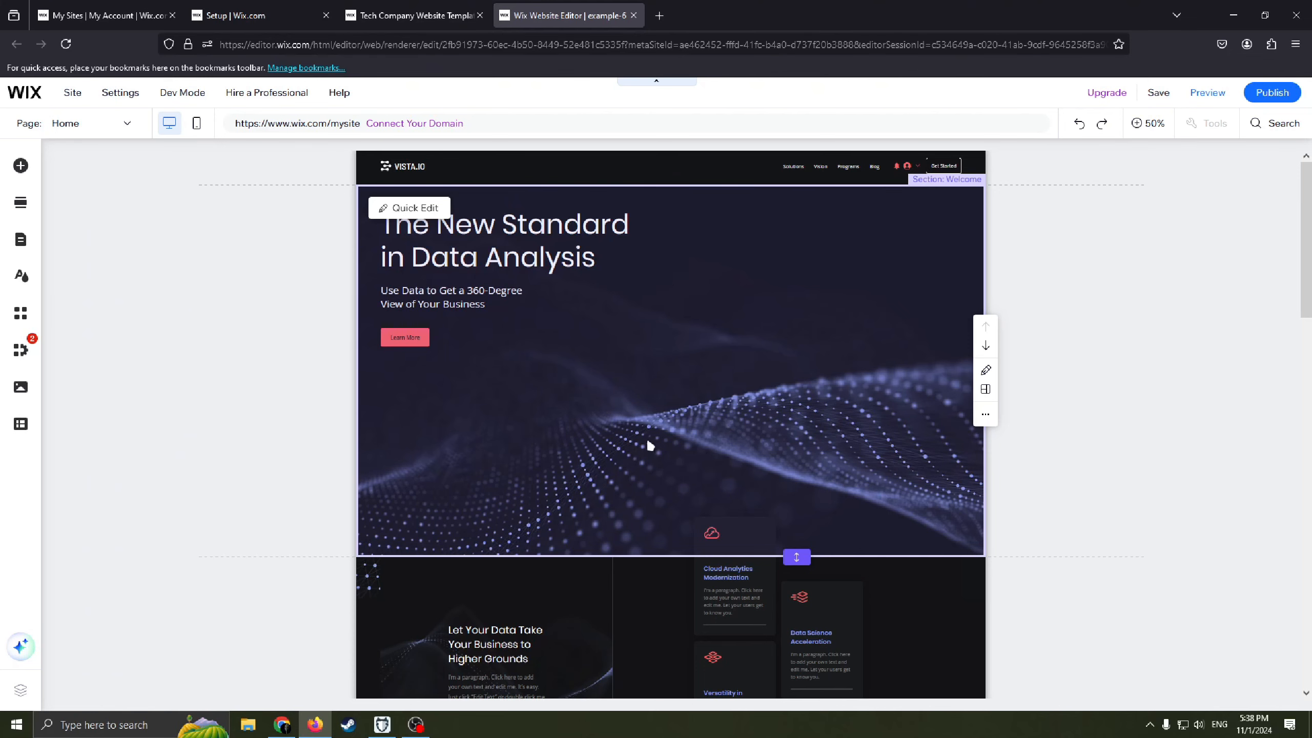
pyautogui.moveTo(626, 353)
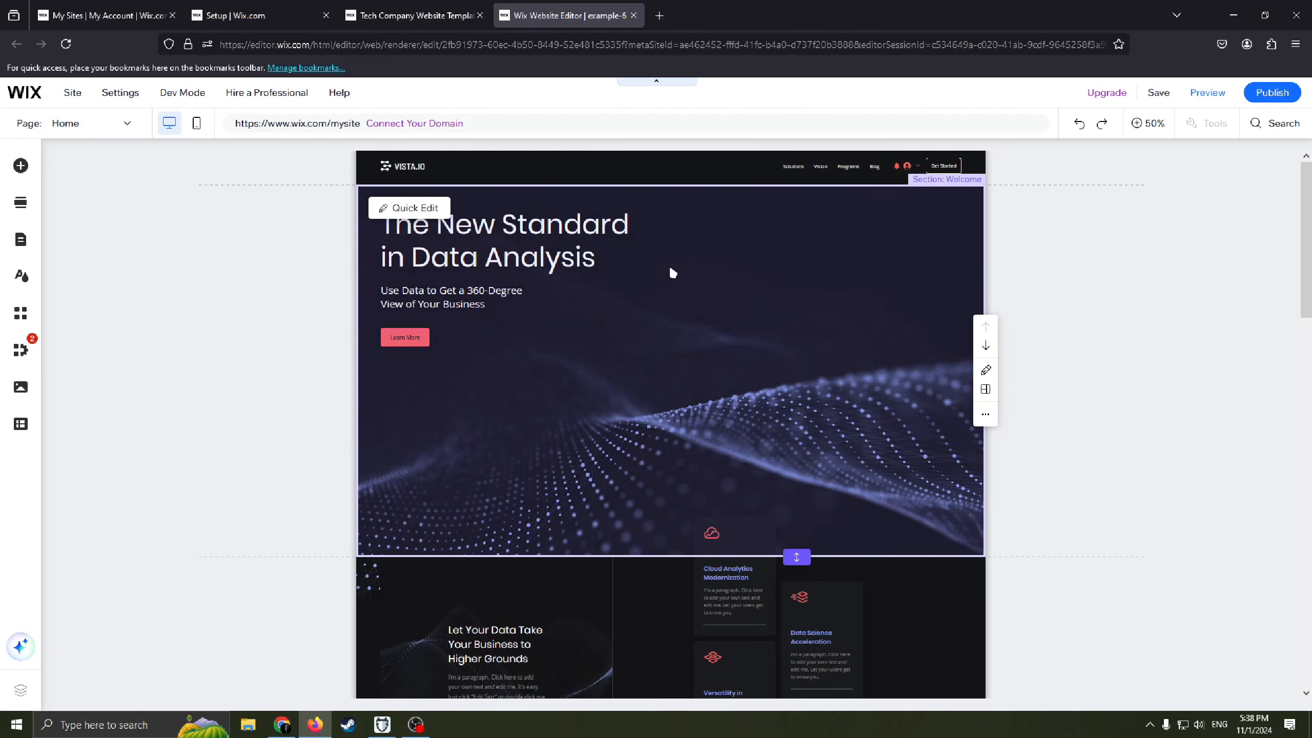
pyautogui.moveTo(665, 269)
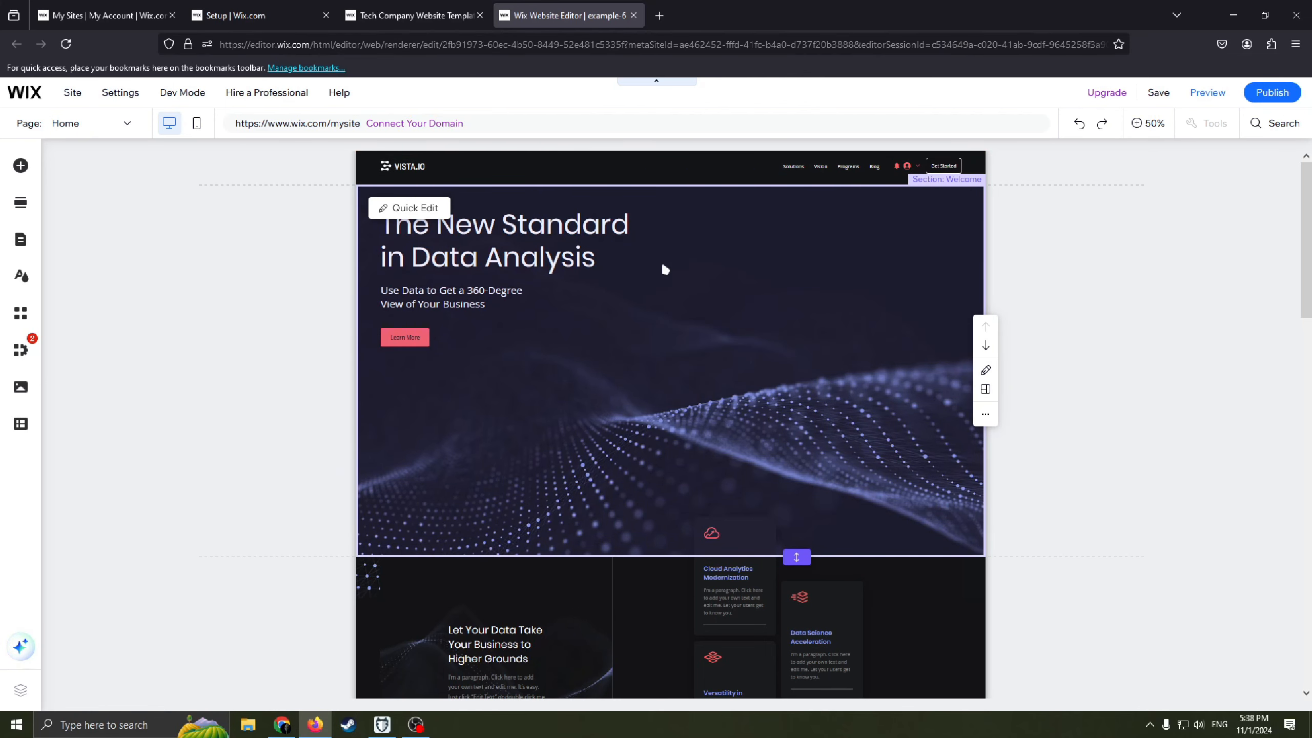
pyautogui.moveTo(427, 216)
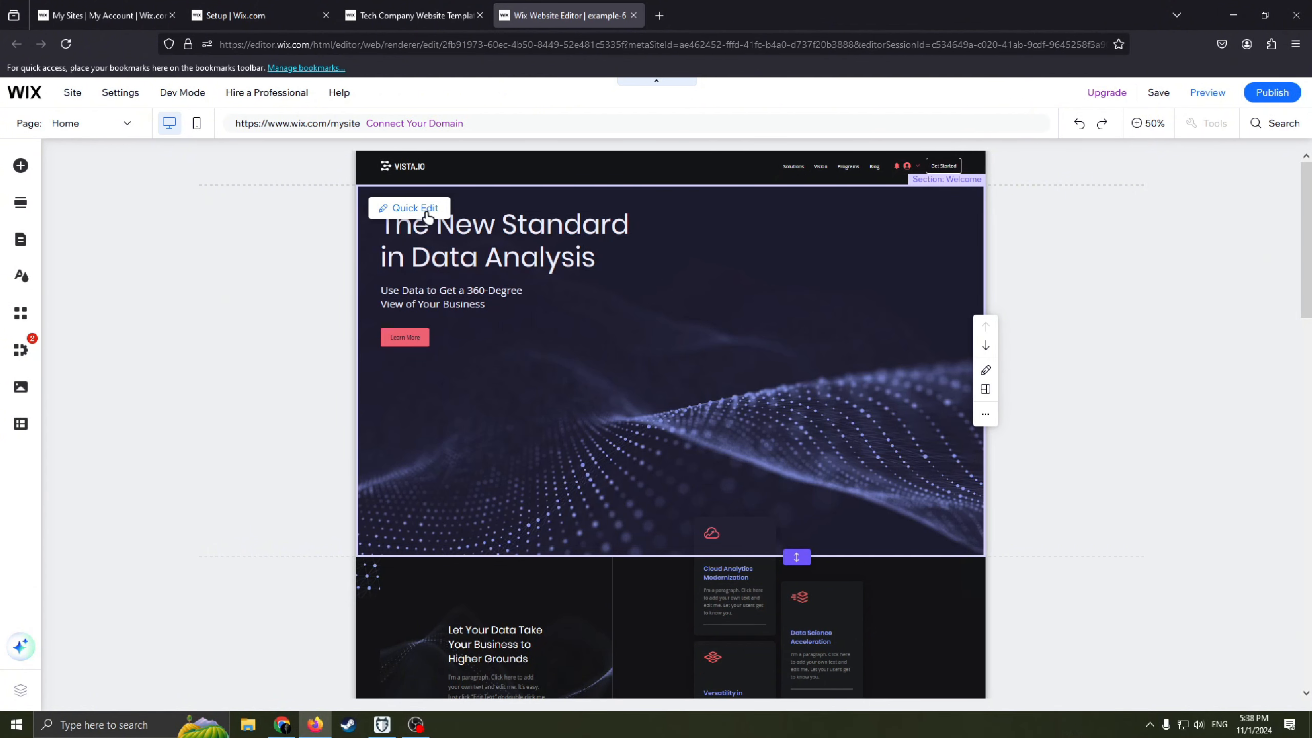
pyautogui.moveTo(728, 275)
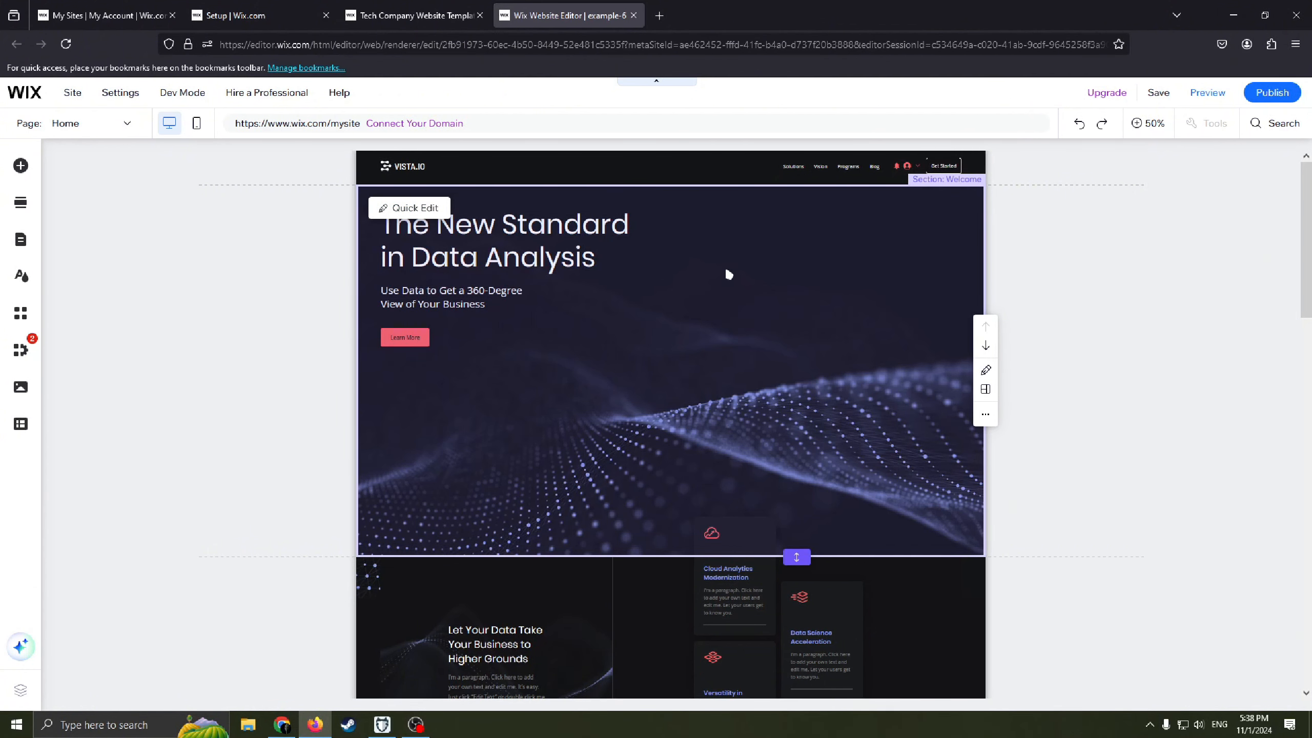
pyautogui.moveTo(664, 338)
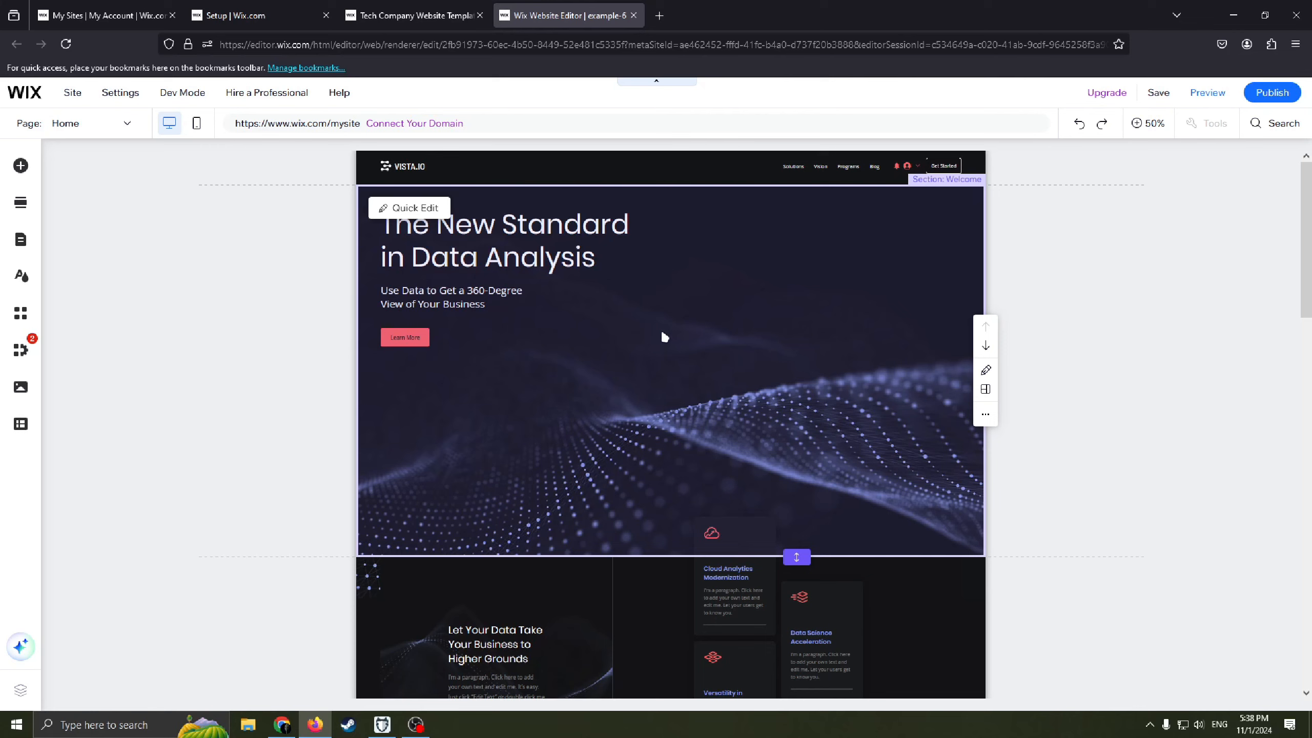
# - Zoom the Welcome section to full size and delete the 'The New Standard in Data Analysis' heading
pyautogui.click(655, 348)
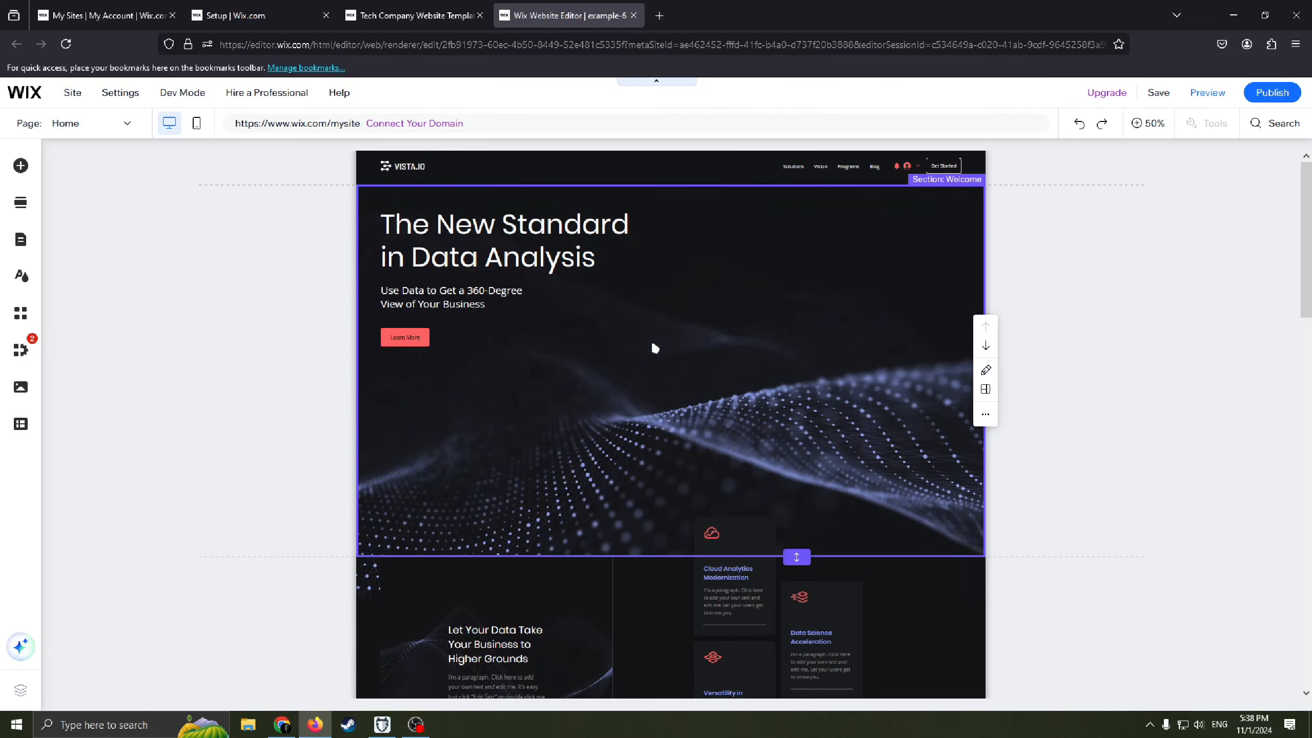
pyautogui.click(1154, 123)
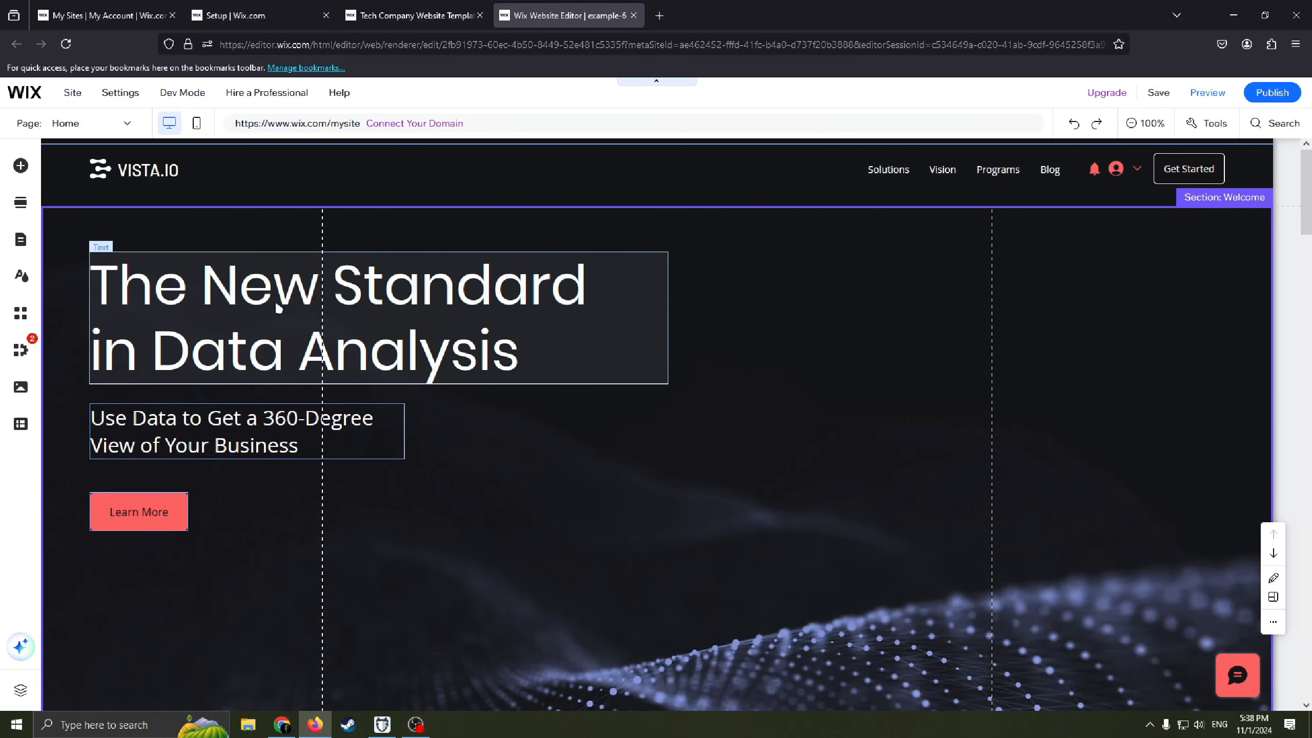
pyautogui.doubleClick(335, 318)
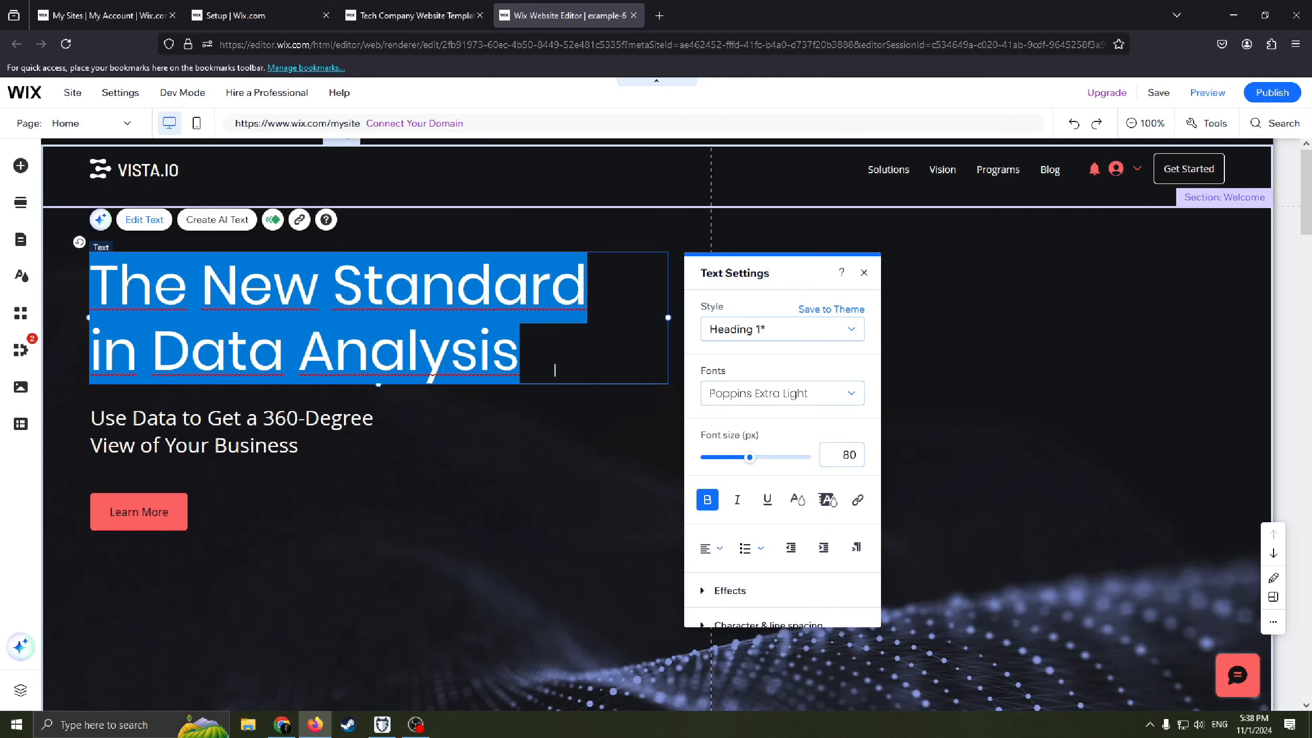
pyautogui.press('Delete')
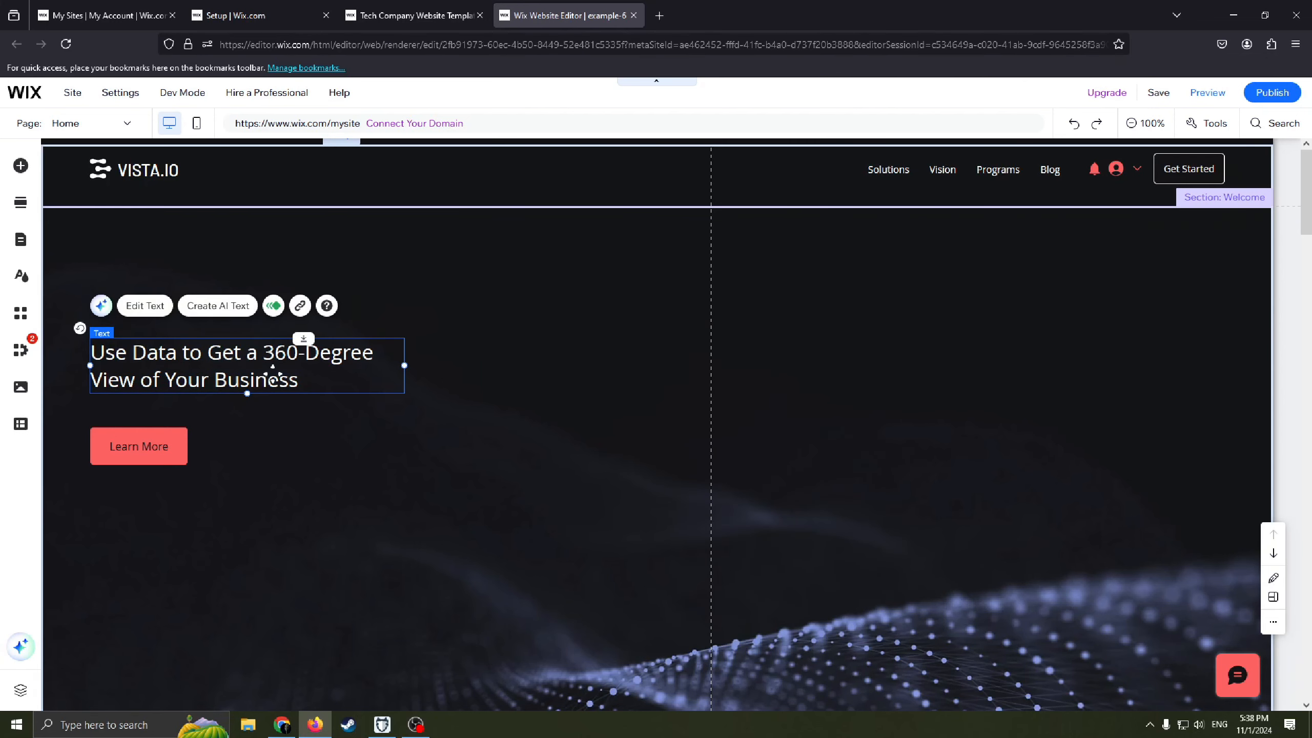
# - Delete the welcome subheading and the Learn More button using their right-click menus
pyautogui.rightClick(247, 364)
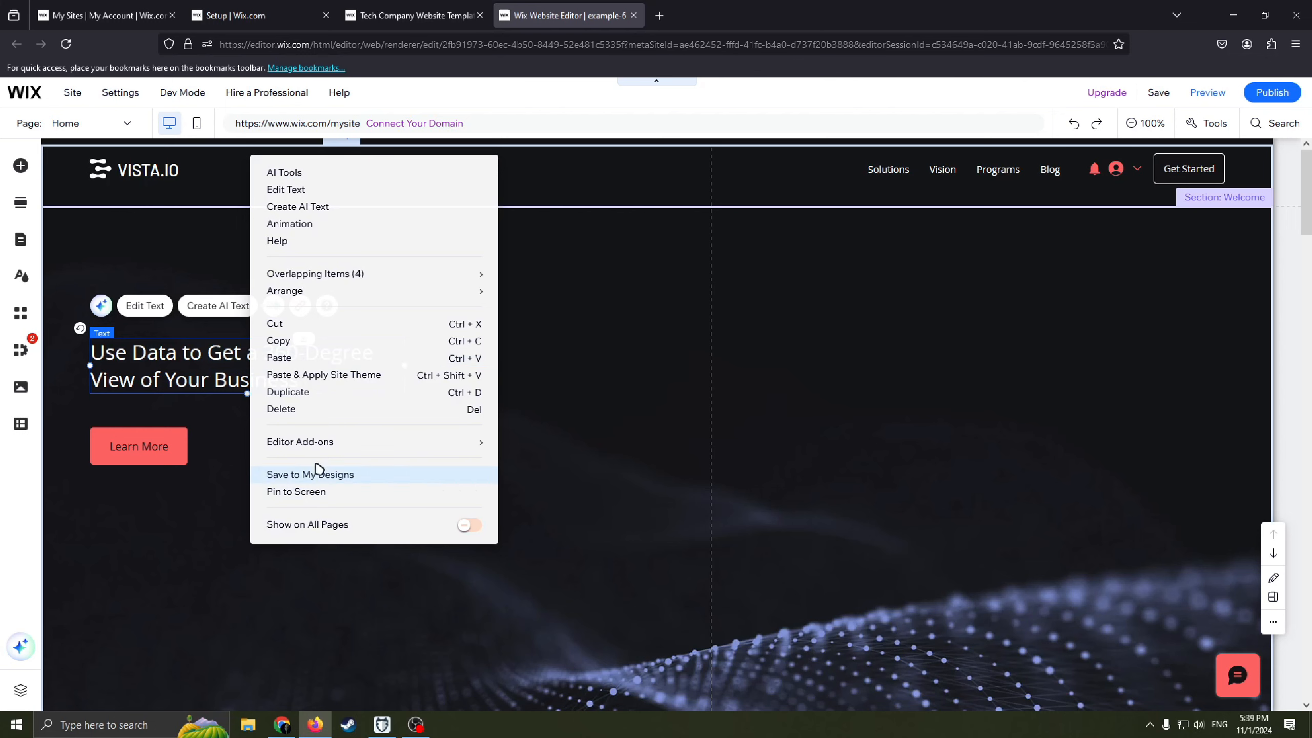
pyautogui.click(138, 445)
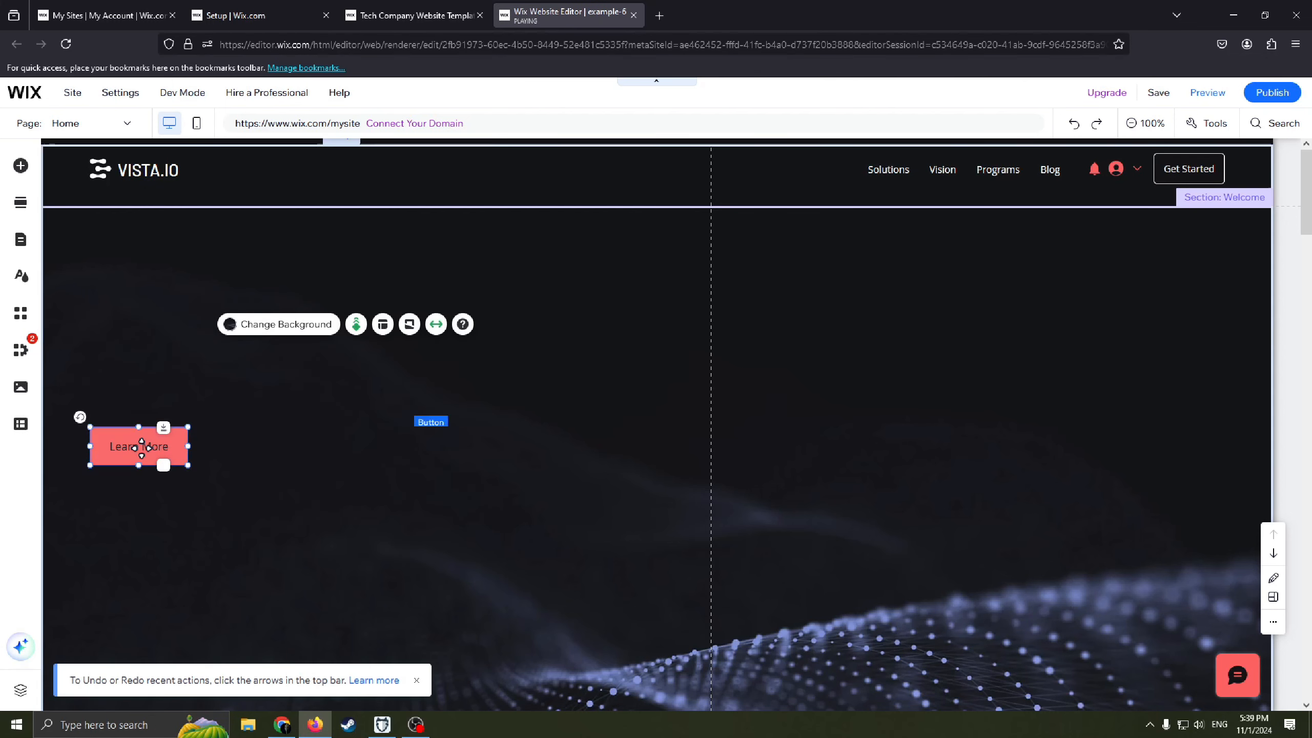
pyautogui.rightClick(136, 446)
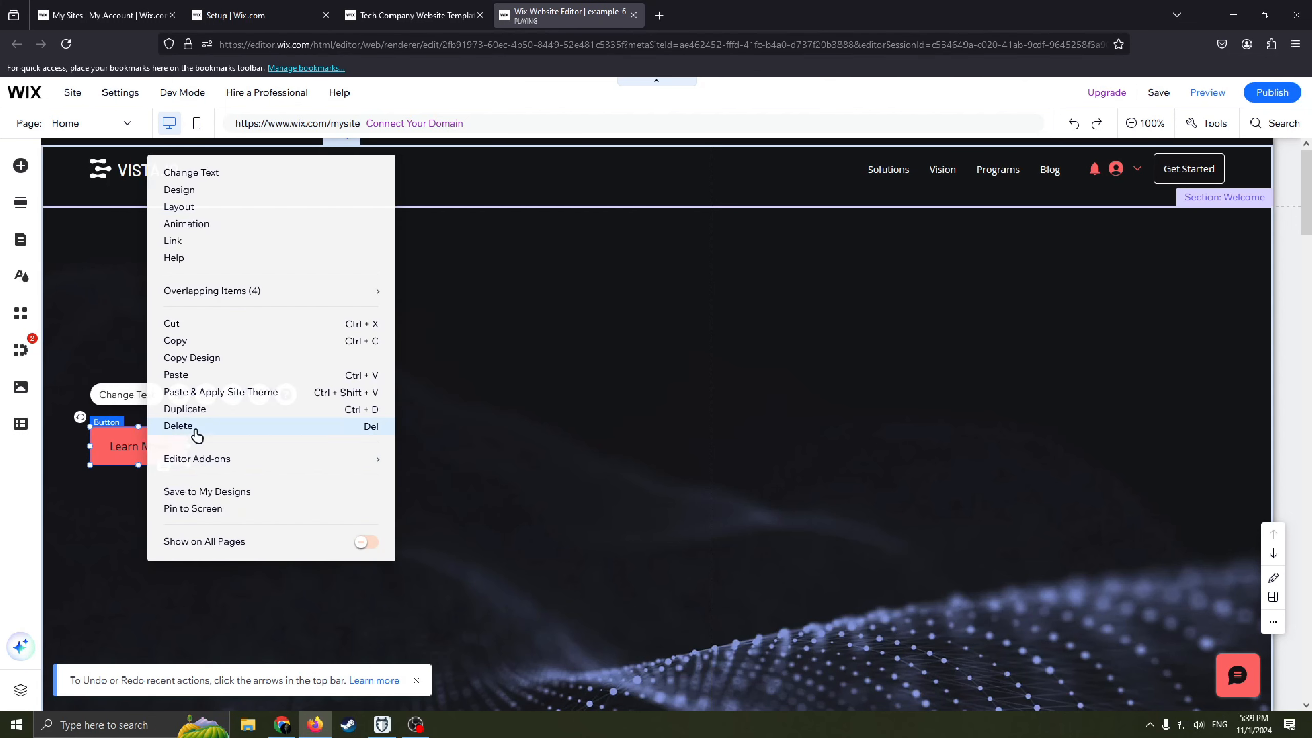
pyautogui.click(178, 426)
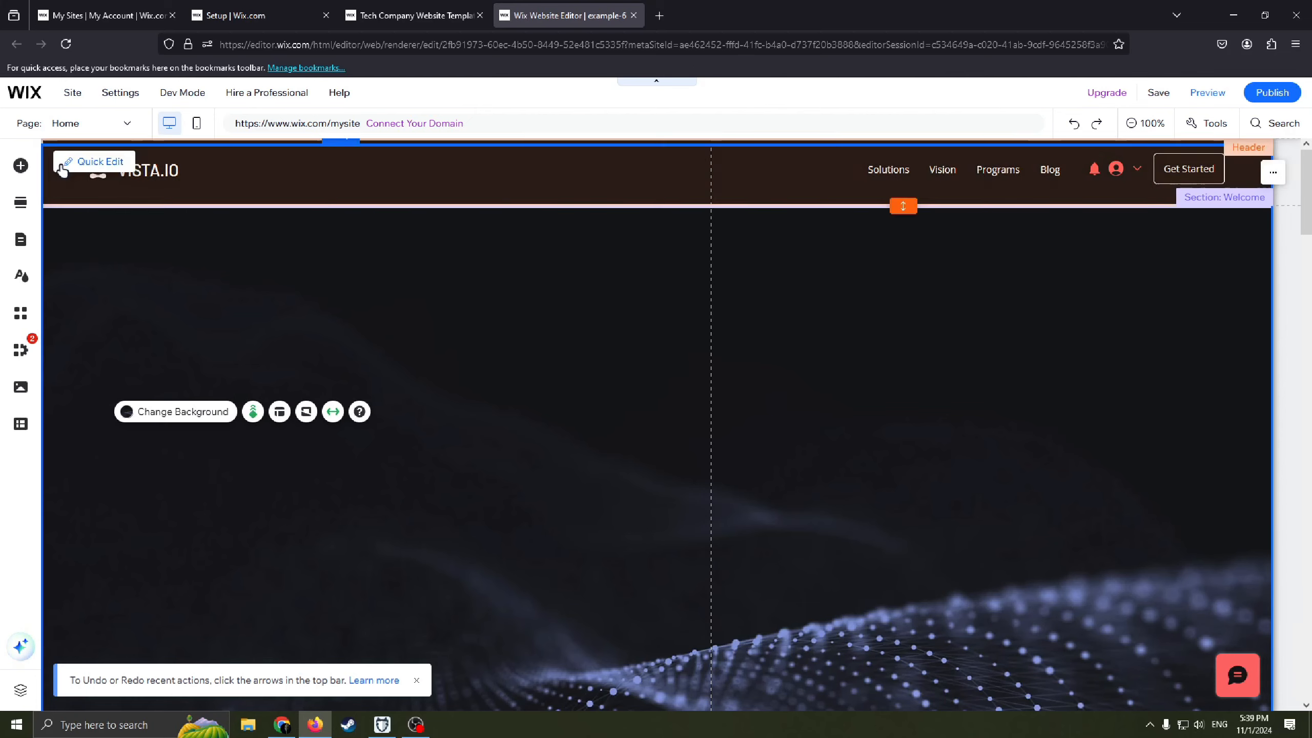
pyautogui.click(20, 166)
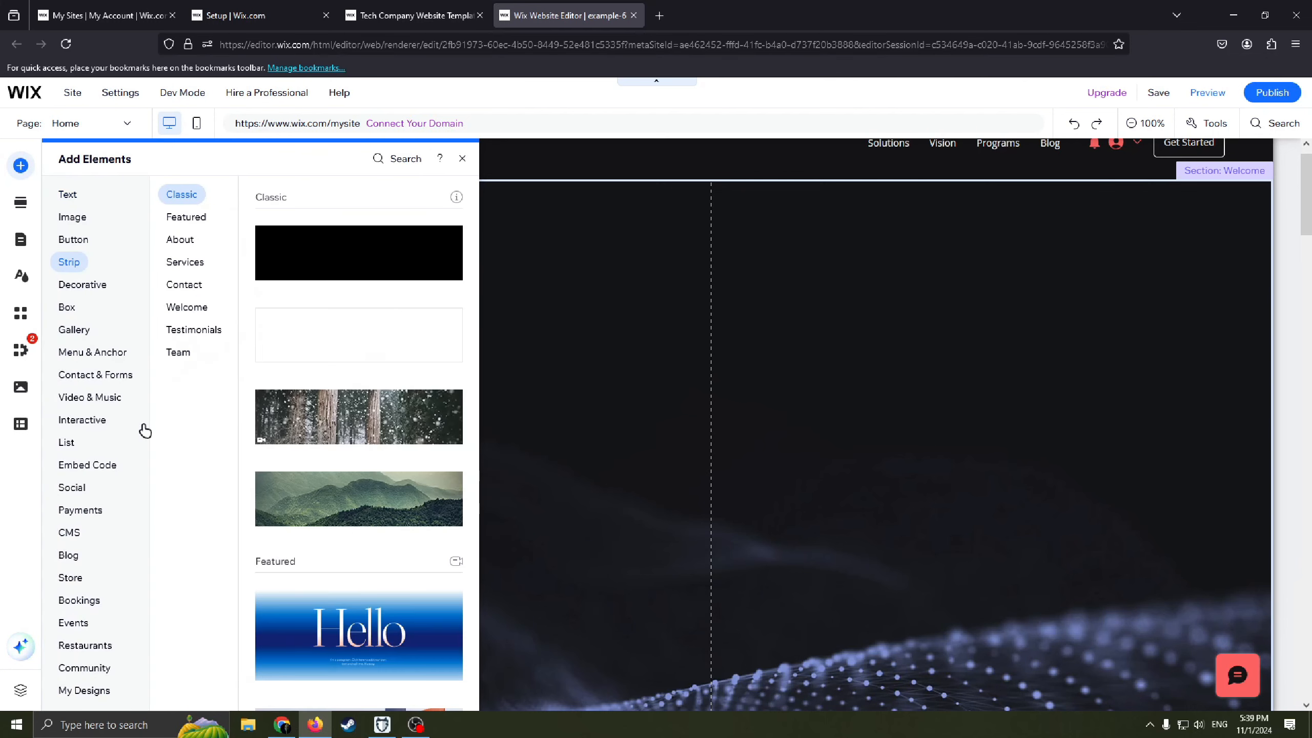
# - Place a themed View More button below Heading 4 and enlarge it by its corner
pyautogui.click(66, 307)
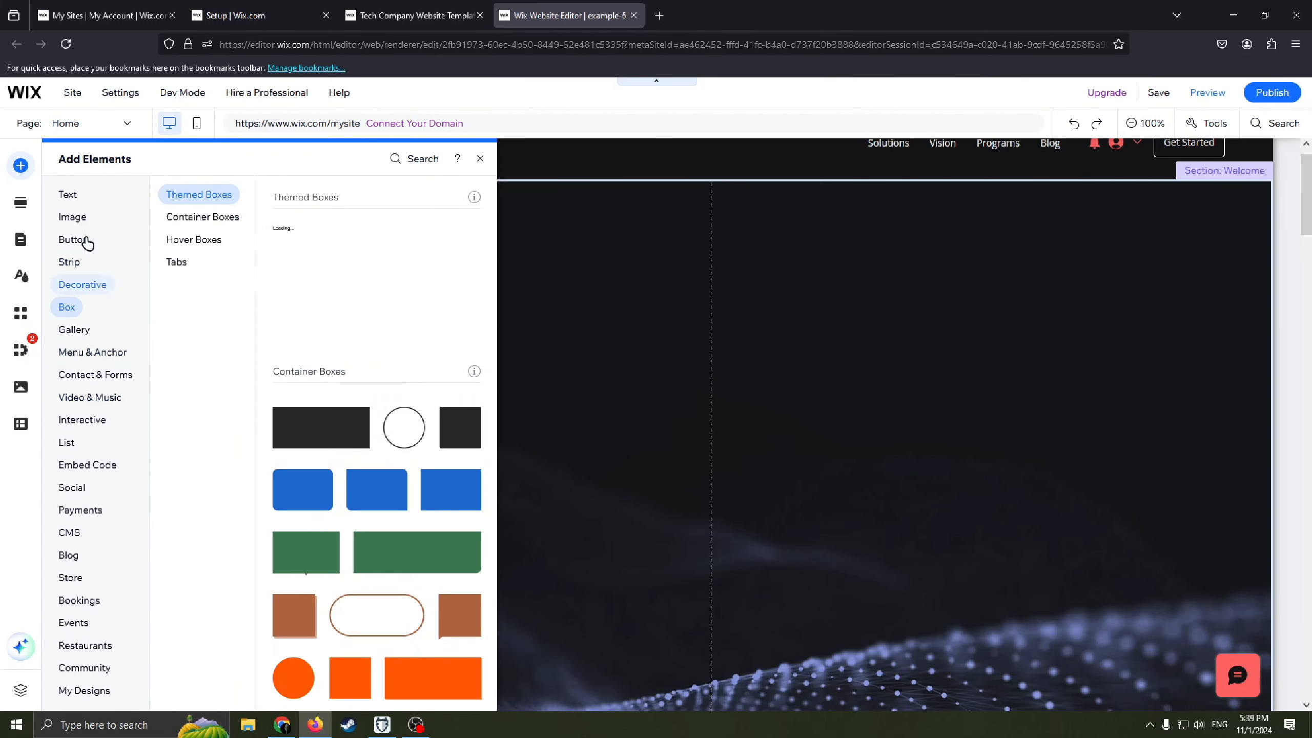
pyautogui.click(73, 242)
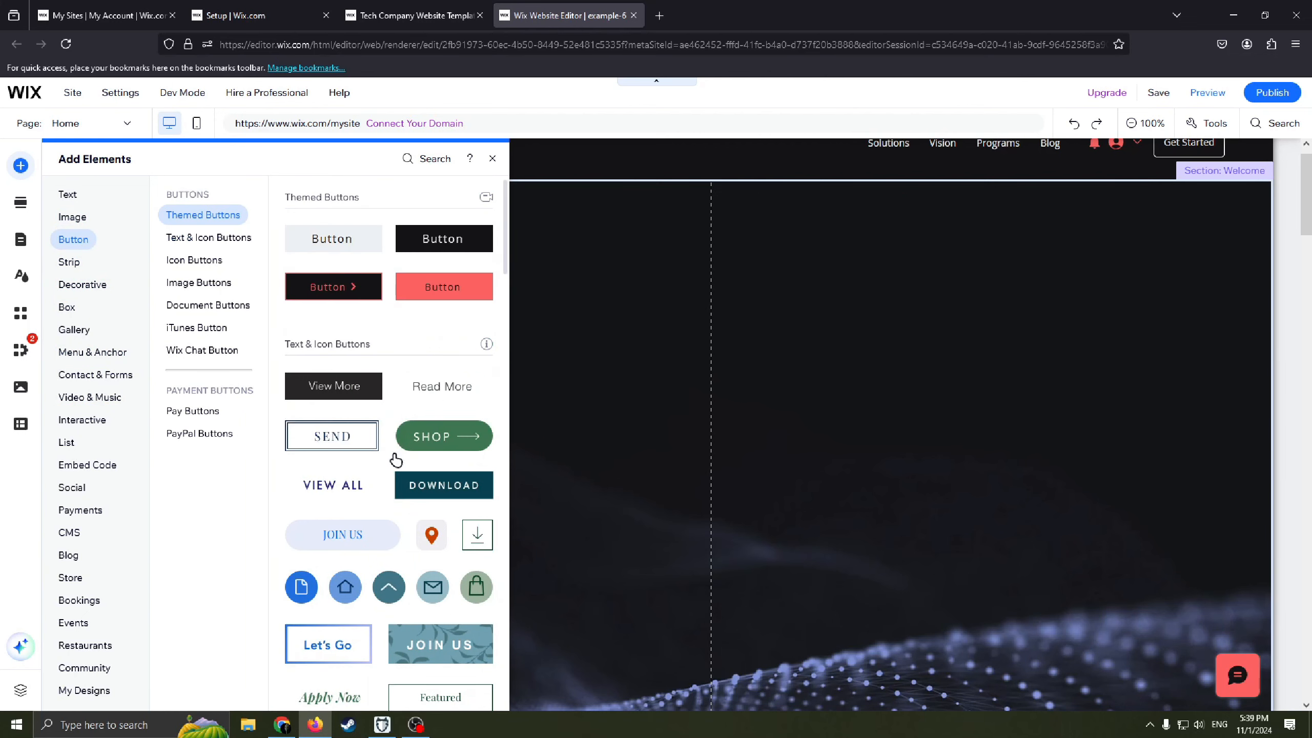
pyautogui.click(444, 436)
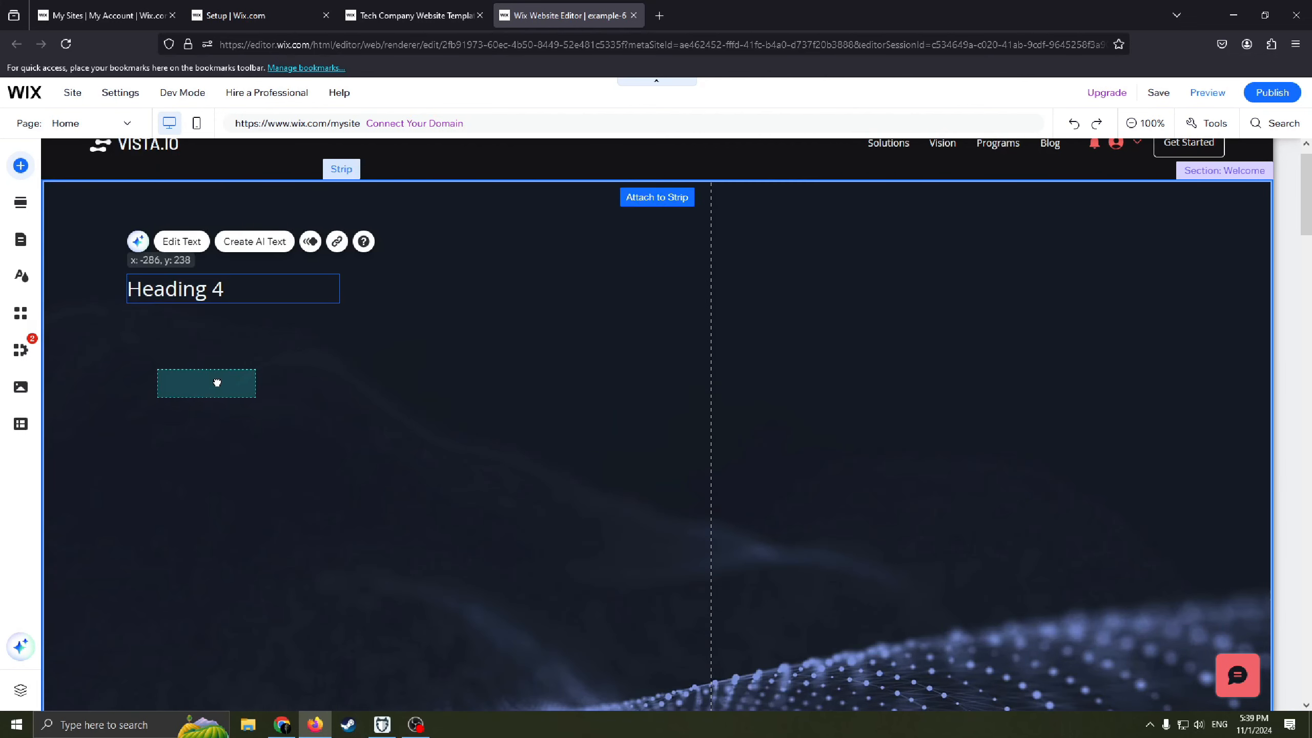
pyautogui.click(206, 384)
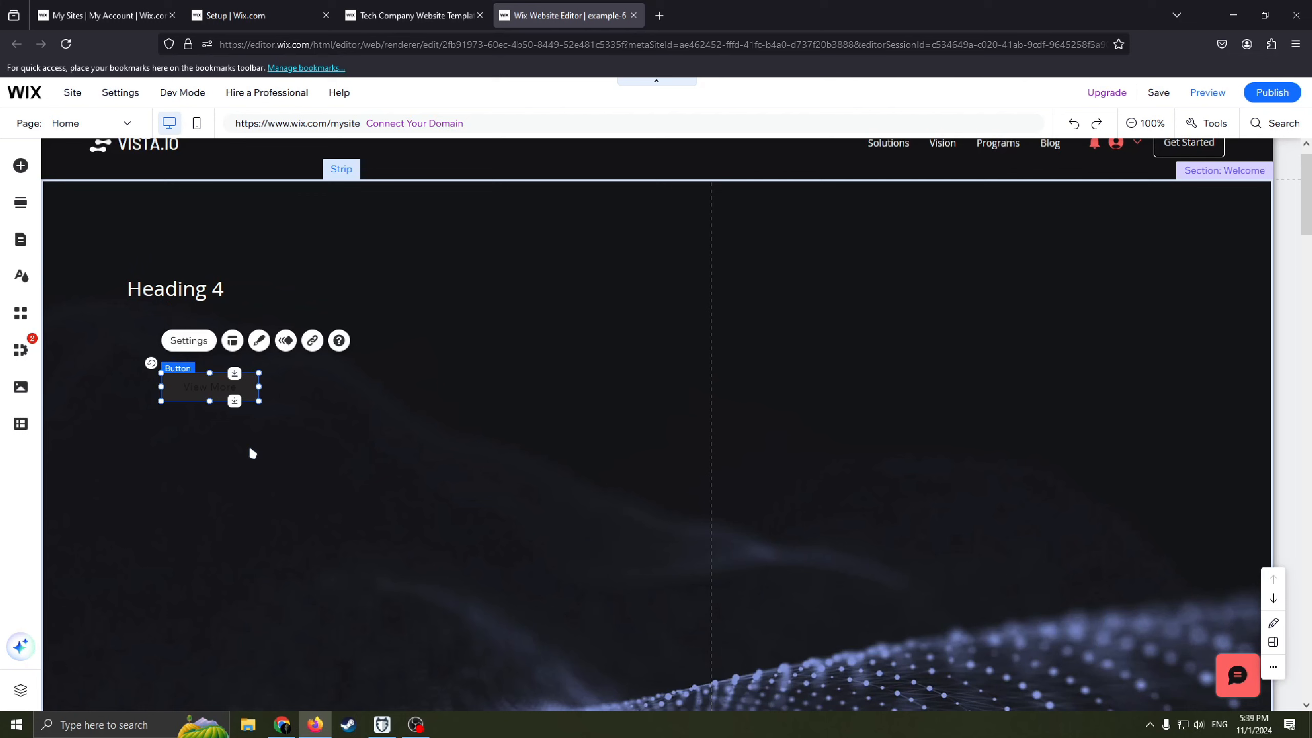
pyautogui.moveTo(239, 483)
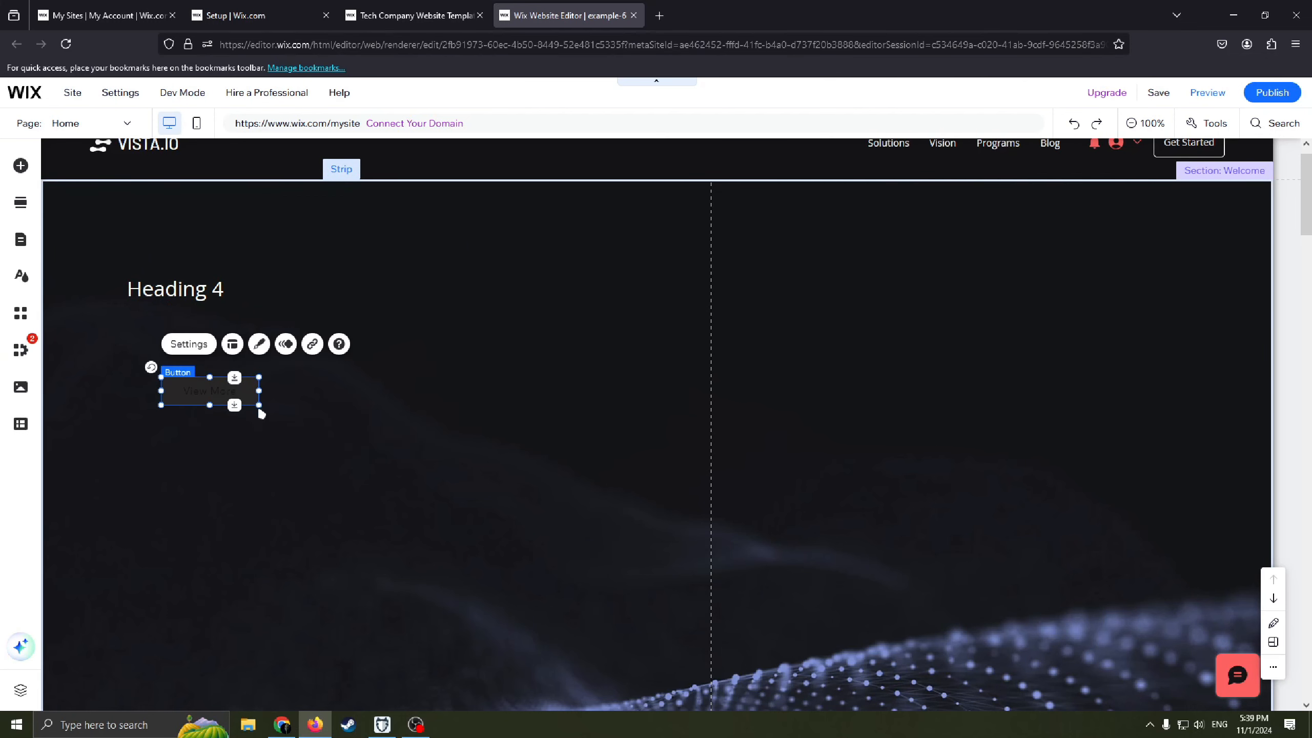
pyautogui.moveTo(259, 404); pyautogui.dragTo(353, 490)
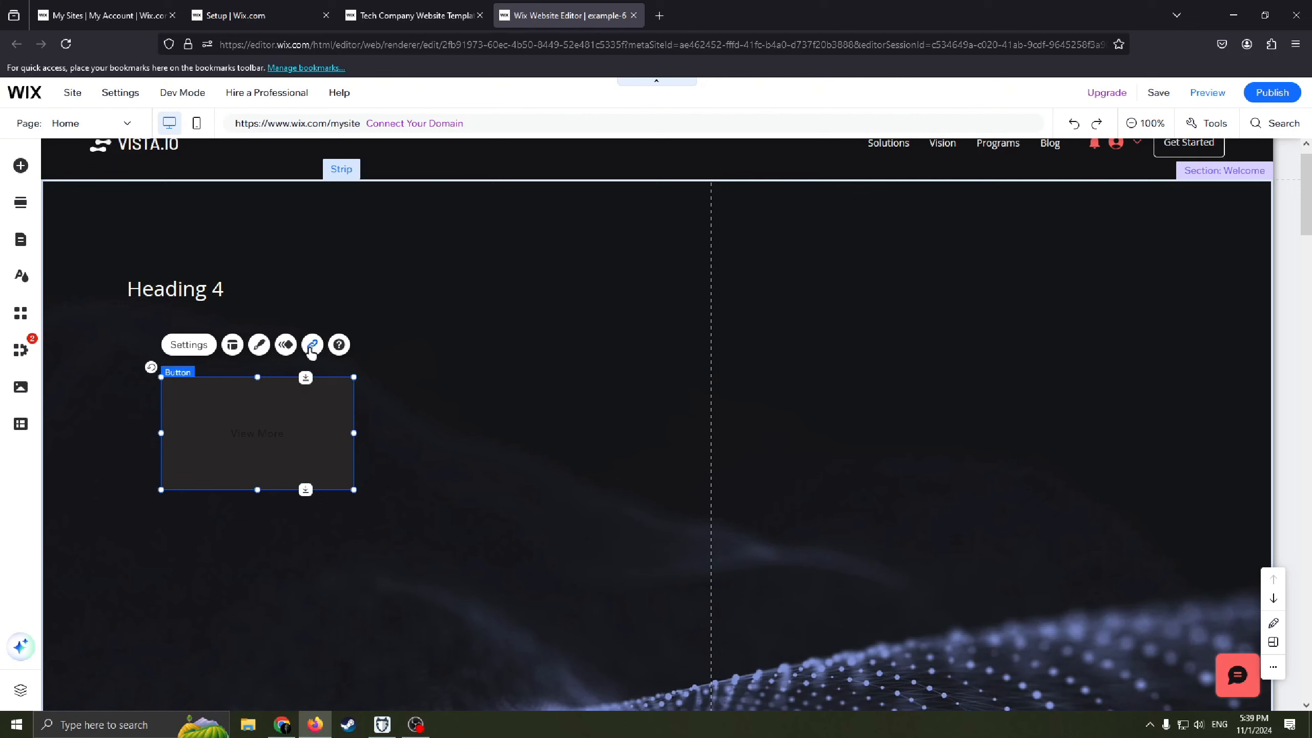
pyautogui.moveTo(311, 344)
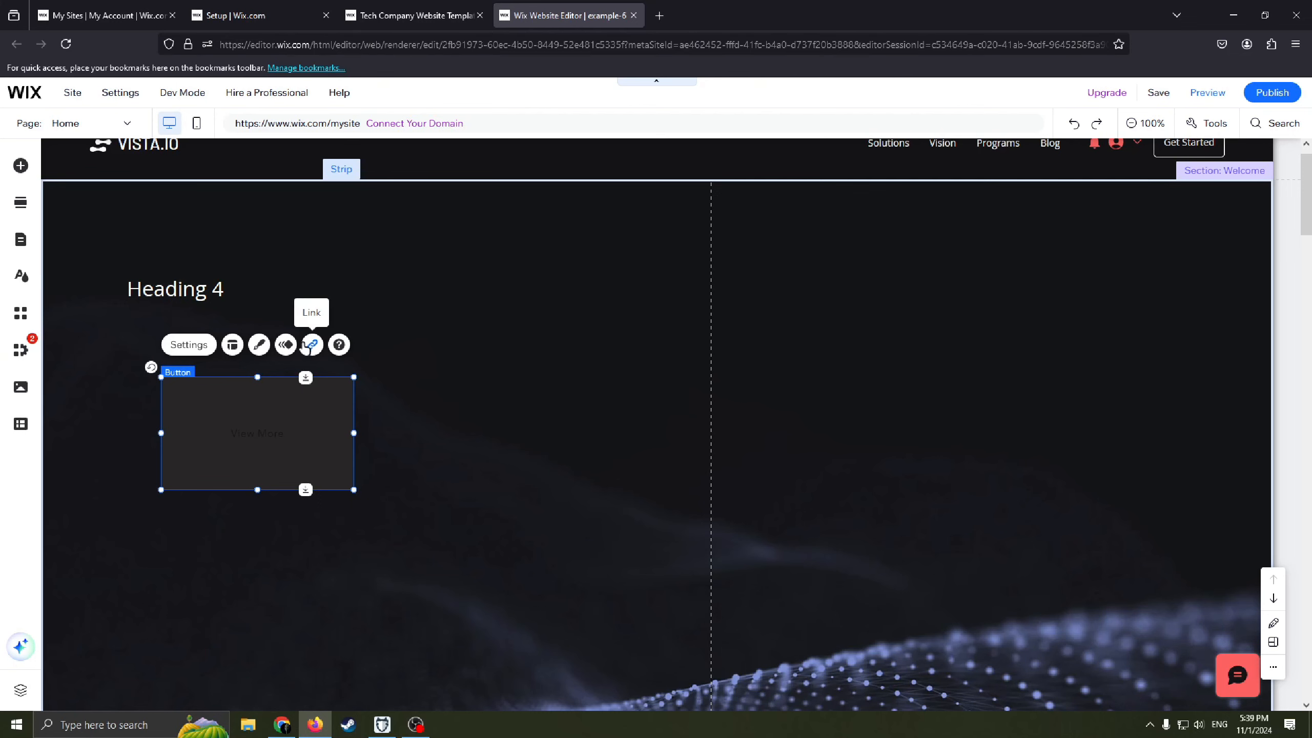
pyautogui.click(311, 344)
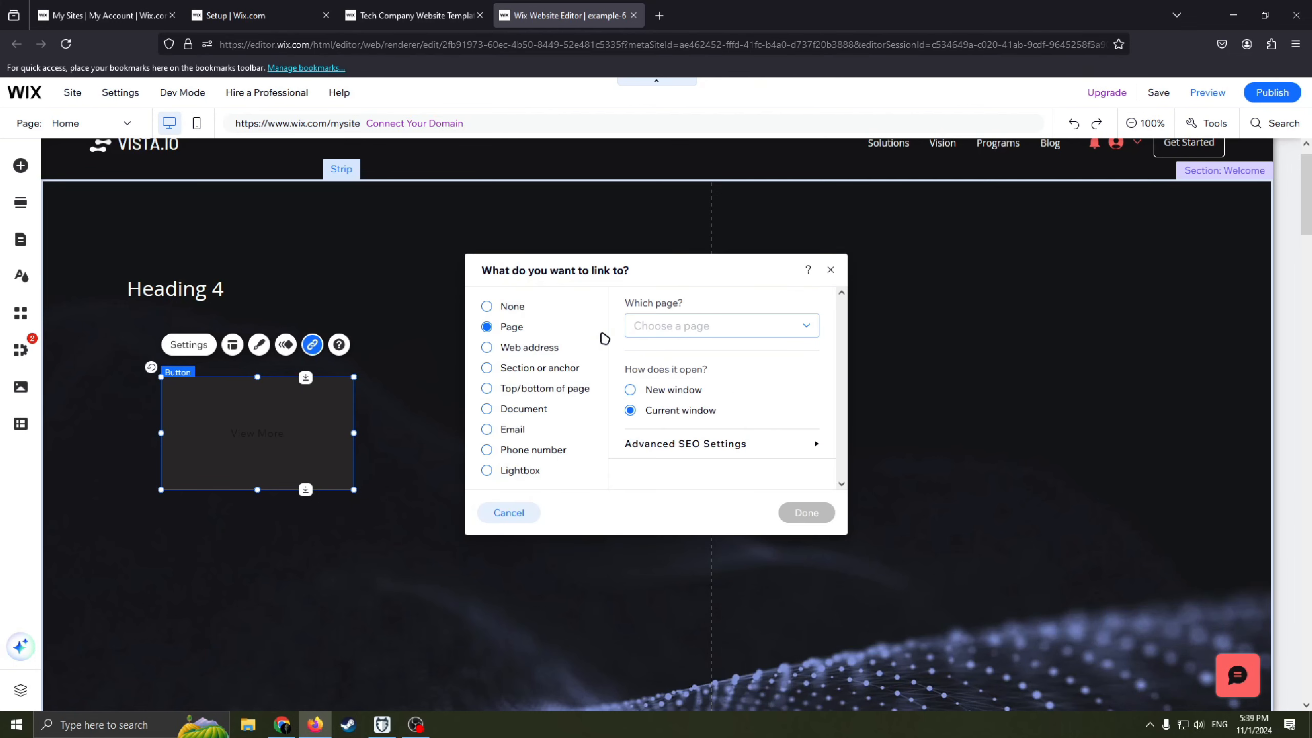
pyautogui.click(720, 326)
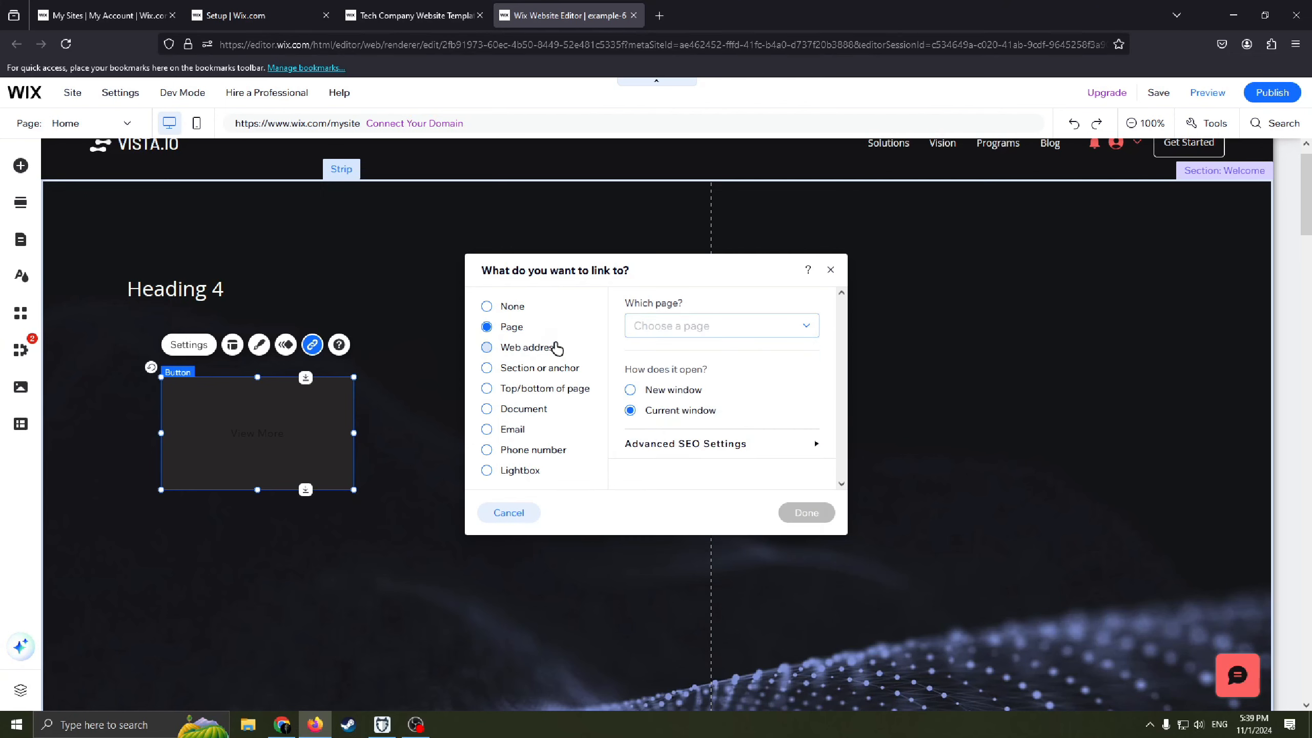
pyautogui.click(486, 347)
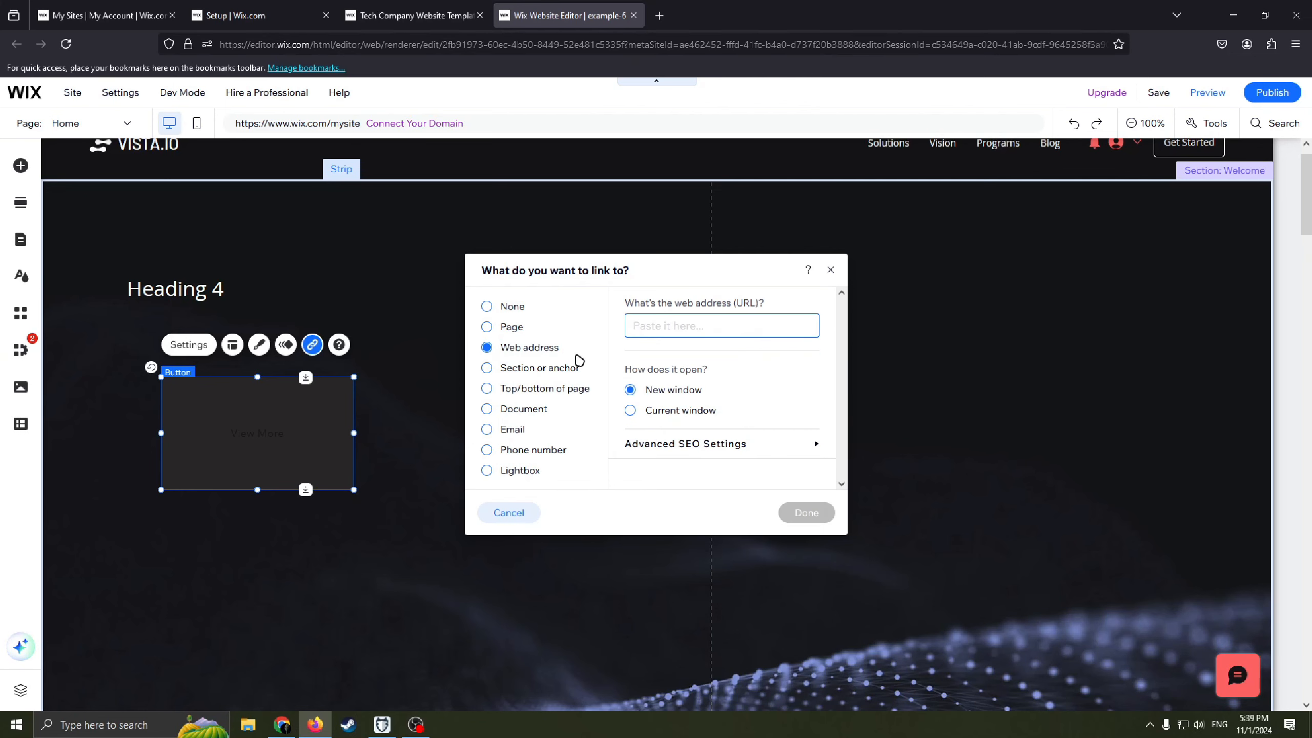
pyautogui.click(721, 325)
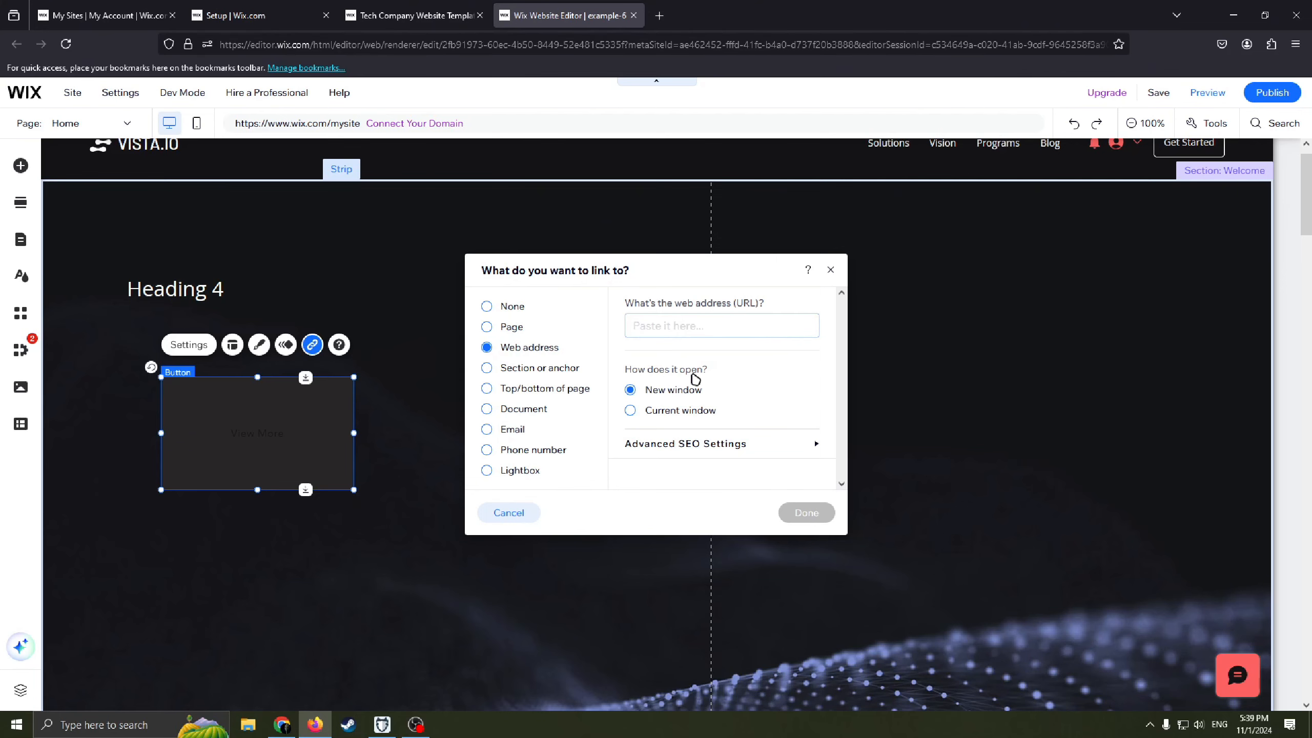
pyautogui.click(630, 410)
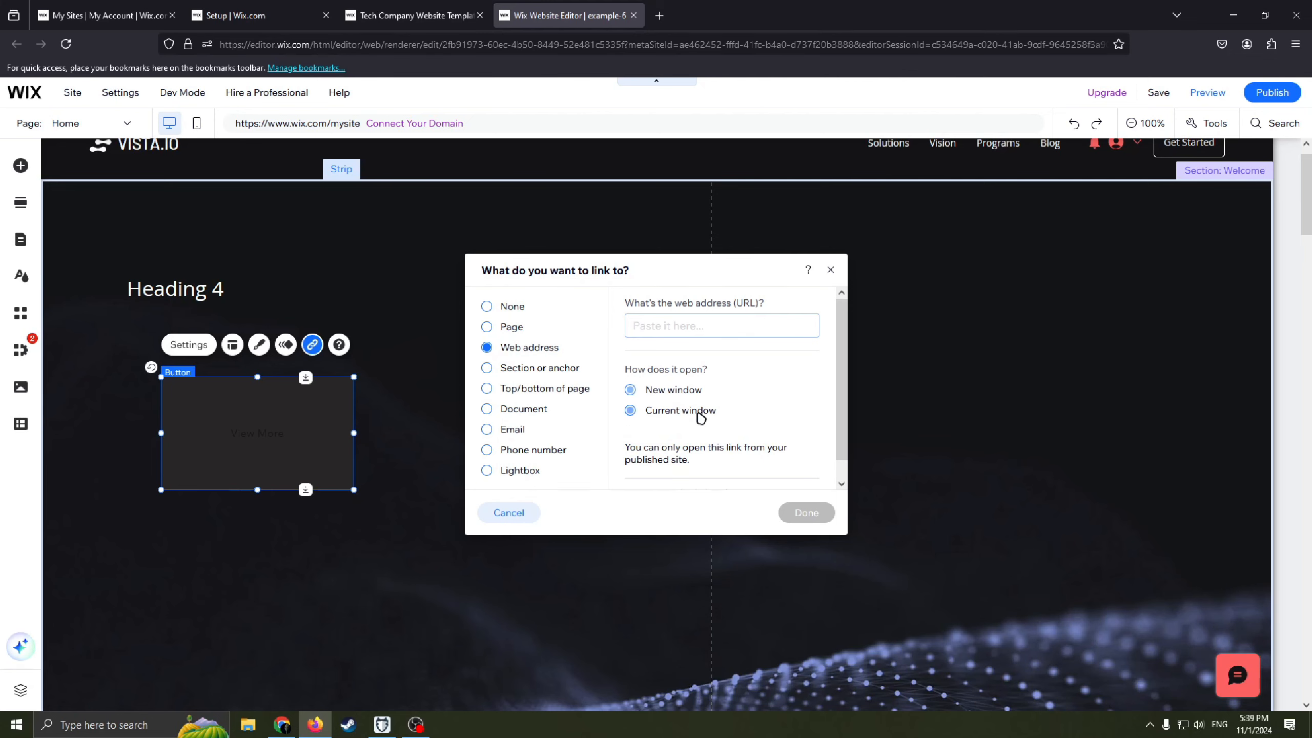
pyautogui.click(630, 410)
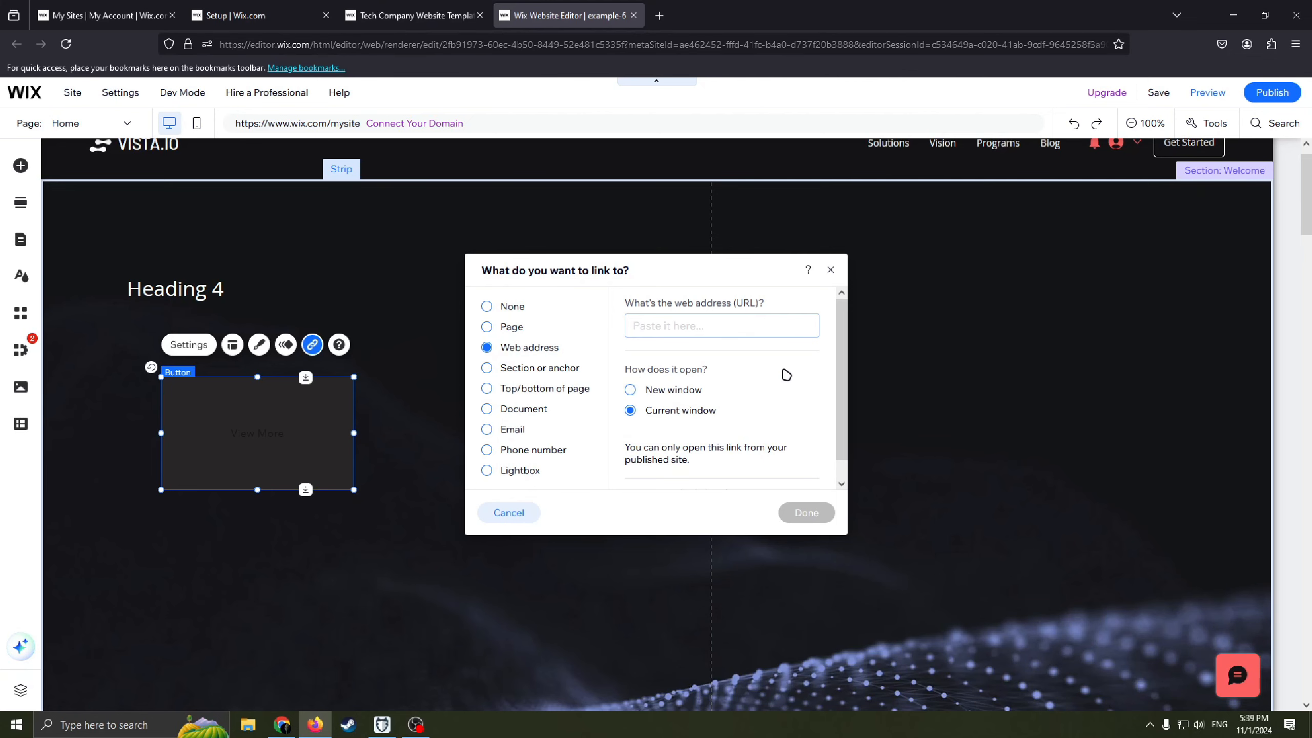
pyautogui.moveTo(533, 400)
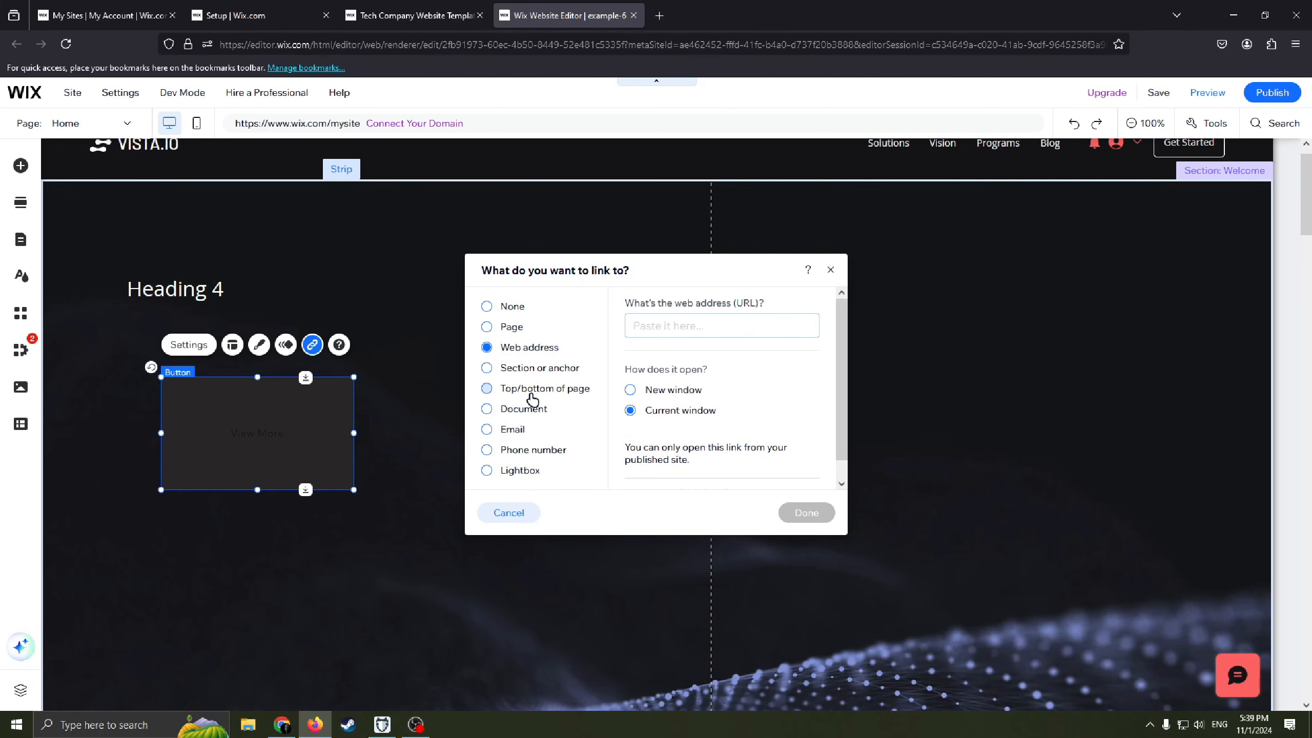
pyautogui.click(486, 429)
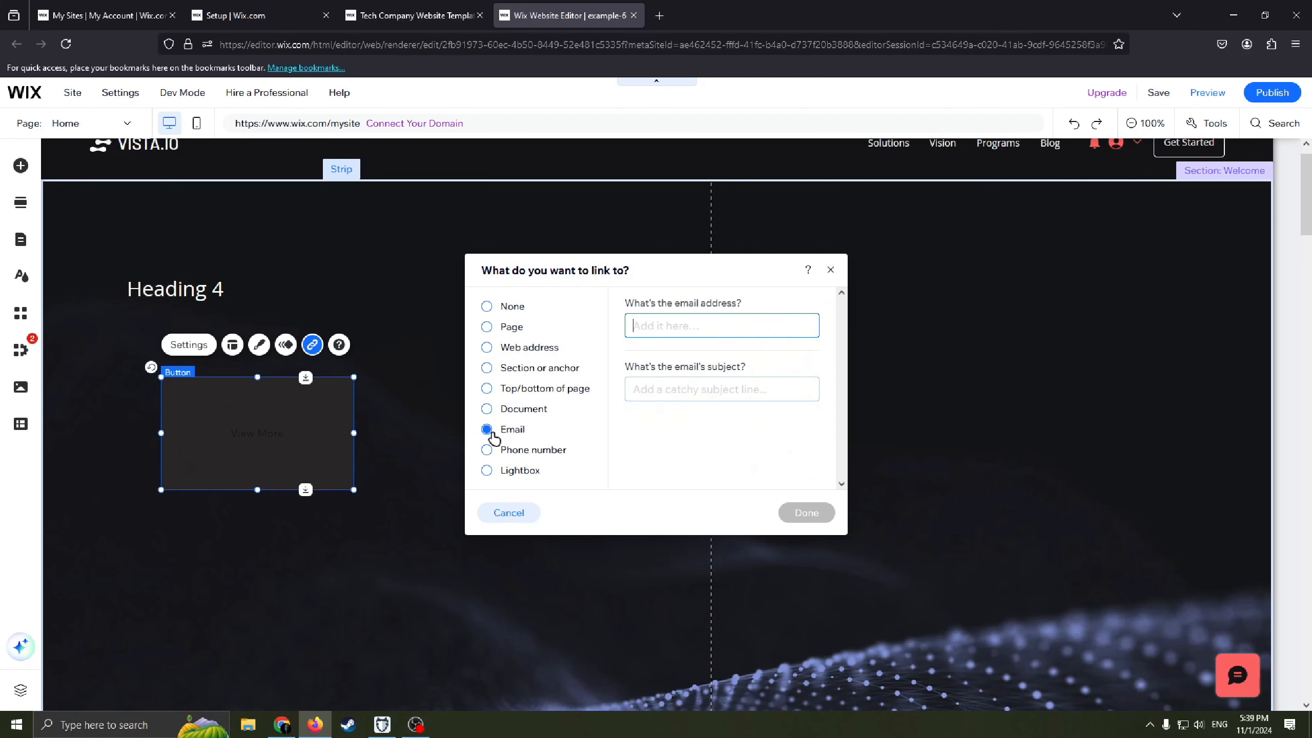
pyautogui.click(486, 450)
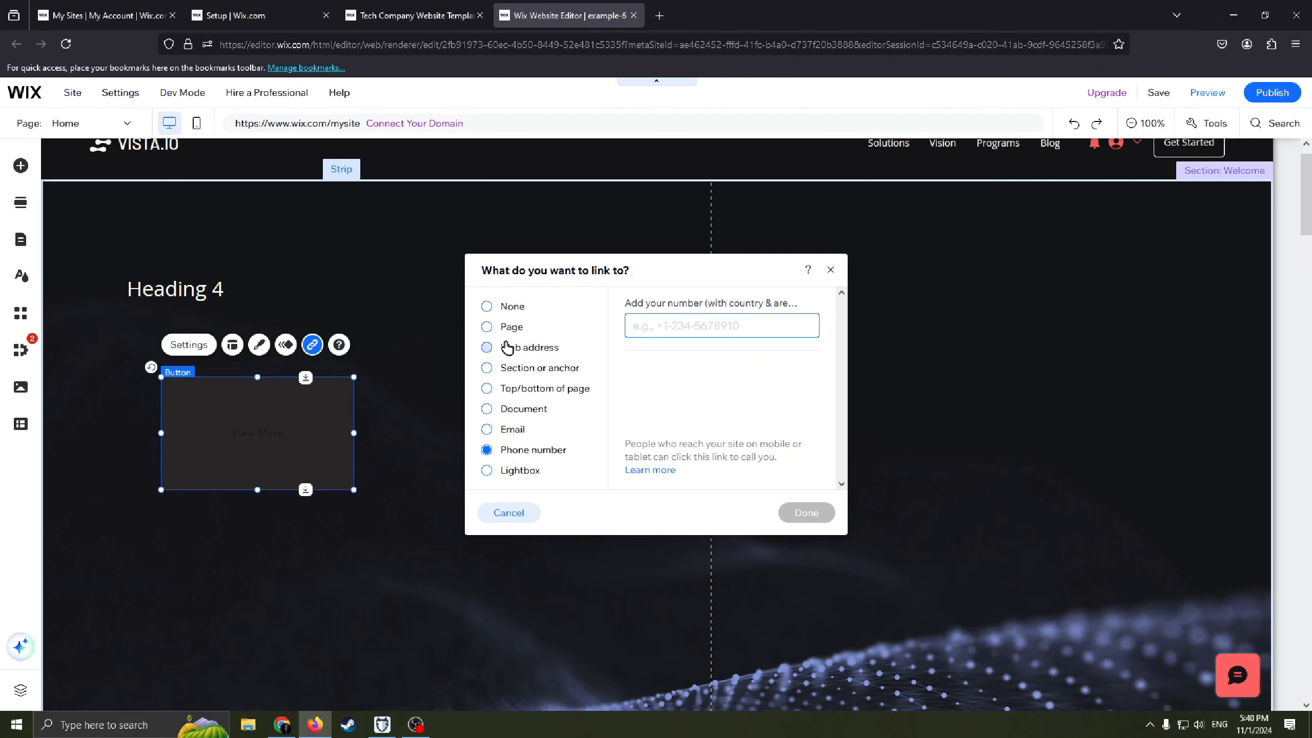
pyautogui.click(487, 367)
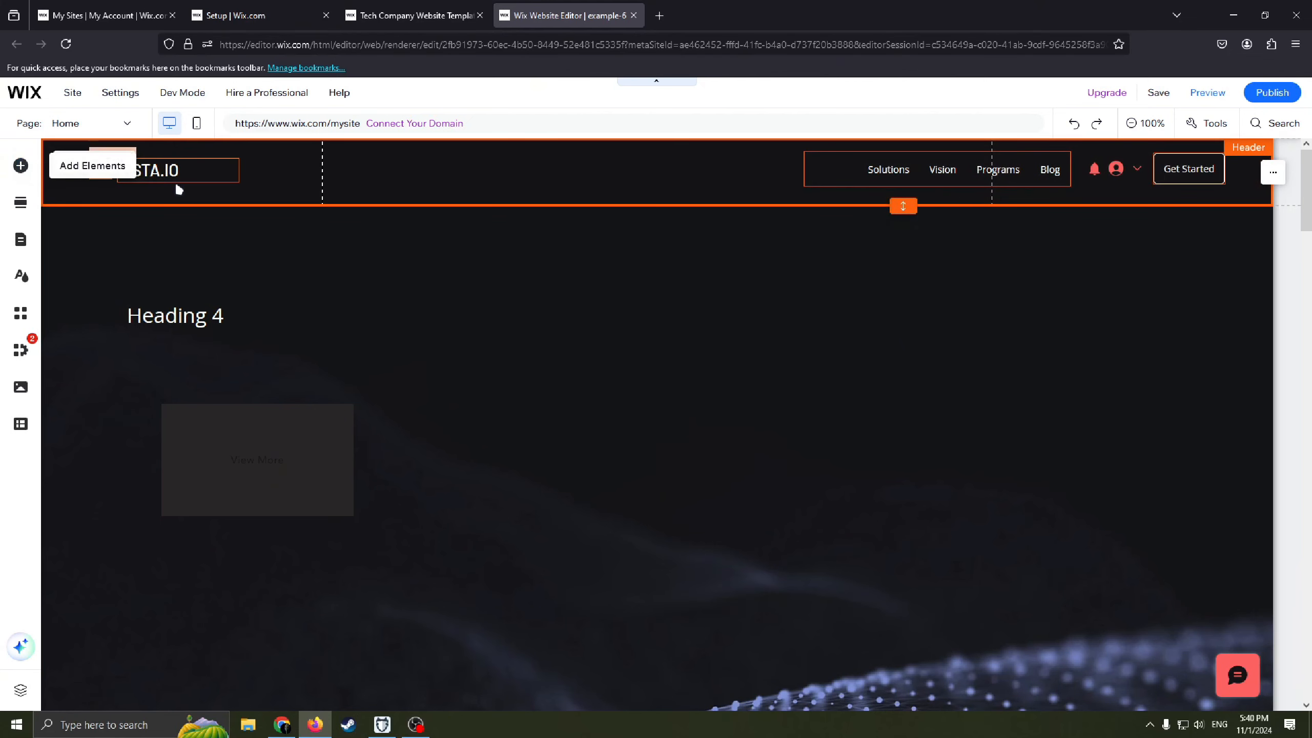
pyautogui.click(20, 165)
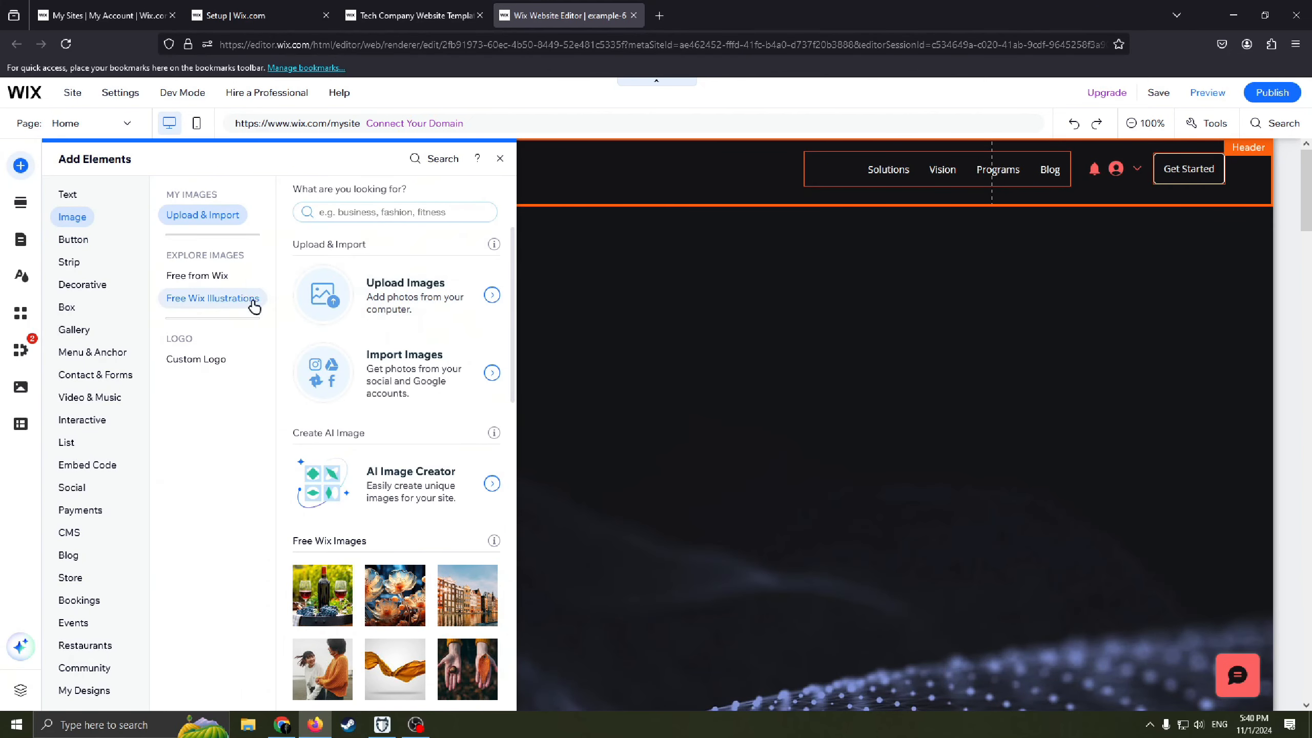
pyautogui.click(197, 275)
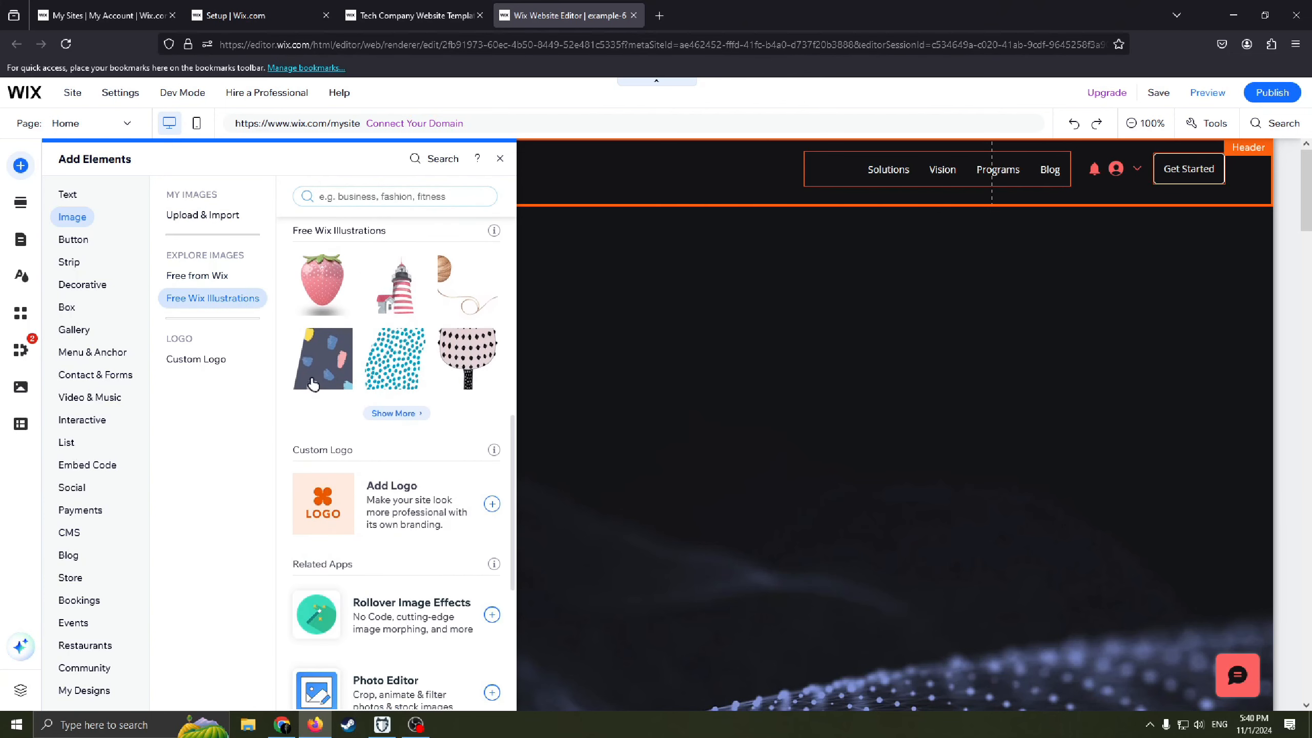
pyautogui.click(196, 358)
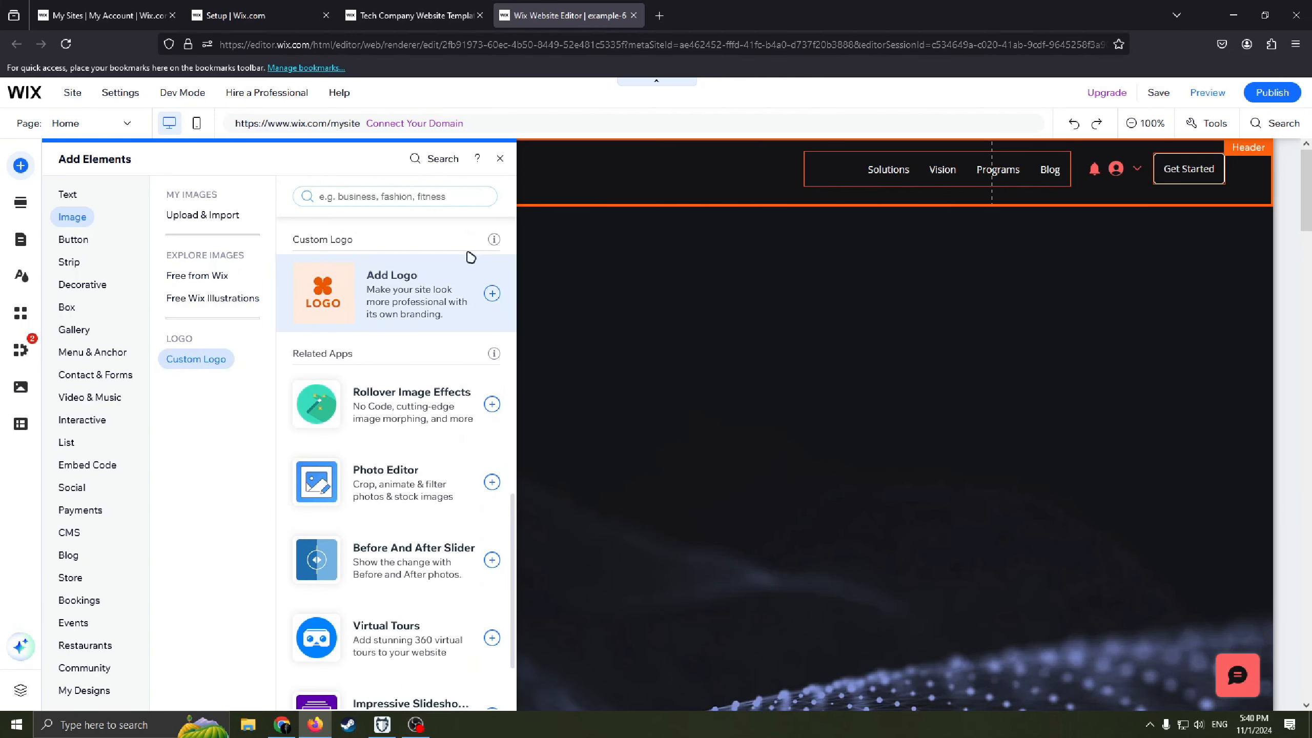
pyautogui.moveTo(494, 240)
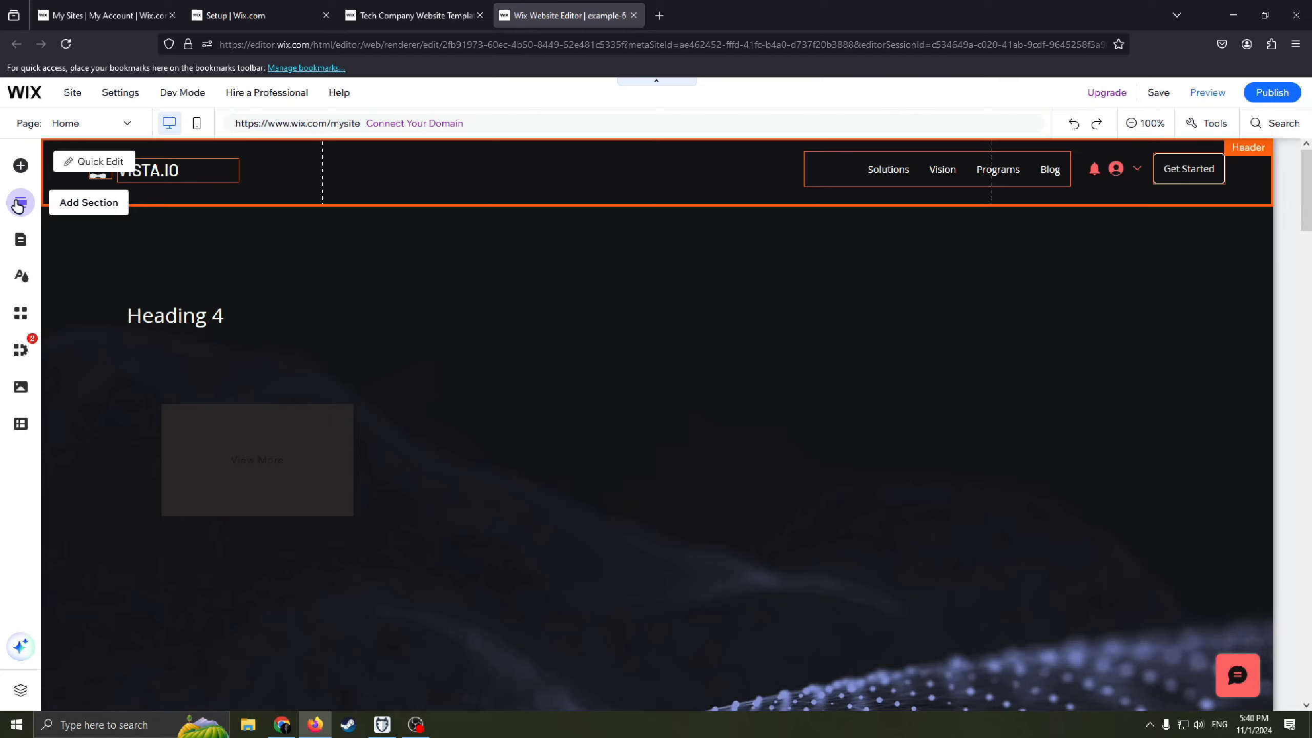
# - Browse the Promotion and Contact section designs in the Add Section panel
pyautogui.click(89, 202)
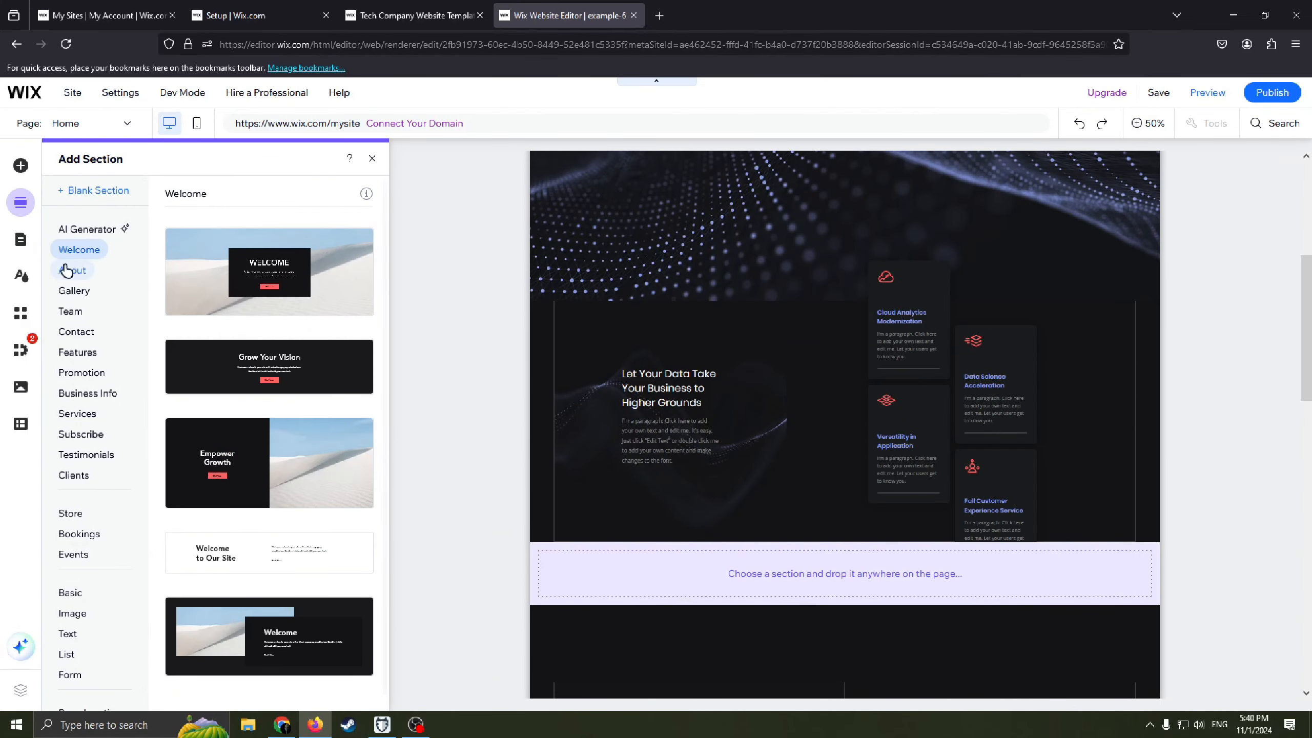
pyautogui.scroll(-3)
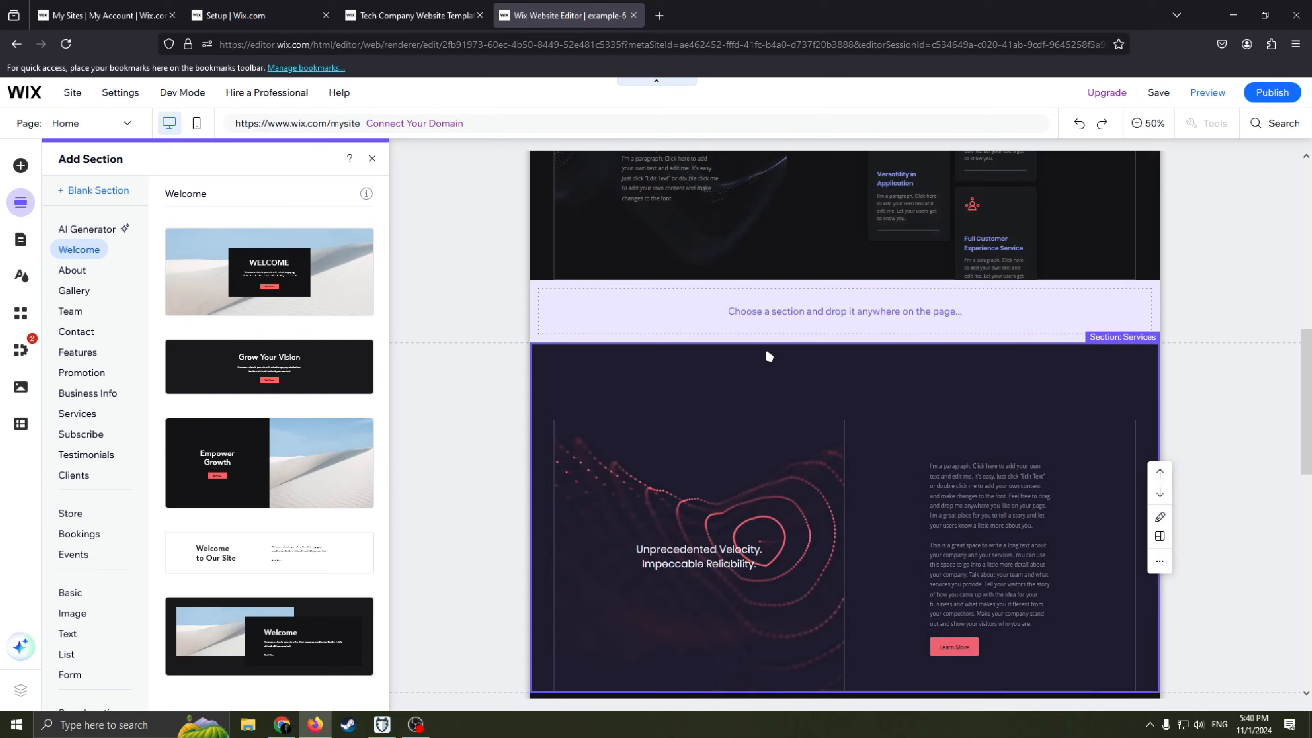
pyautogui.scroll(-3)
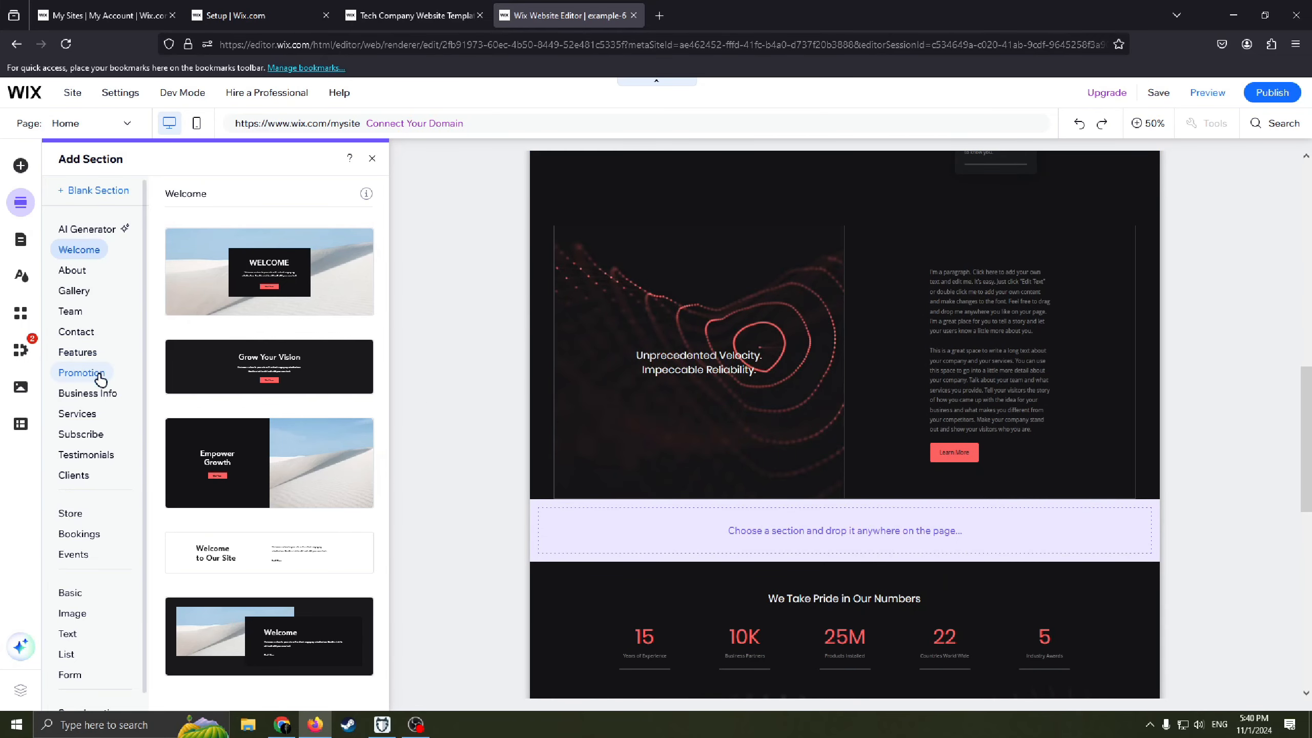
pyautogui.click(75, 331)
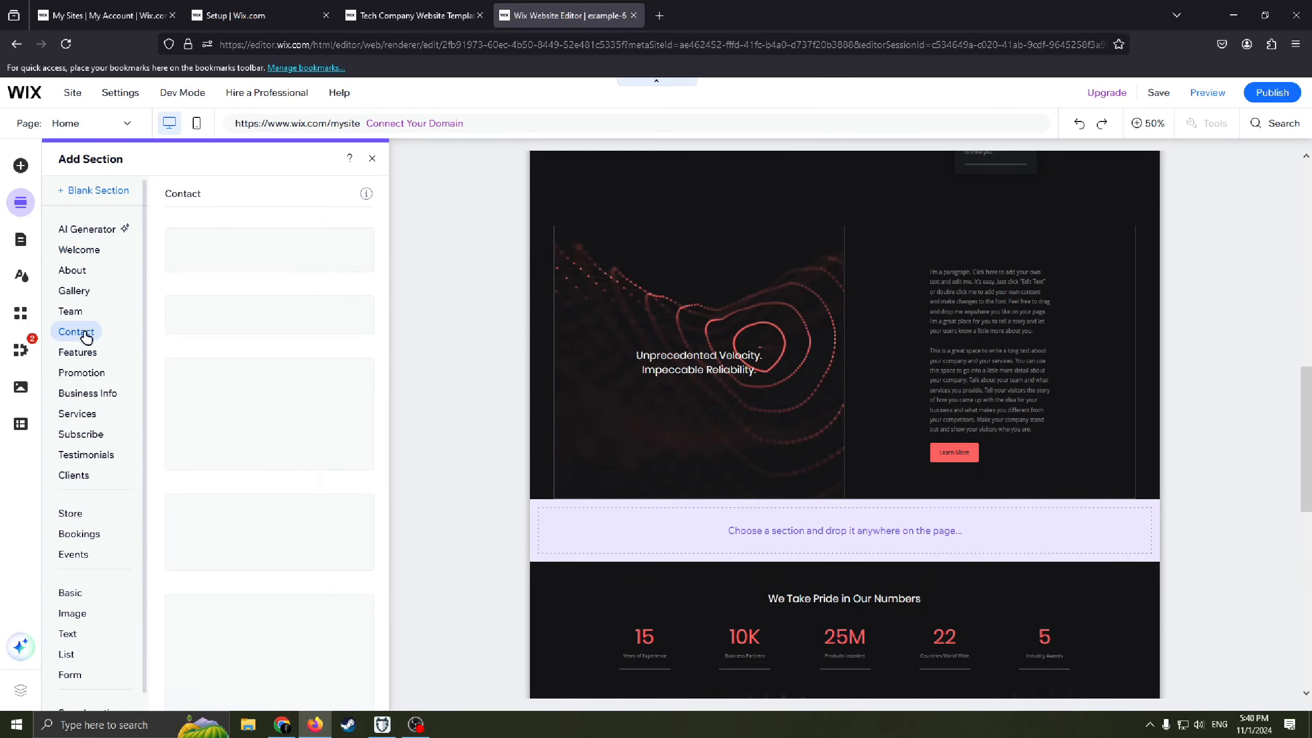
pyautogui.click(75, 332)
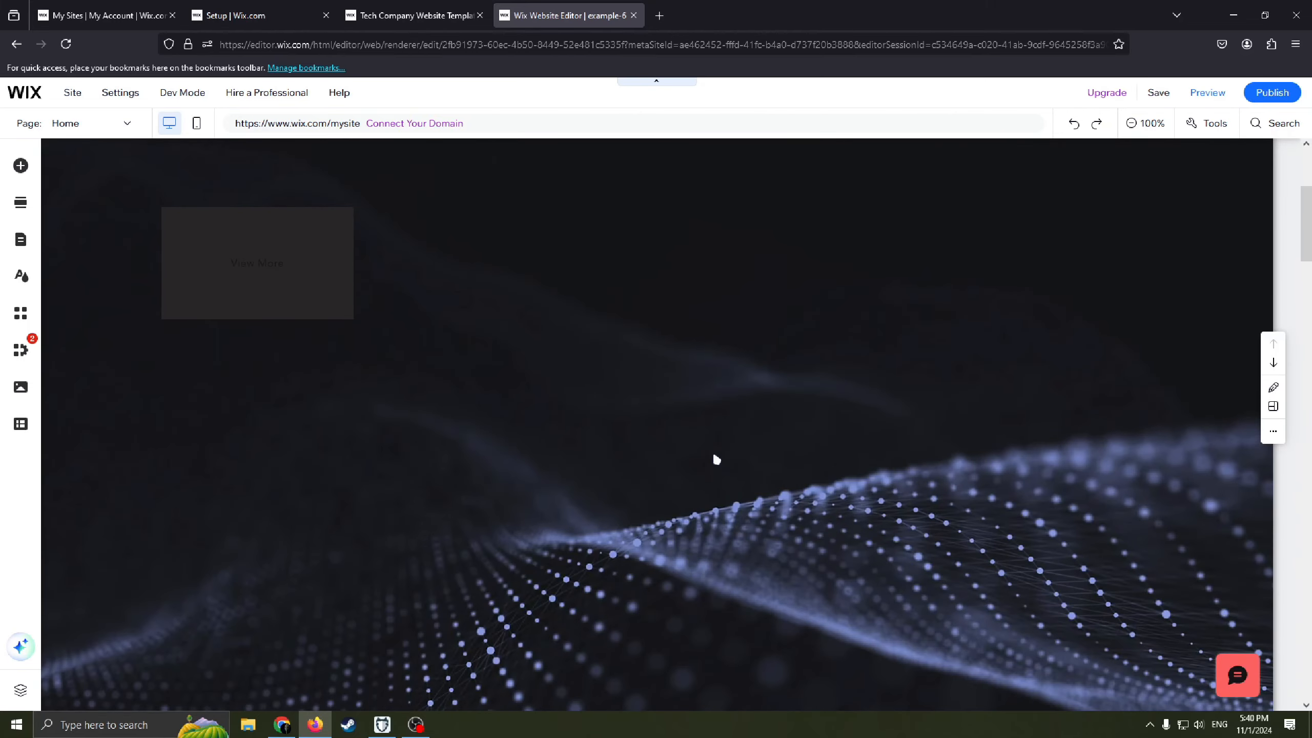
# - Change the Contact section's phone number to '53y4785y353'
pyautogui.scroll(-3)
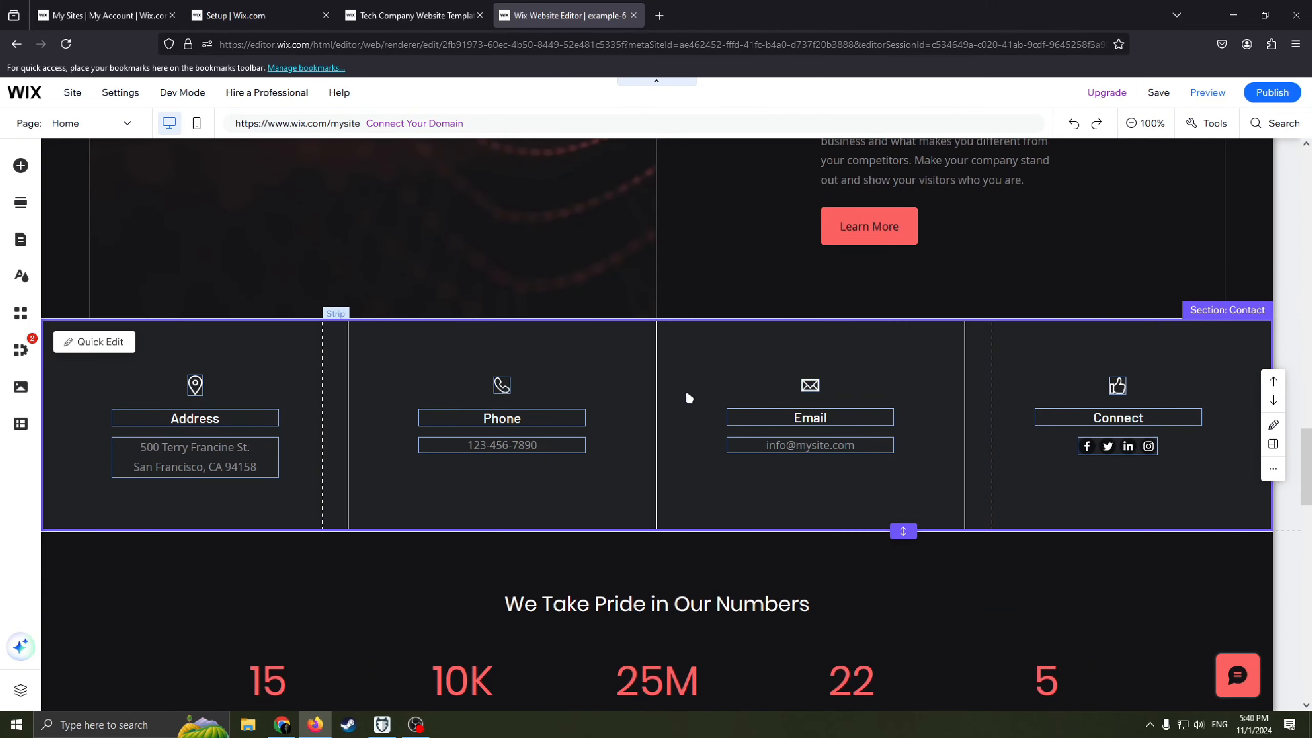
pyautogui.moveTo(569, 390)
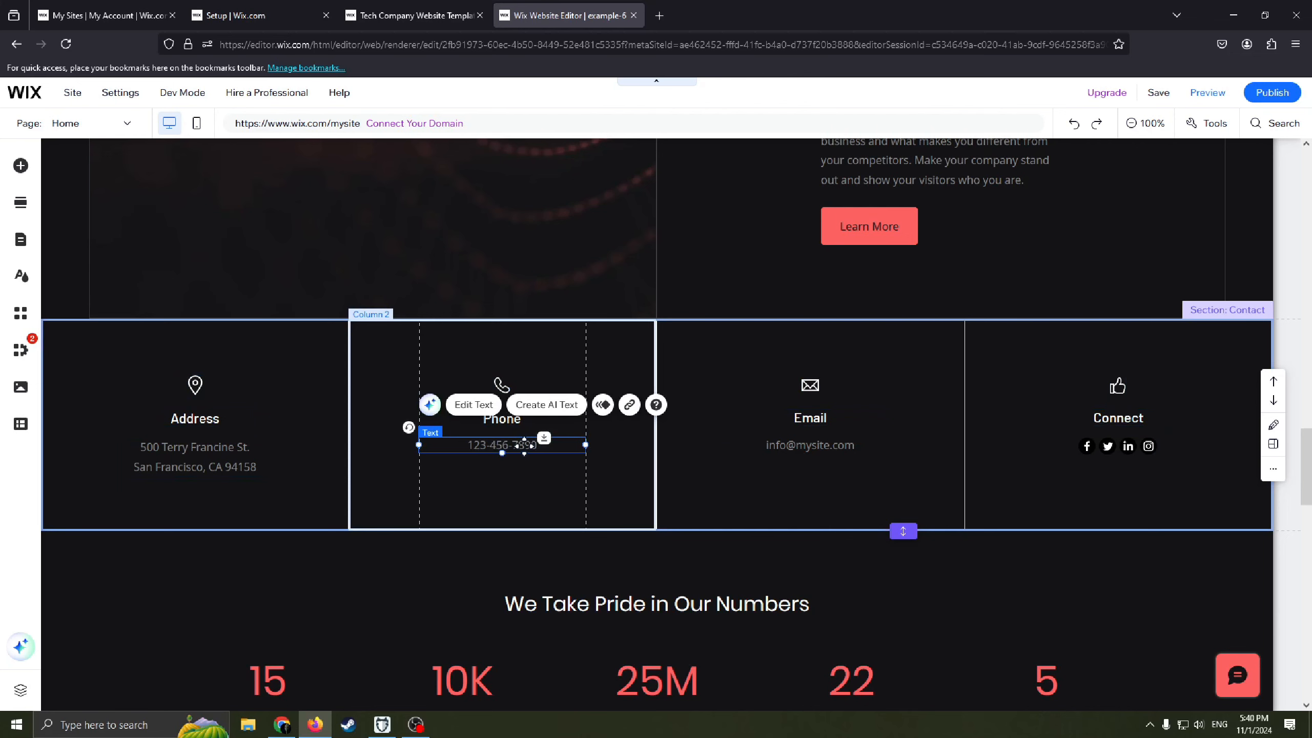
pyautogui.click(472, 405)
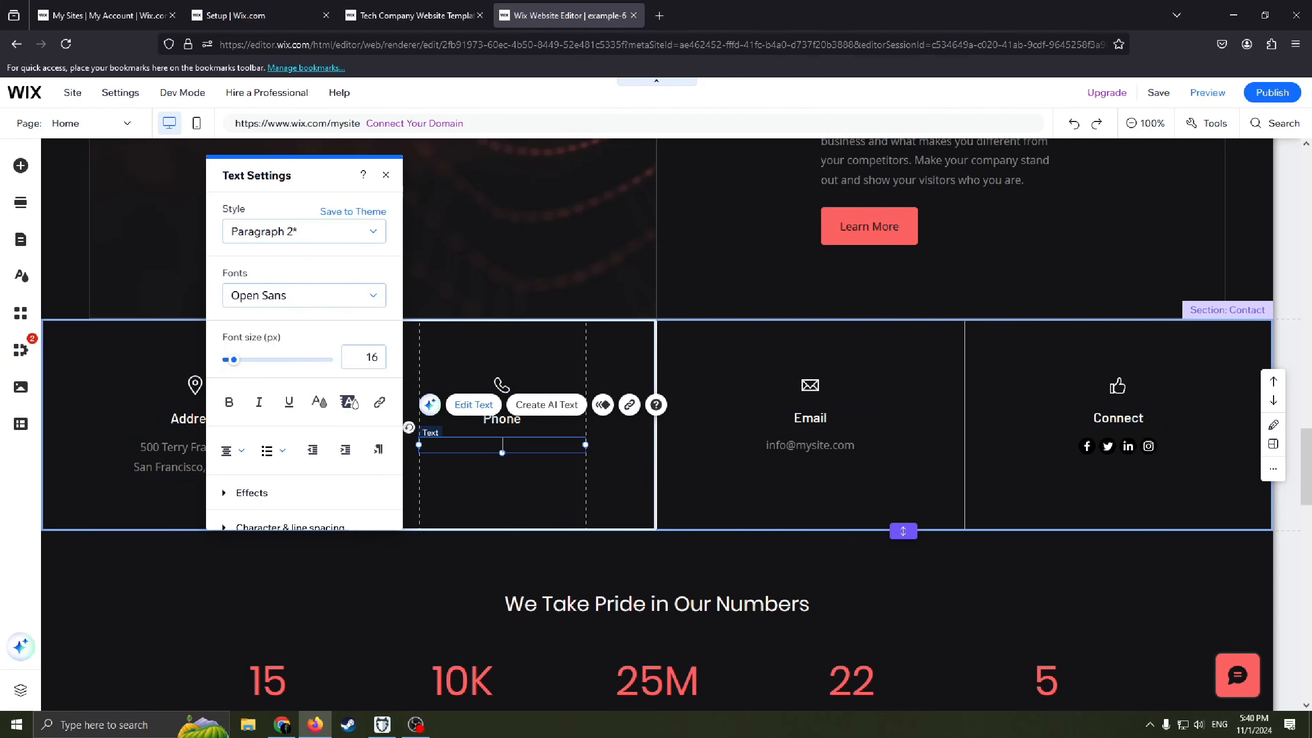
pyautogui.write('53y4785y353')
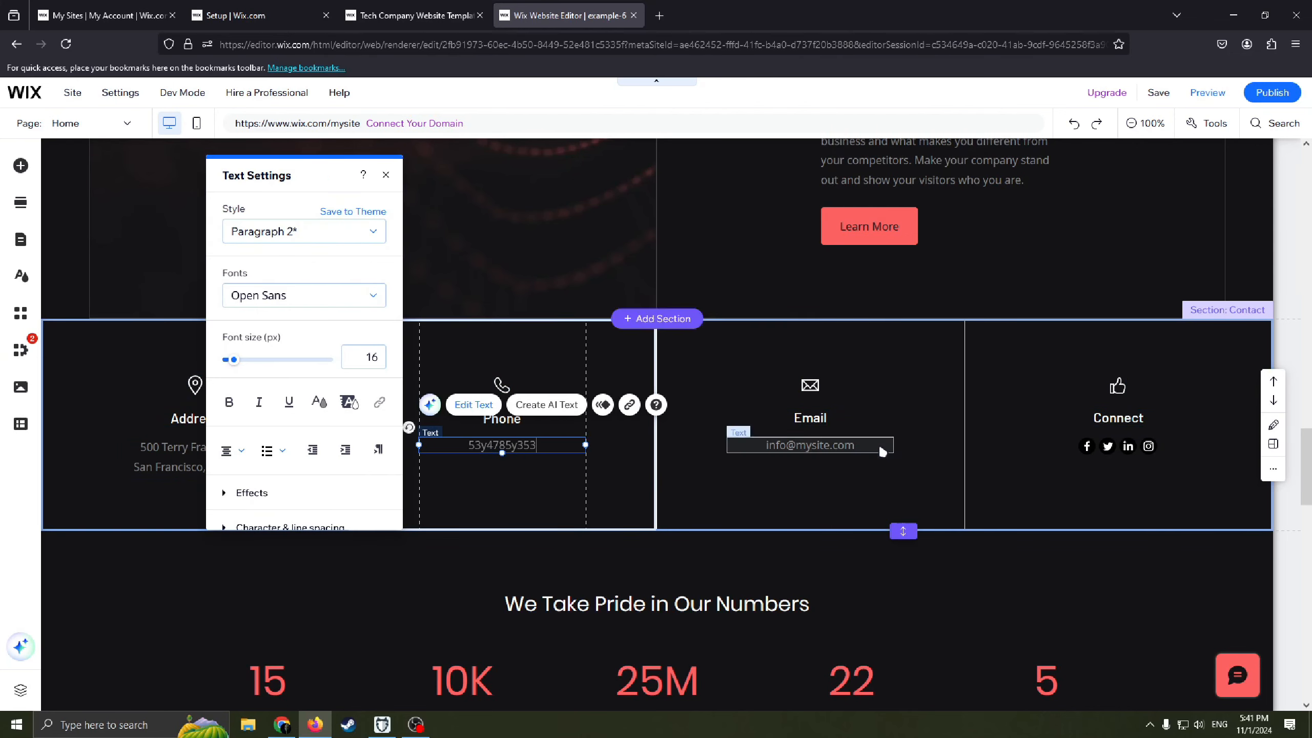
pyautogui.click(808, 444)
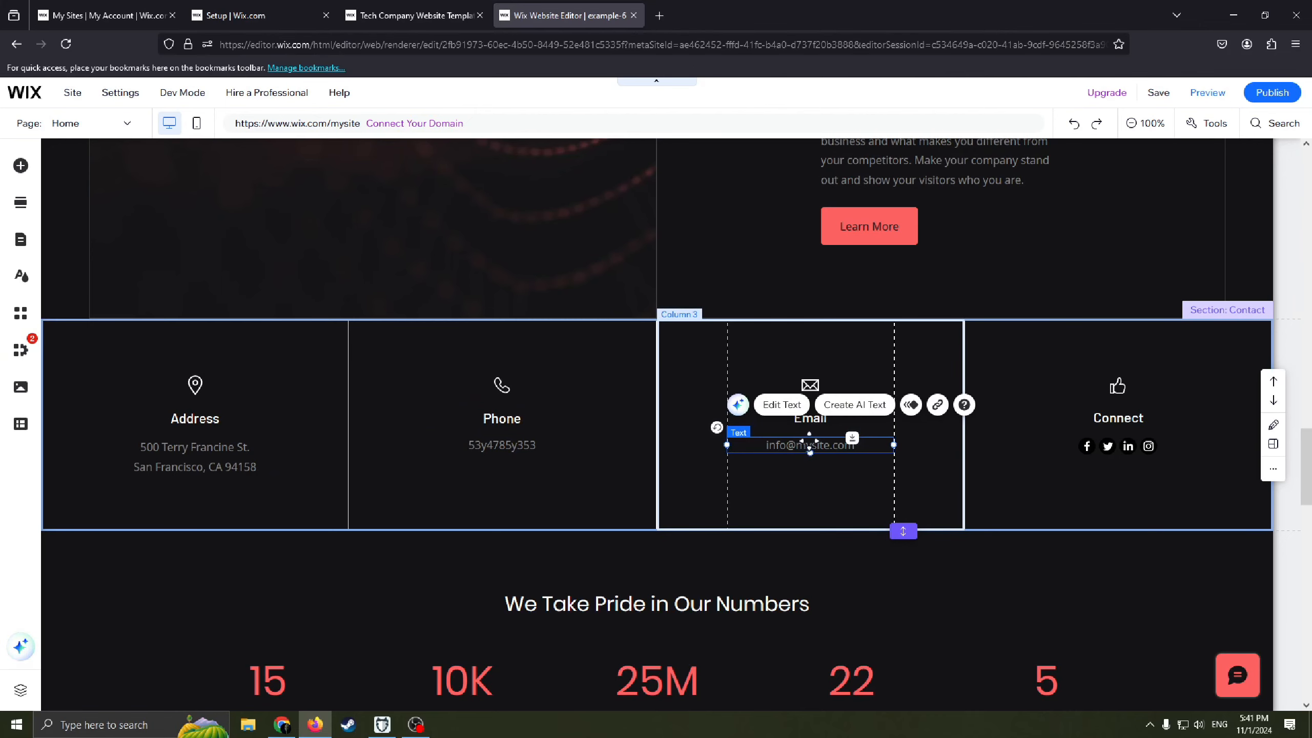
pyautogui.moveTo(780, 404)
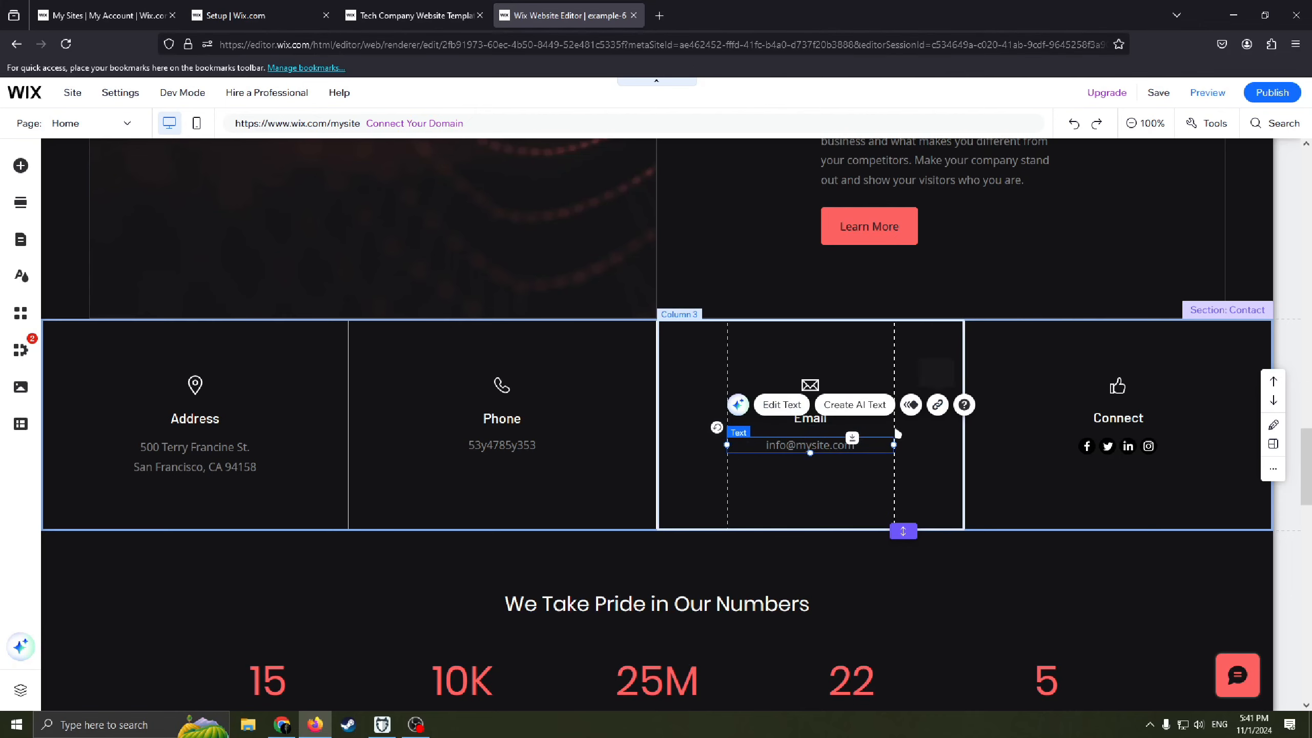
pyautogui.click(938, 405)
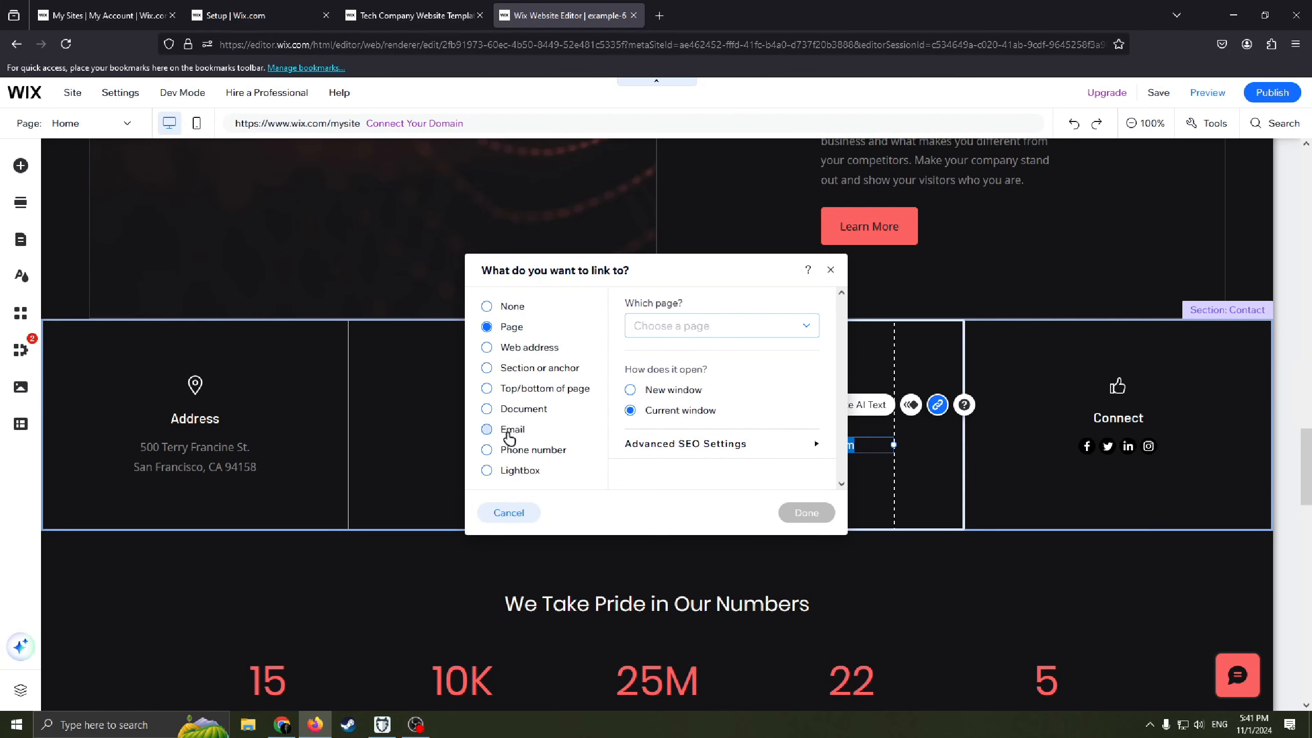
pyautogui.click(486, 429)
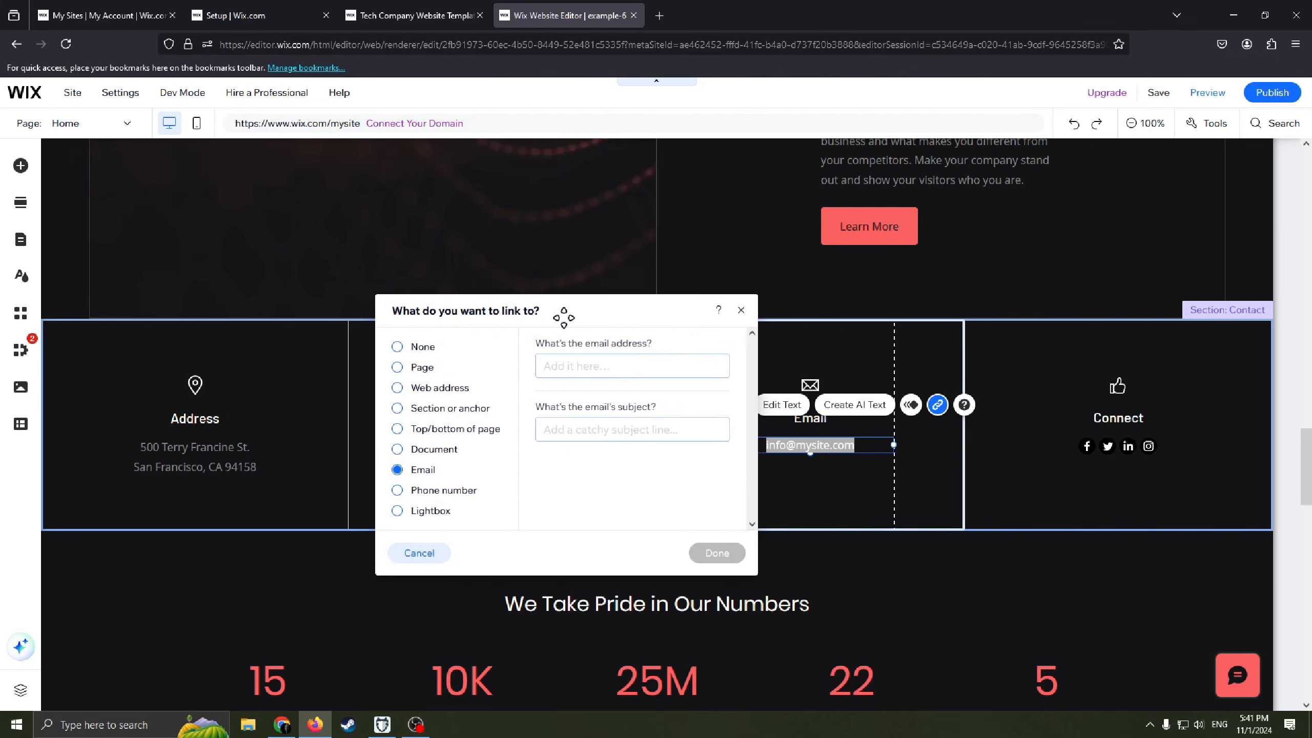
pyautogui.click(418, 554)
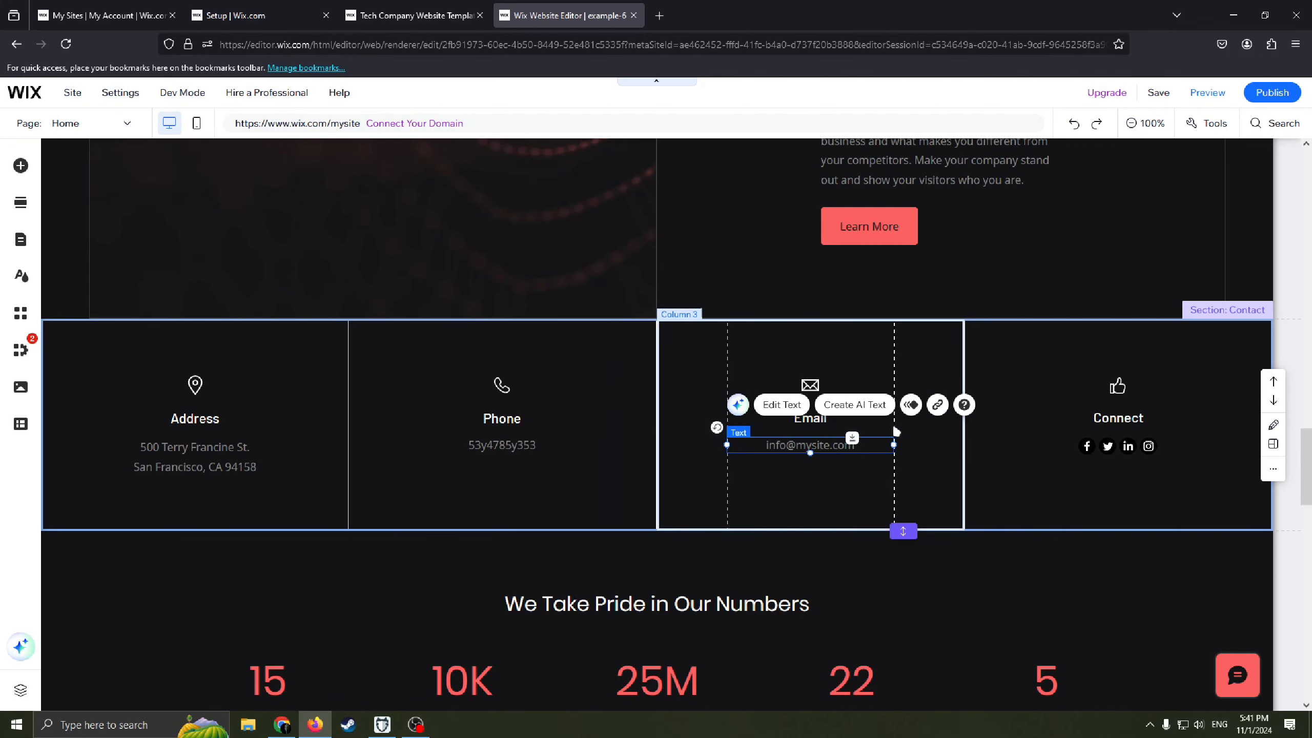
pyautogui.moveTo(938, 405)
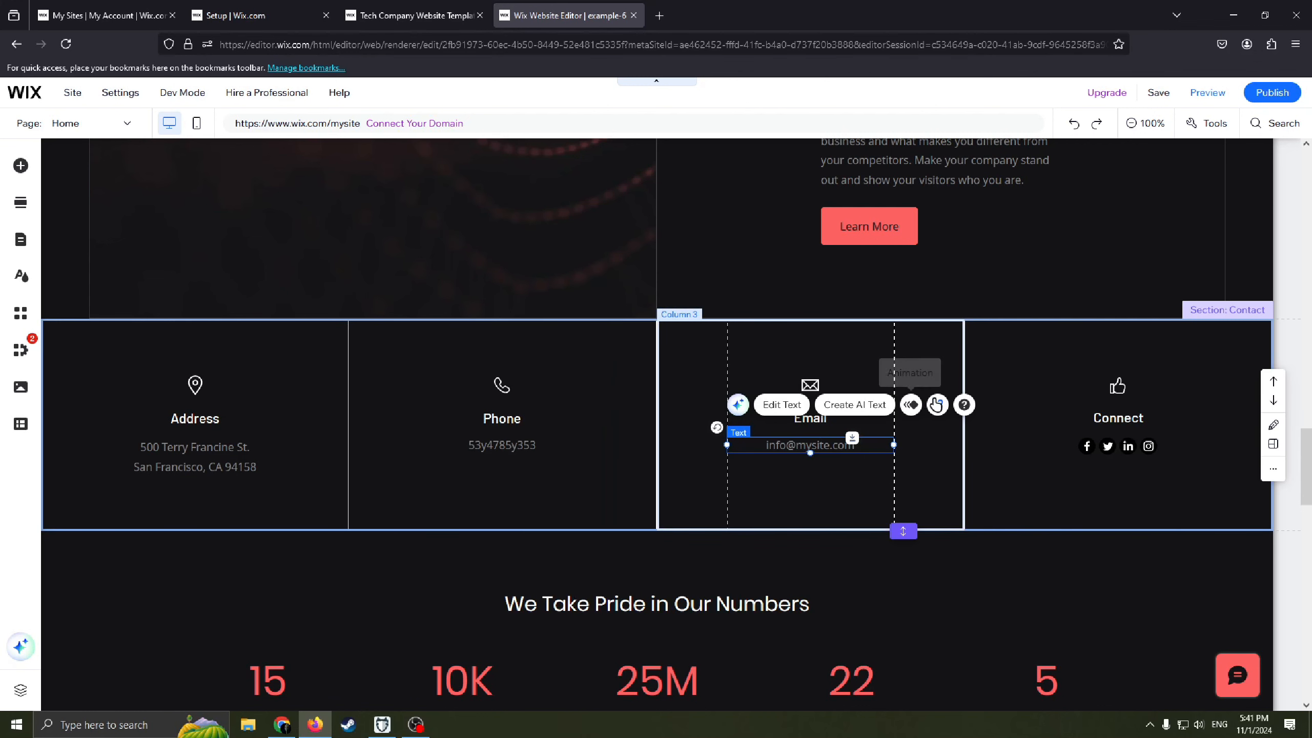
pyautogui.click(938, 405)
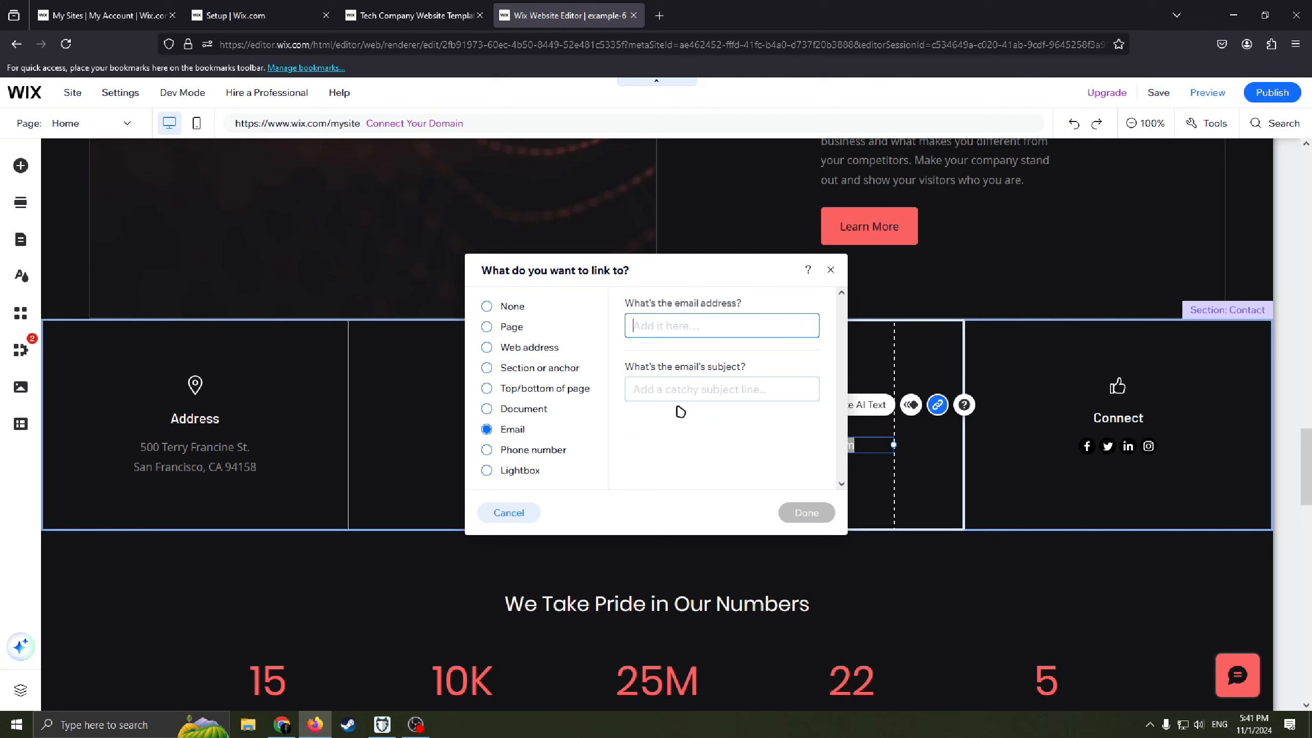
pyautogui.click(721, 325)
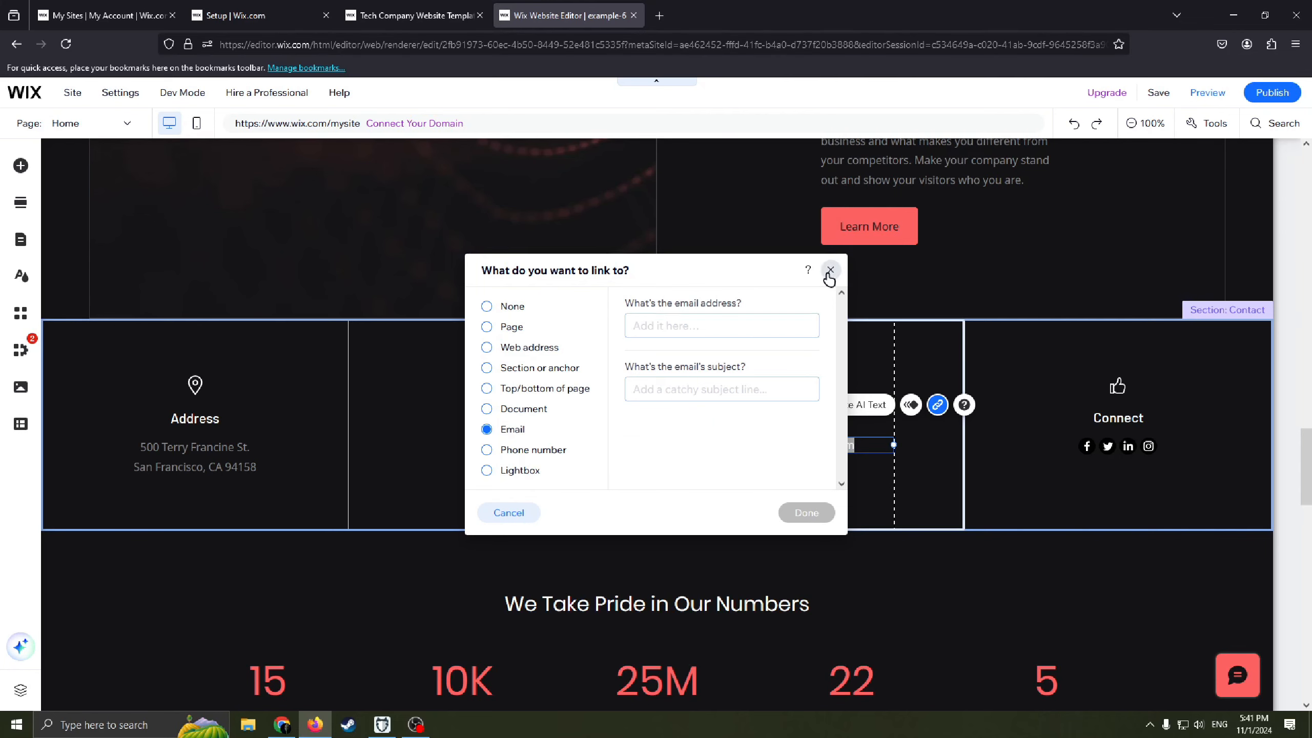
pyautogui.click(831, 271)
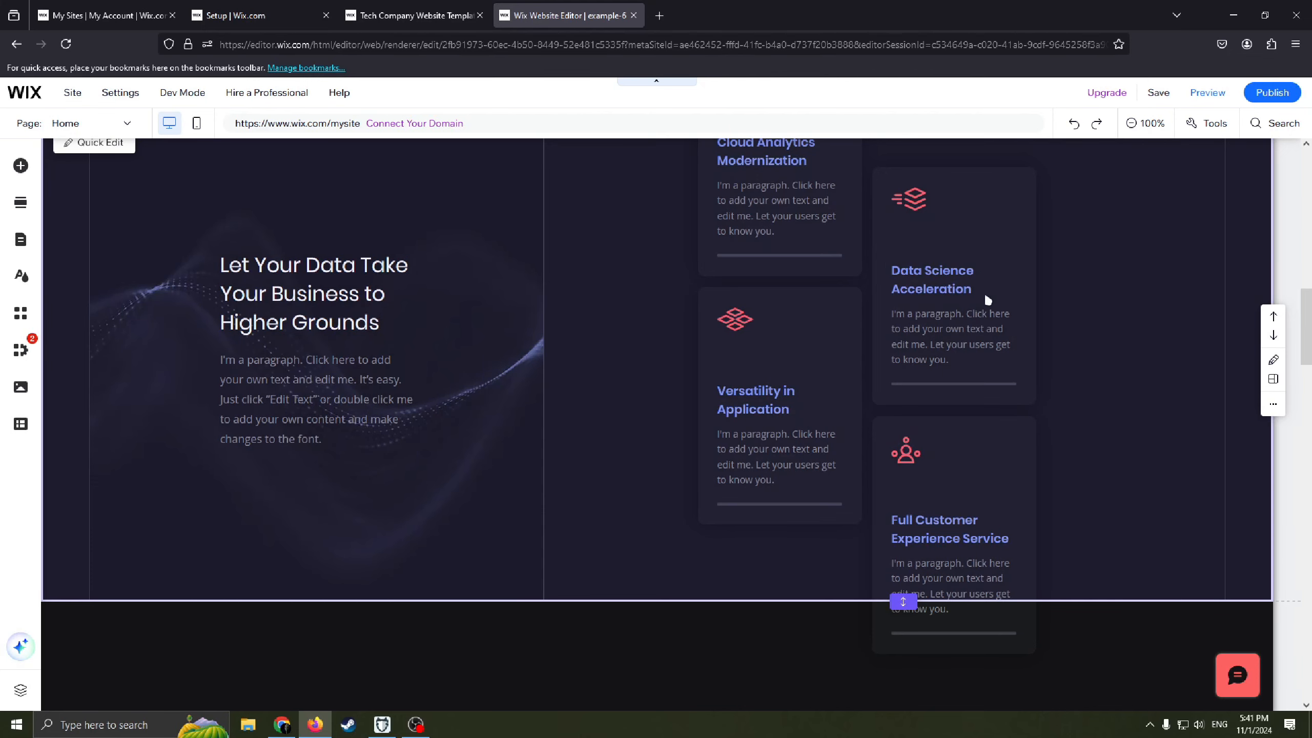
pyautogui.moveTo(1119, 136)
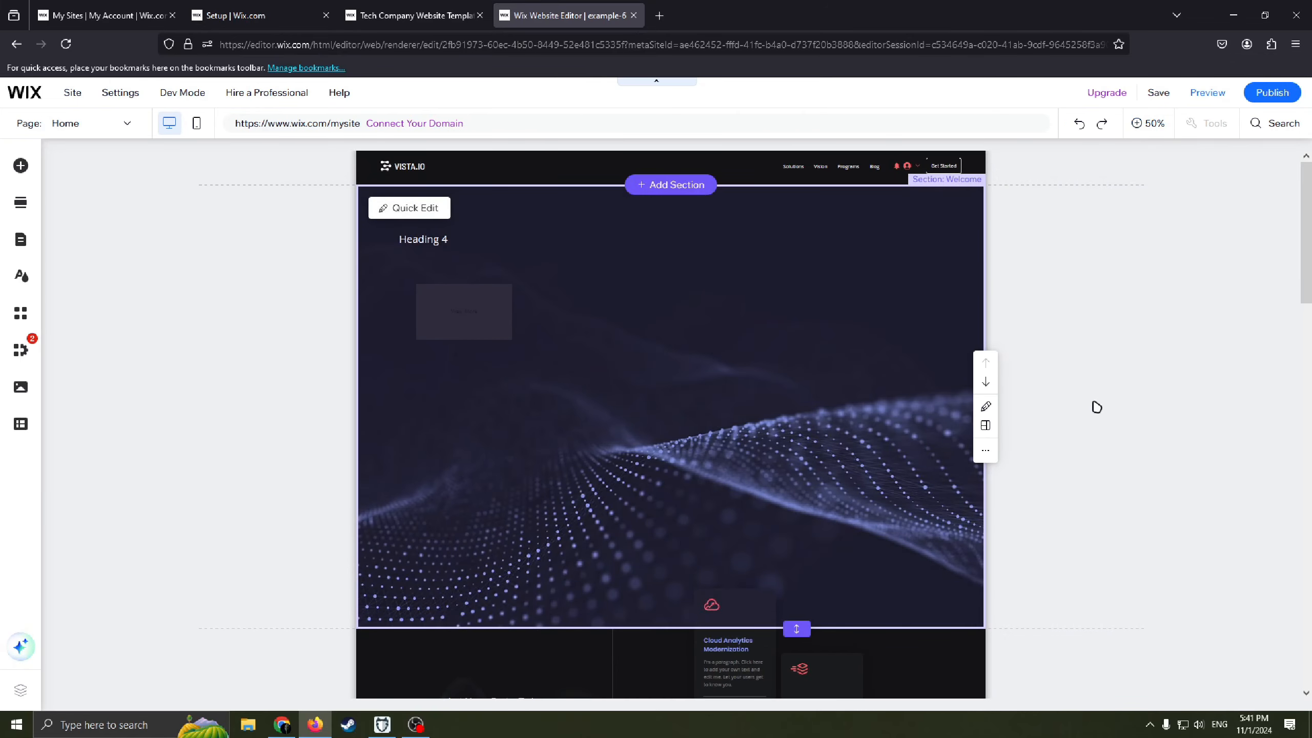
pyautogui.moveTo(1045, 453)
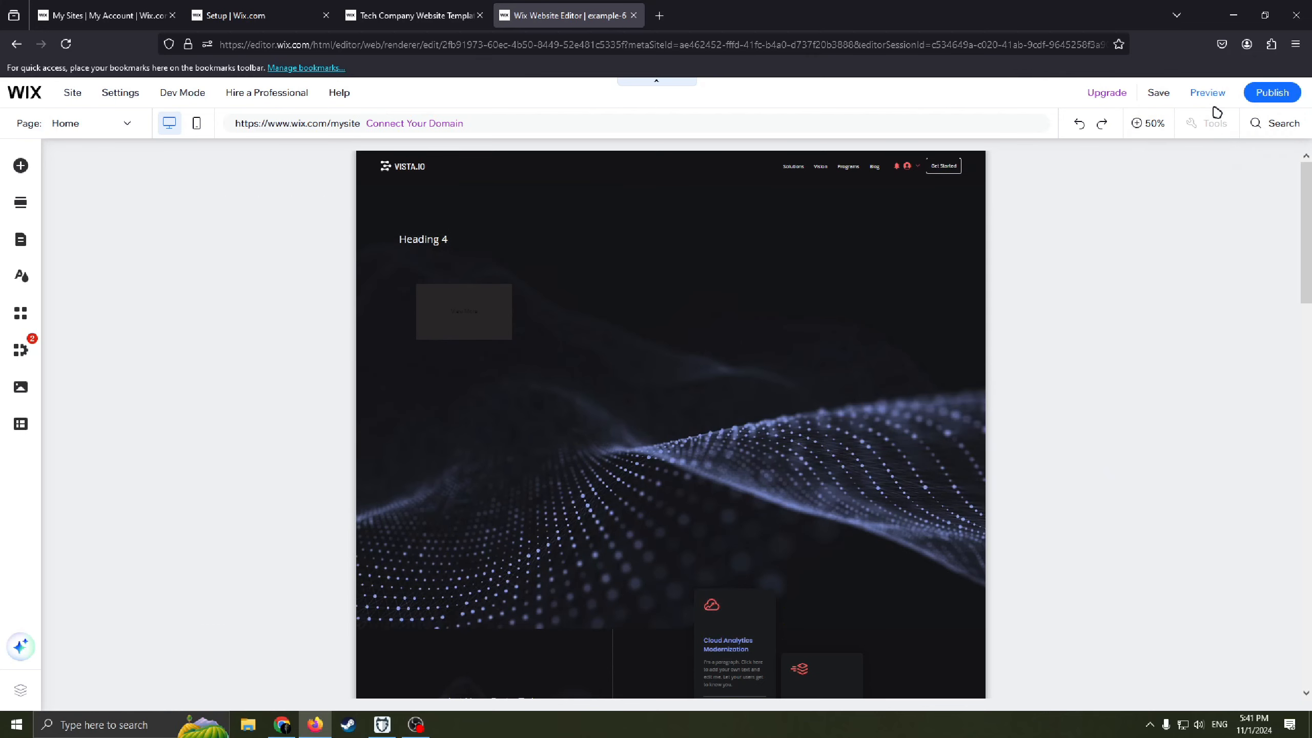
pyautogui.moveTo(1215, 123)
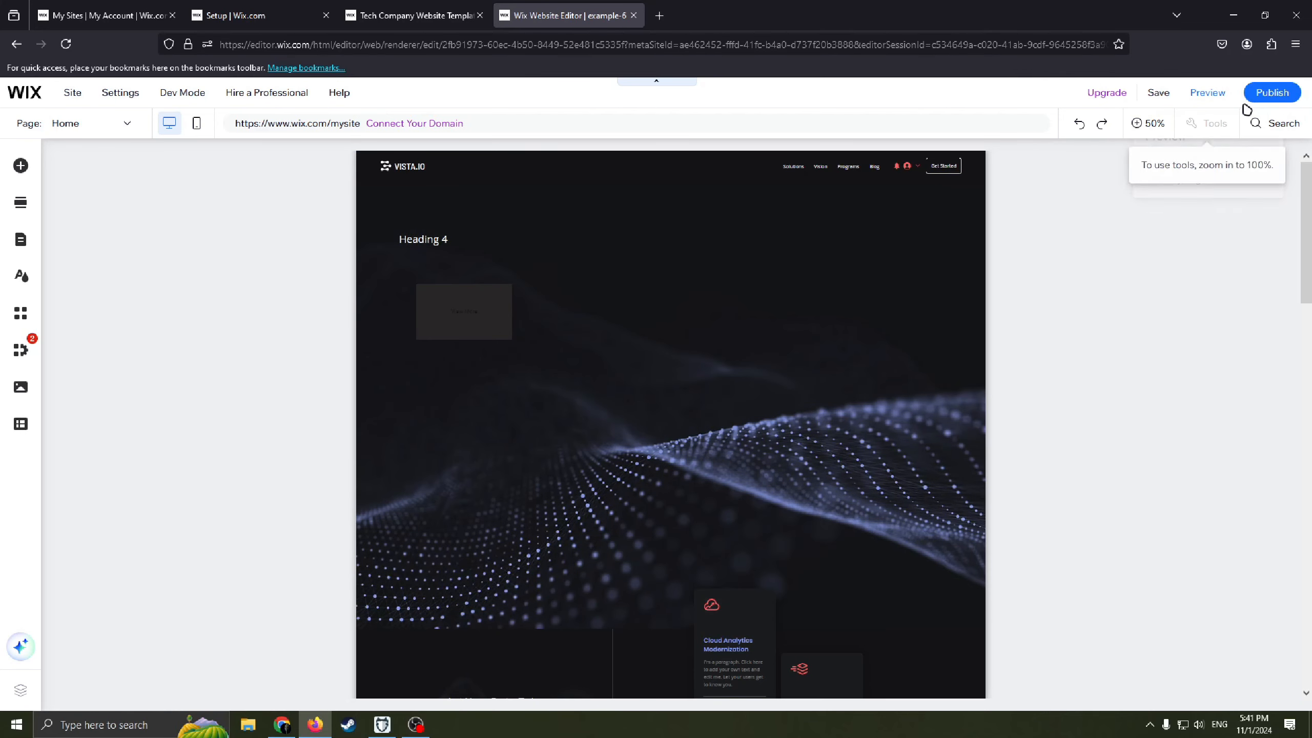
pyautogui.moveTo(1271, 93)
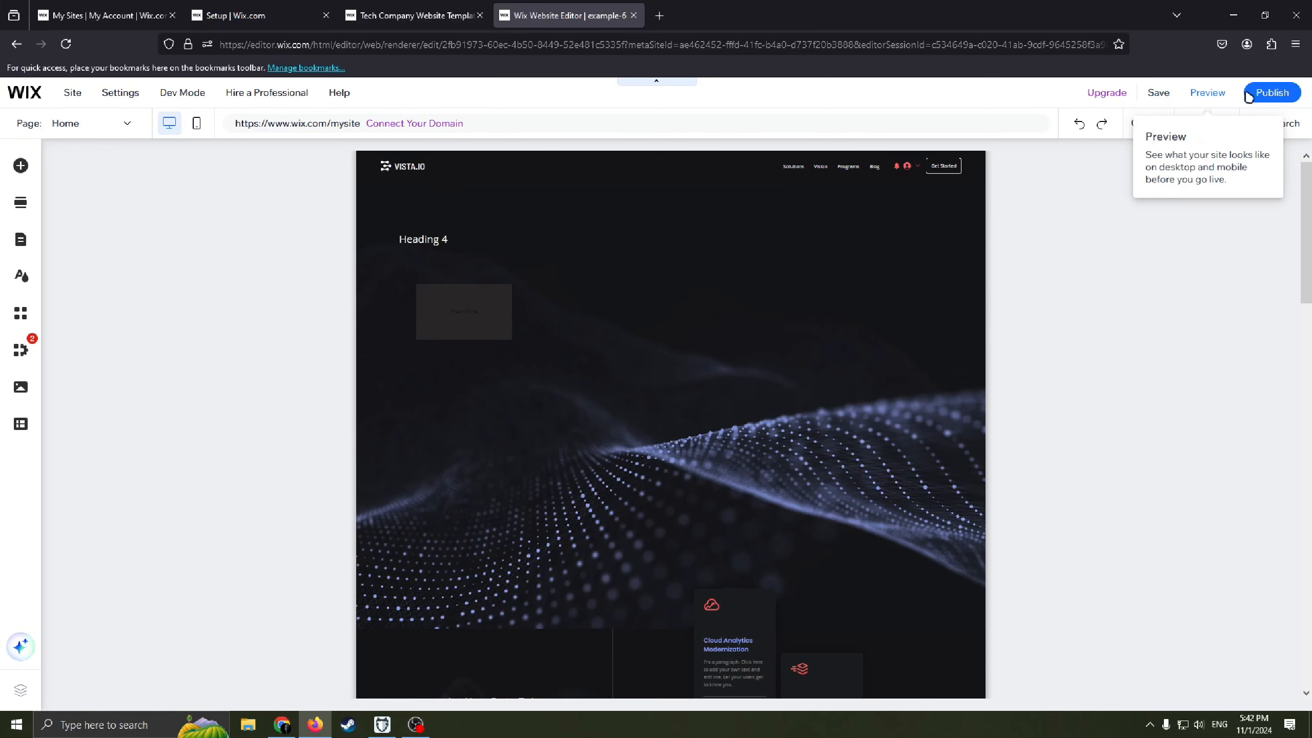
pyautogui.moveTo(1271, 101)
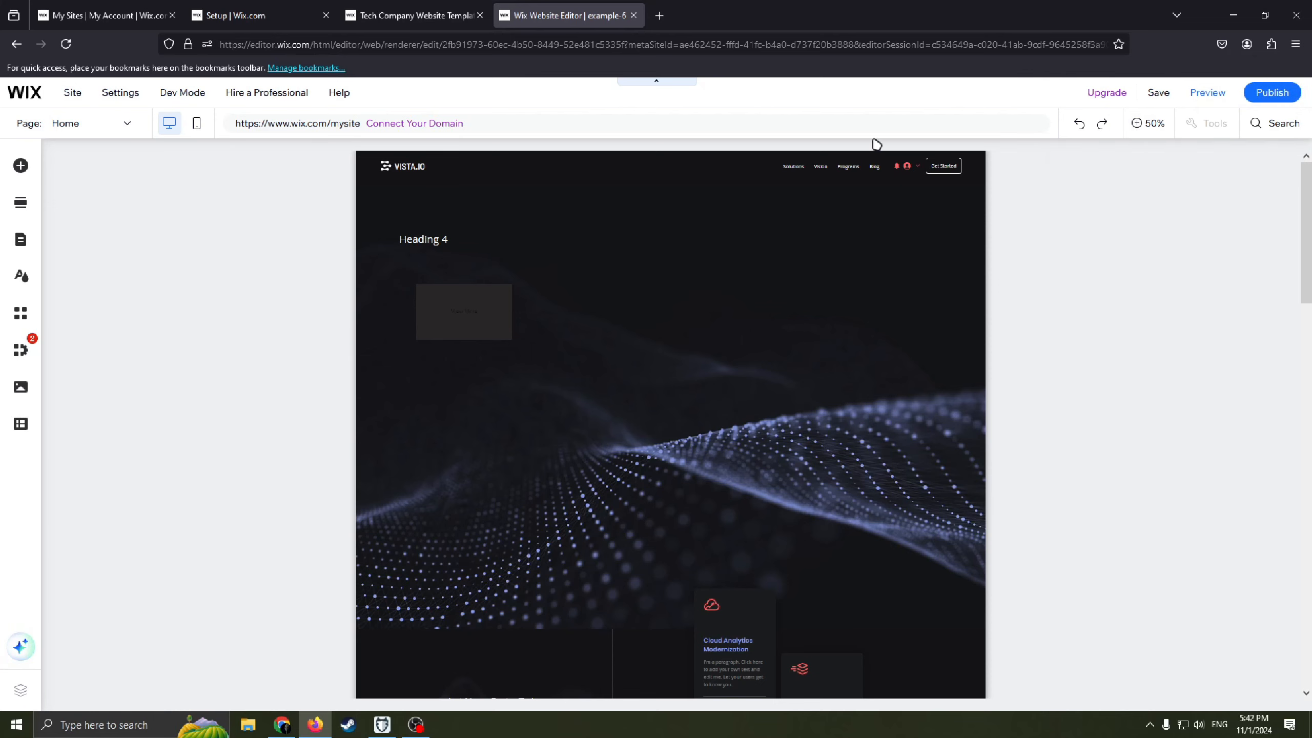
pyautogui.click(739, 353)
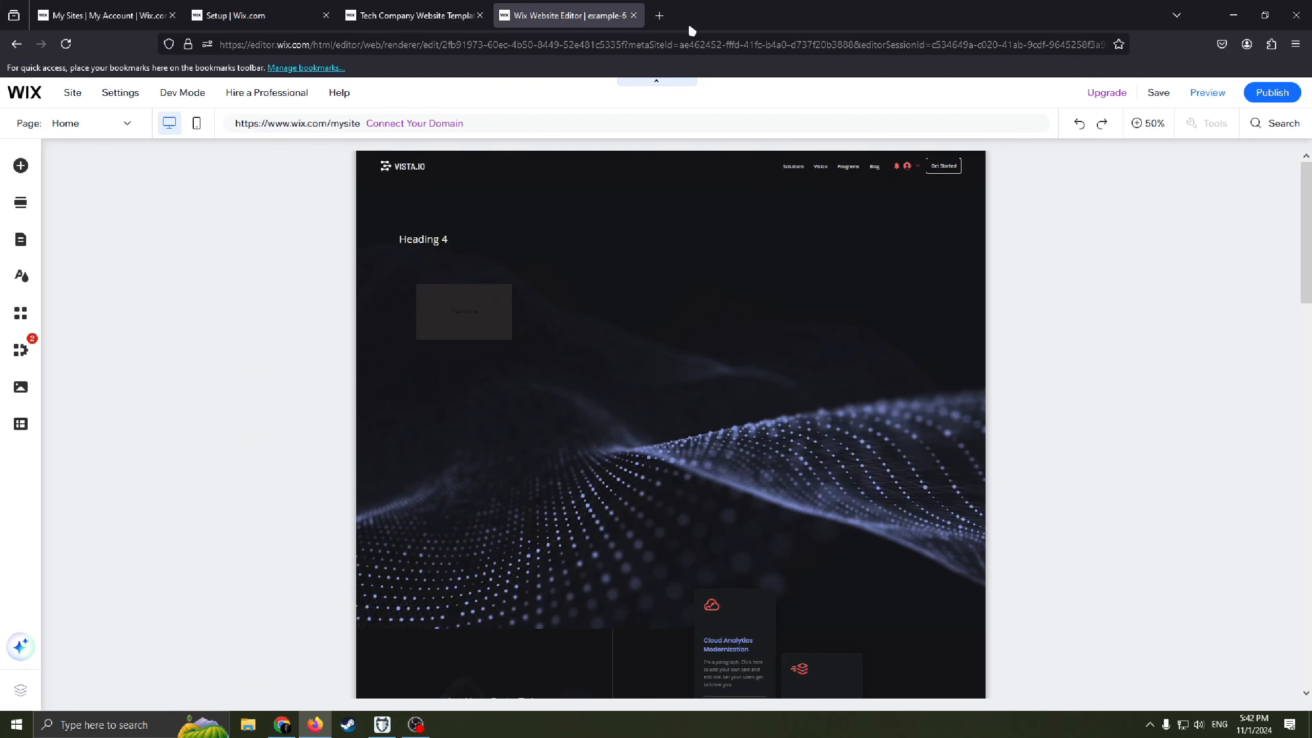
pyautogui.click(715, 45)
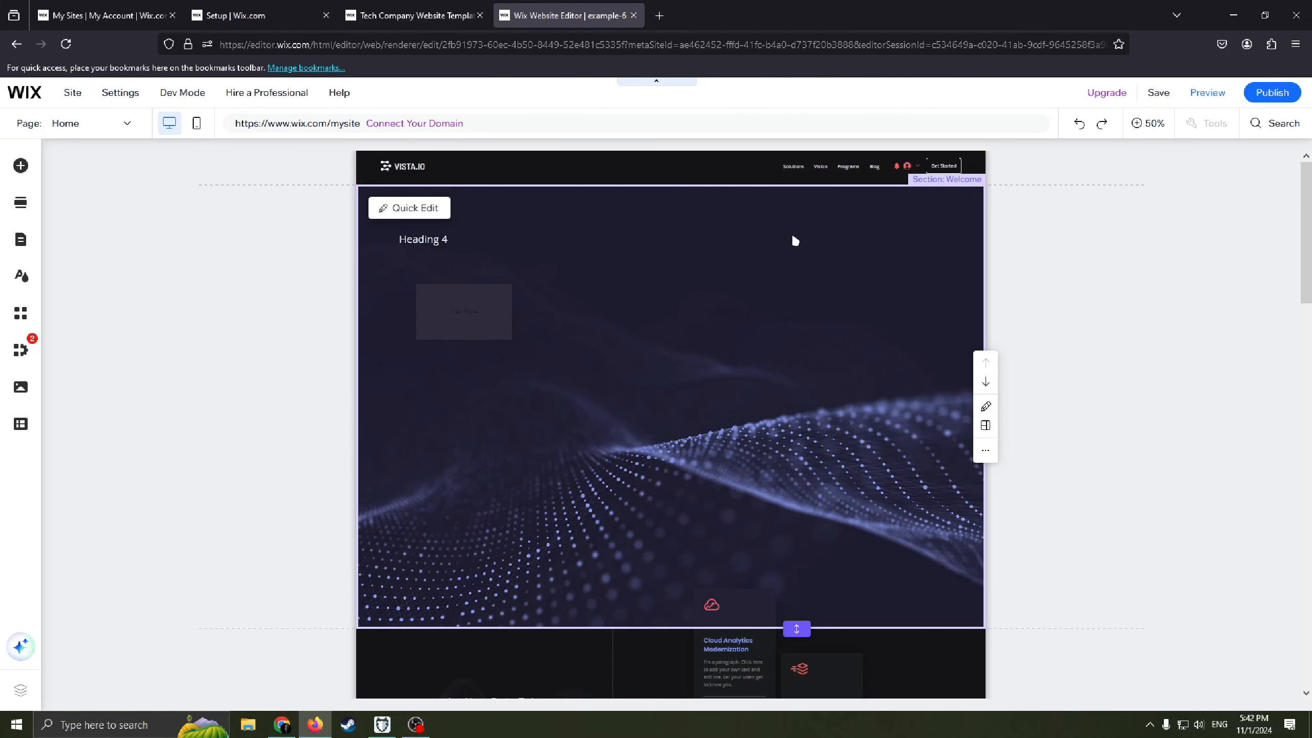
pyautogui.moveTo(822, 275)
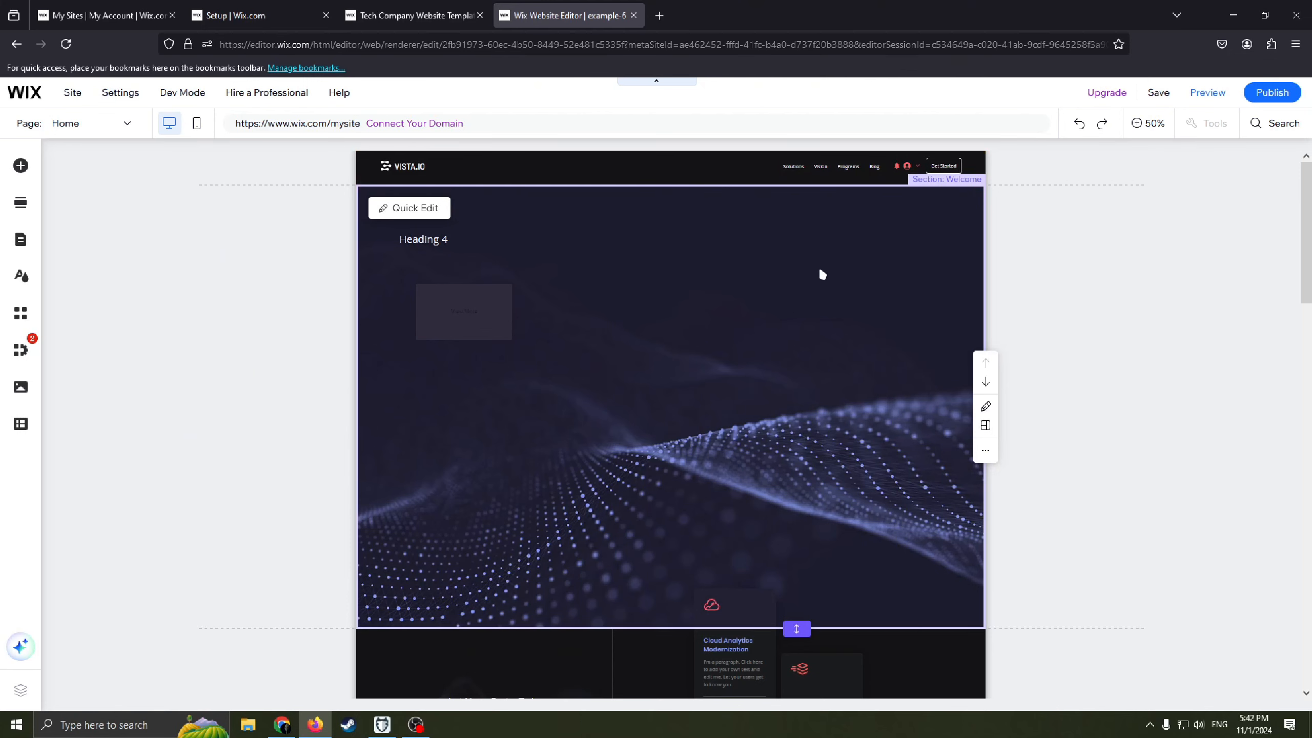
pyautogui.moveTo(820, 287)
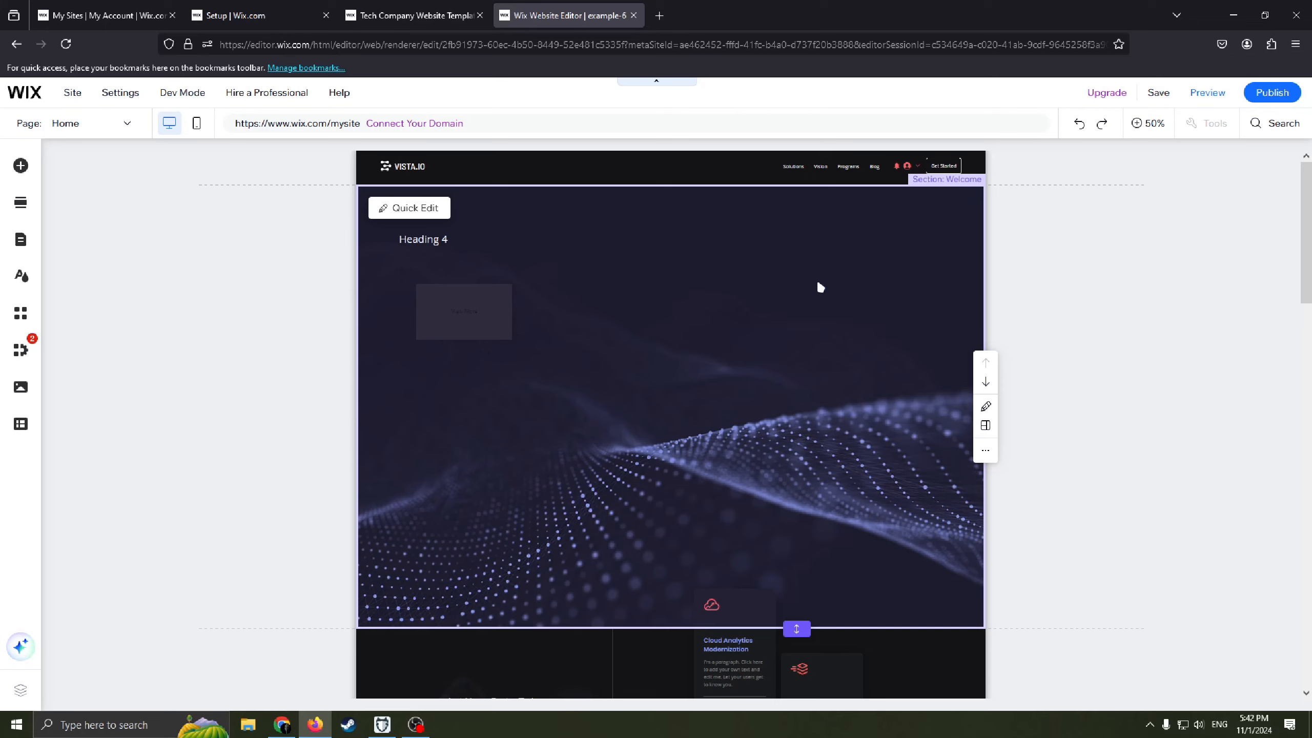